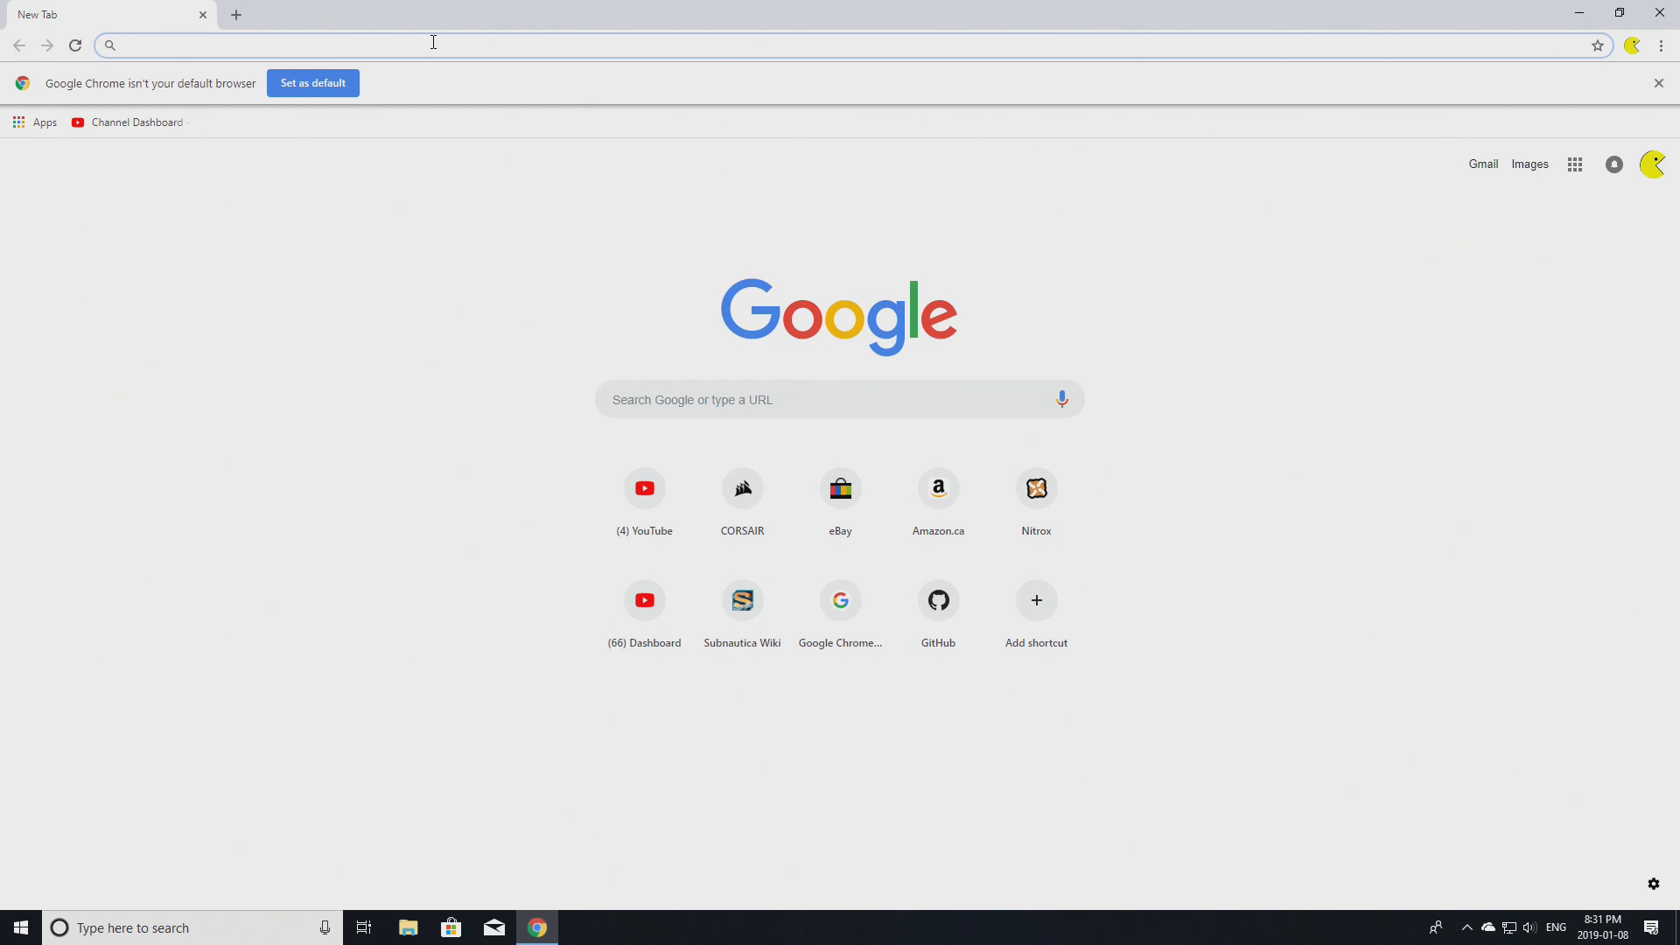
# Run a Google search for "subnautica nitrox mod" from the address bar.
pyautogui.write('subnautica n')
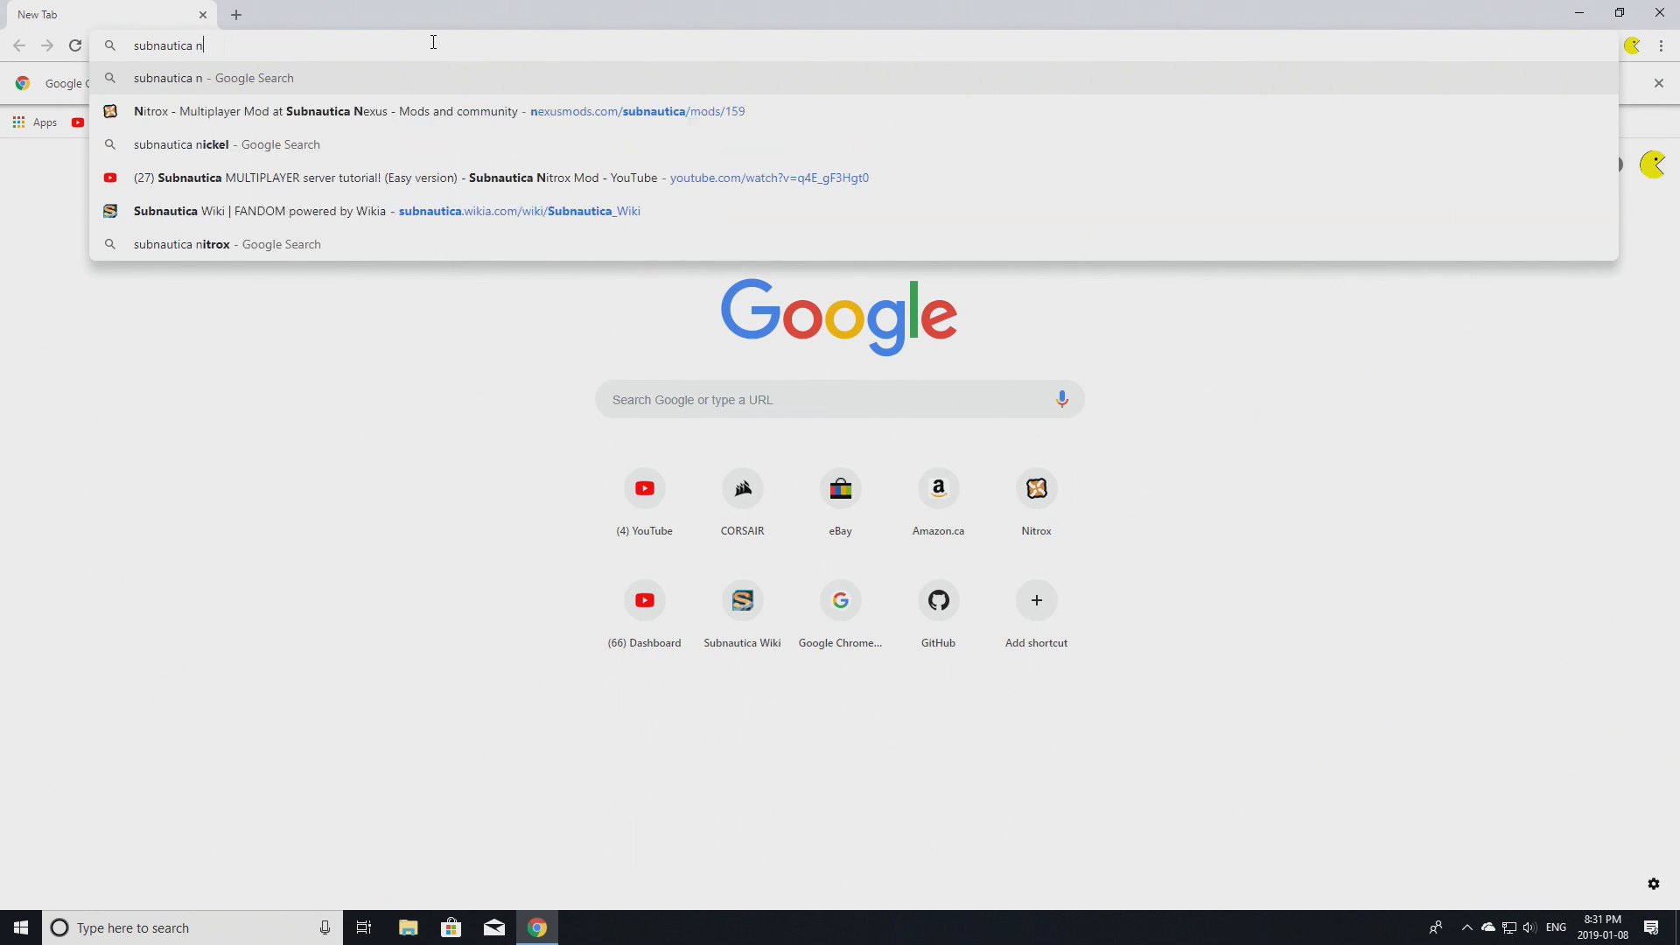
pyautogui.write('itrox')
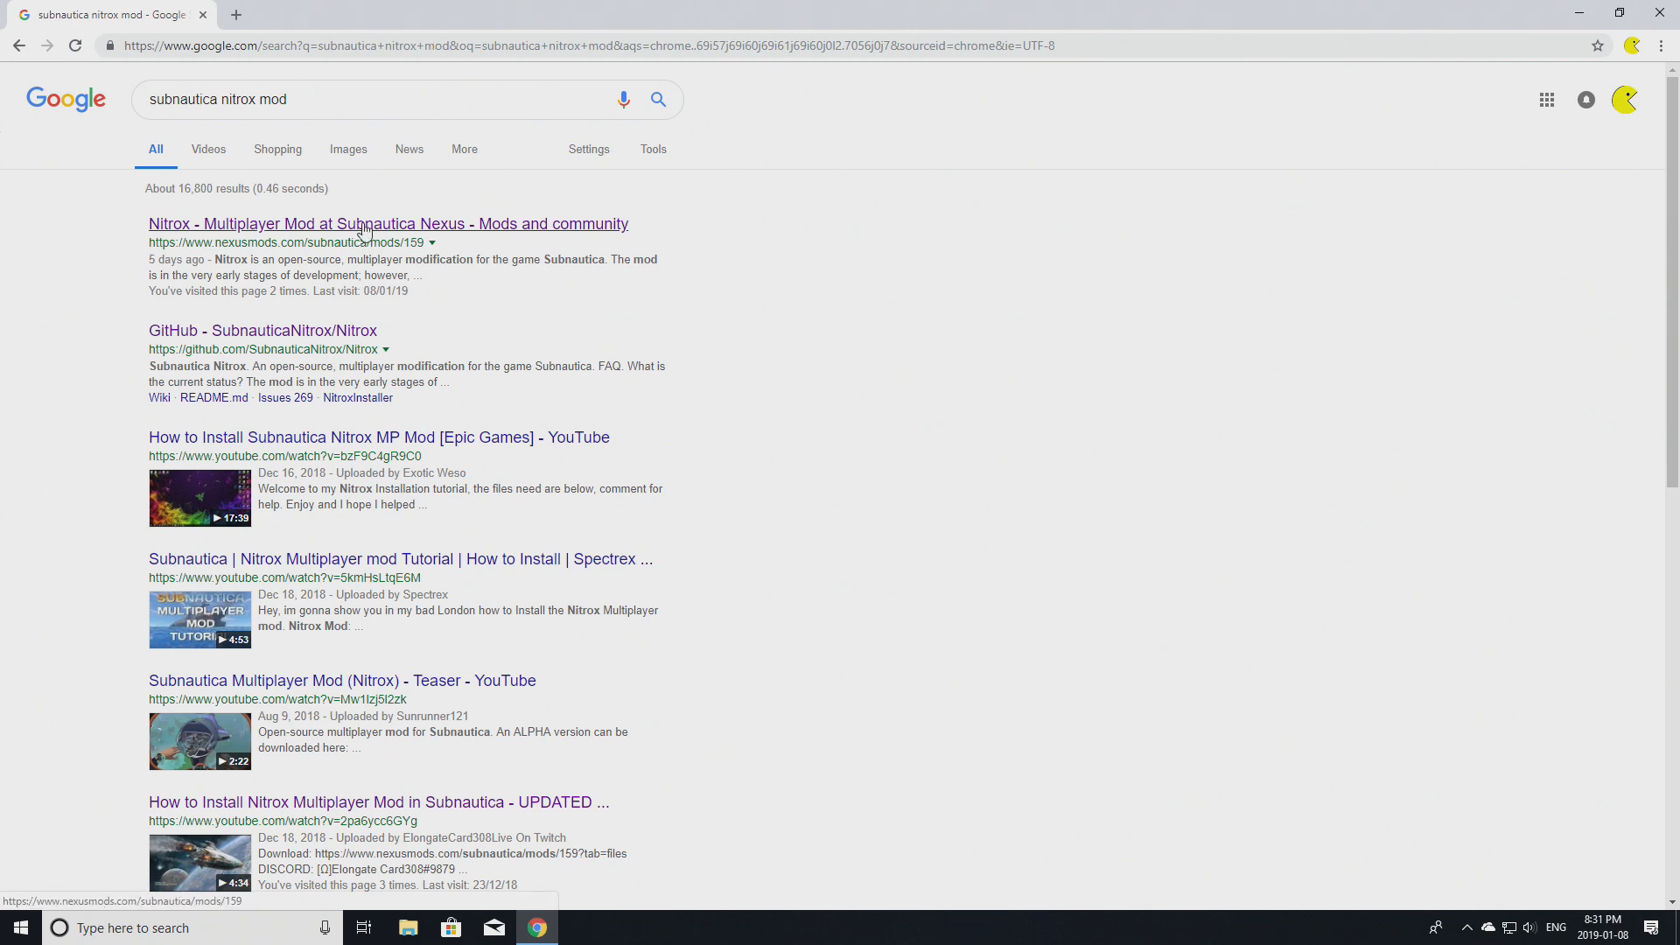
# Open the Nitrox Multiplayer Mod result and request a manual download, hitting the login prompt.
pyautogui.click(387, 223)
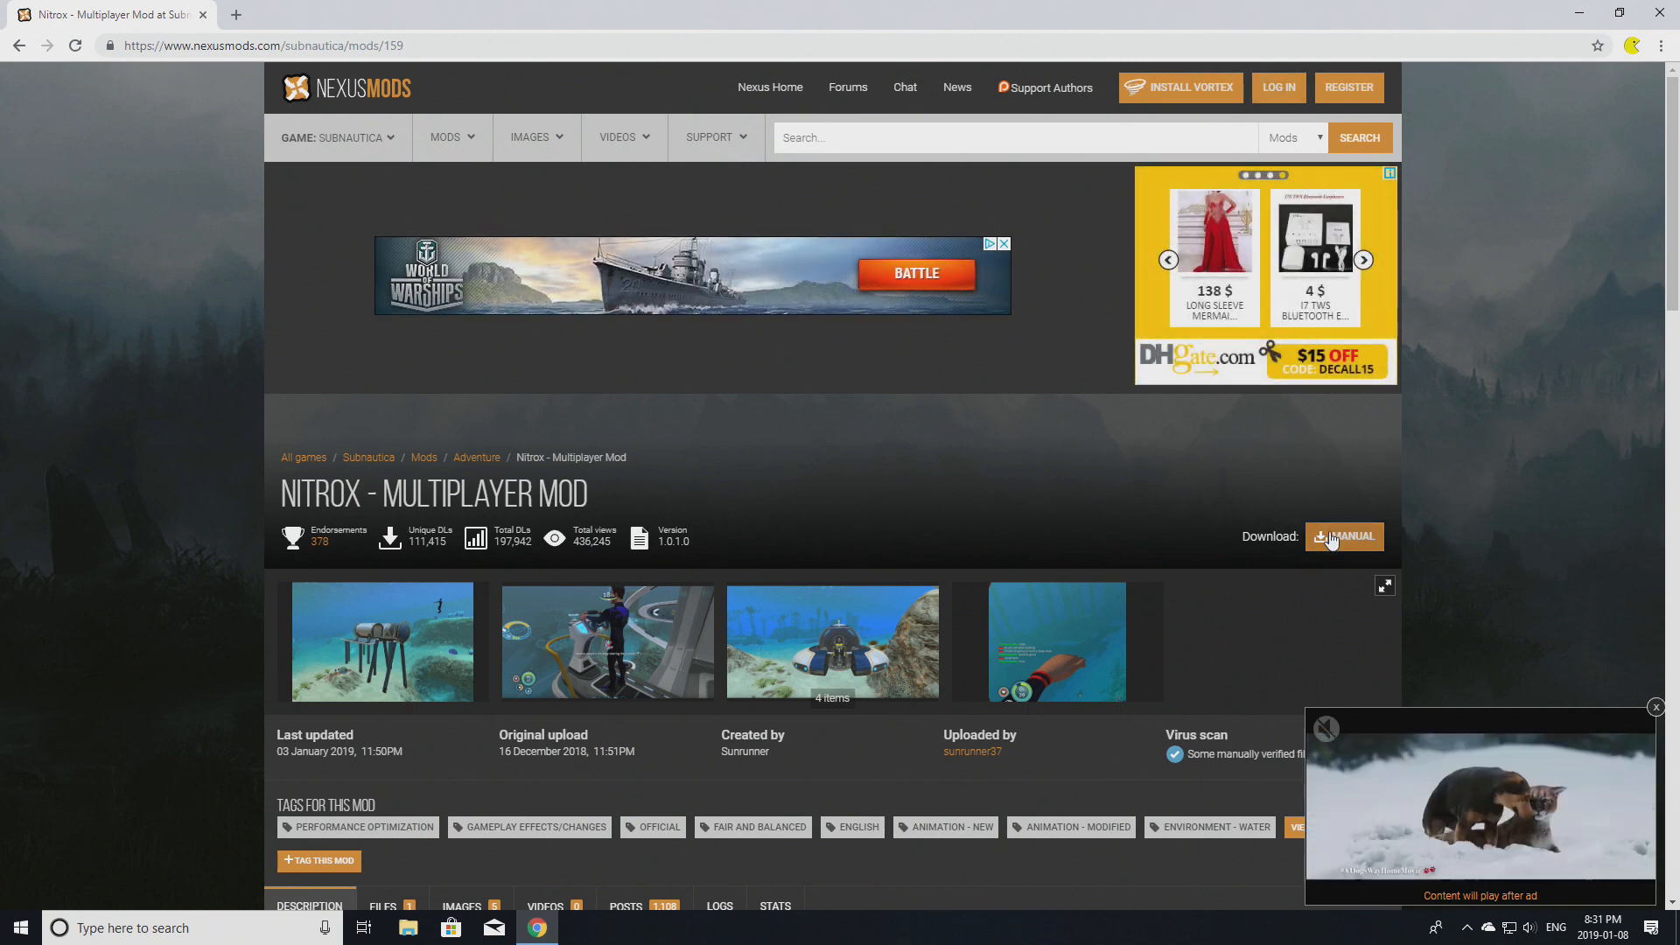
pyautogui.click(1344, 536)
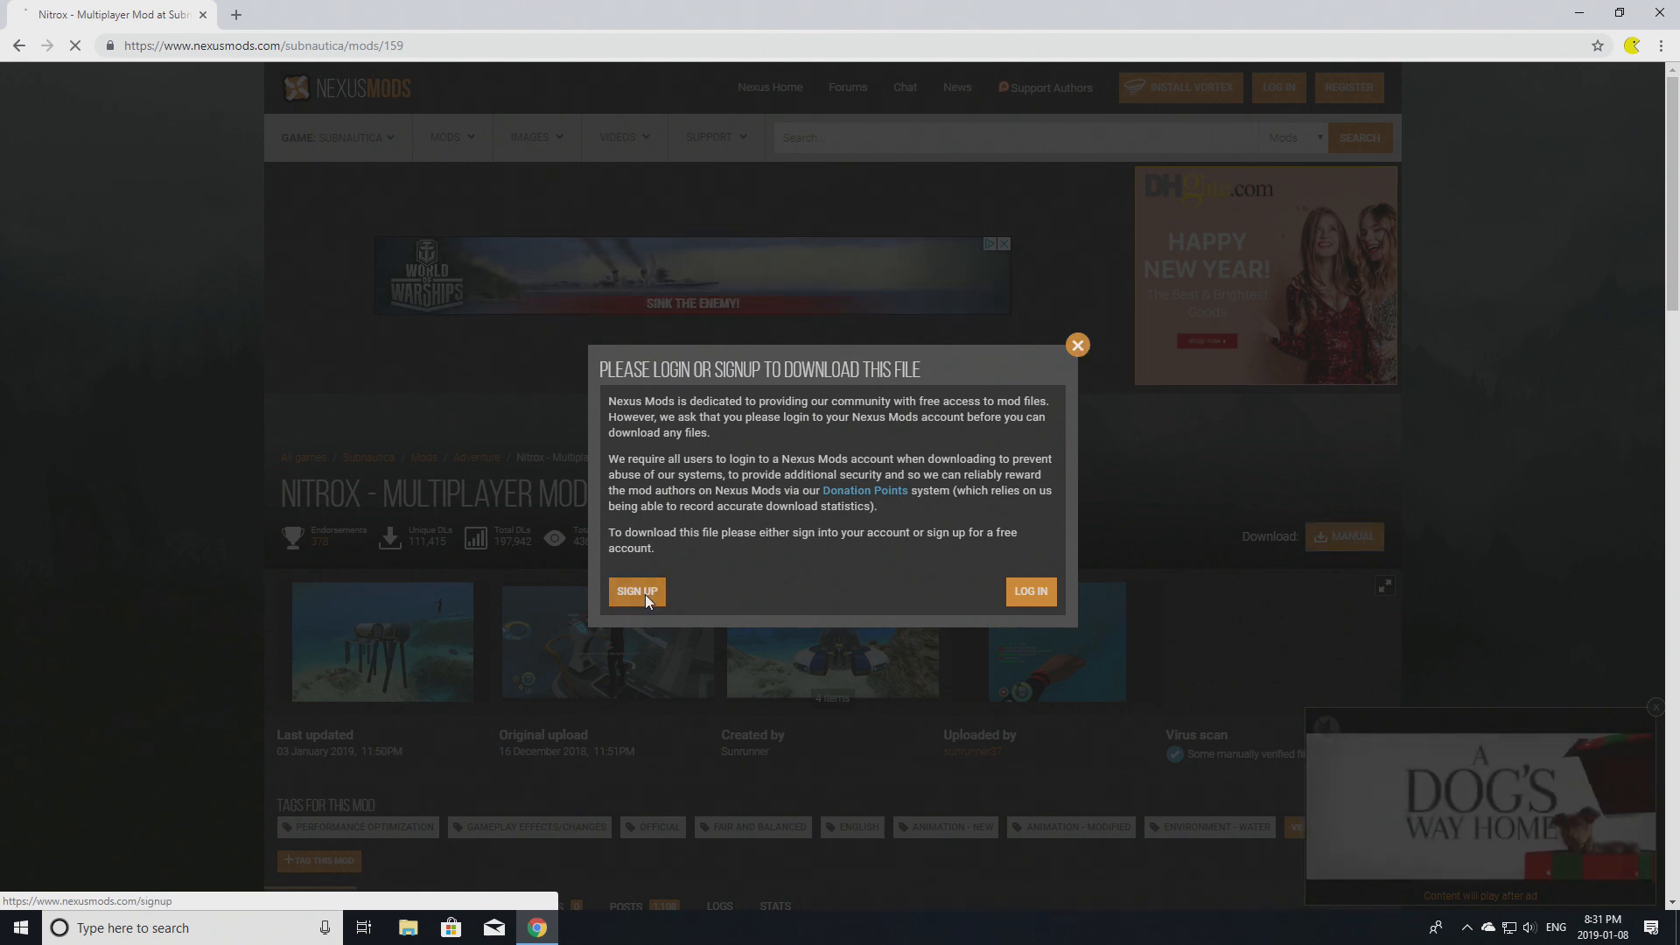
# Sign up for a free Nexus Mods membership, skipping paid packages, with username SebasHi.
pyautogui.click(636, 592)
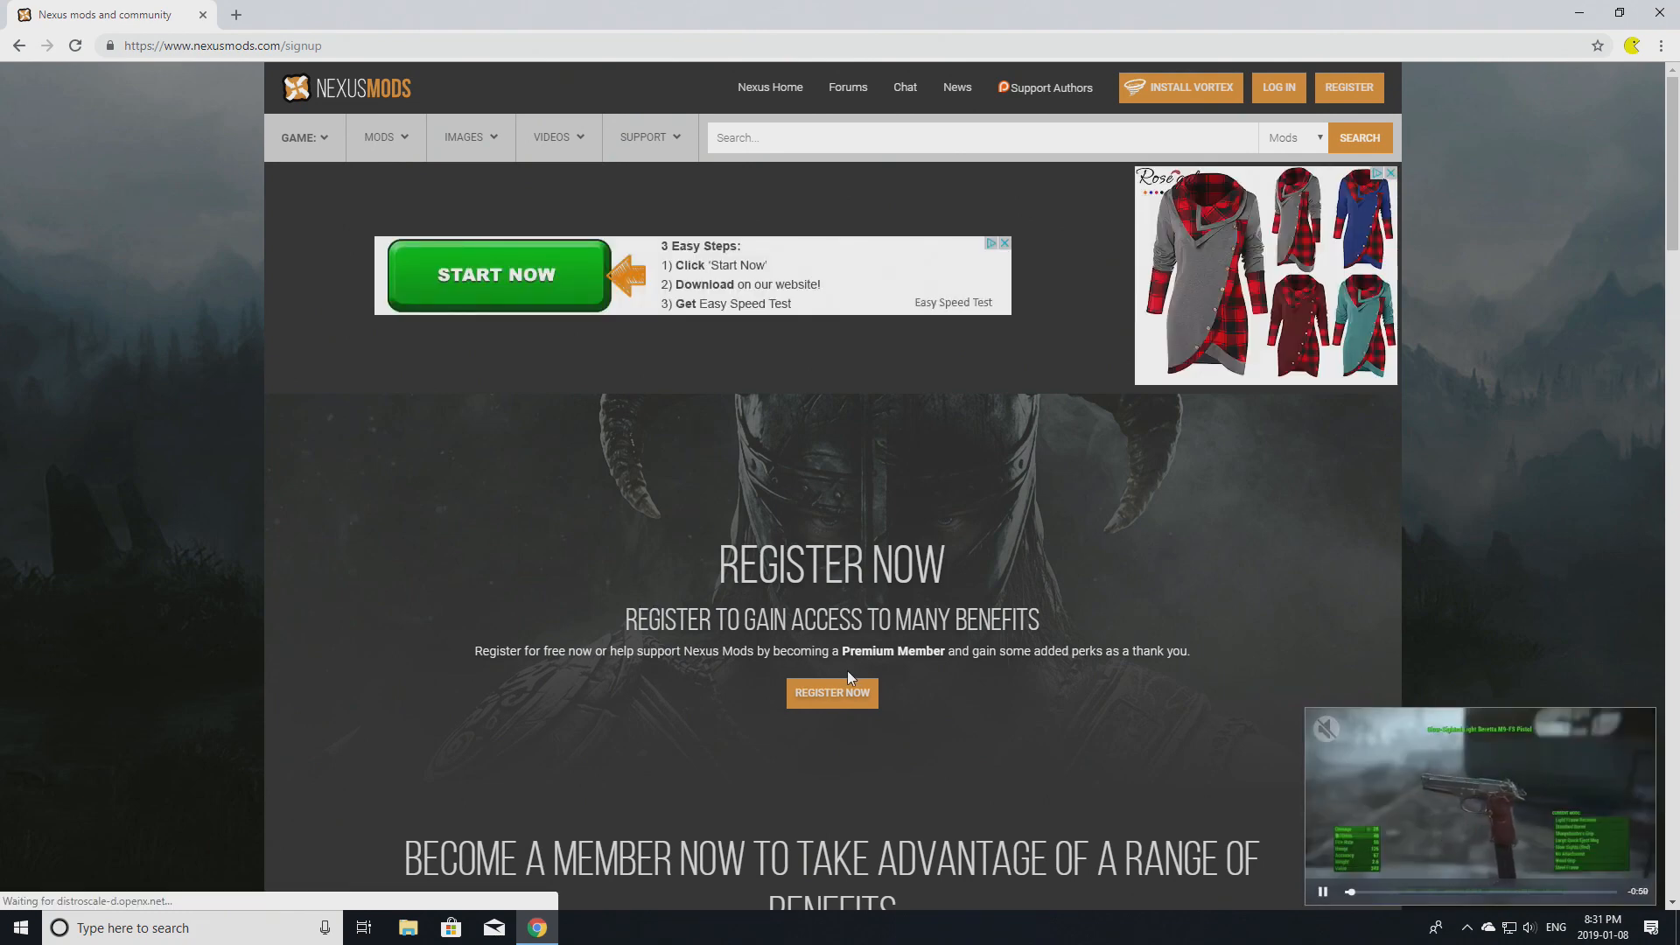
pyautogui.click(831, 692)
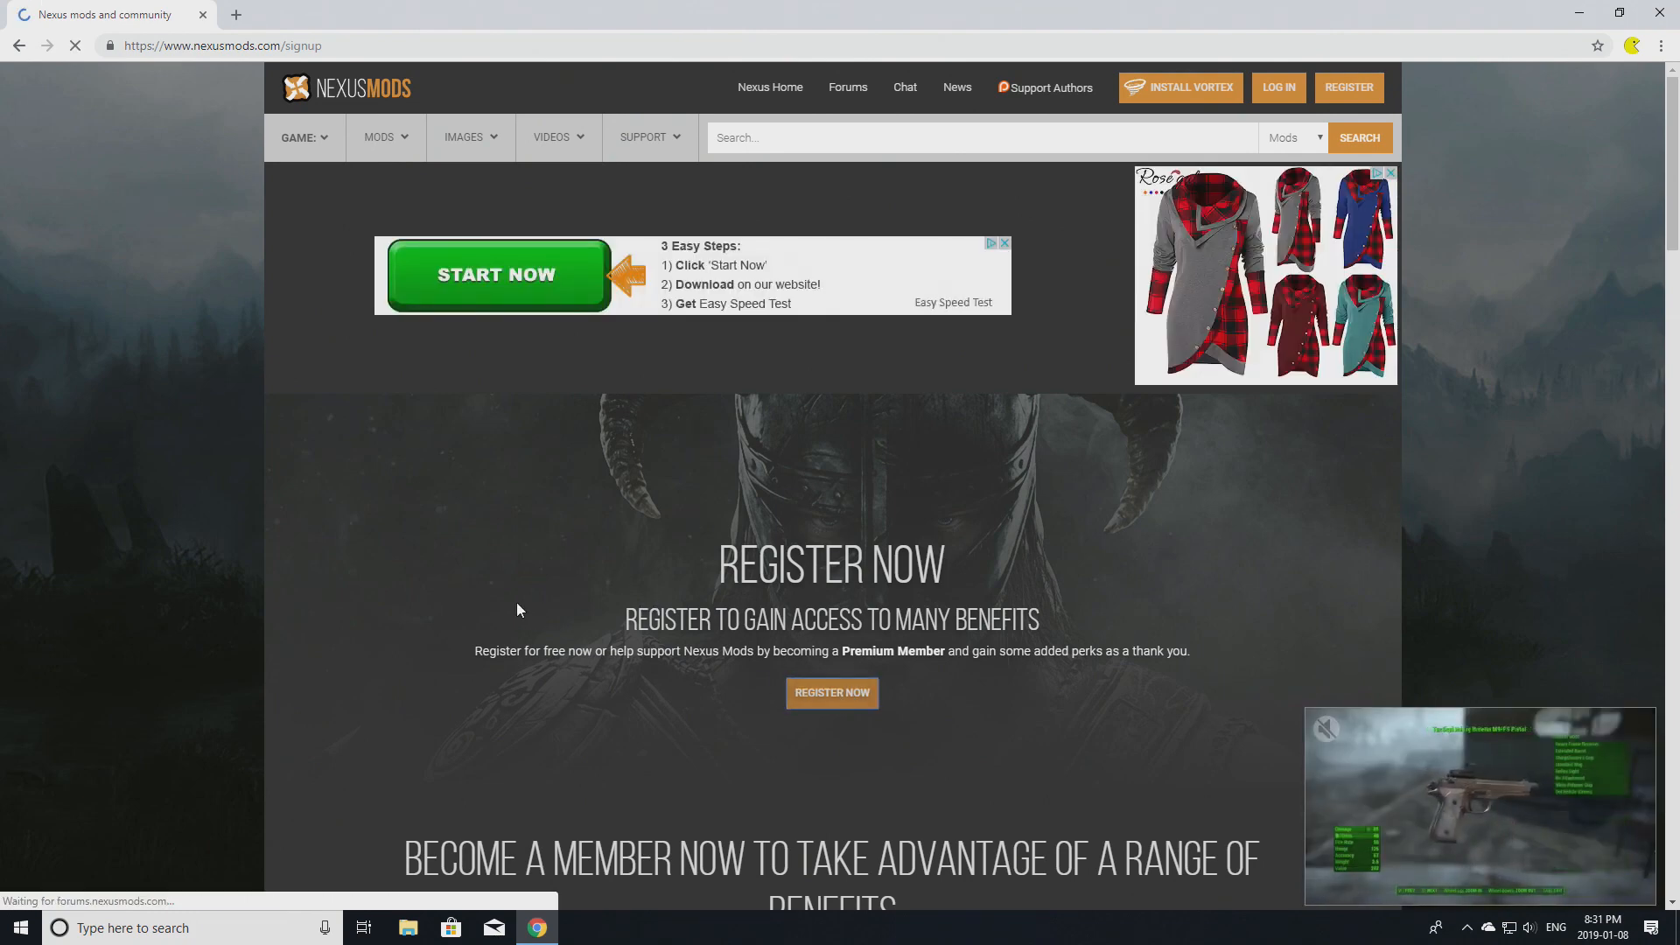
pyautogui.click(830, 692)
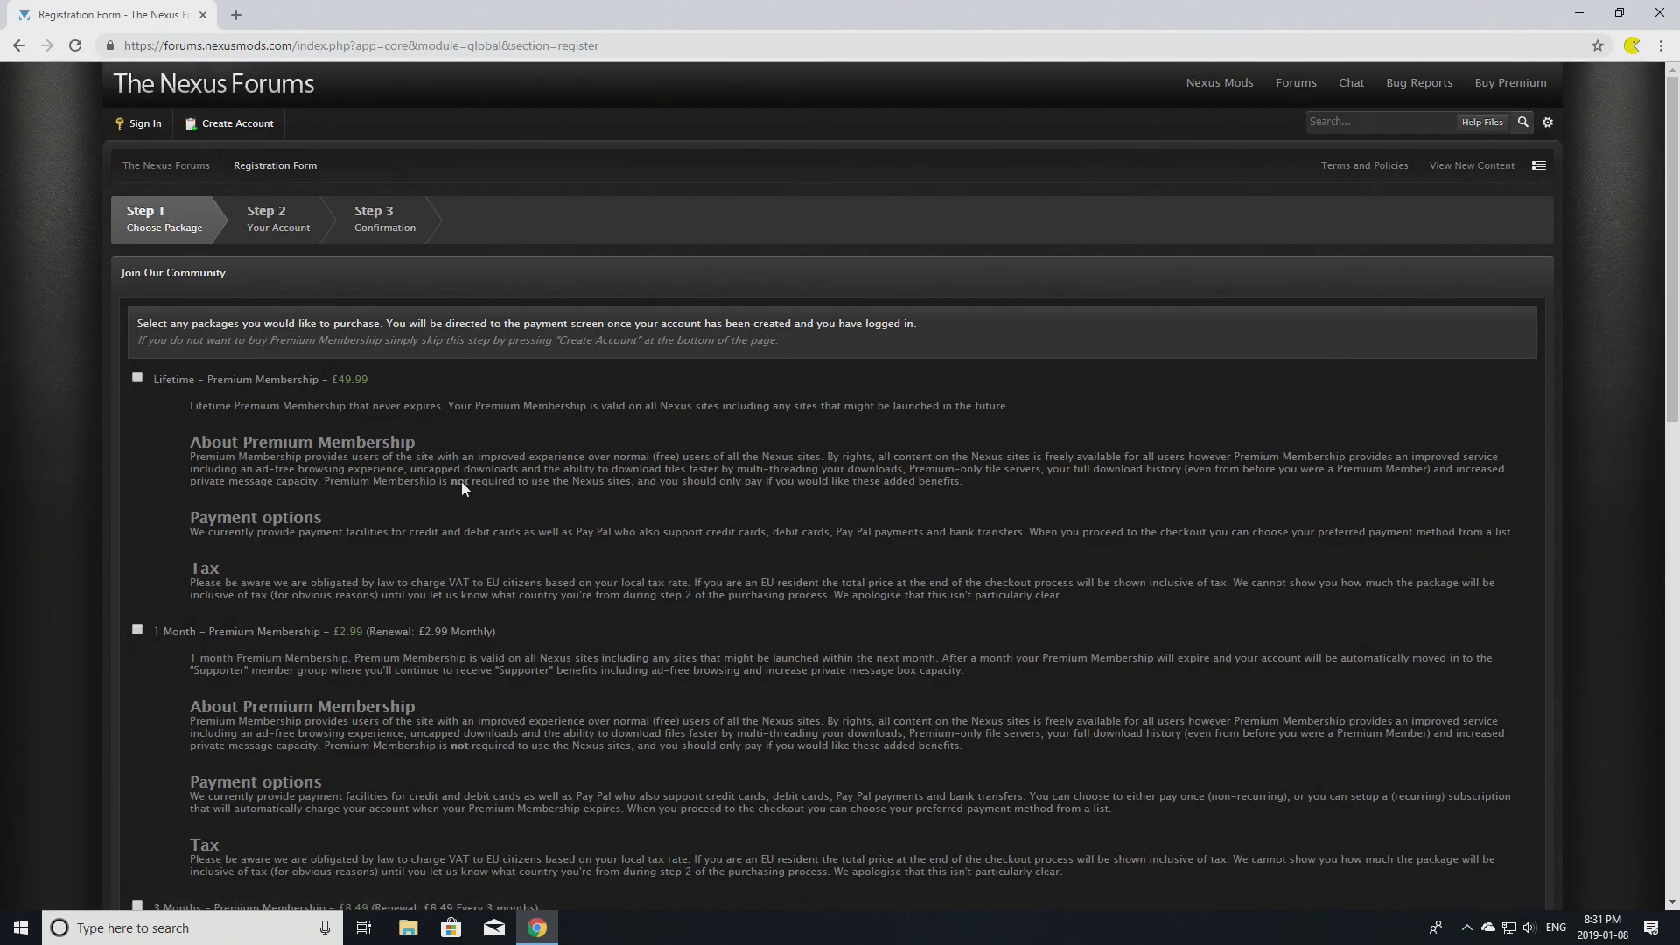
pyautogui.moveTo(190, 403)
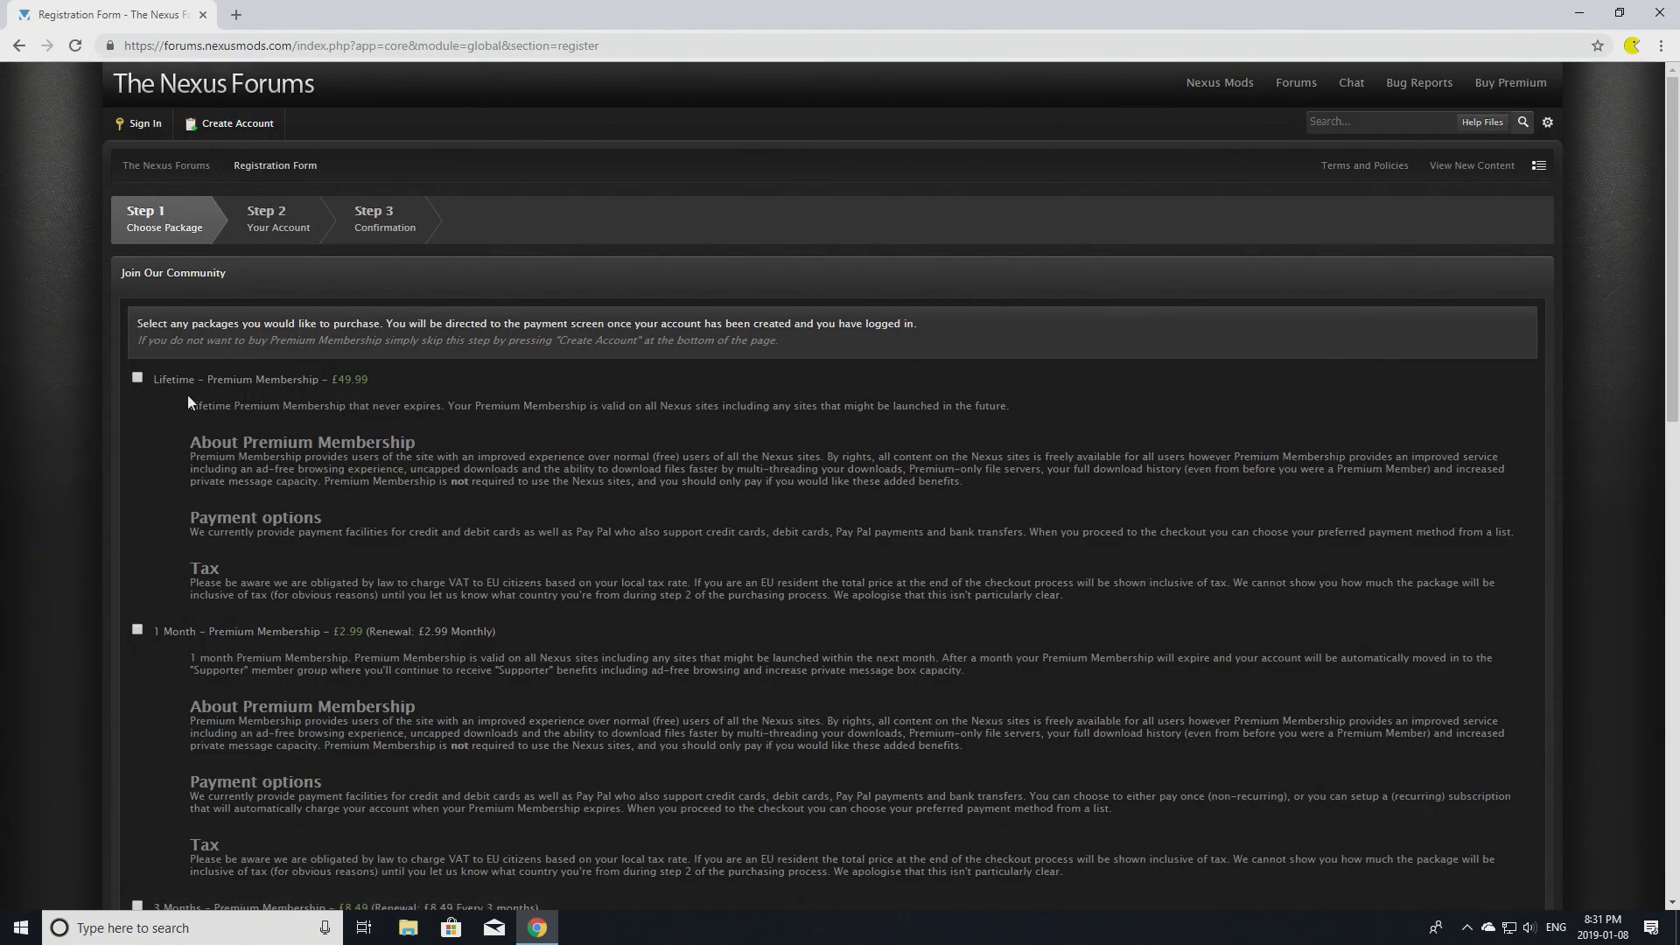
pyautogui.scroll(-3)
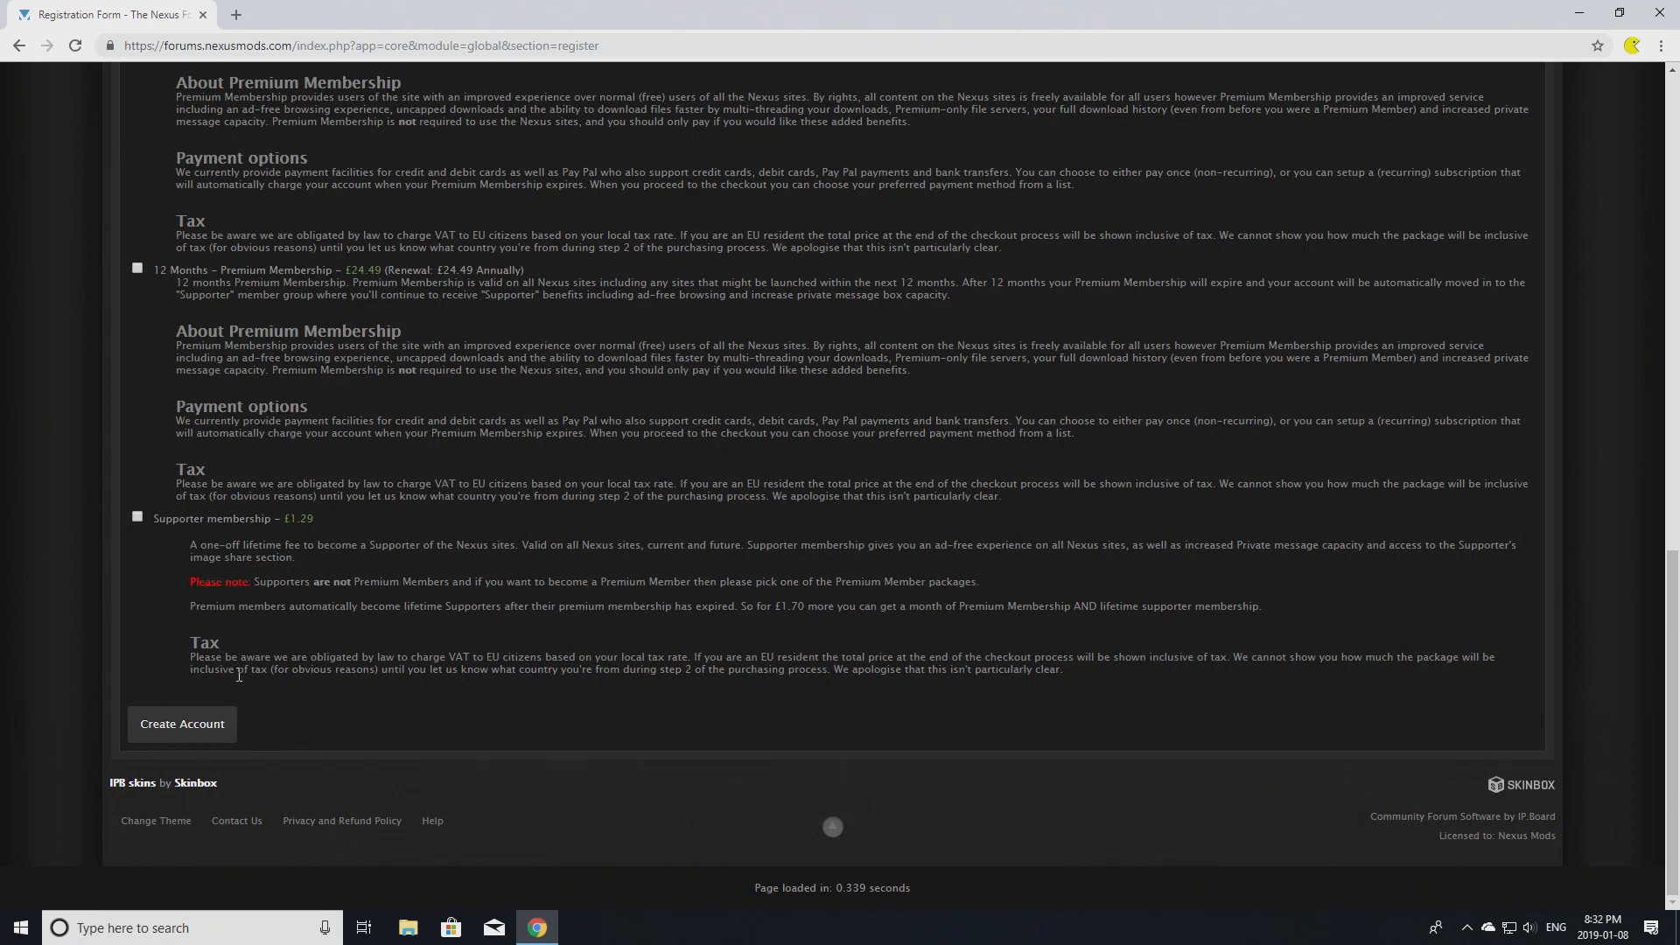
pyautogui.click(181, 725)
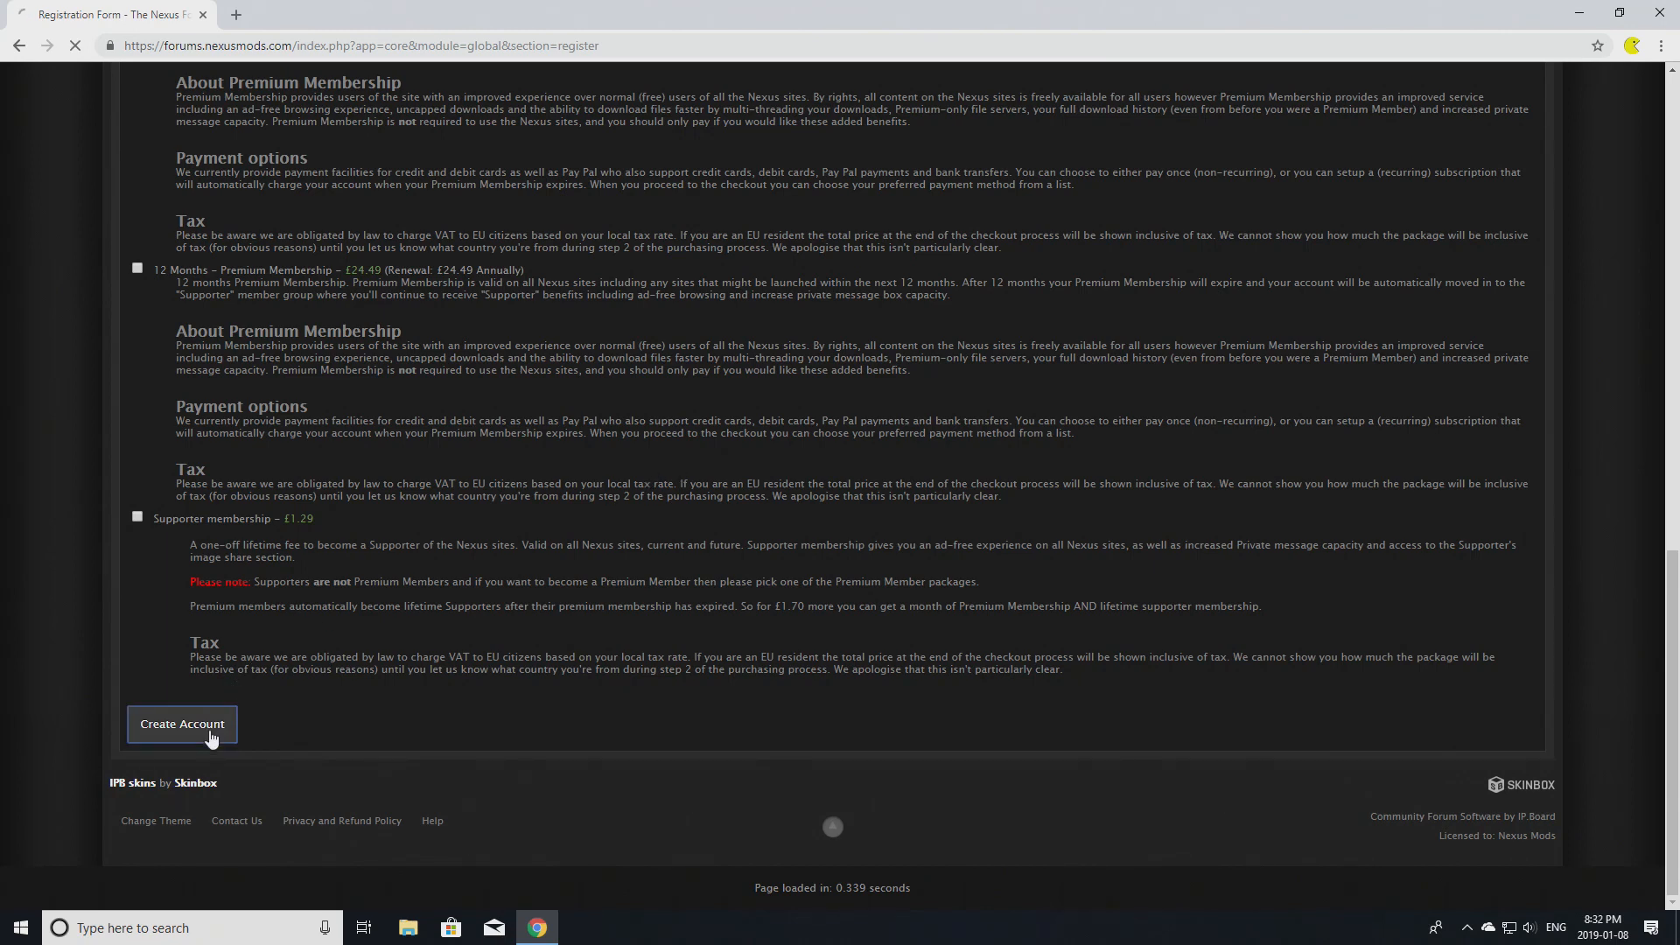
pyautogui.click(182, 724)
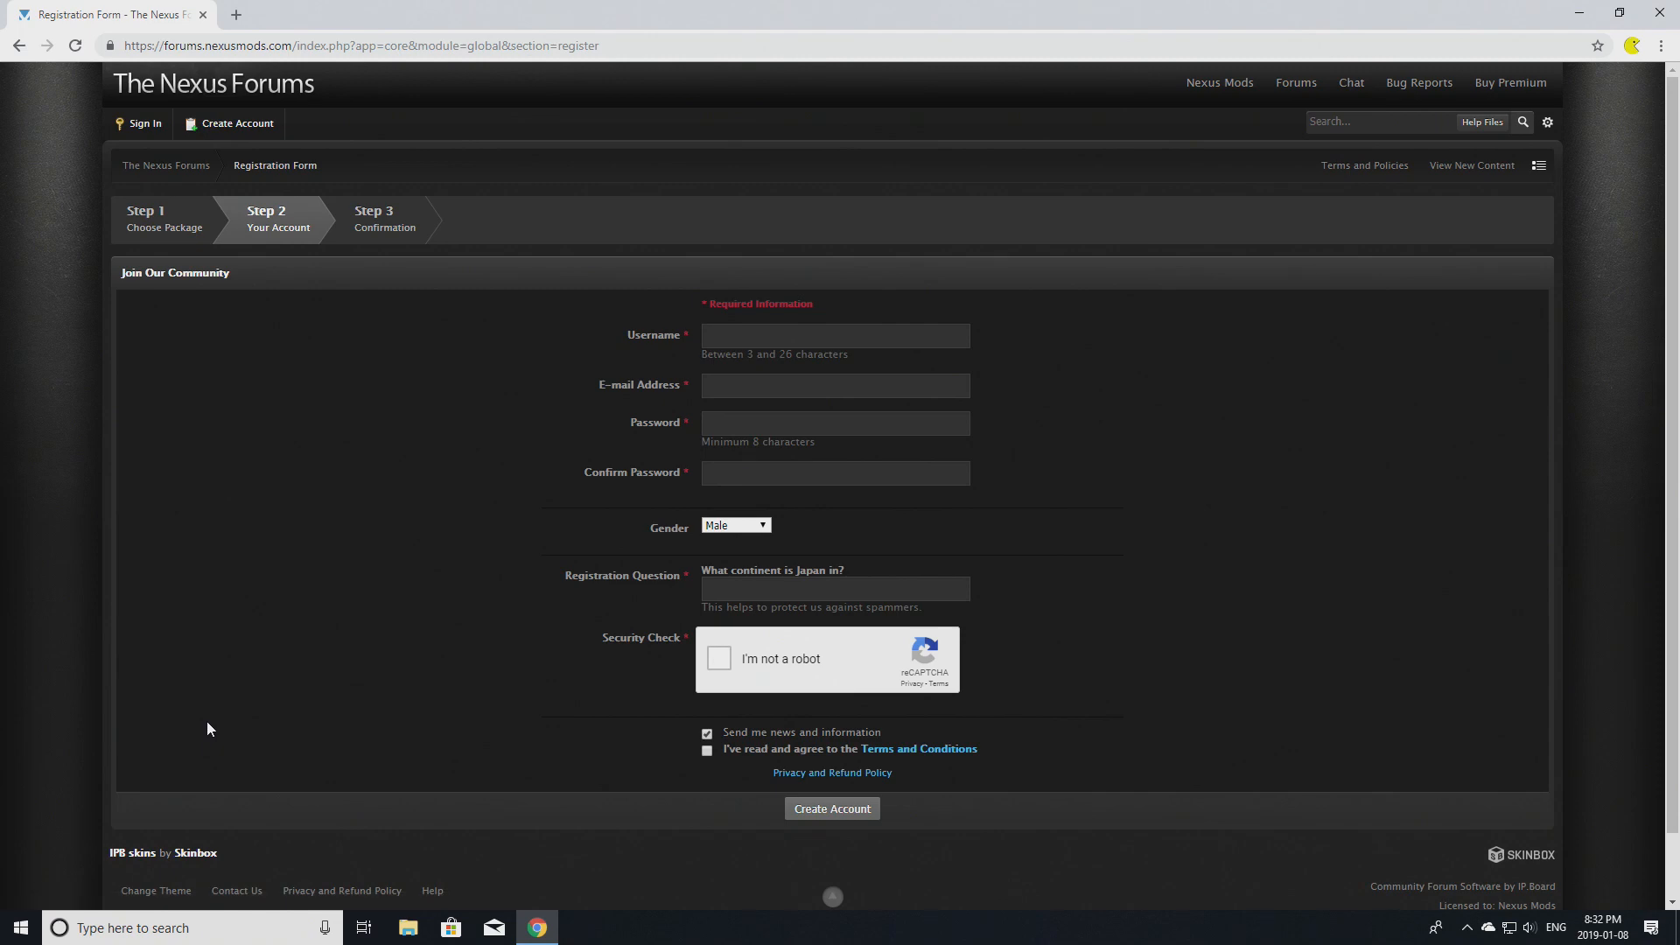
pyautogui.write('SebasHi')
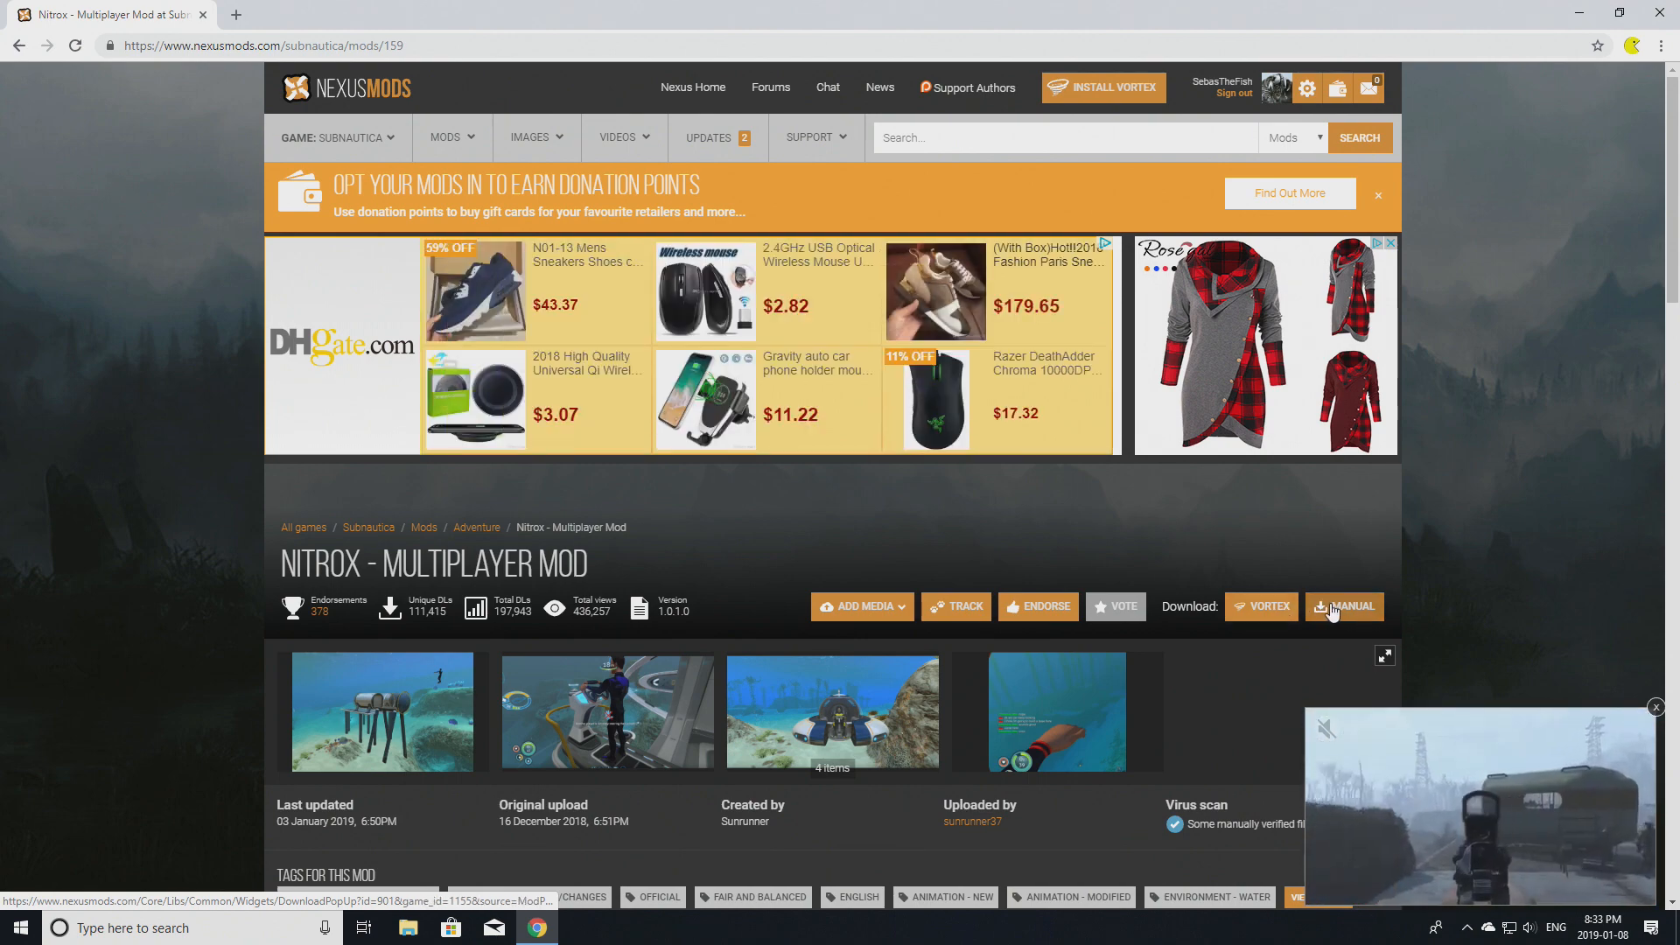
# Download the Nitrox Alpha 1.0.1.0 zip manually and open it from Chrome's downloads.
pyautogui.click(1351, 606)
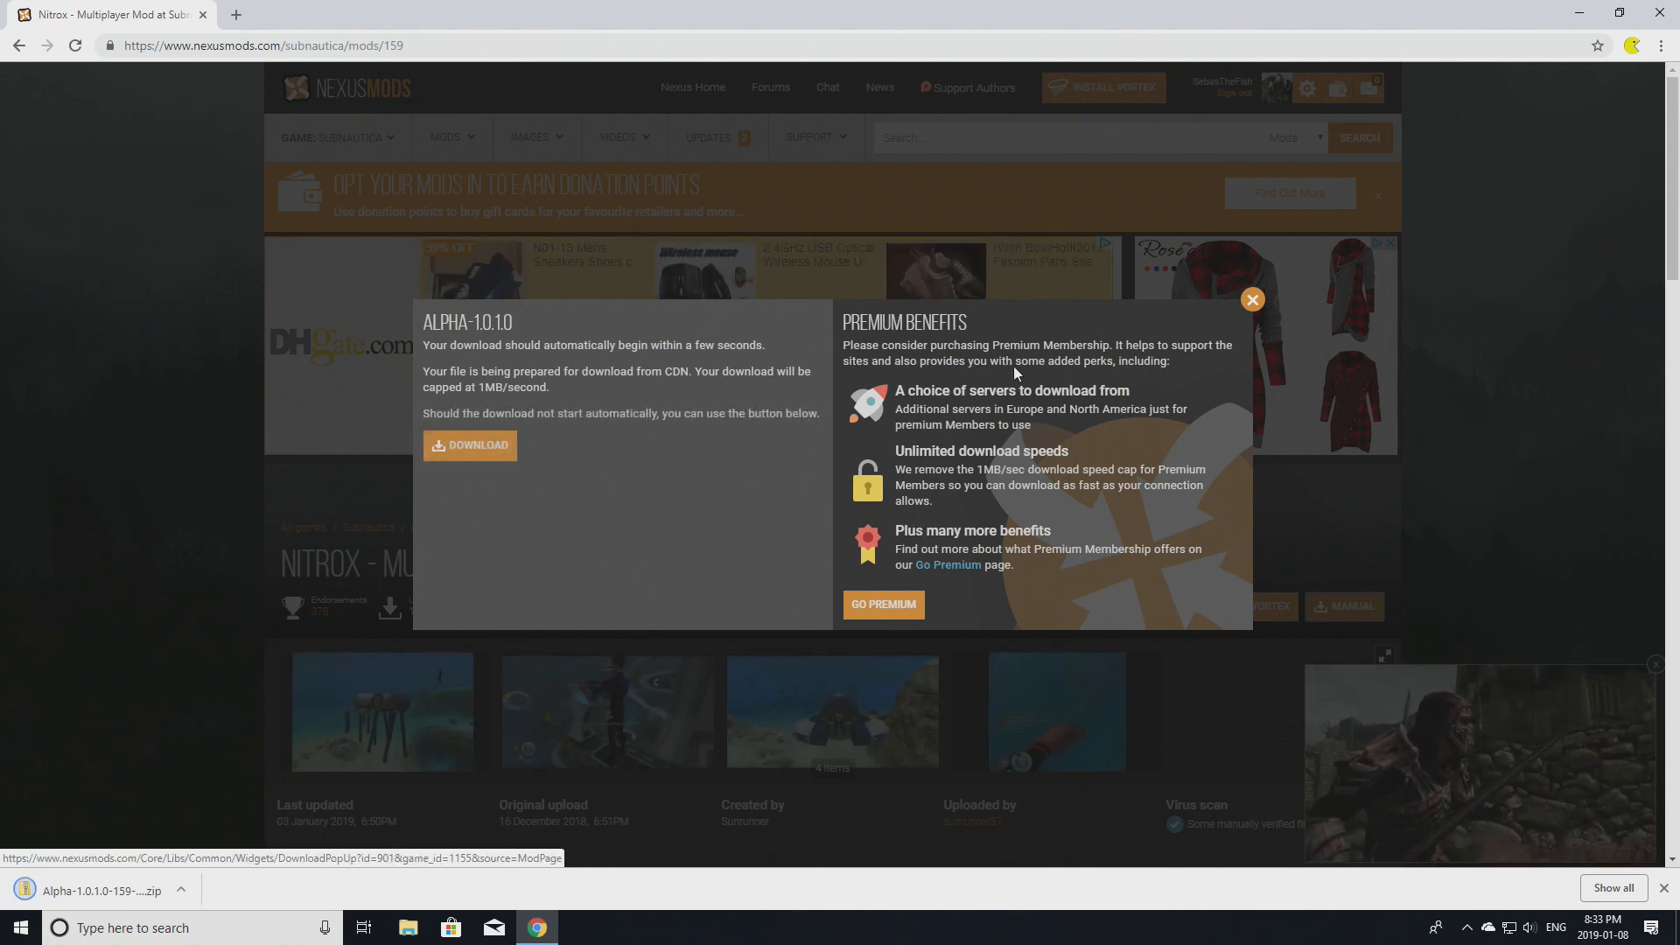
pyautogui.click(1251, 300)
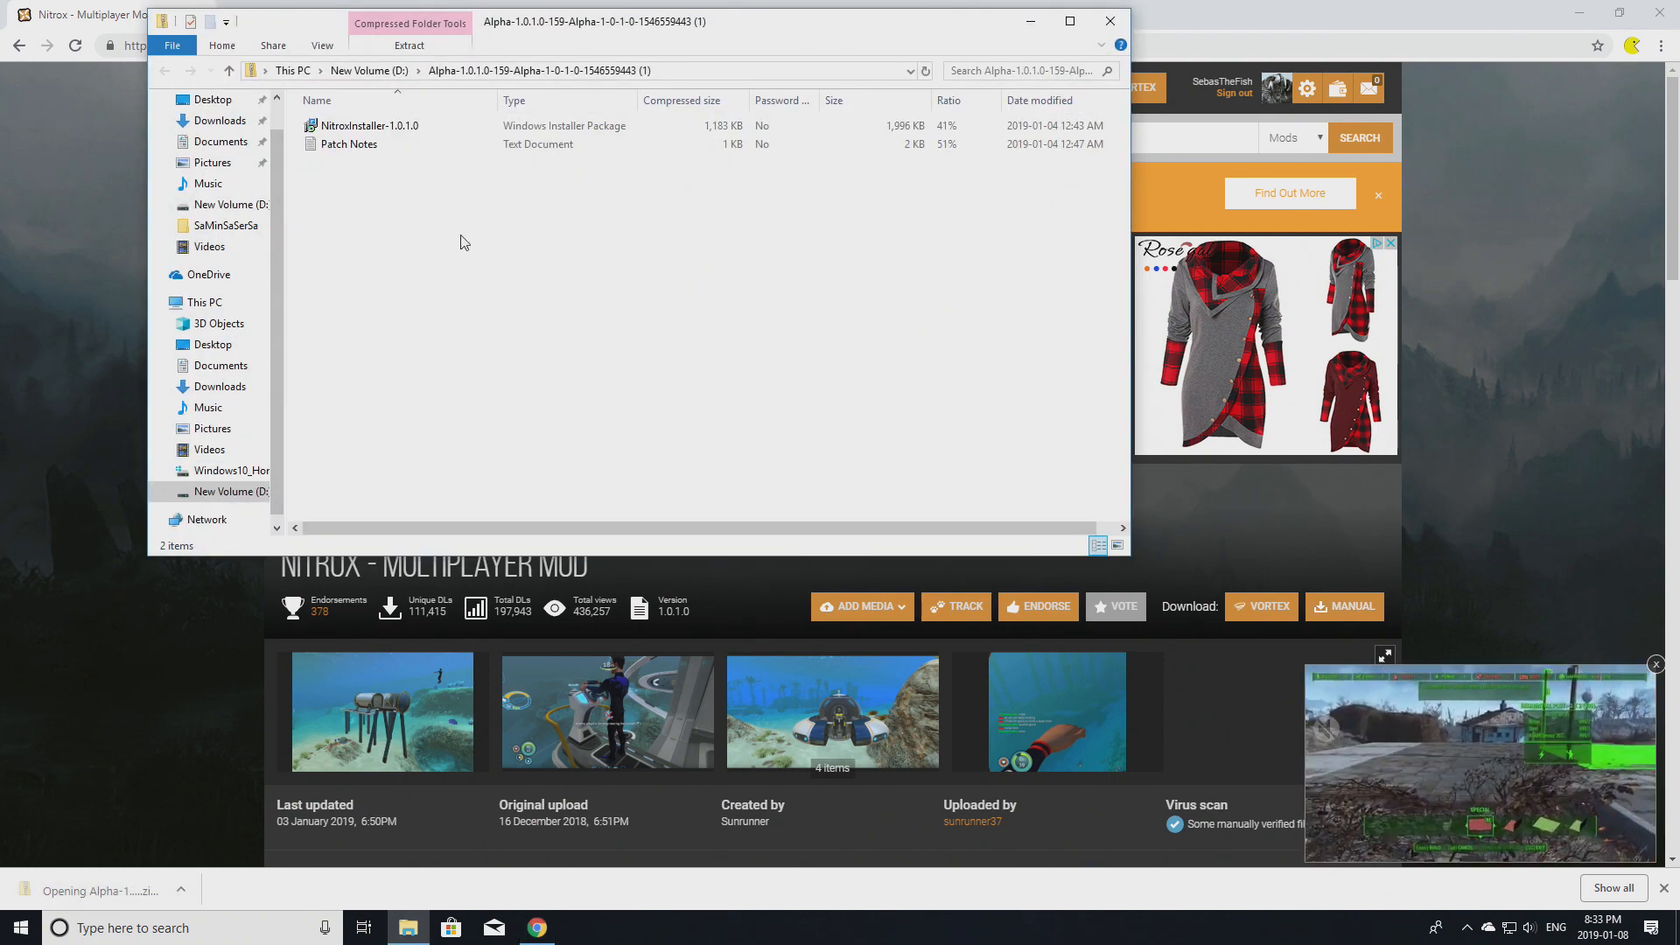
# Launch NitroxInstaller-1.0.1.0 from the zip, declining the Store app prompt.
pyautogui.doubleClick(349, 143)
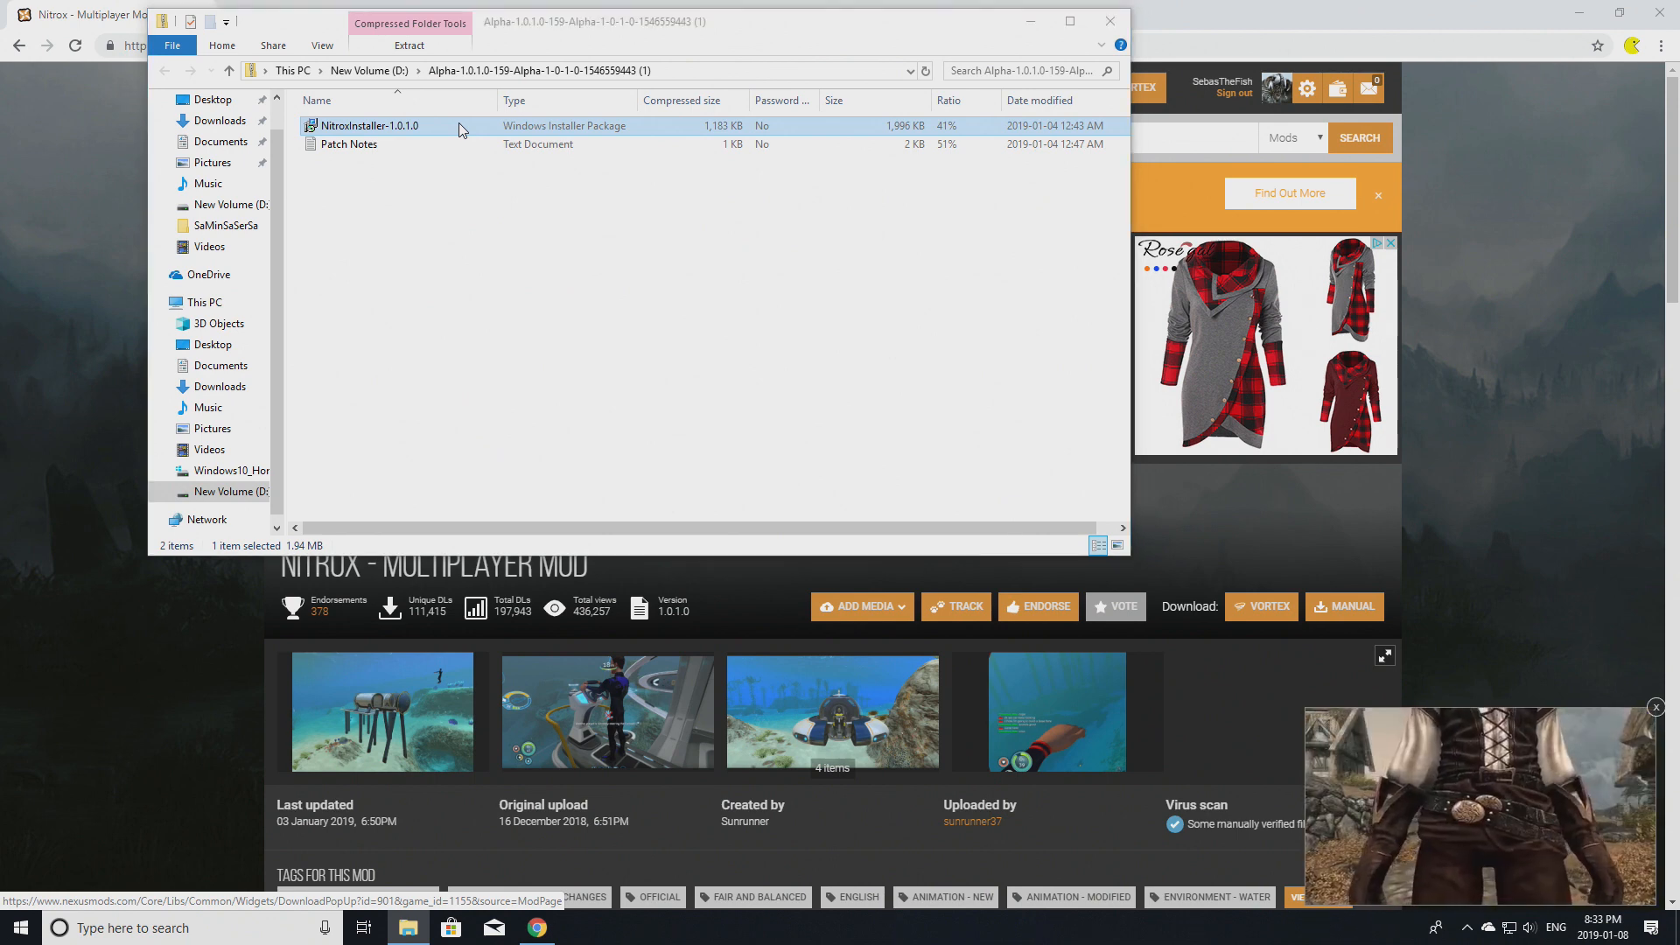
pyautogui.doubleClick(369, 125)
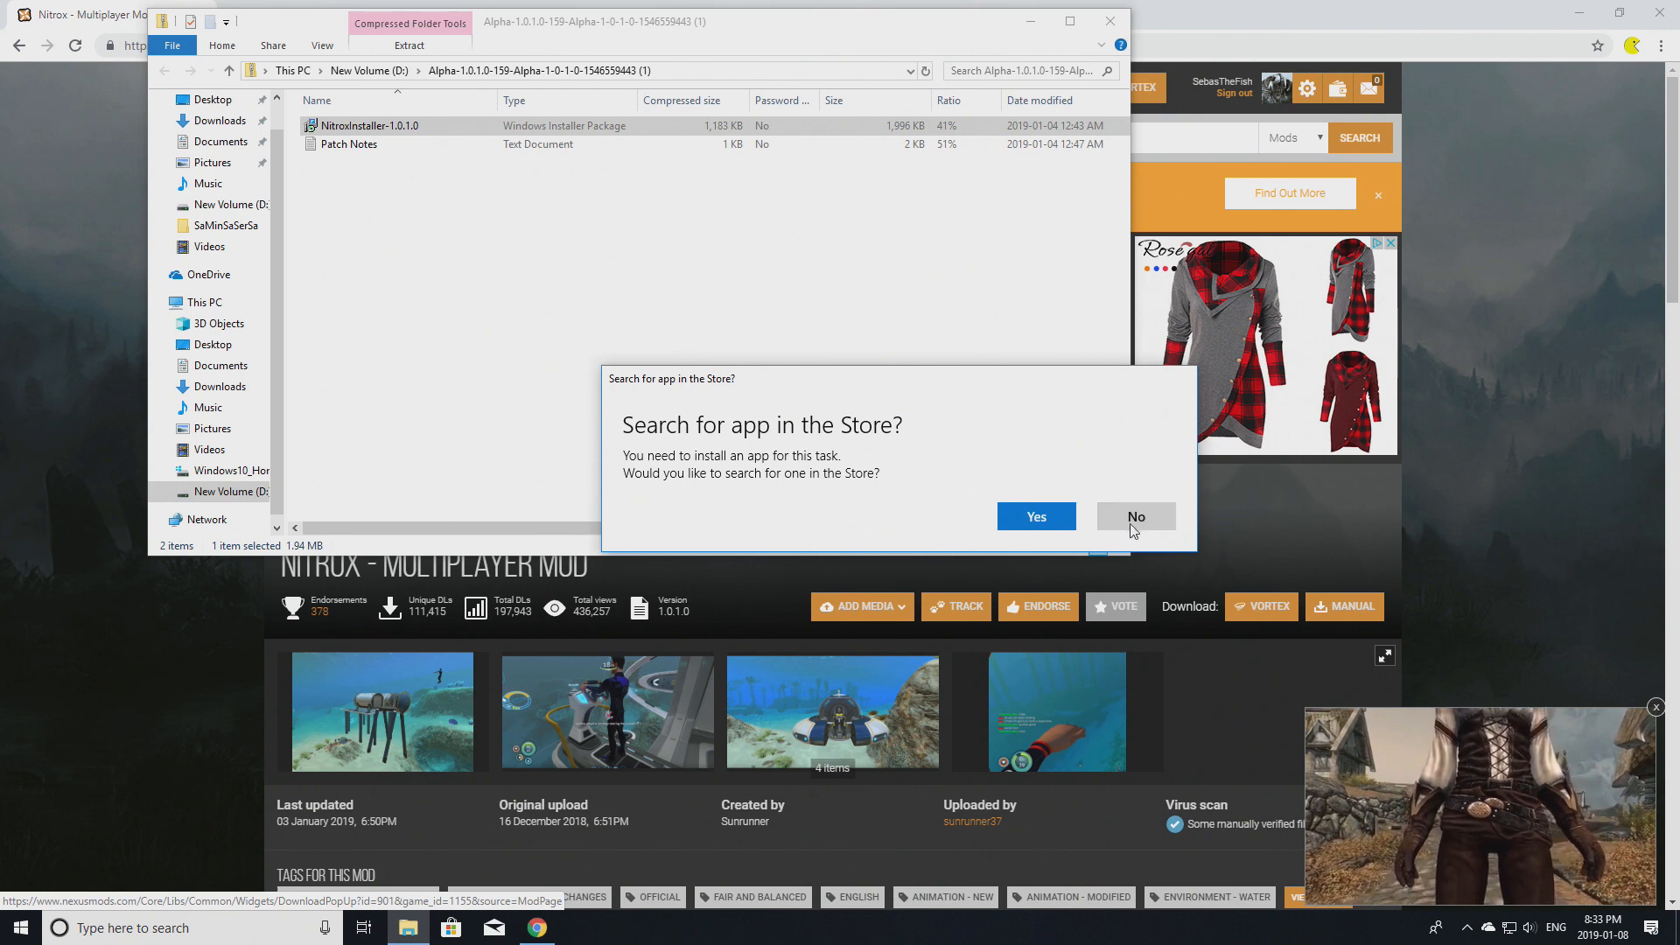
pyautogui.click(1135, 517)
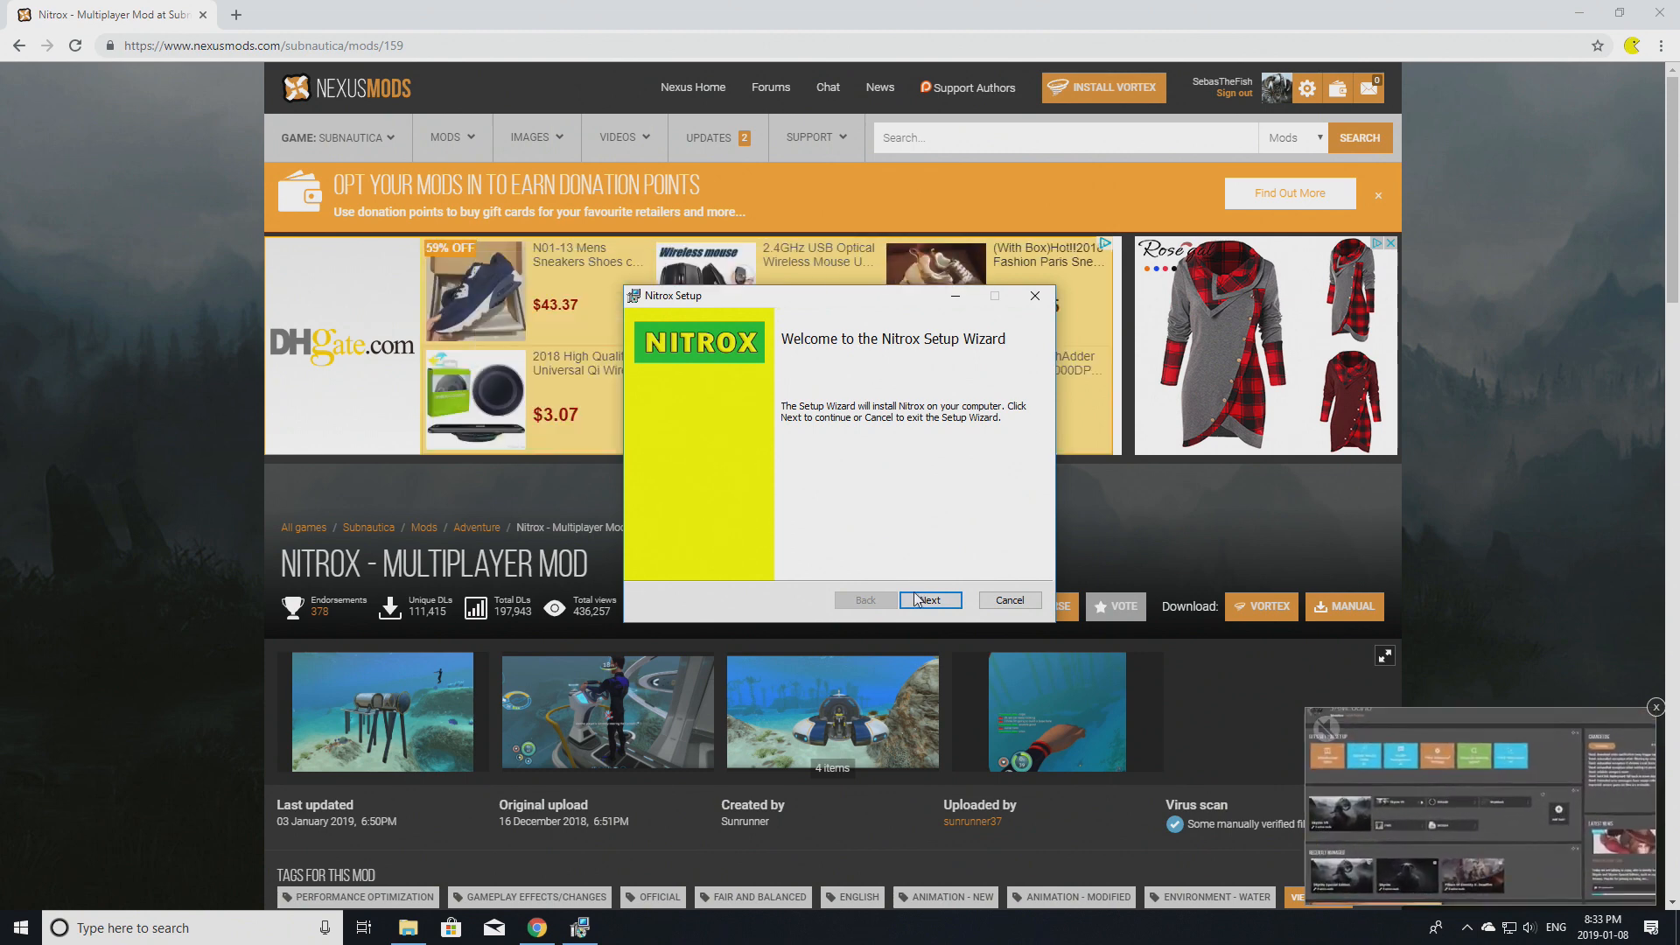
# Accept the Nitrox license terms and choose to change the destination folder.
pyautogui.click(930, 601)
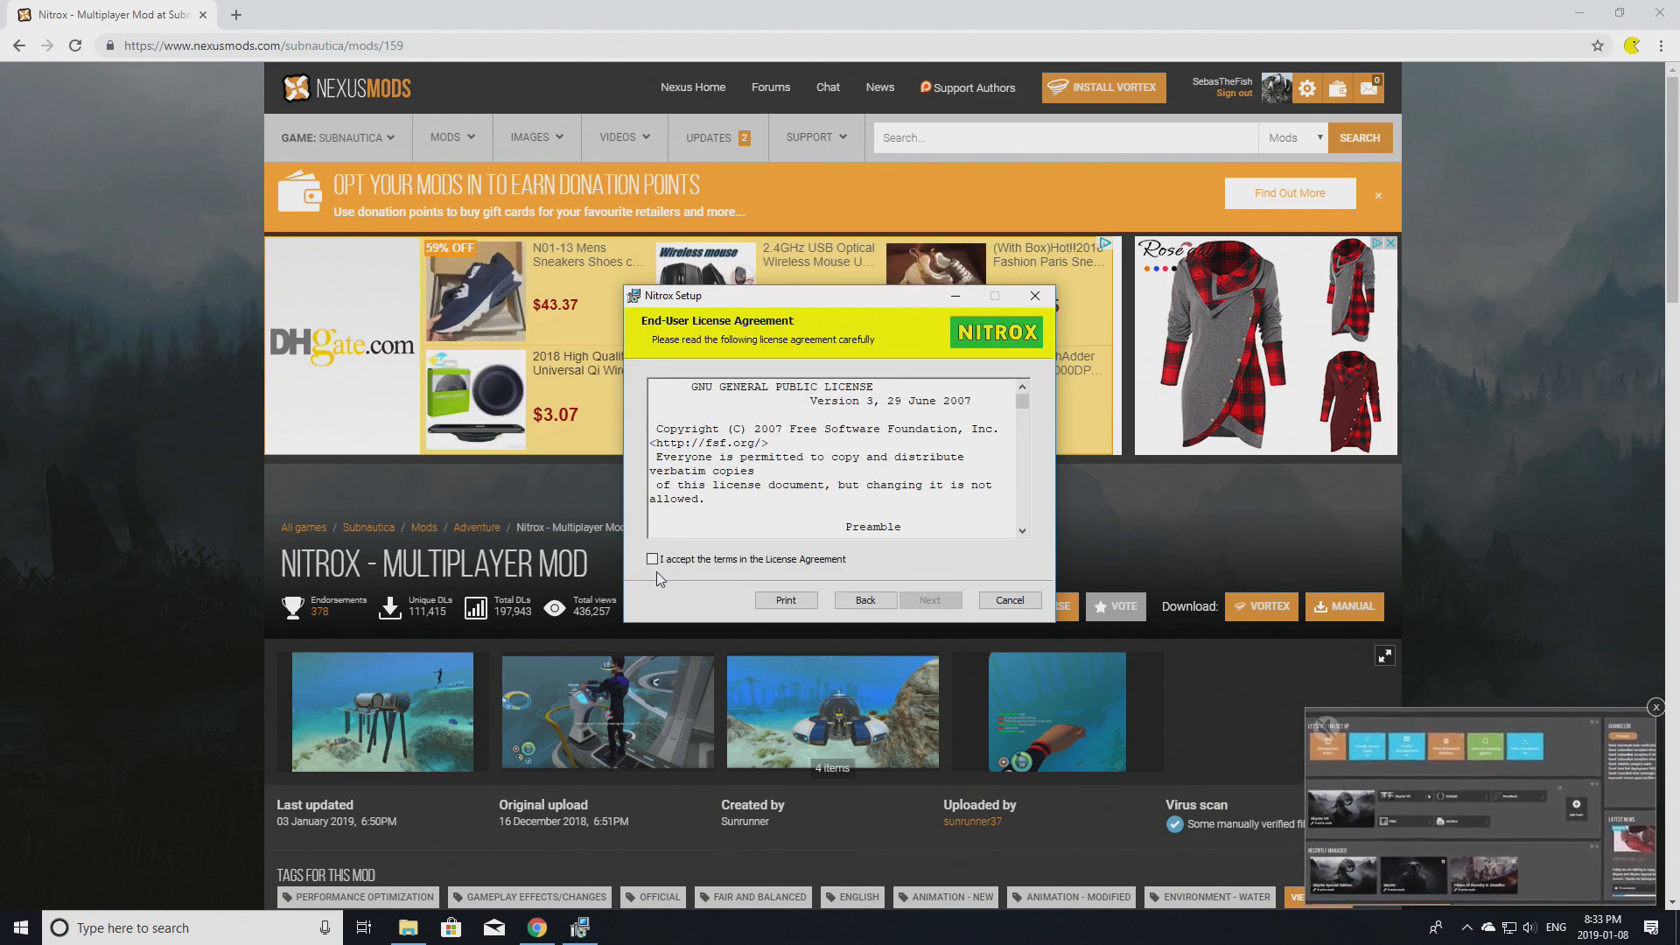
pyautogui.click(928, 600)
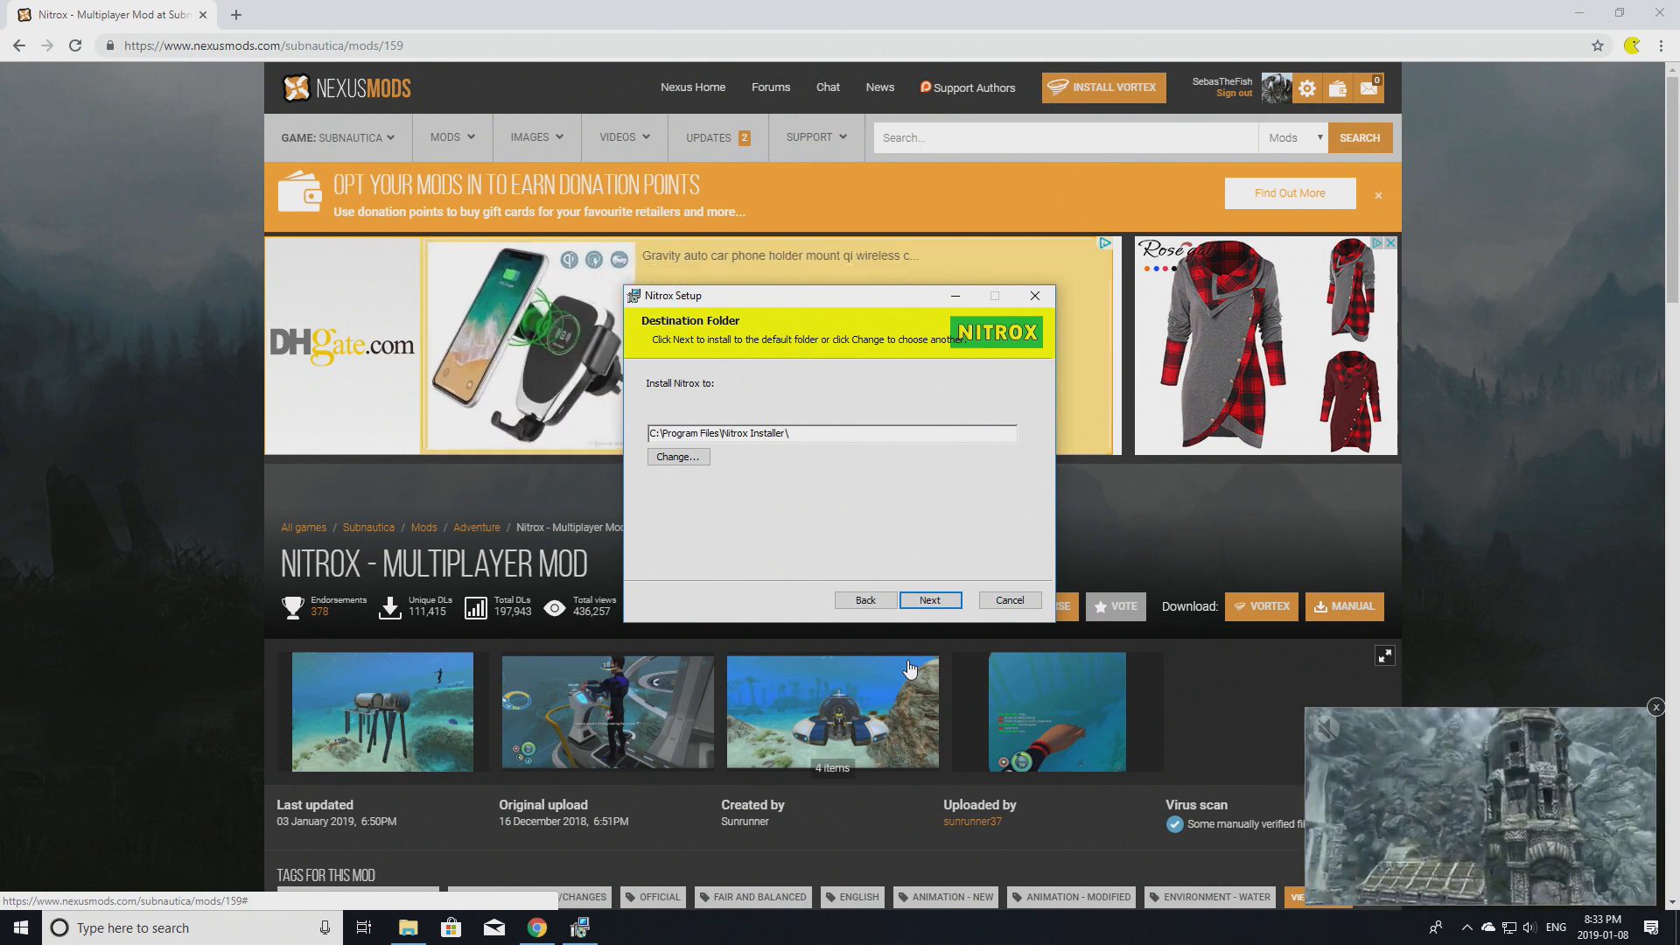
pyautogui.click(678, 458)
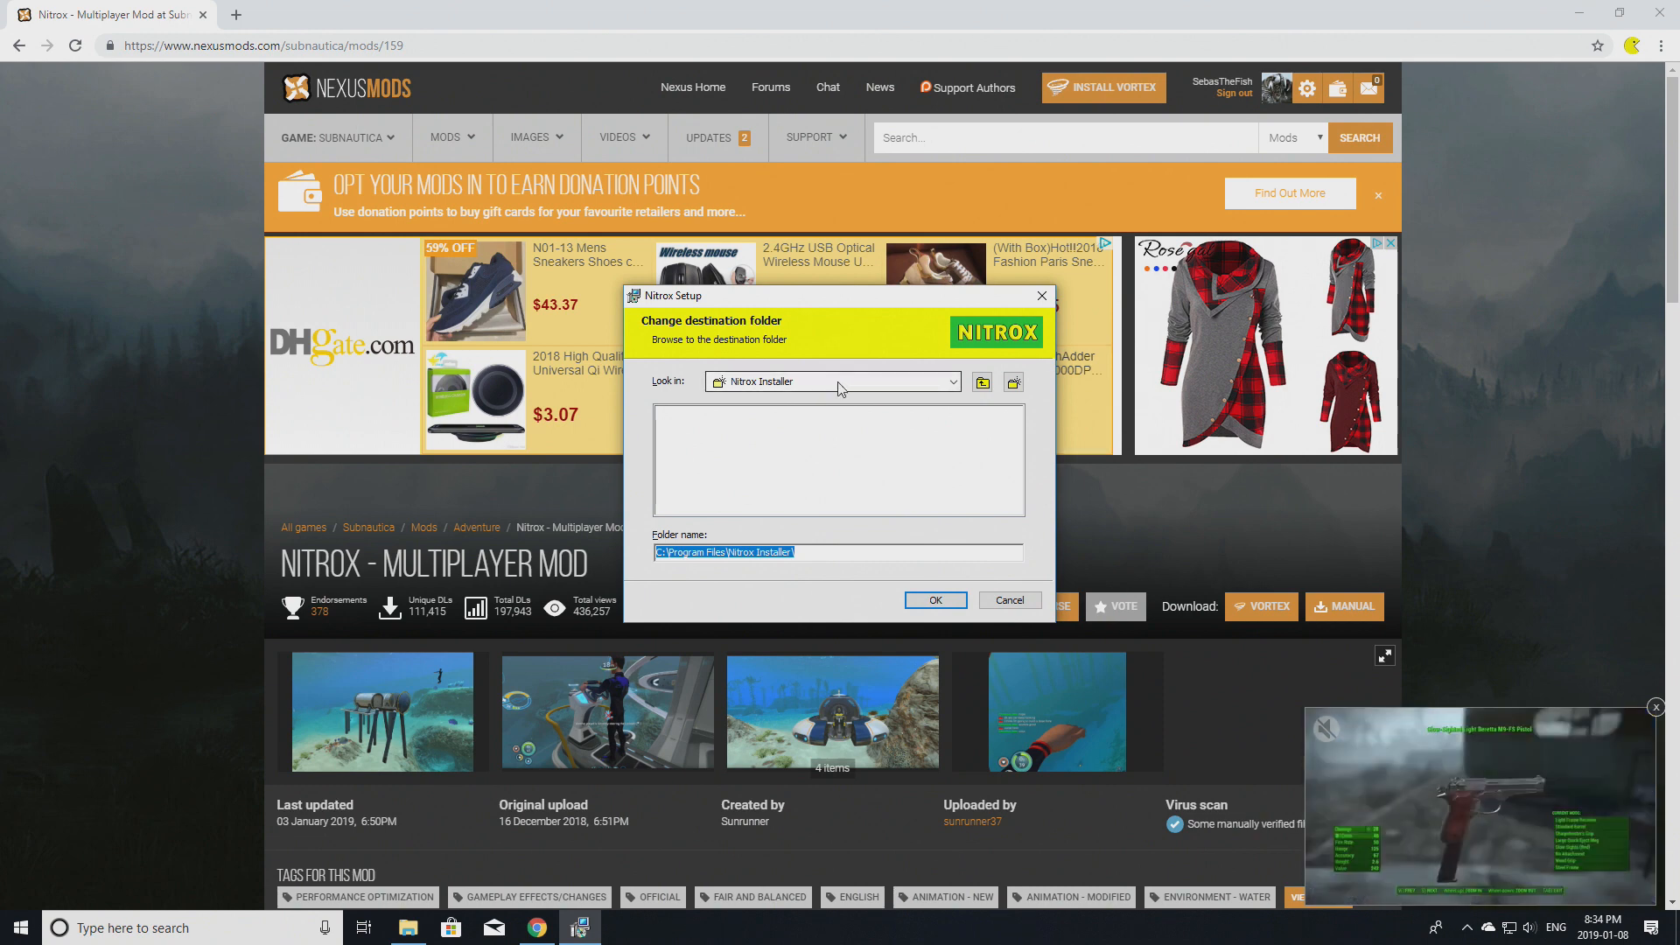
# Set the destination to C:\Program Files (x86)\...\steamapps\common\Subnautica and continue to Ready to install.
pyautogui.click(951, 382)
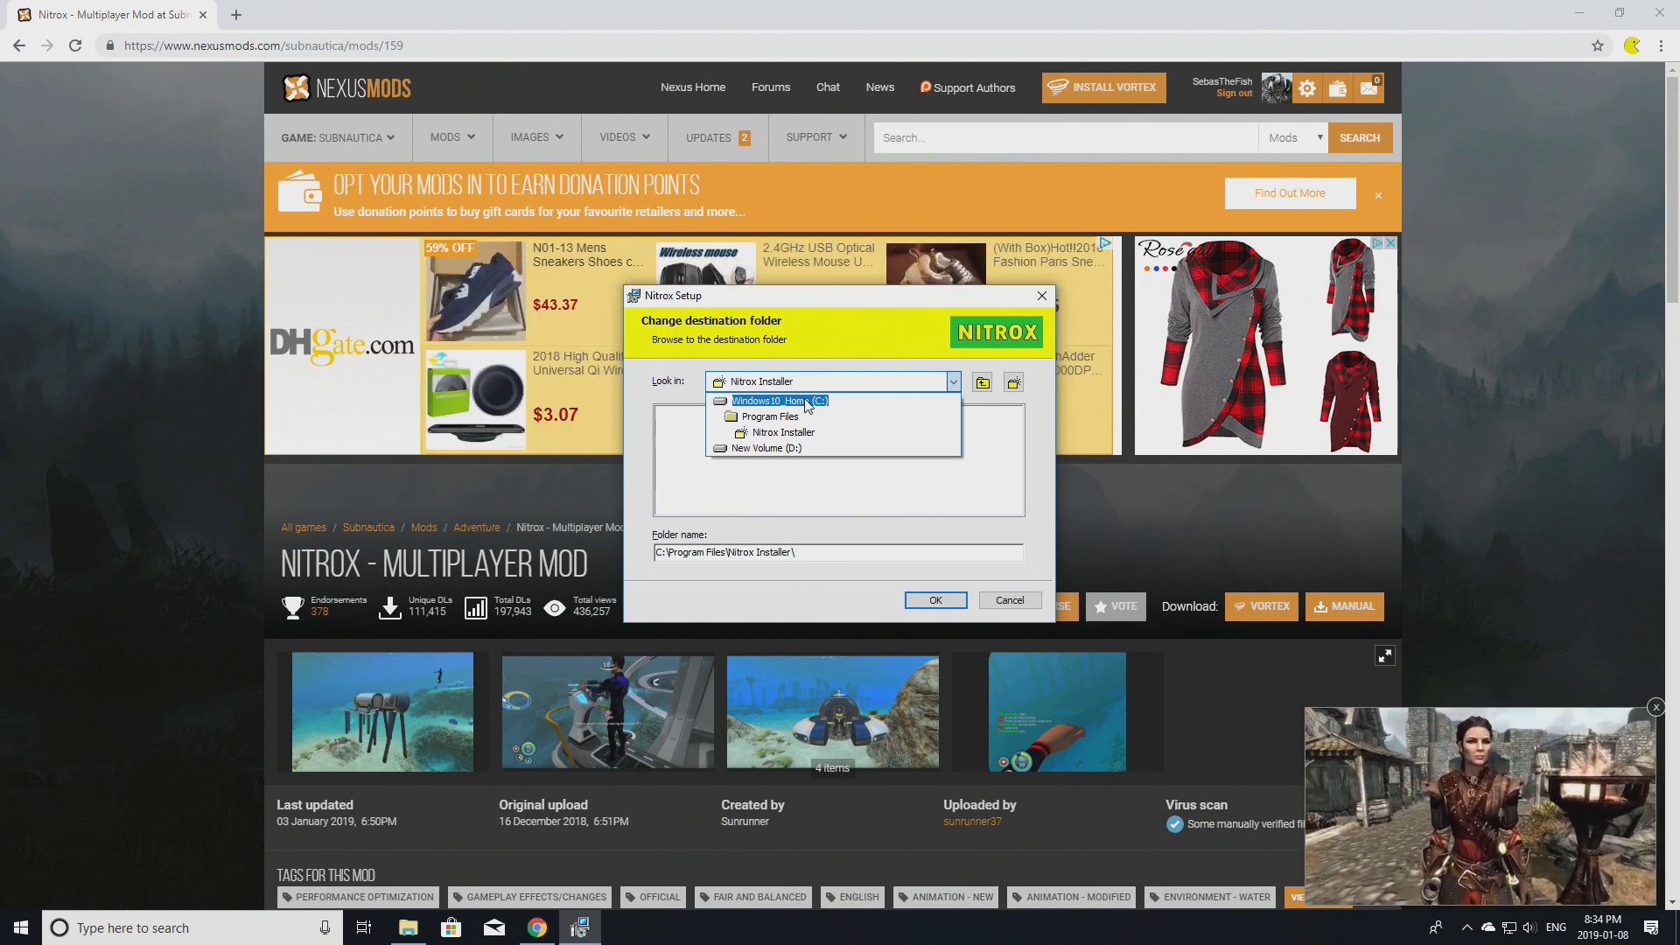
pyautogui.click(769, 400)
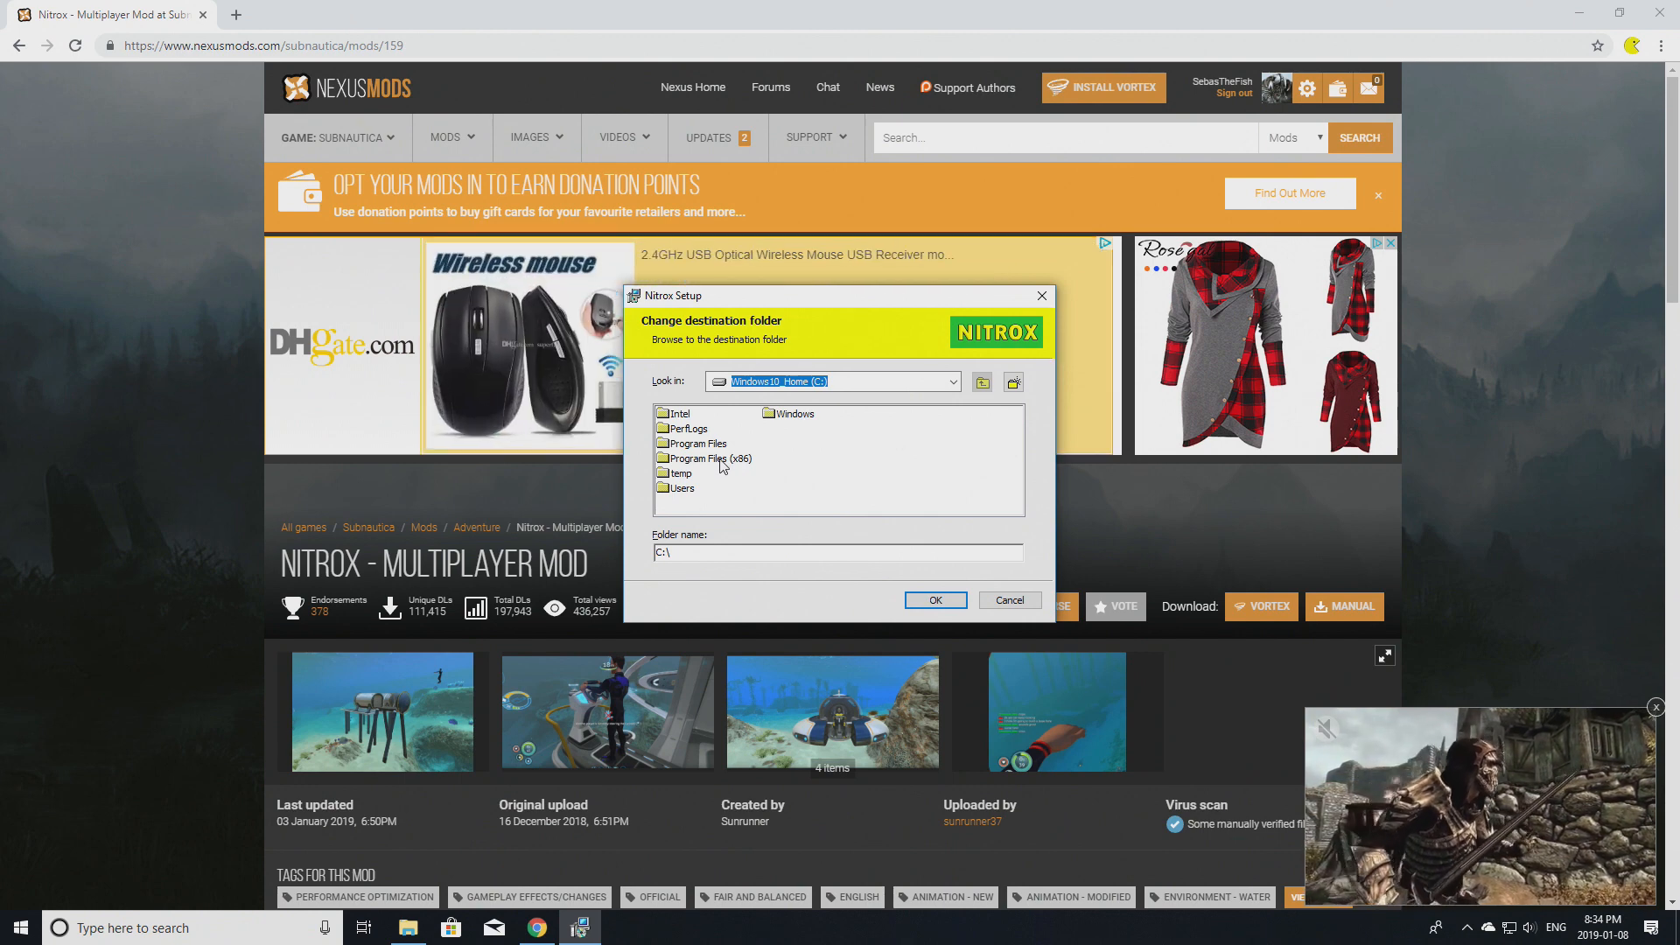
pyautogui.doubleClick(705, 458)
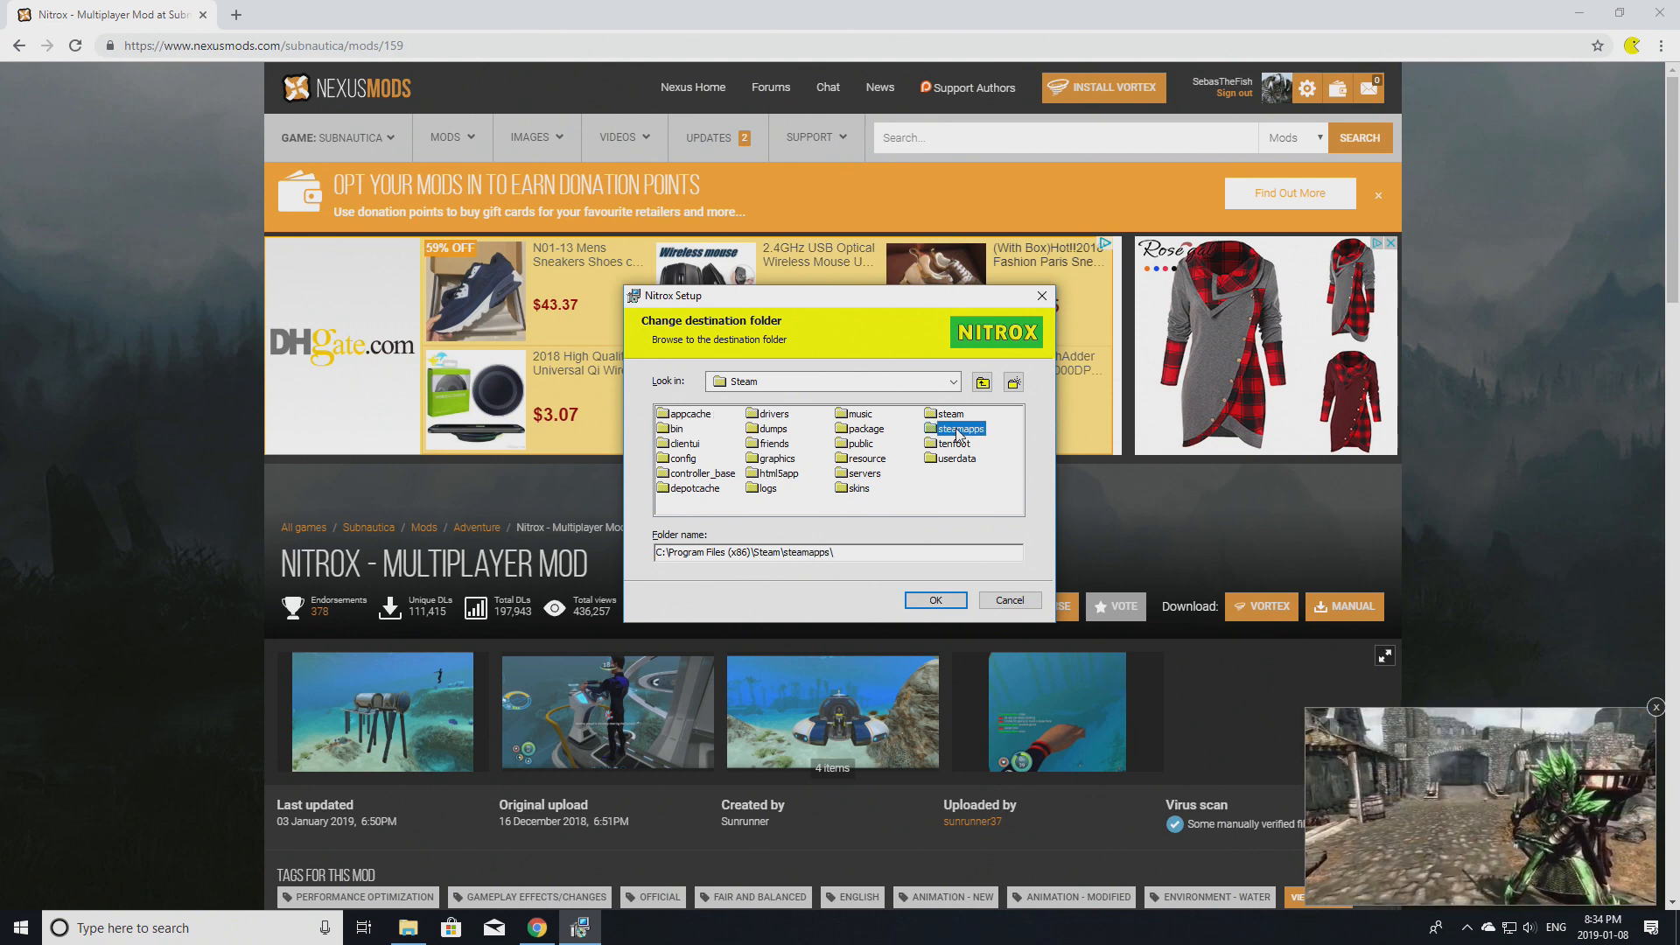
pyautogui.doubleClick(957, 428)
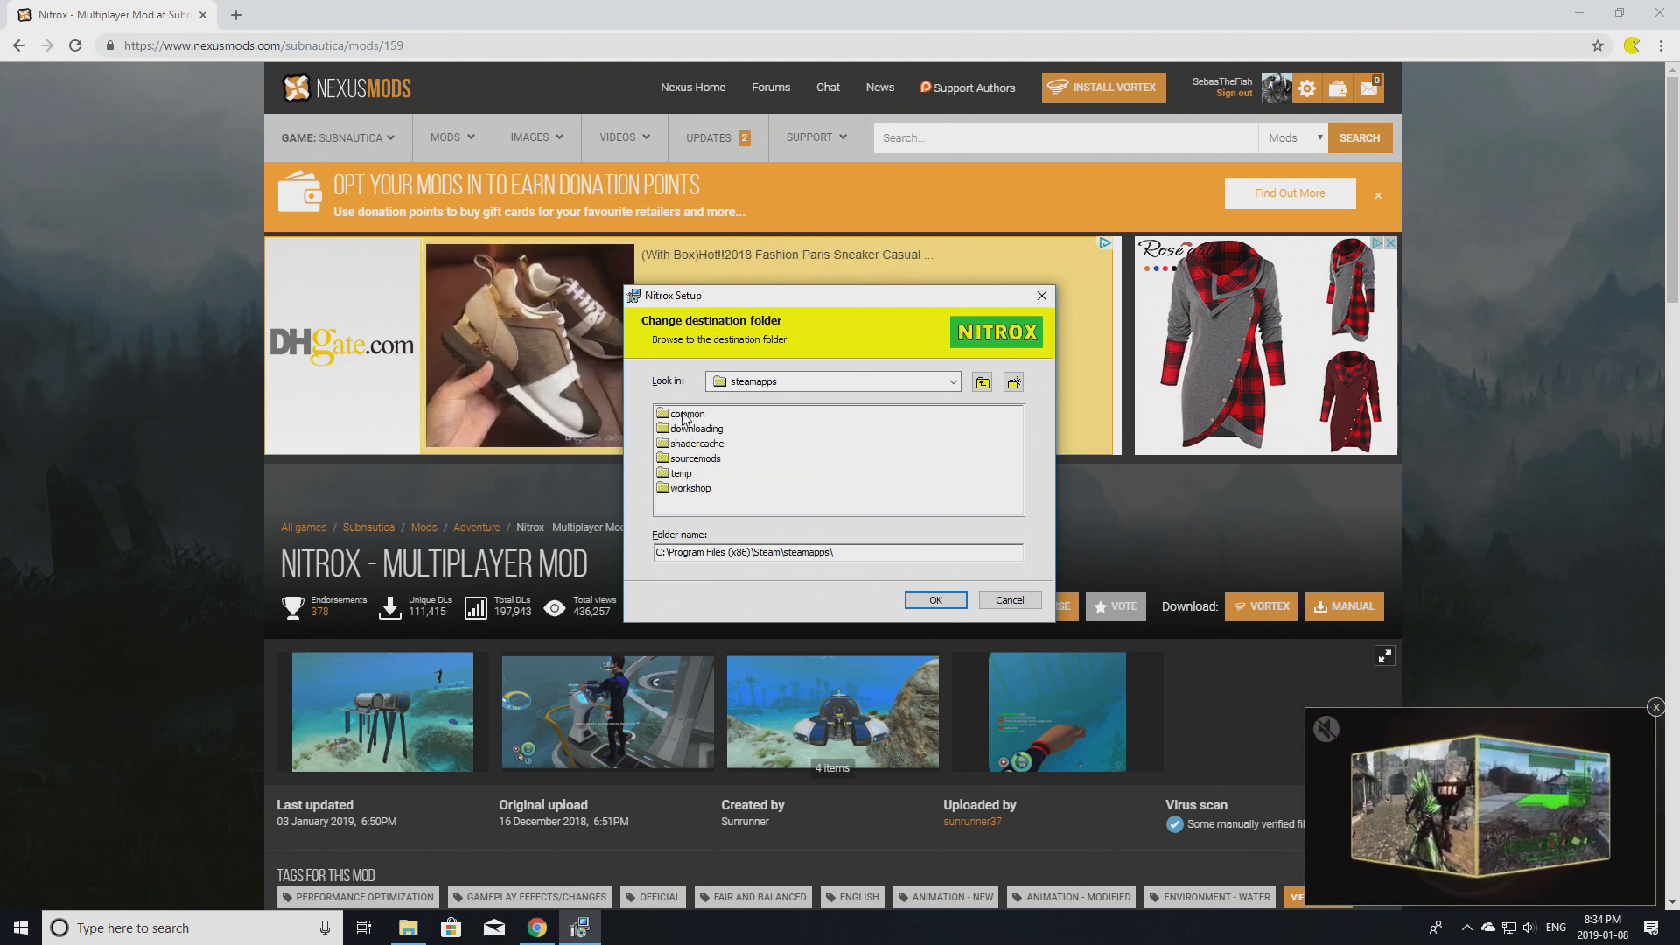
pyautogui.doubleClick(686, 413)
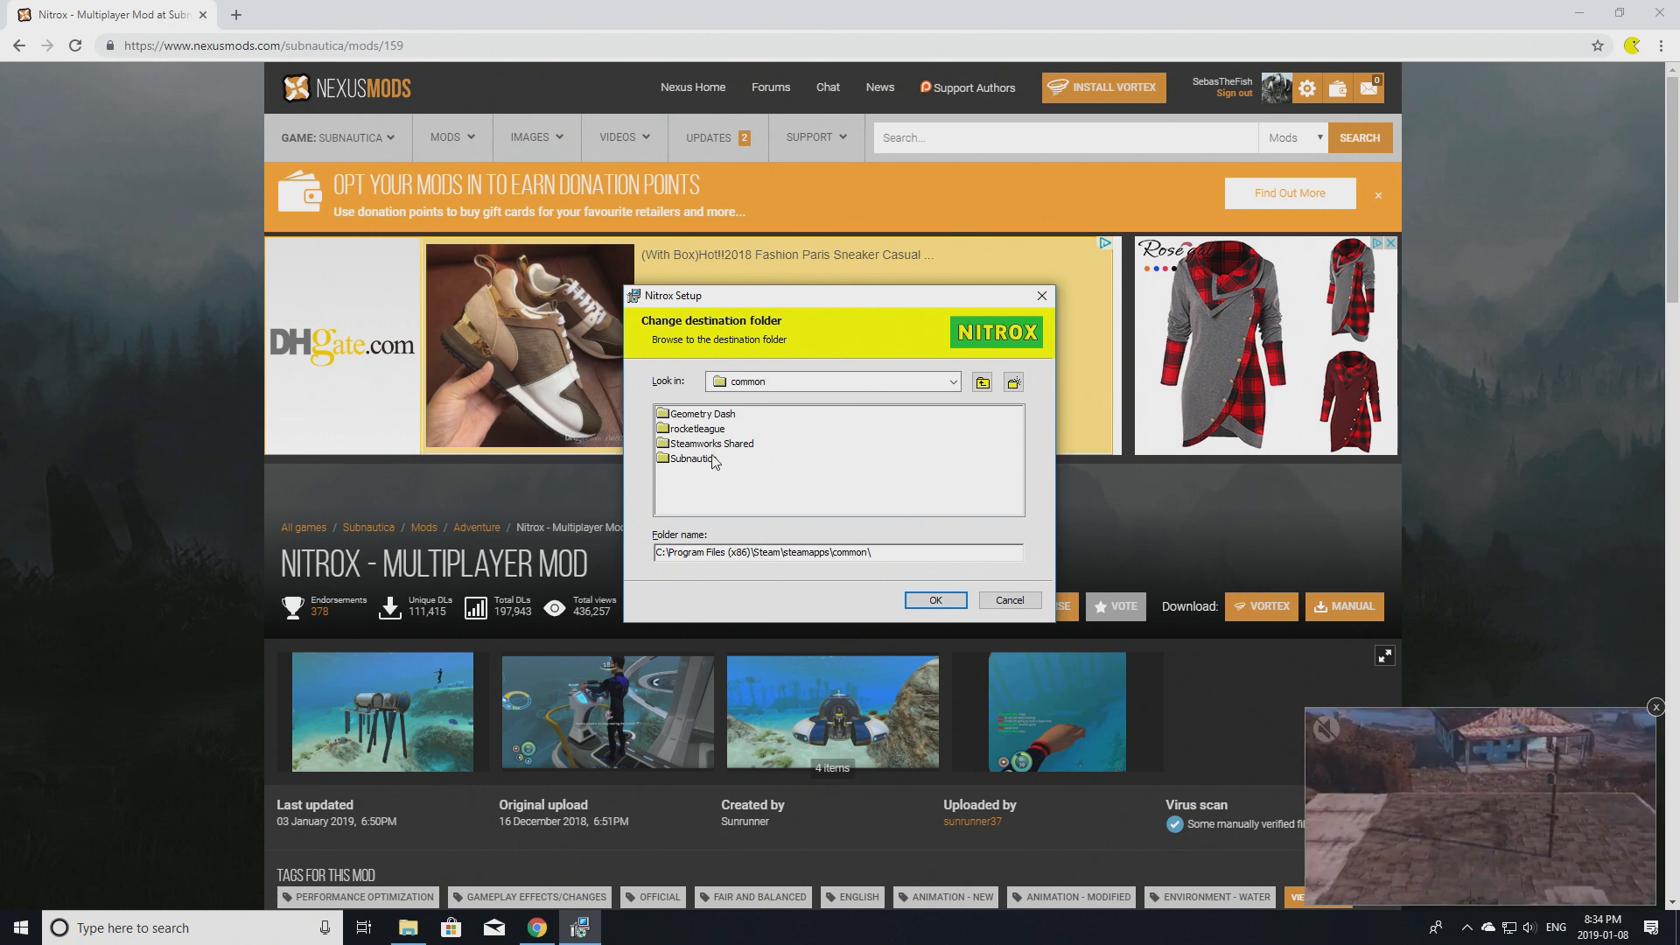
pyautogui.doubleClick(694, 458)
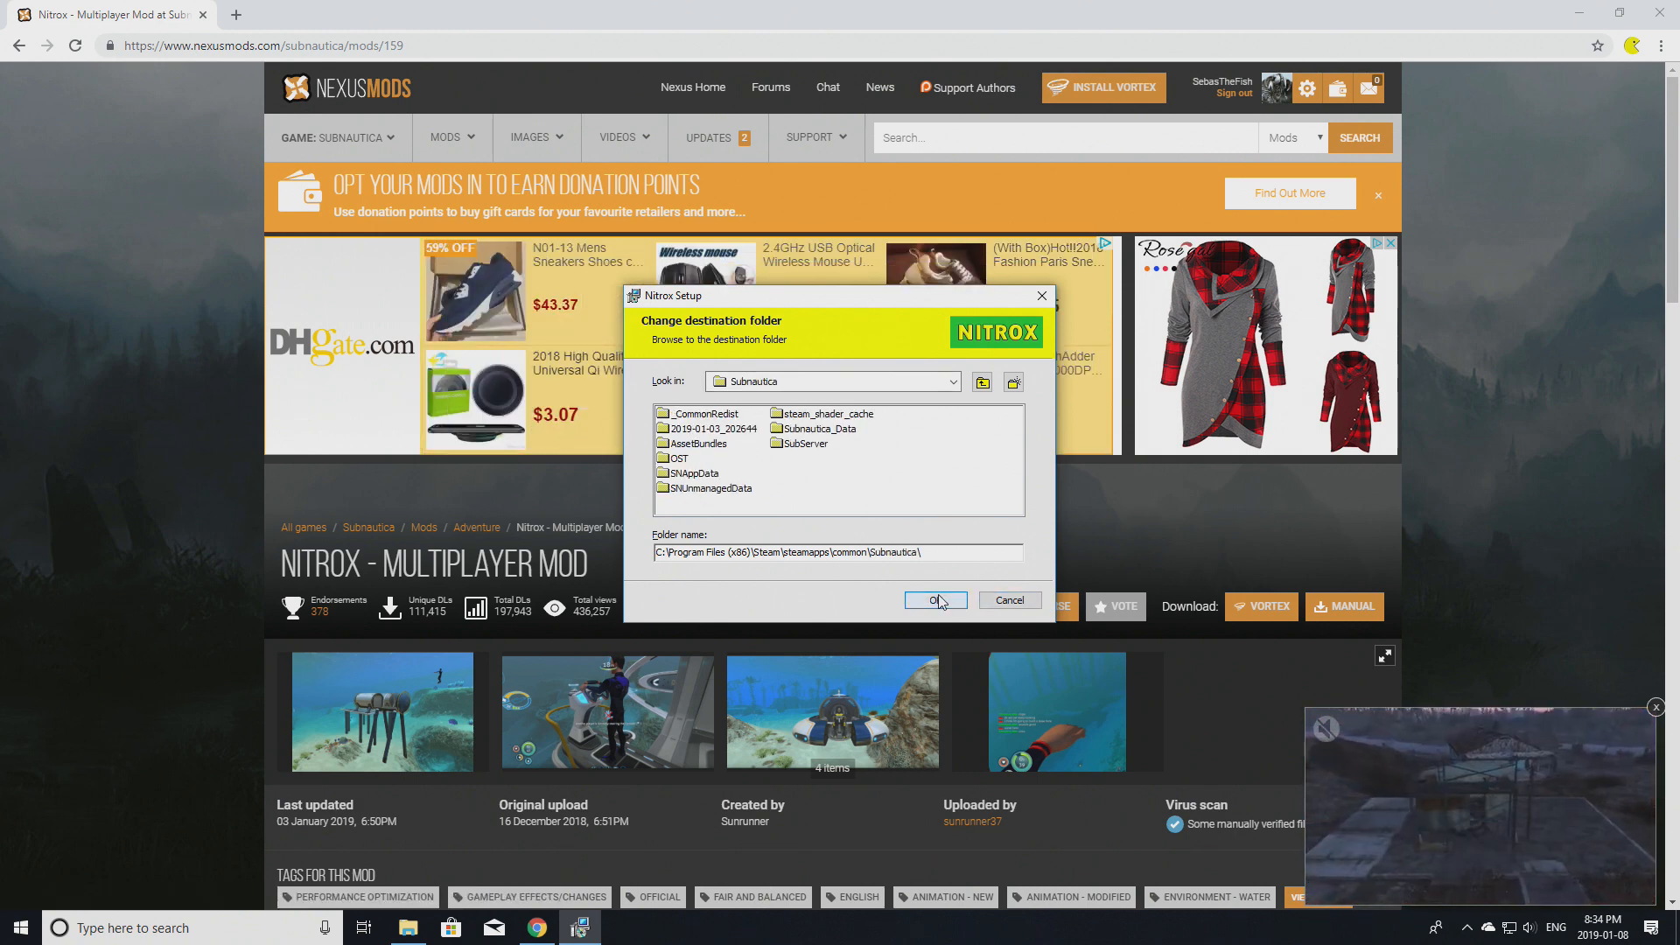
pyautogui.click(934, 600)
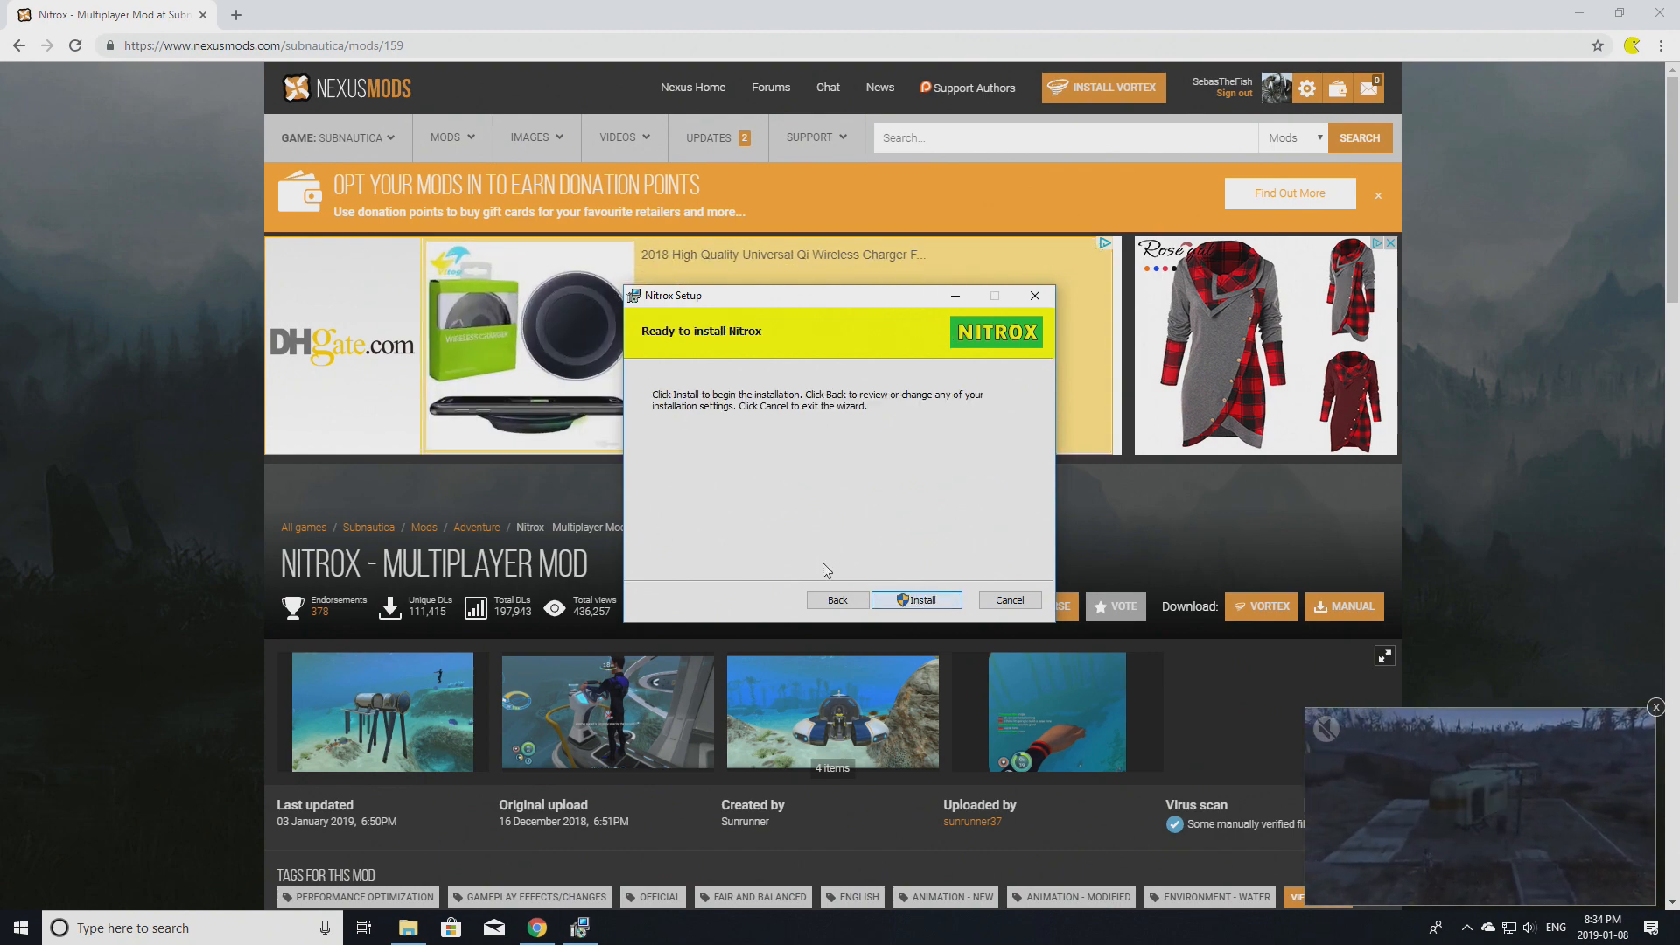
# Install Nitrox, allowing the UAC permission request, and finish the wizard.
pyautogui.click(916, 600)
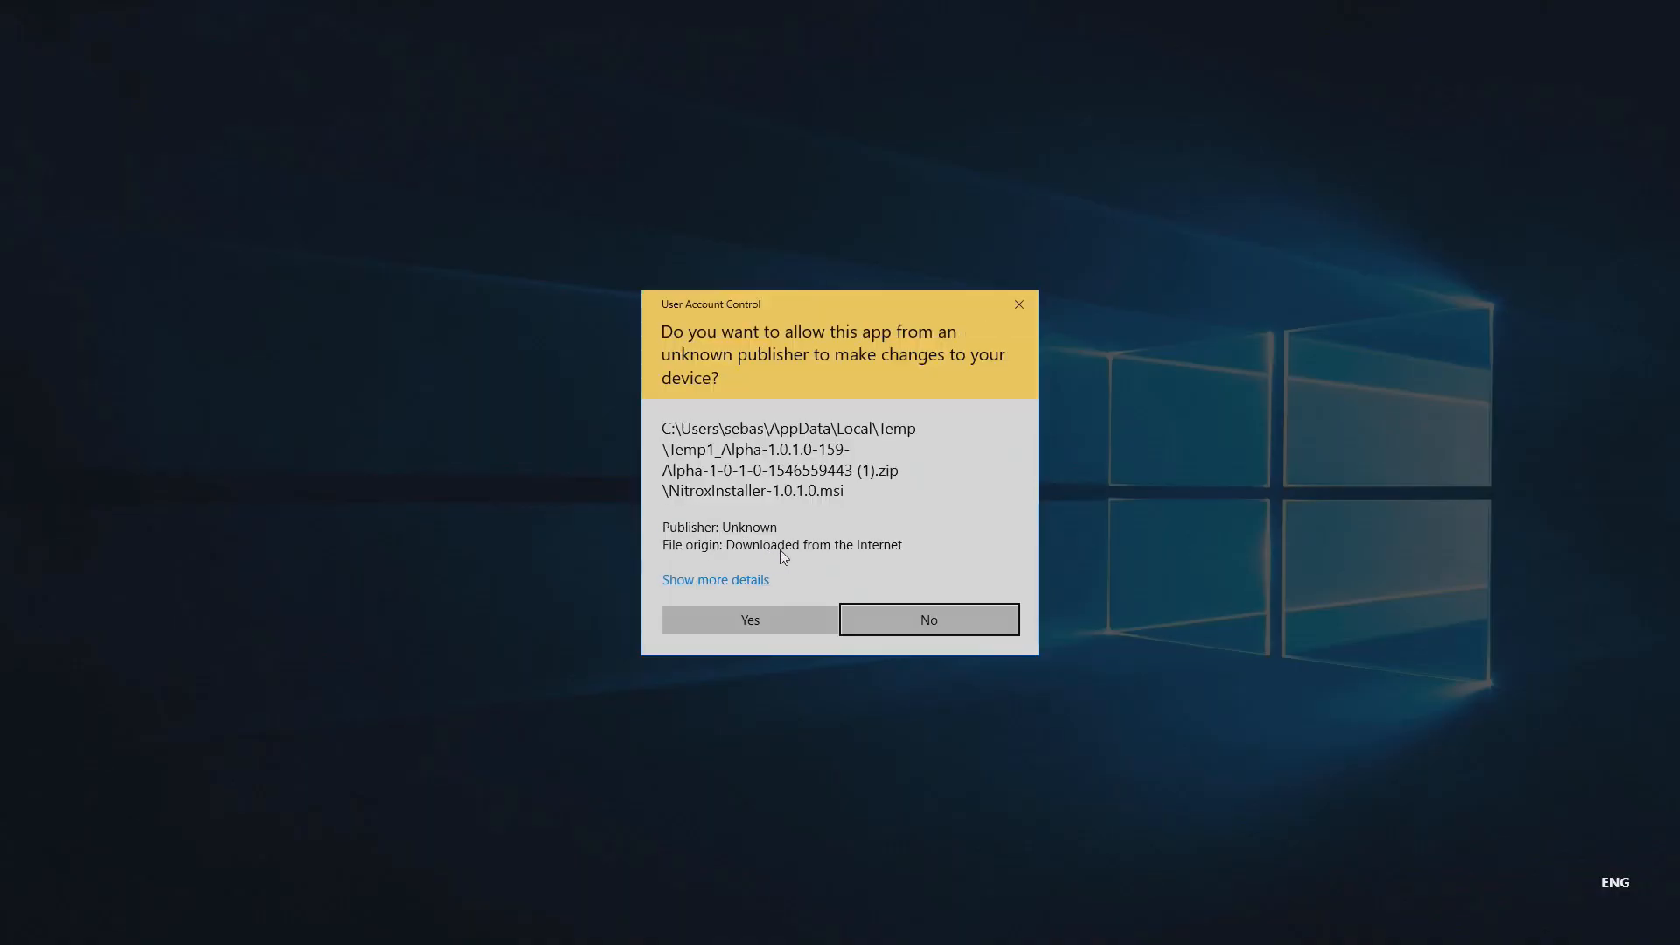
pyautogui.click(749, 619)
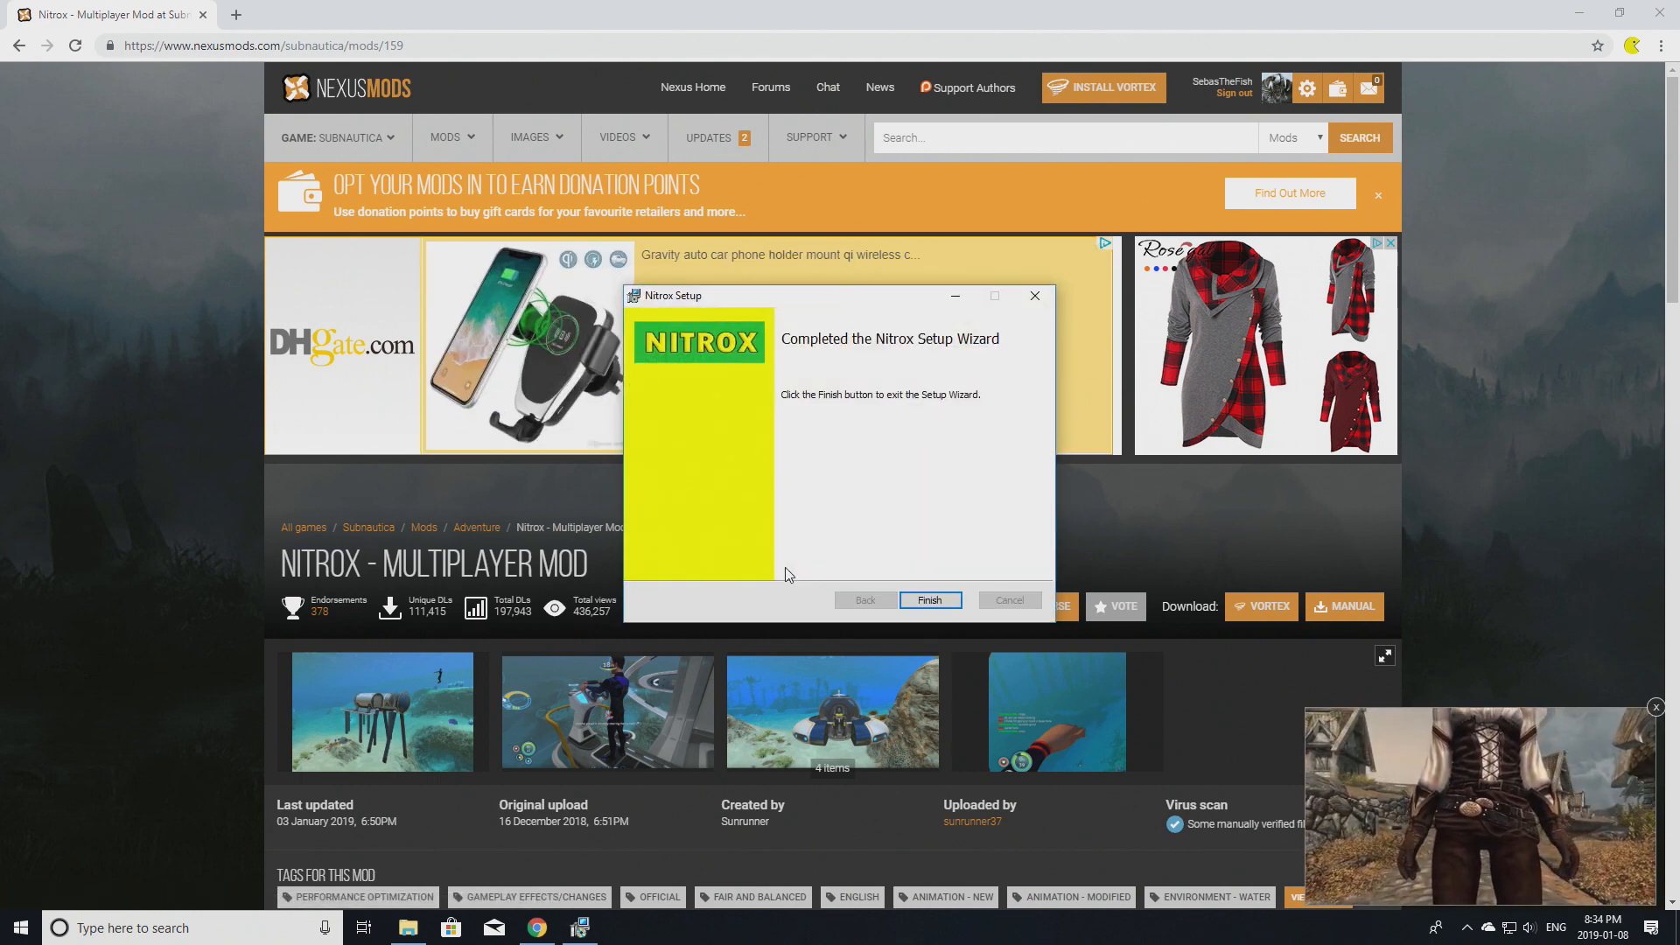
pyautogui.click(929, 600)
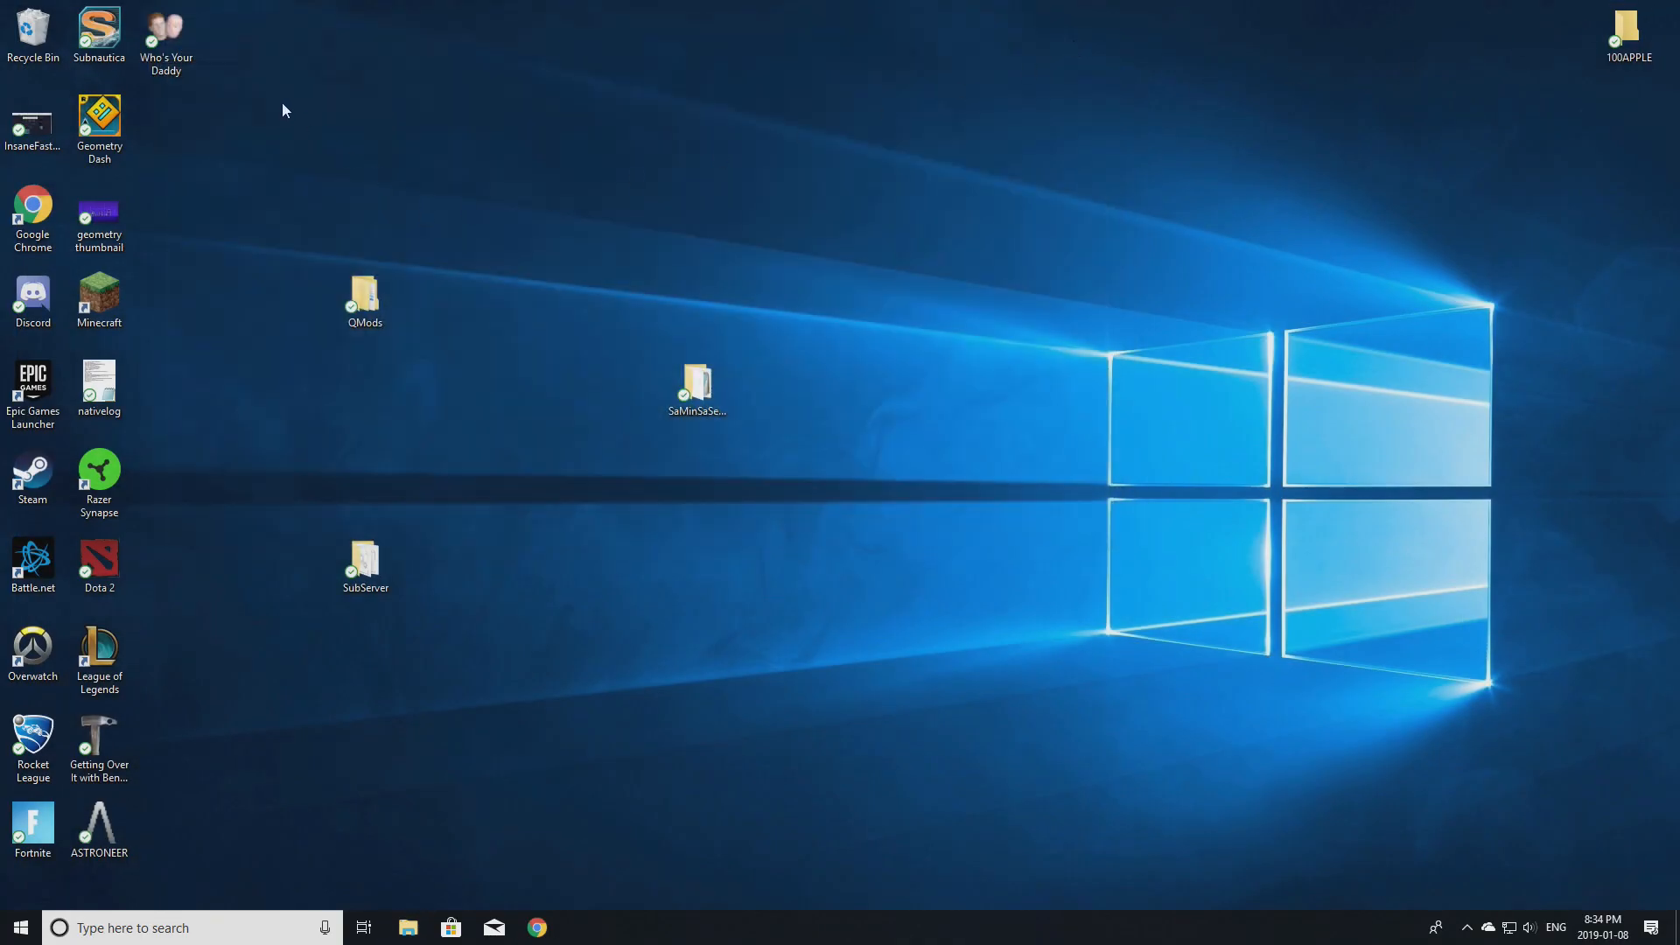
# Launch Subnautica from the desktop and select Multiplayer on its main menu.
pyautogui.doubleClick(99, 34)
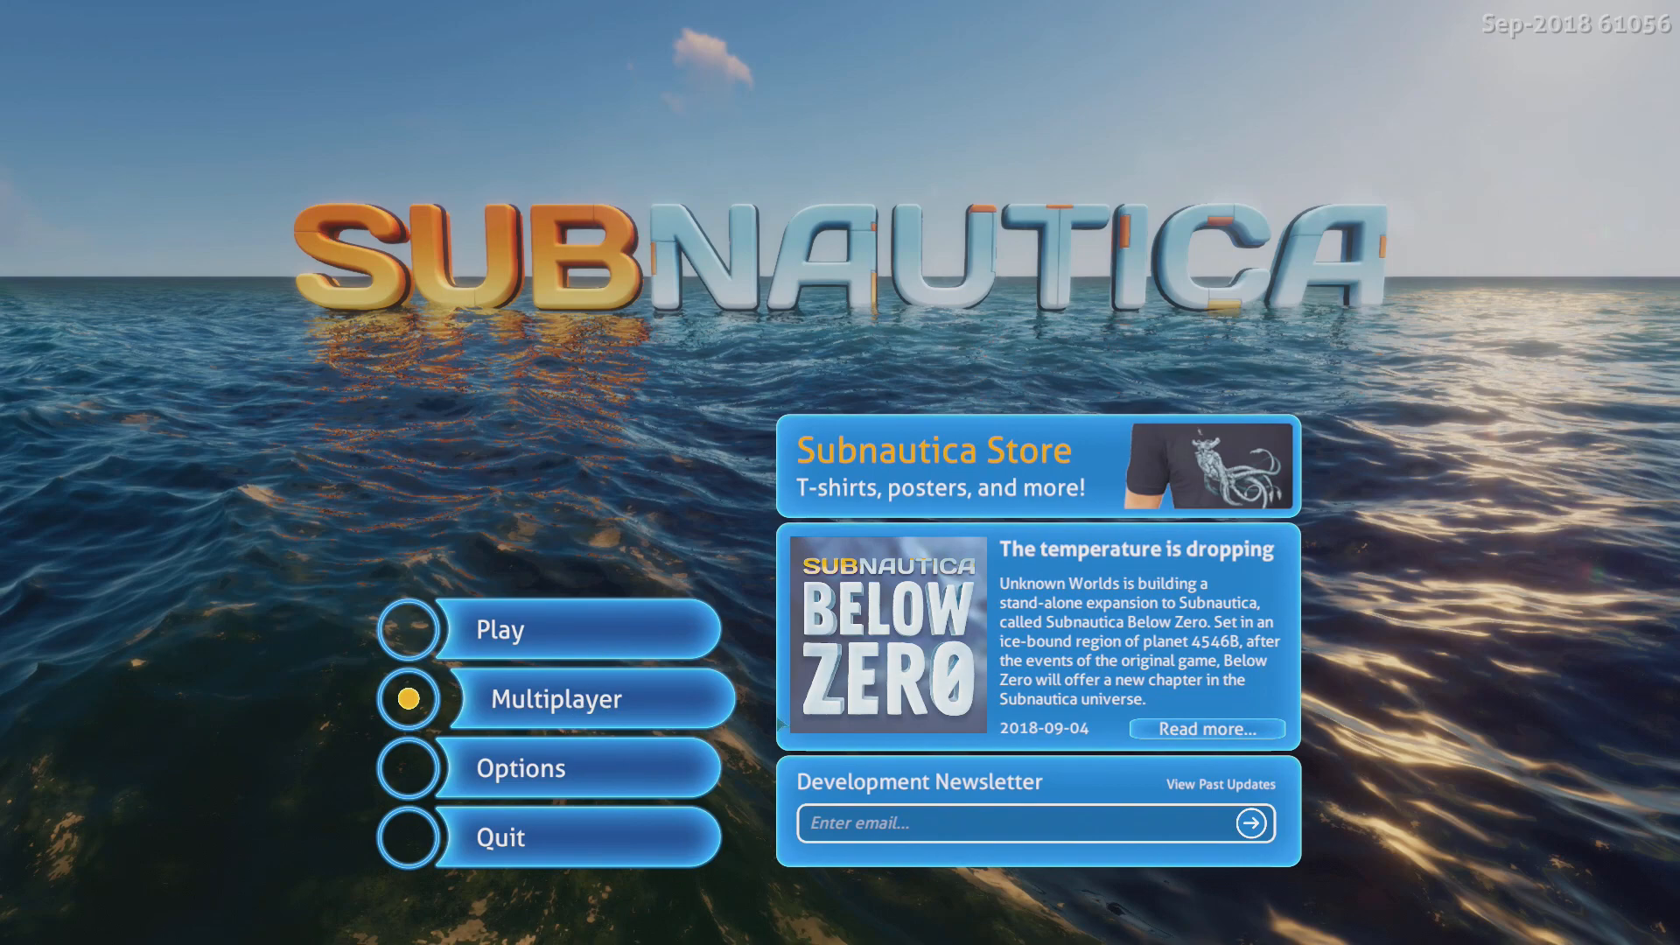
pyautogui.click(554, 698)
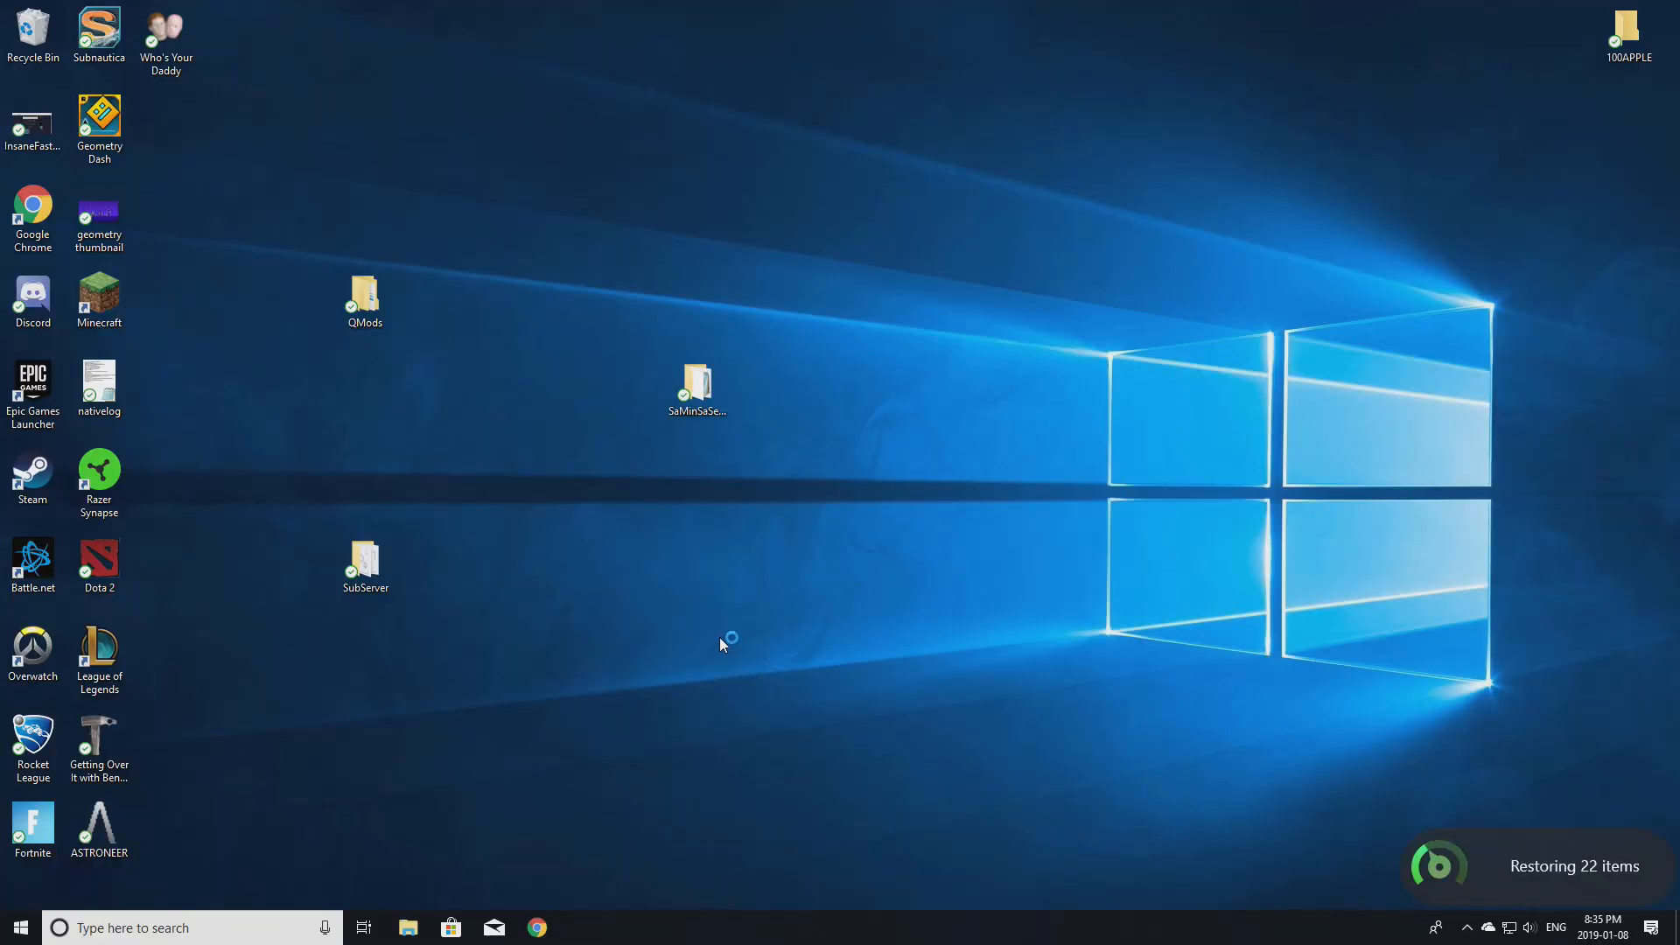
pyautogui.moveTo(749, 626)
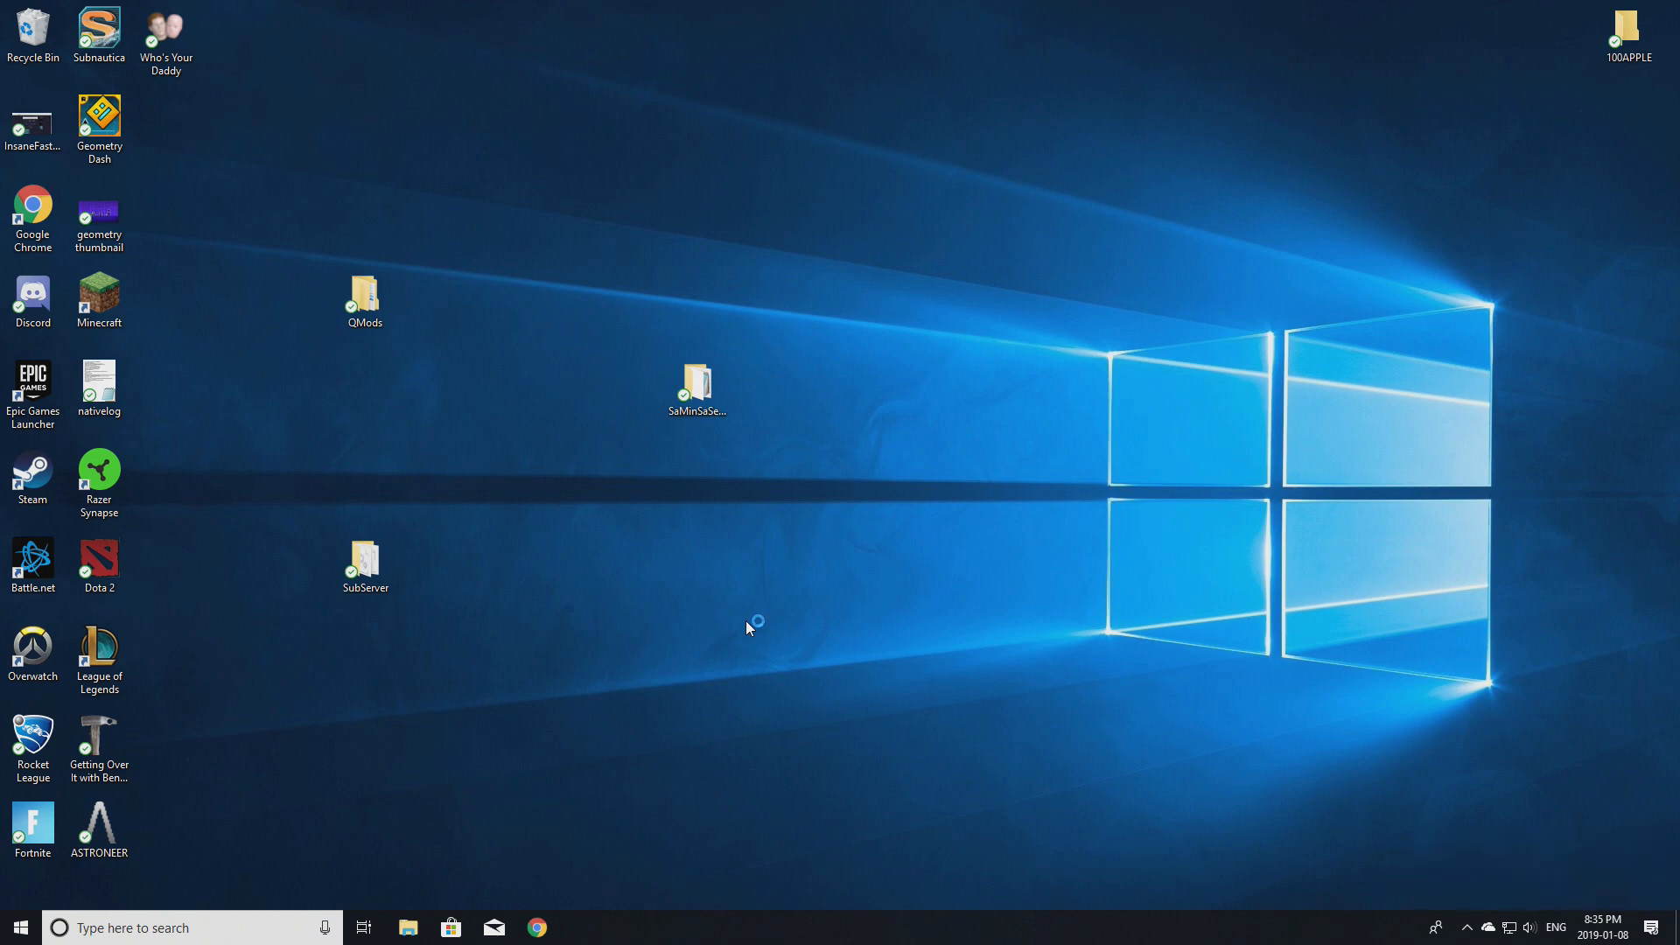
# Reopen the Alpha zip from File Explorer's Recent files and start NitroxInstaller again.
pyautogui.click(407, 927)
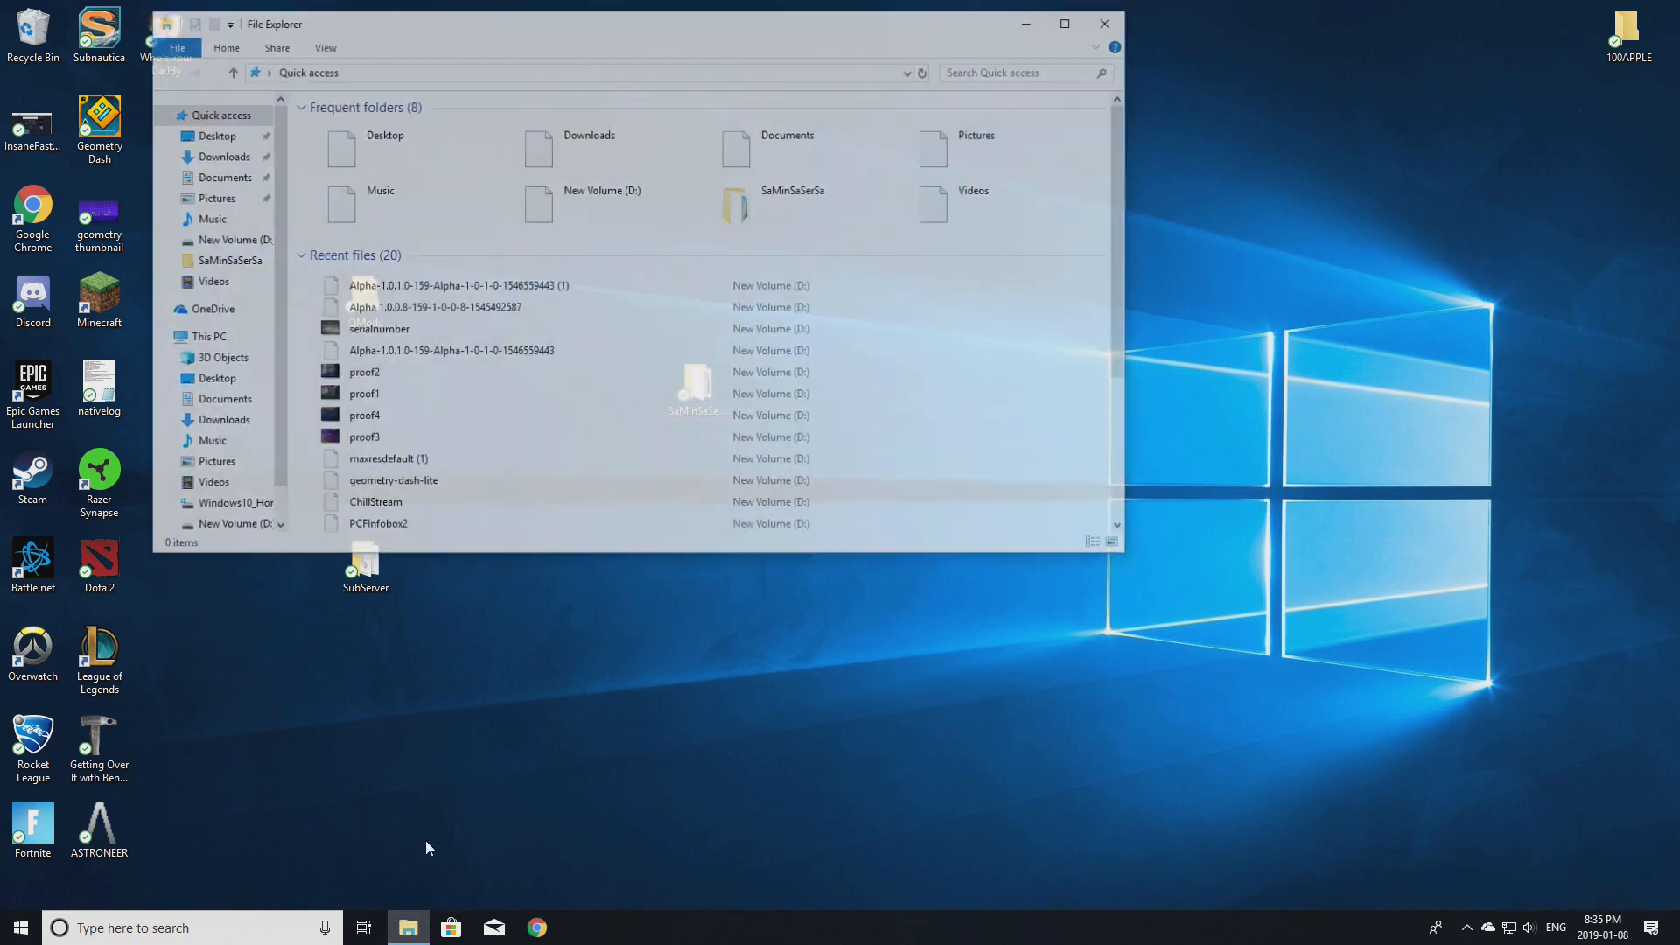
pyautogui.doubleClick(459, 285)
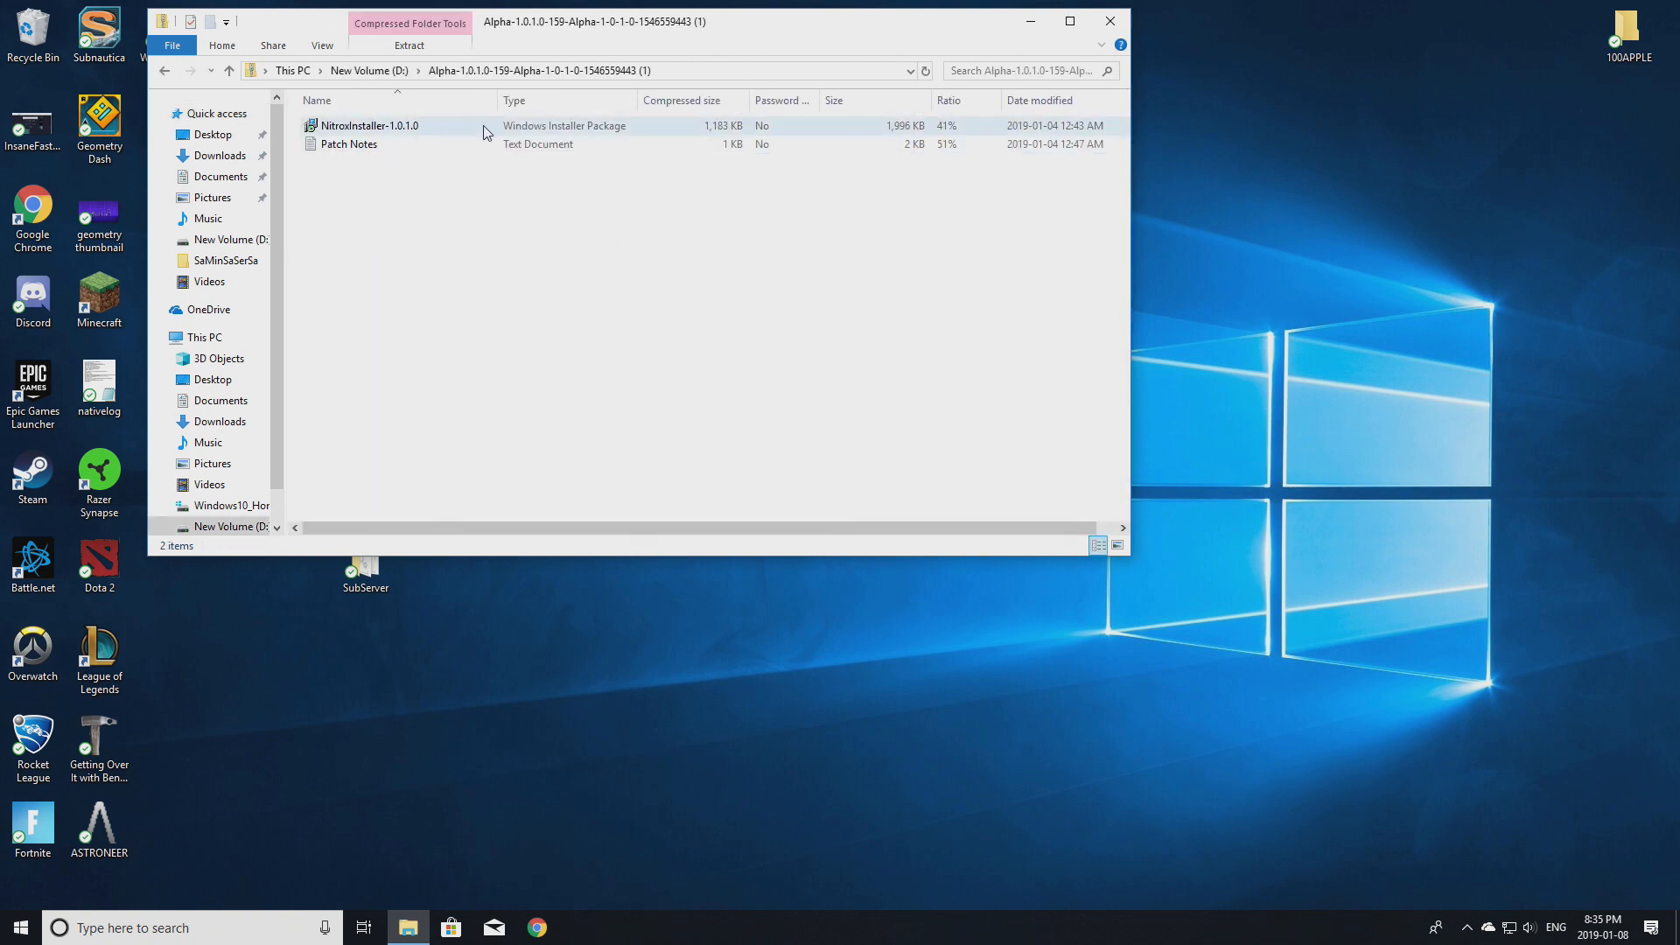
pyautogui.doubleClick(368, 125)
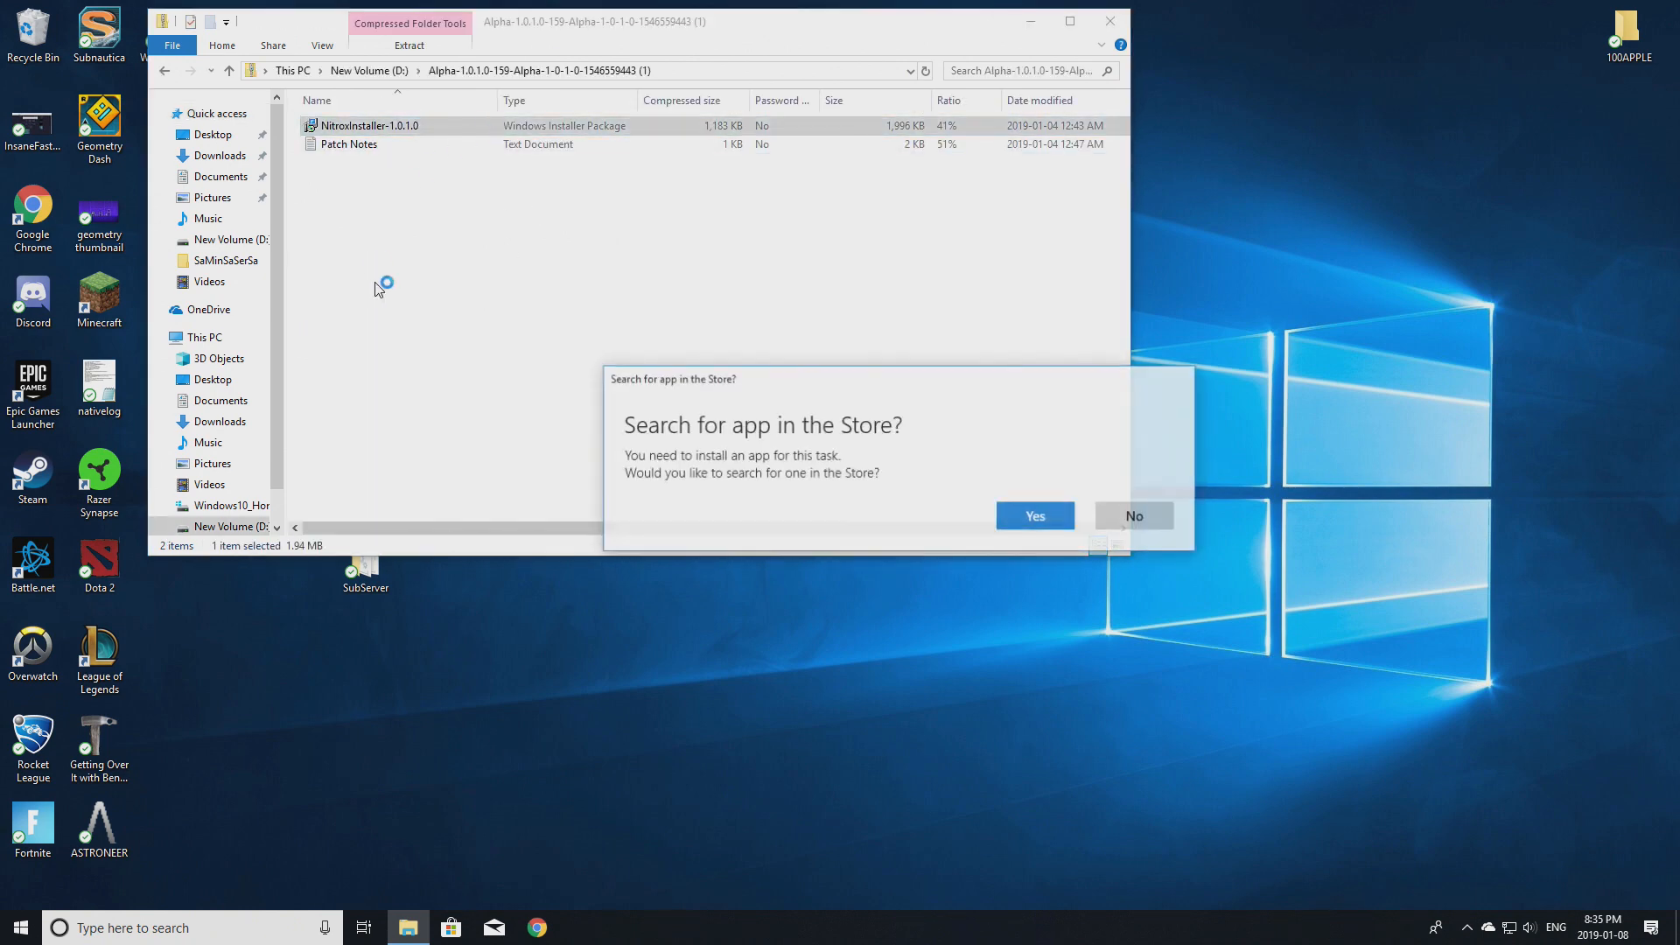
pyautogui.click(1133, 515)
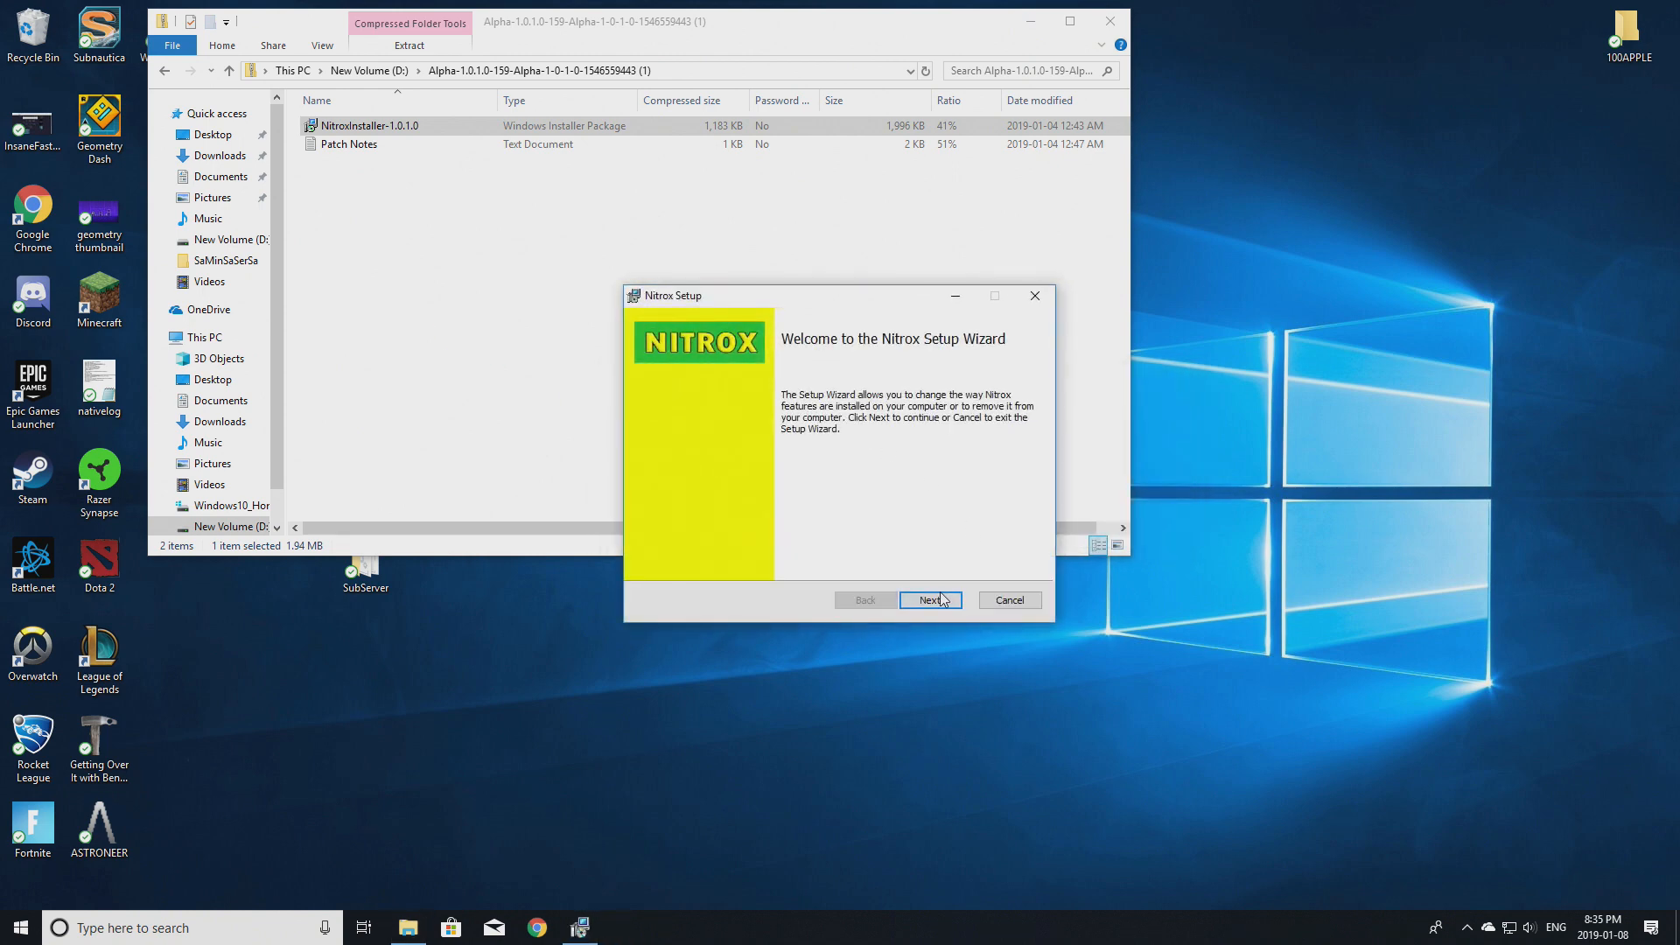
pyautogui.click(928, 600)
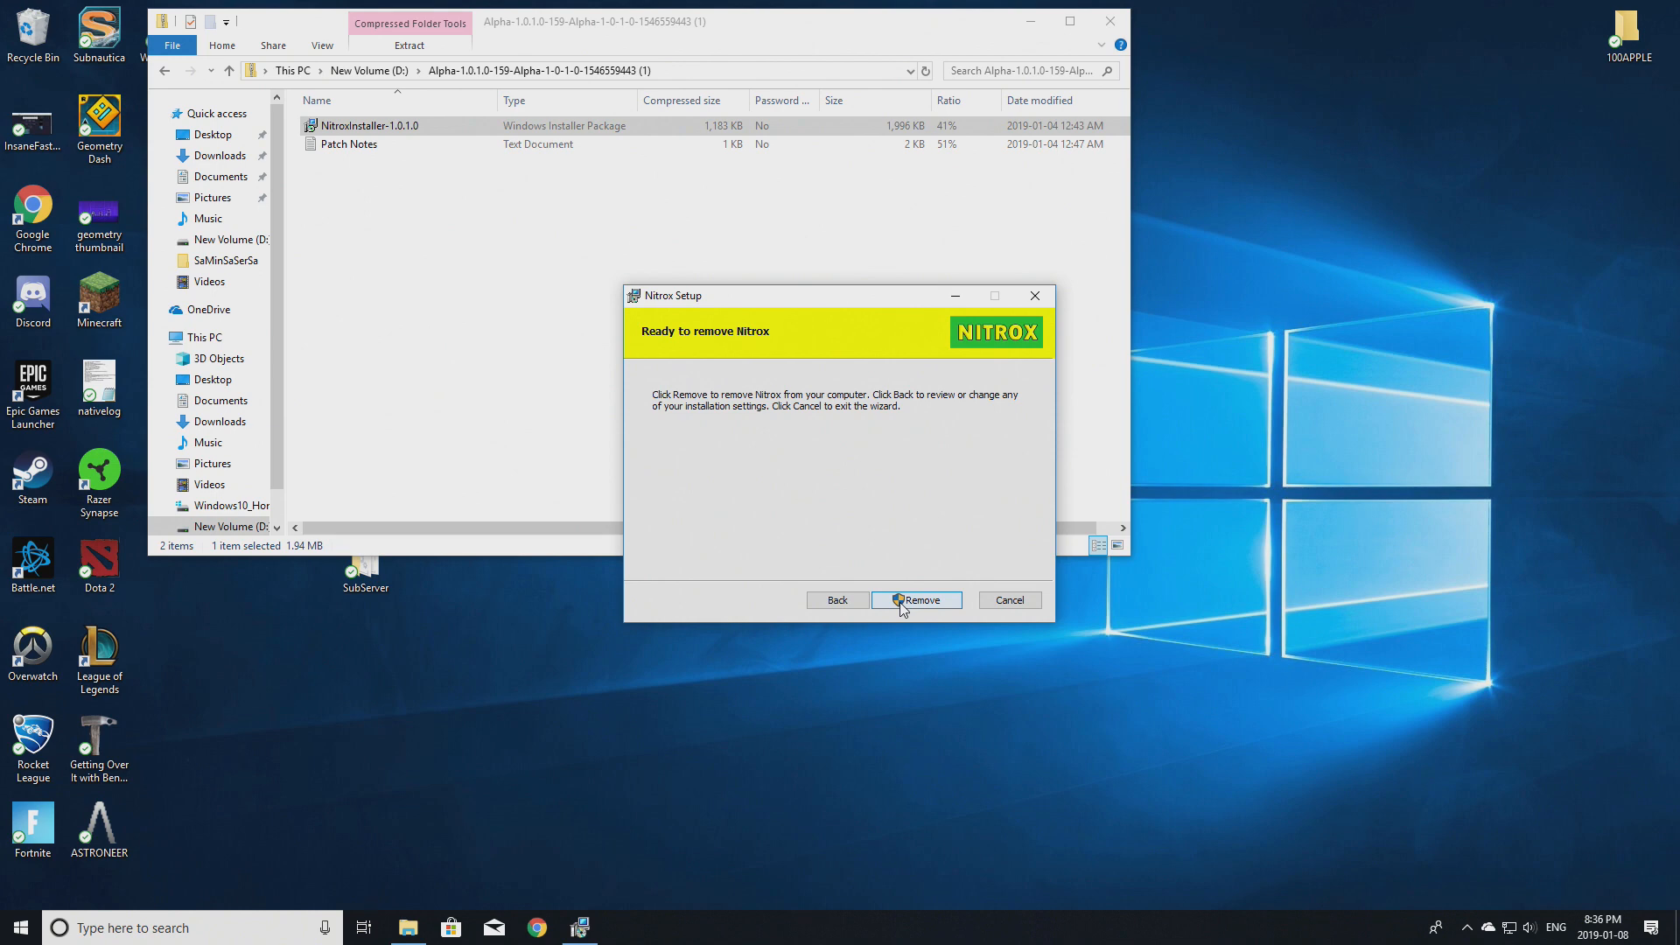
pyautogui.moveTo(1007, 599)
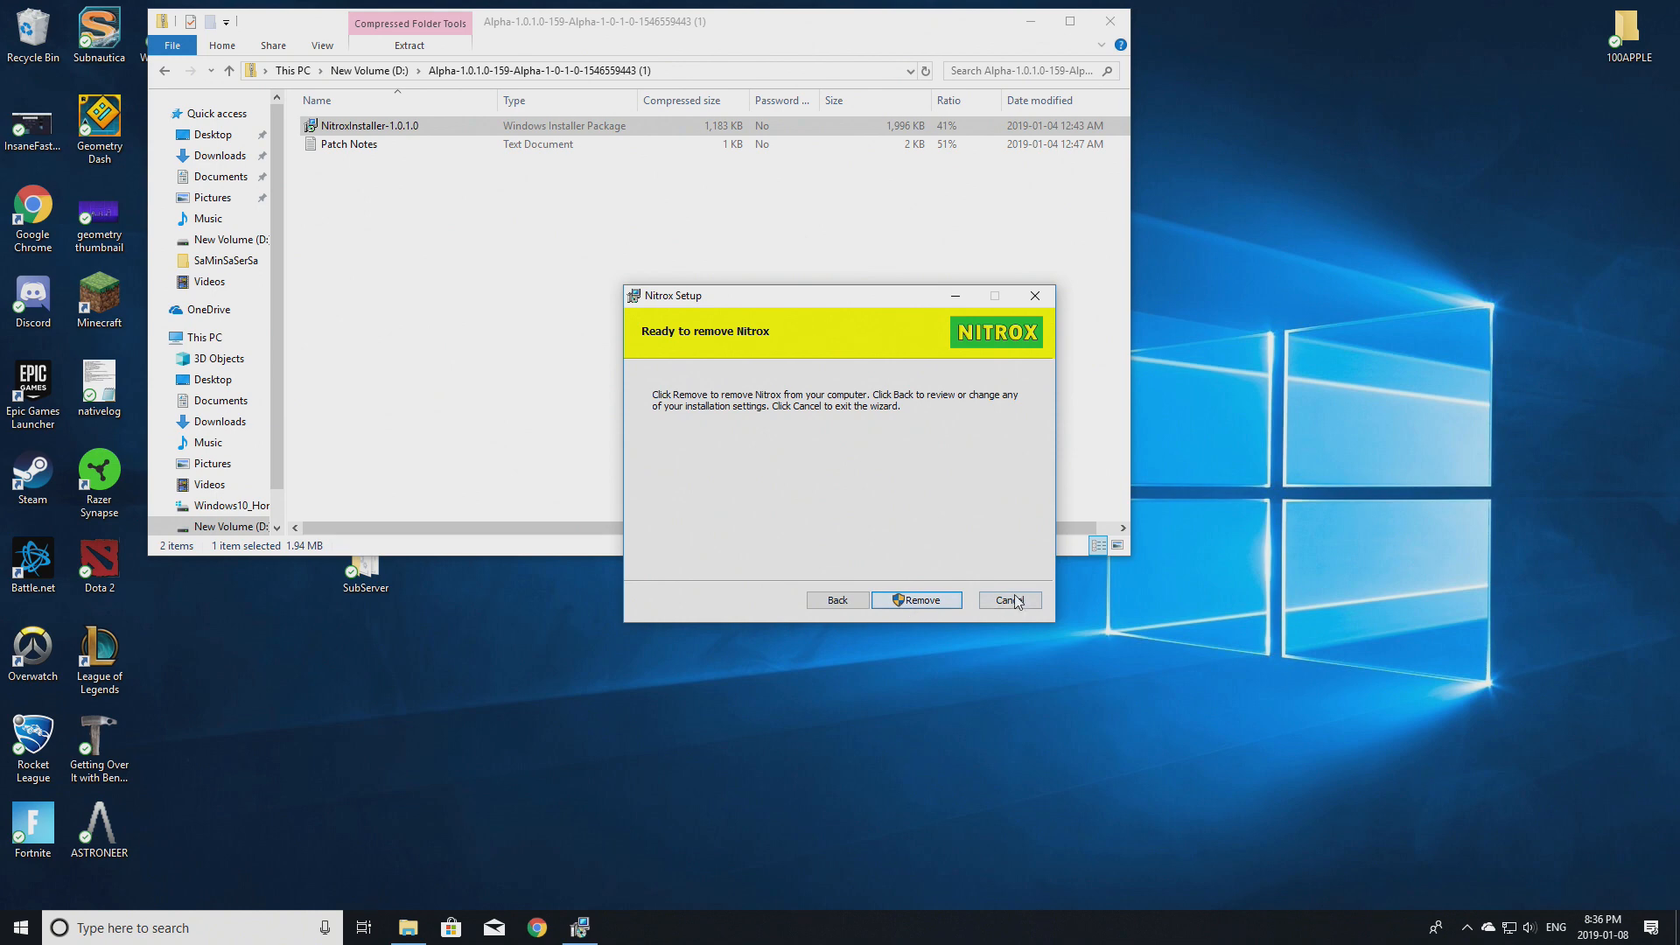
# Cancel the wizard at the Nitrox removal step and close it without changes.
pyautogui.click(1006, 601)
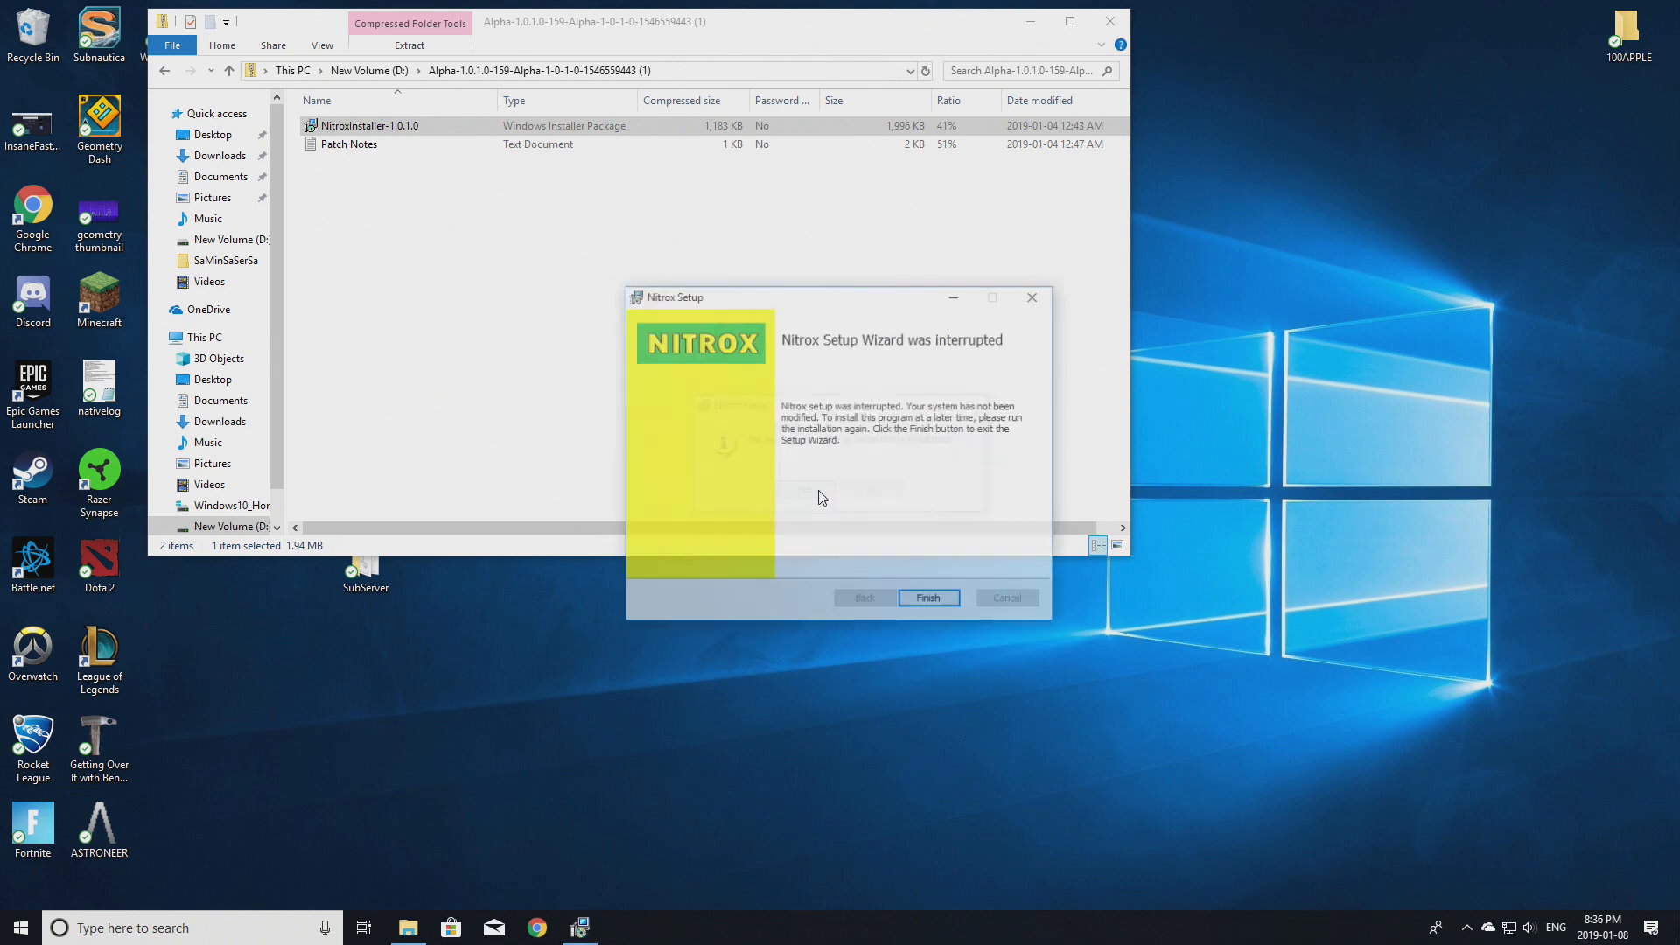
pyautogui.click(928, 597)
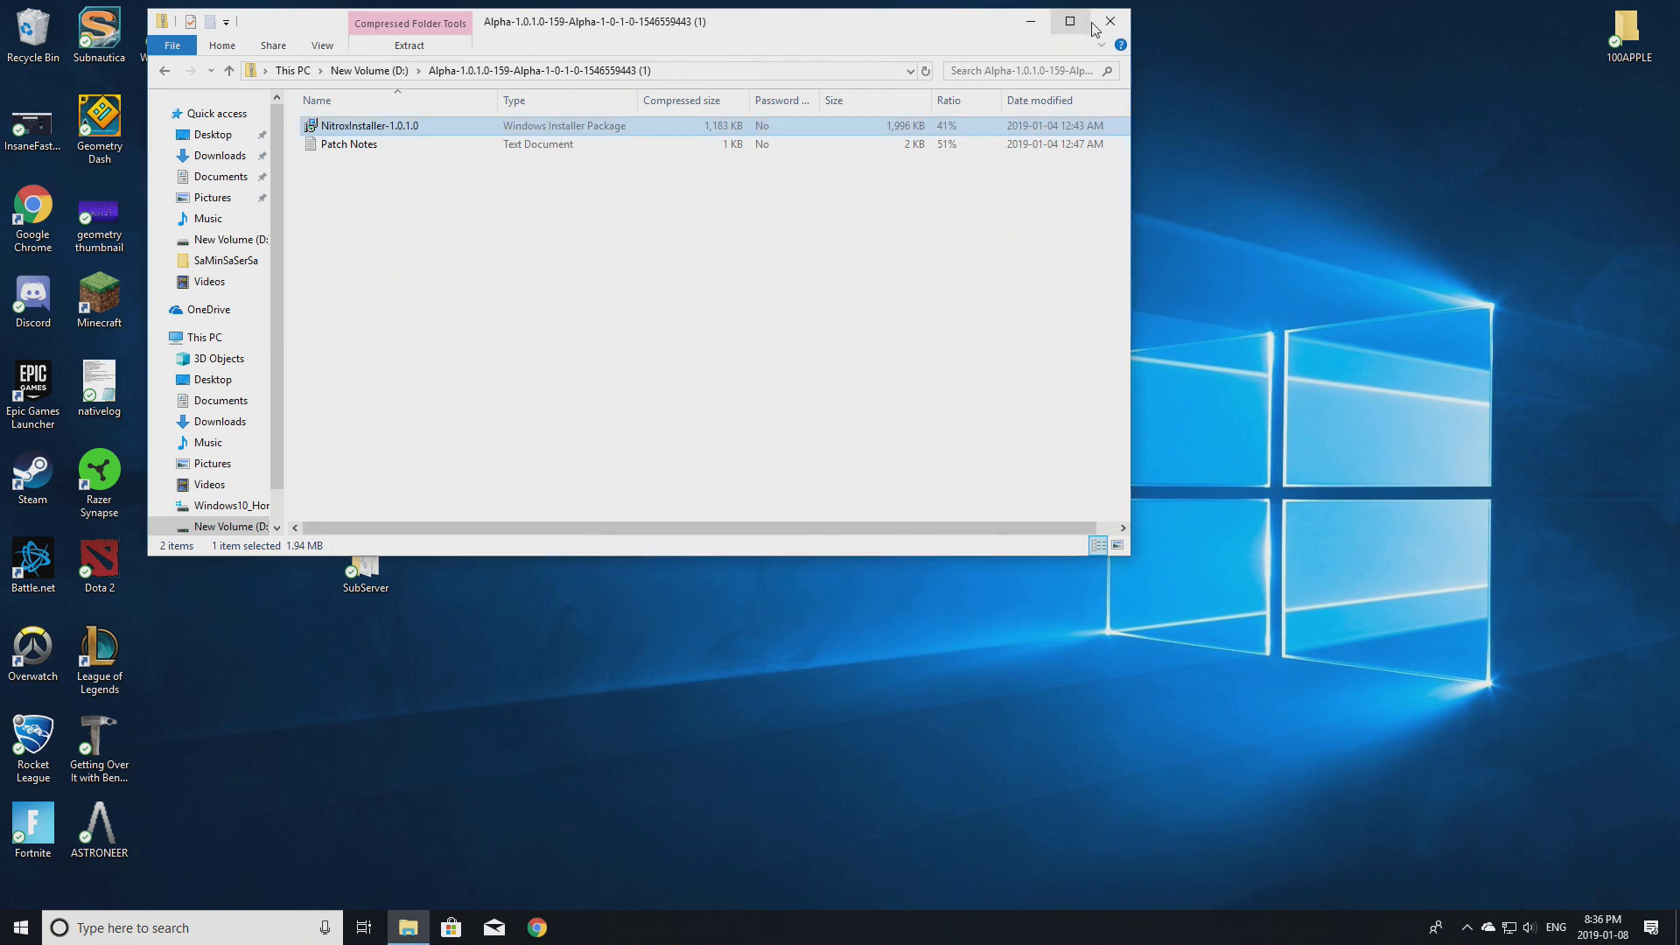
# Search Chrome for 'log me in hamachi' and open the VPN.net Hamachi by LogMeIn site.
pyautogui.click(1110, 20)
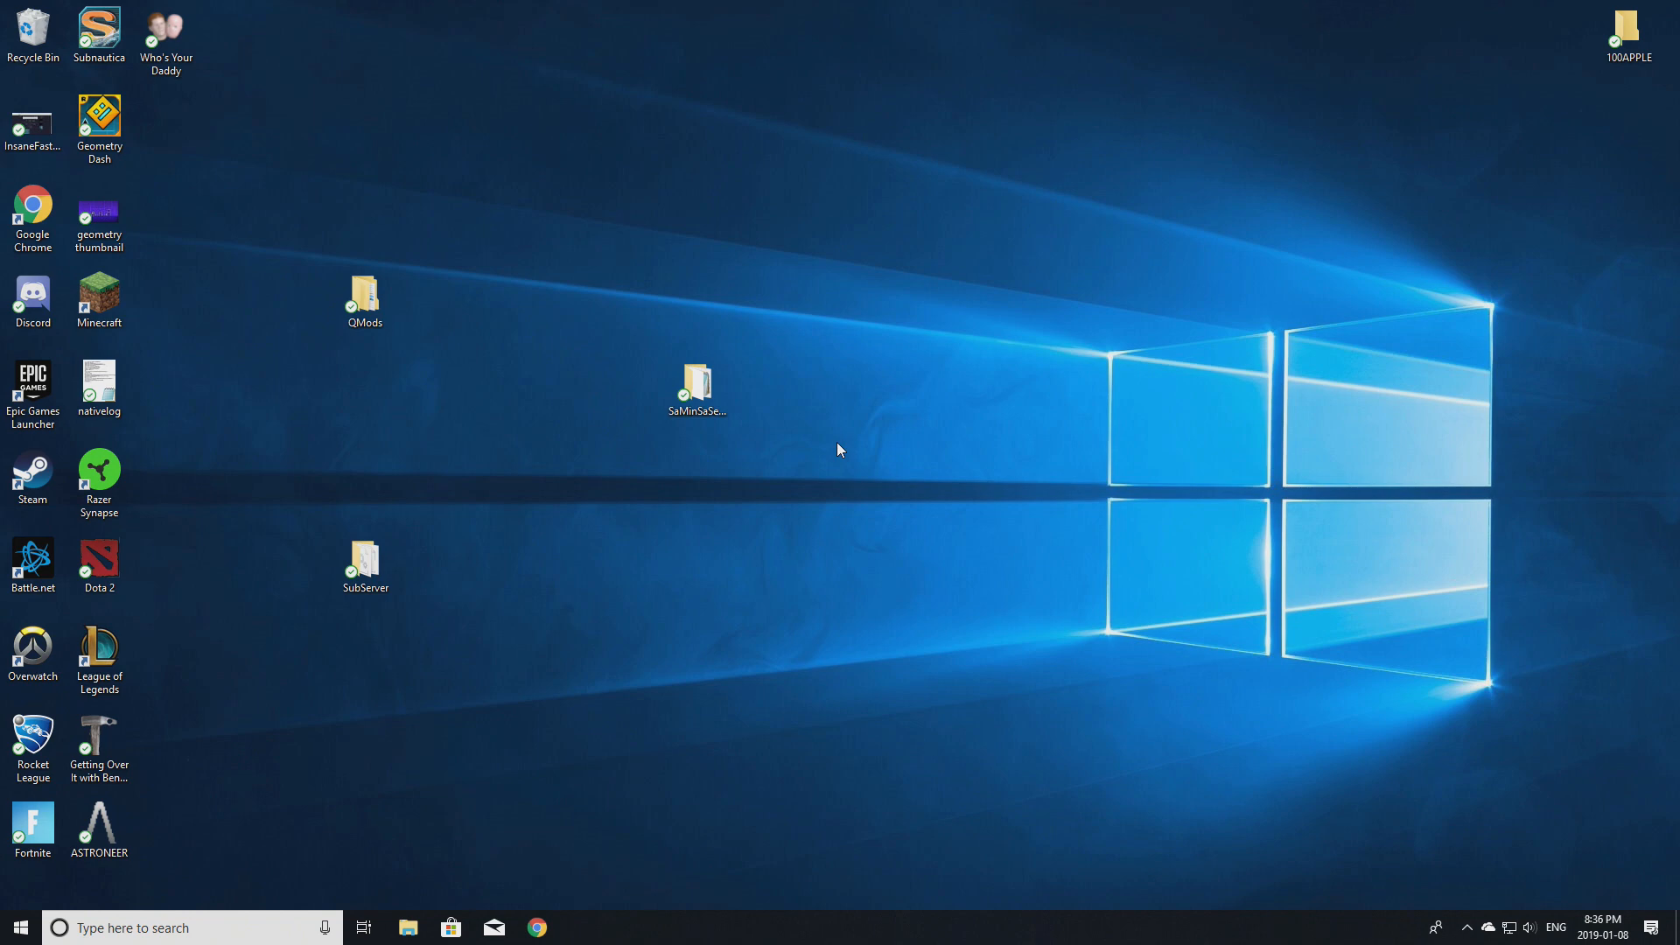
pyautogui.moveTo(649, 817)
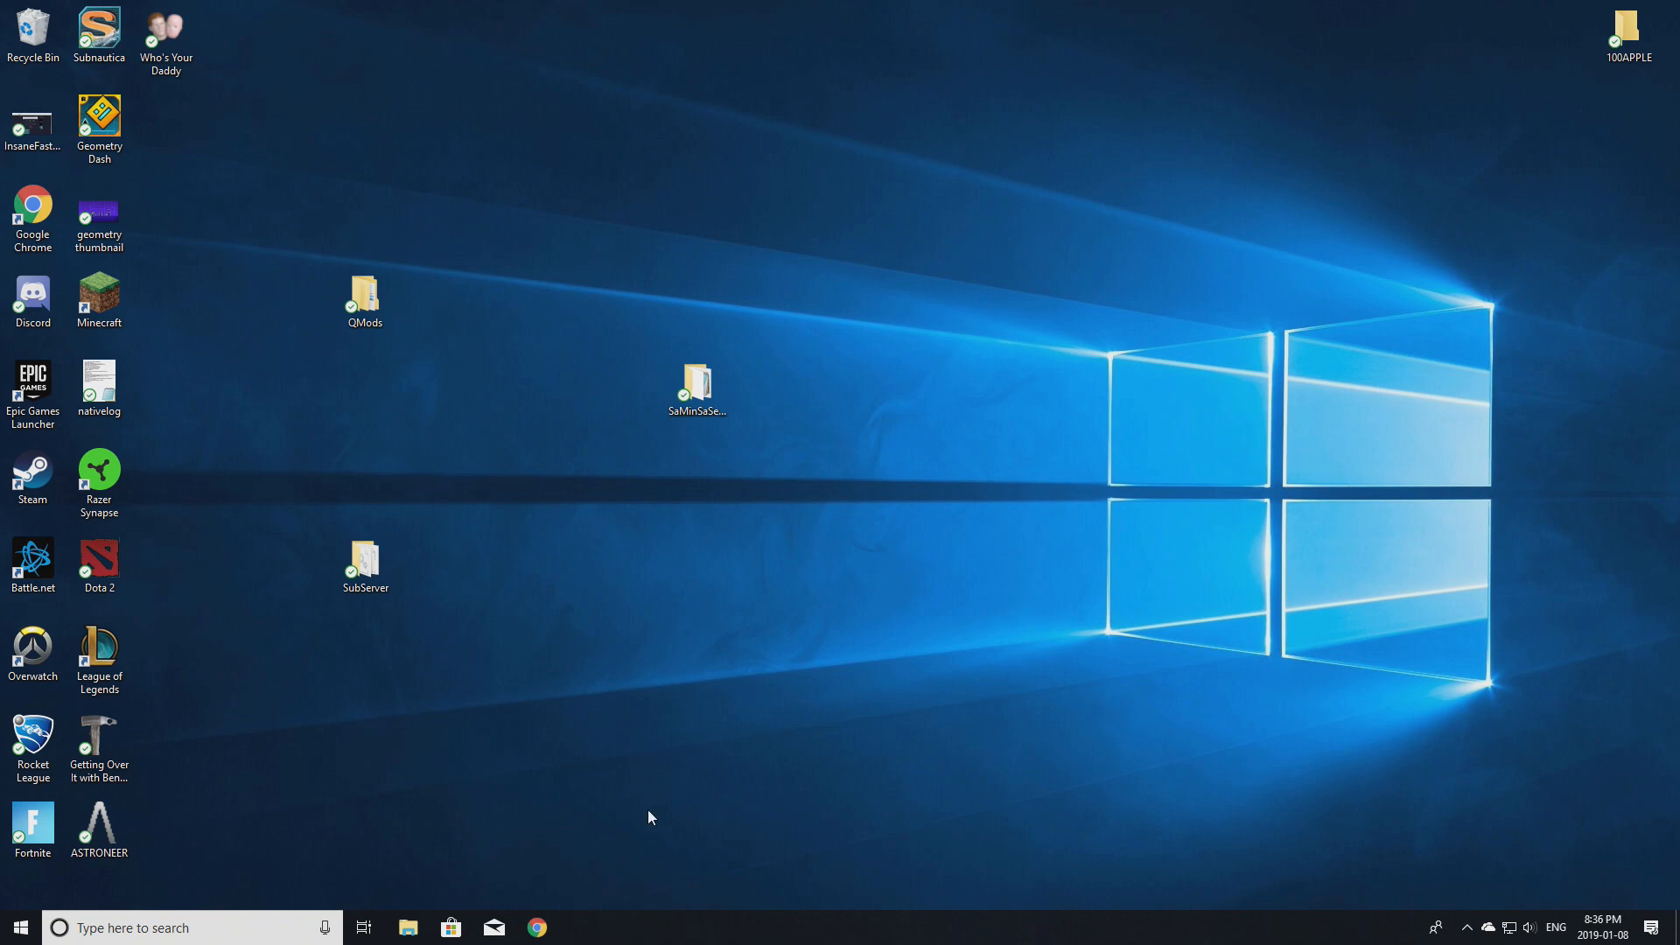
pyautogui.click(536, 928)
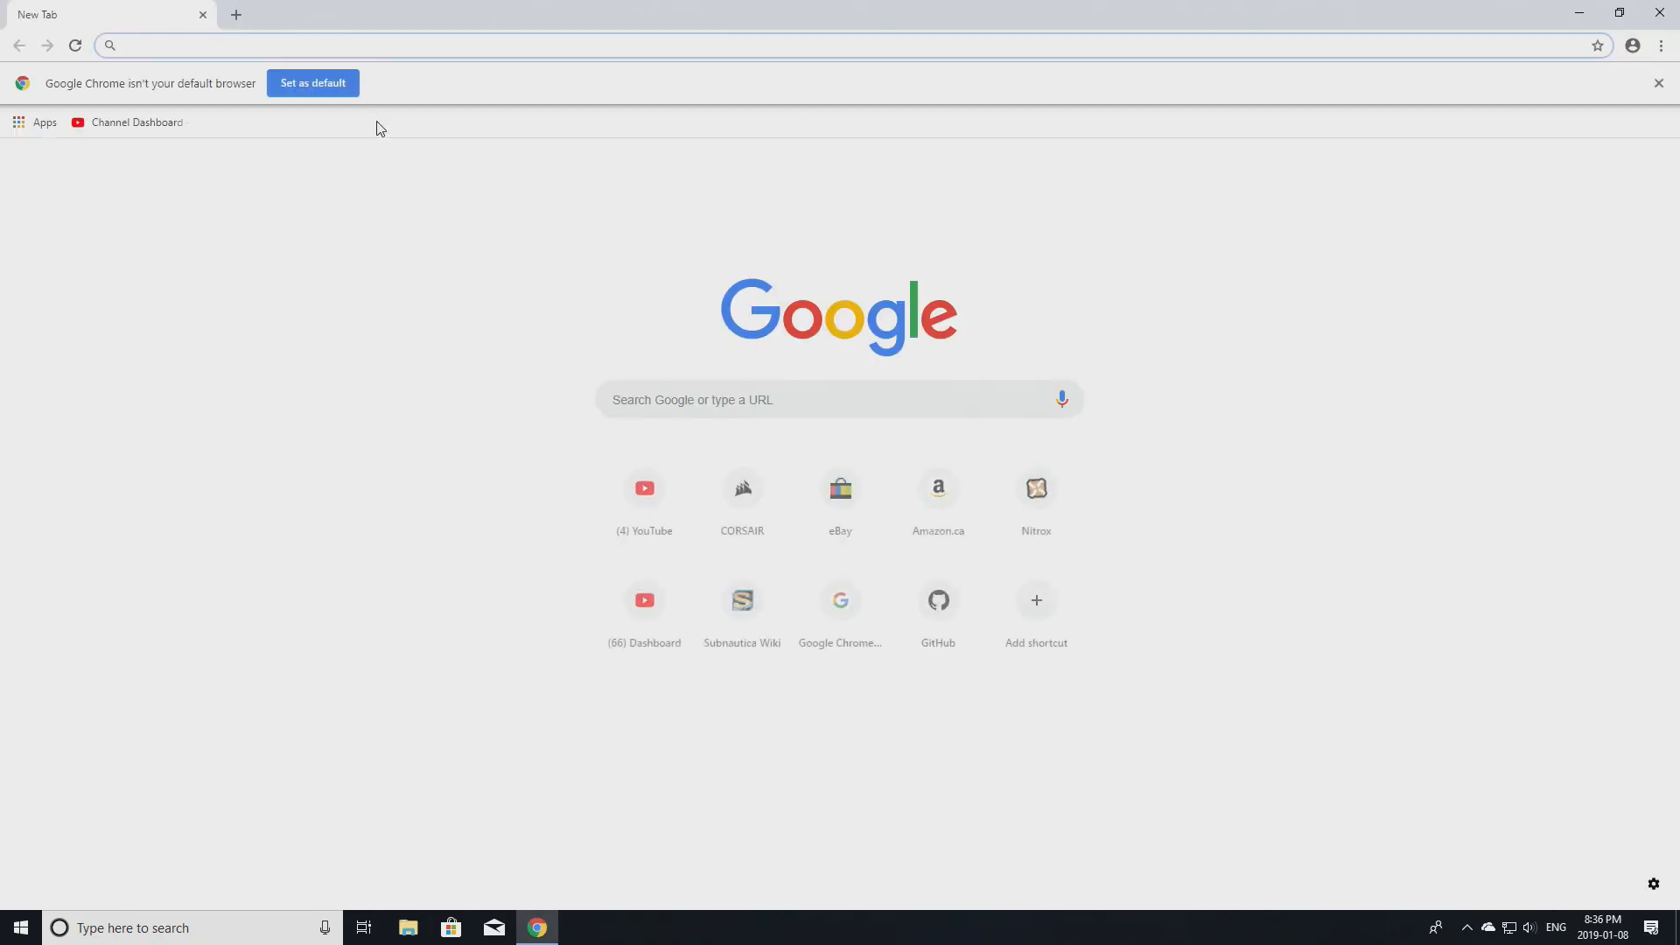
pyautogui.write('log me in hamachi')
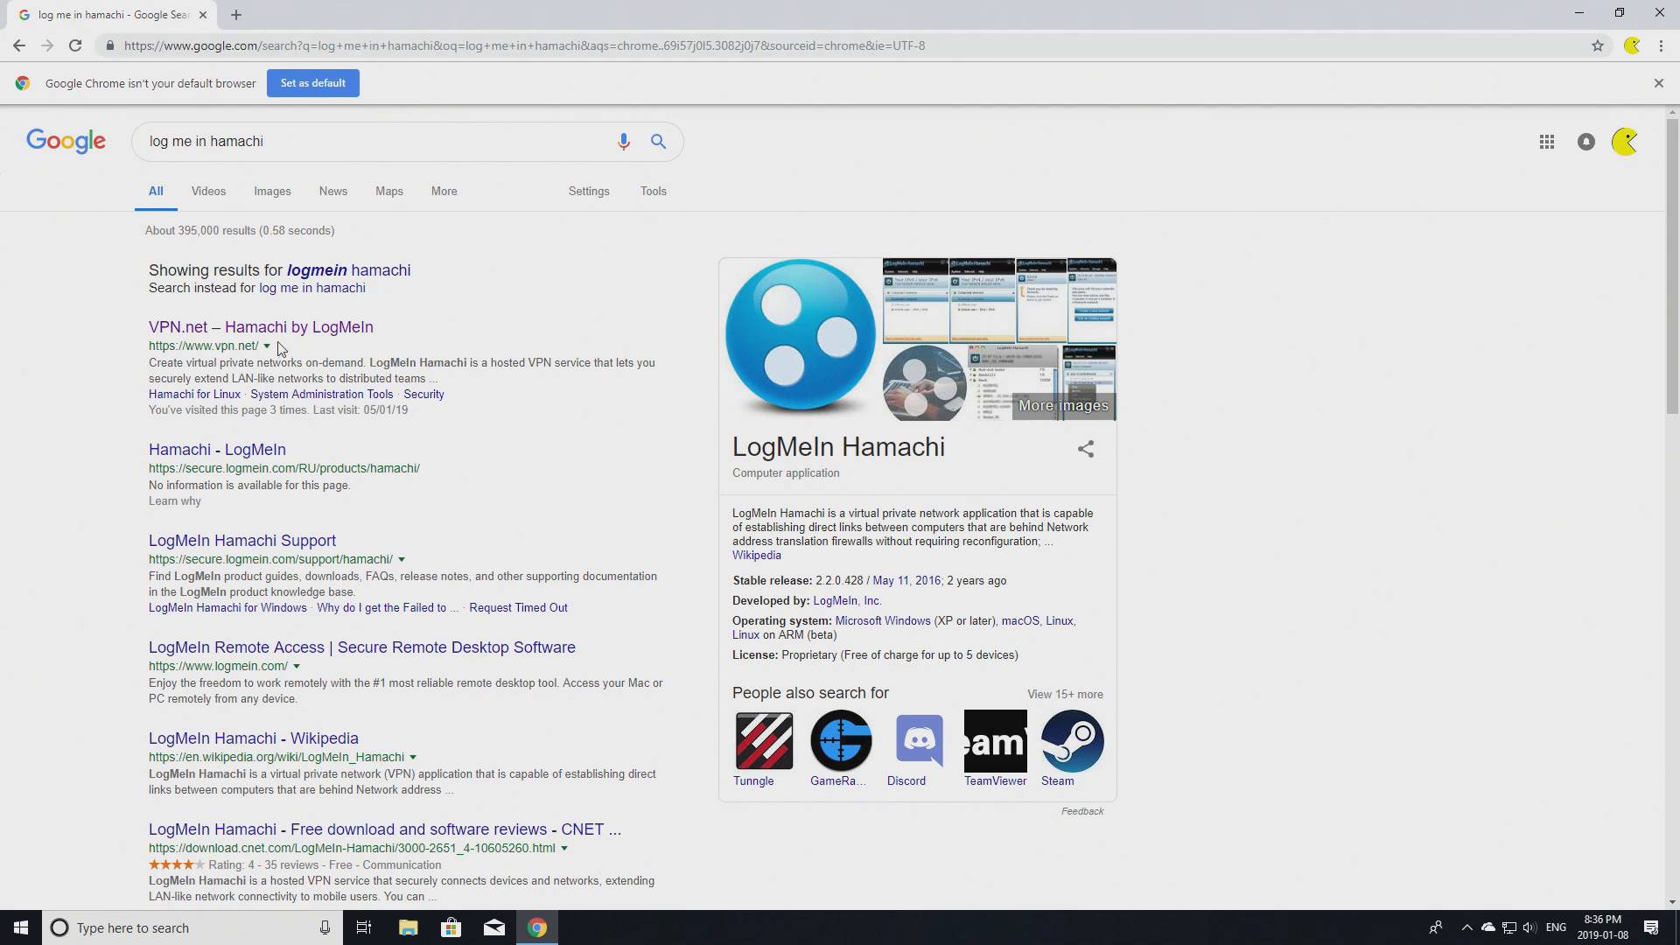
pyautogui.click(259, 327)
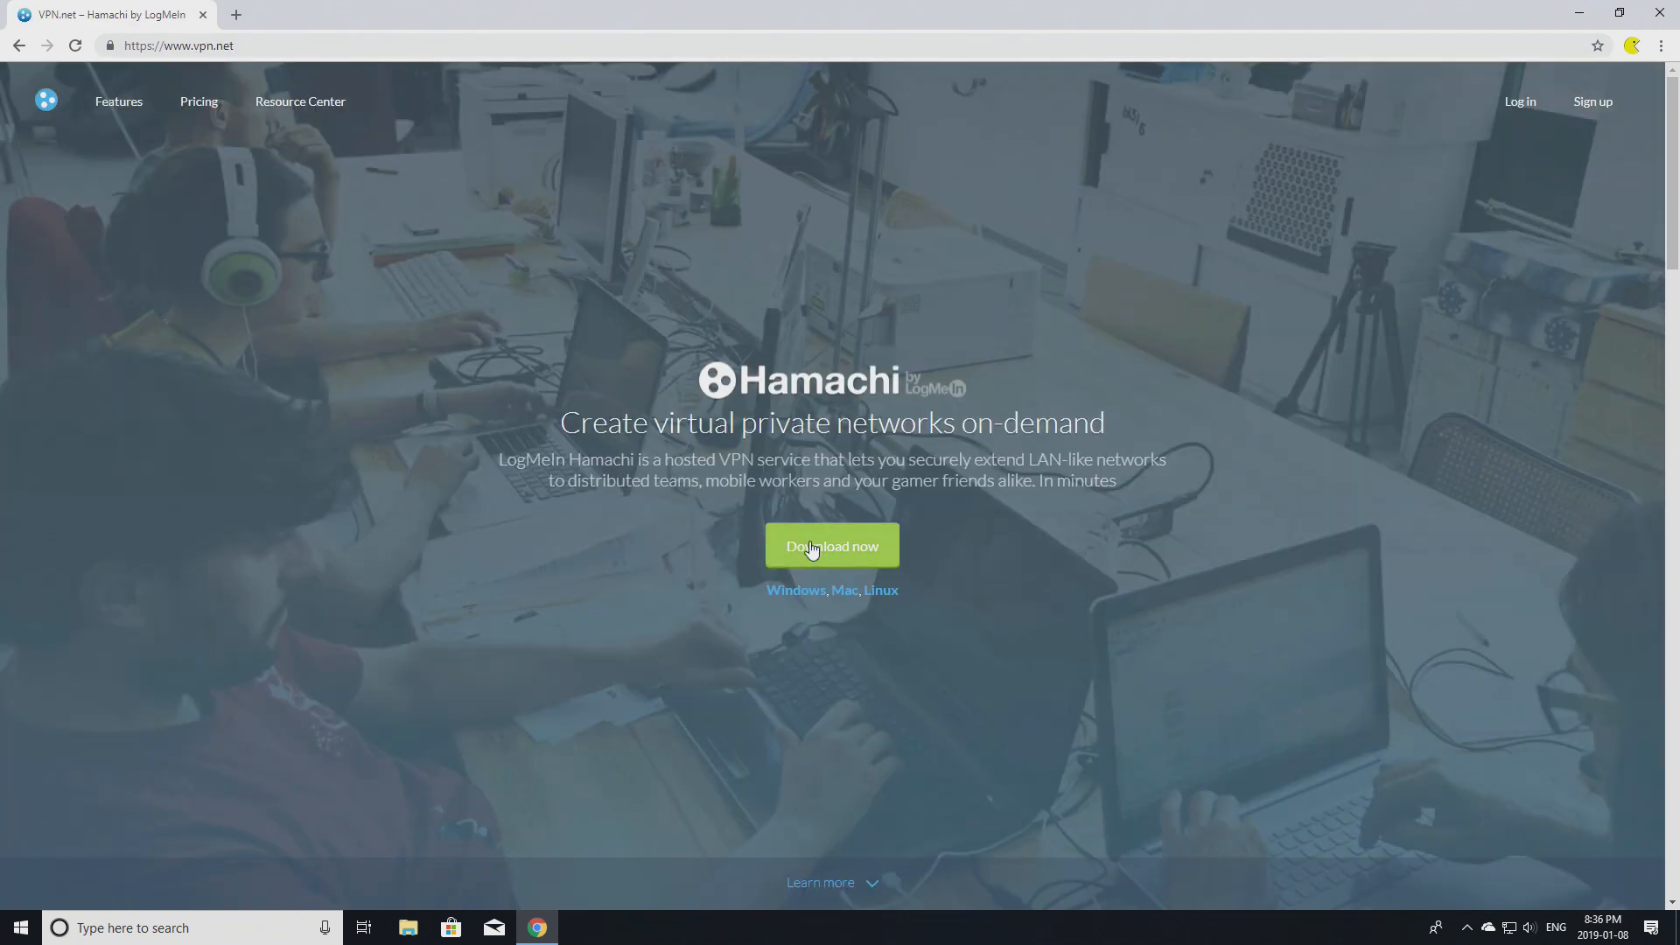
pyautogui.moveTo(835, 549)
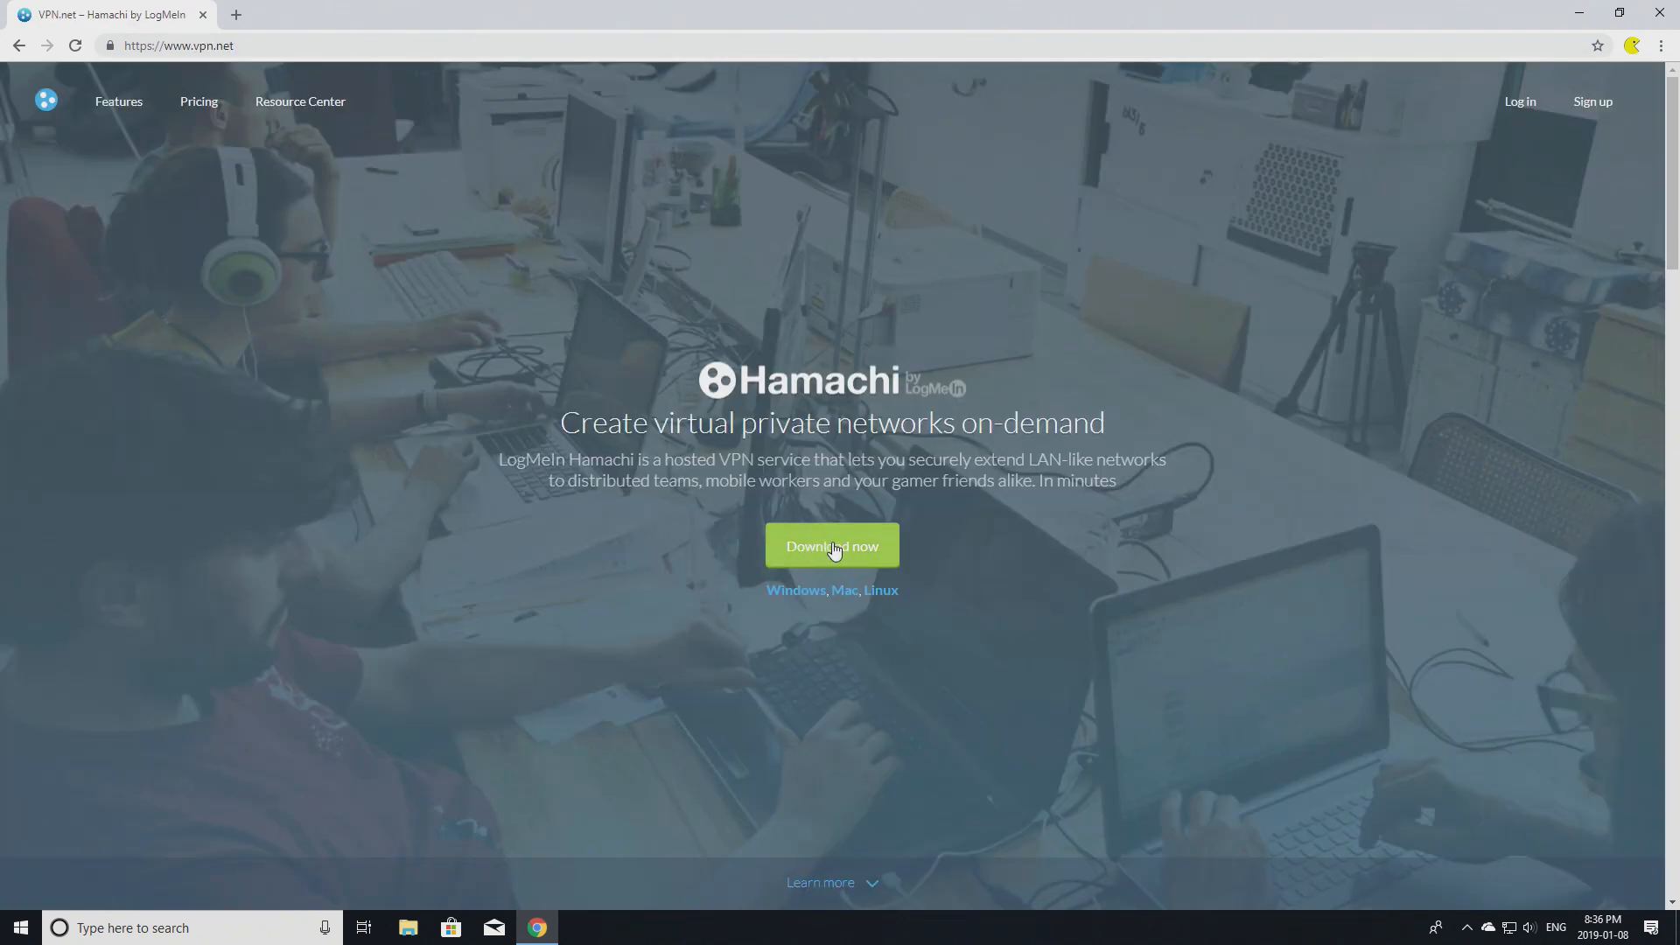
# Run the Hamachi installer in English with a desktop shortcut and allow it to change the device.
pyautogui.click(831, 545)
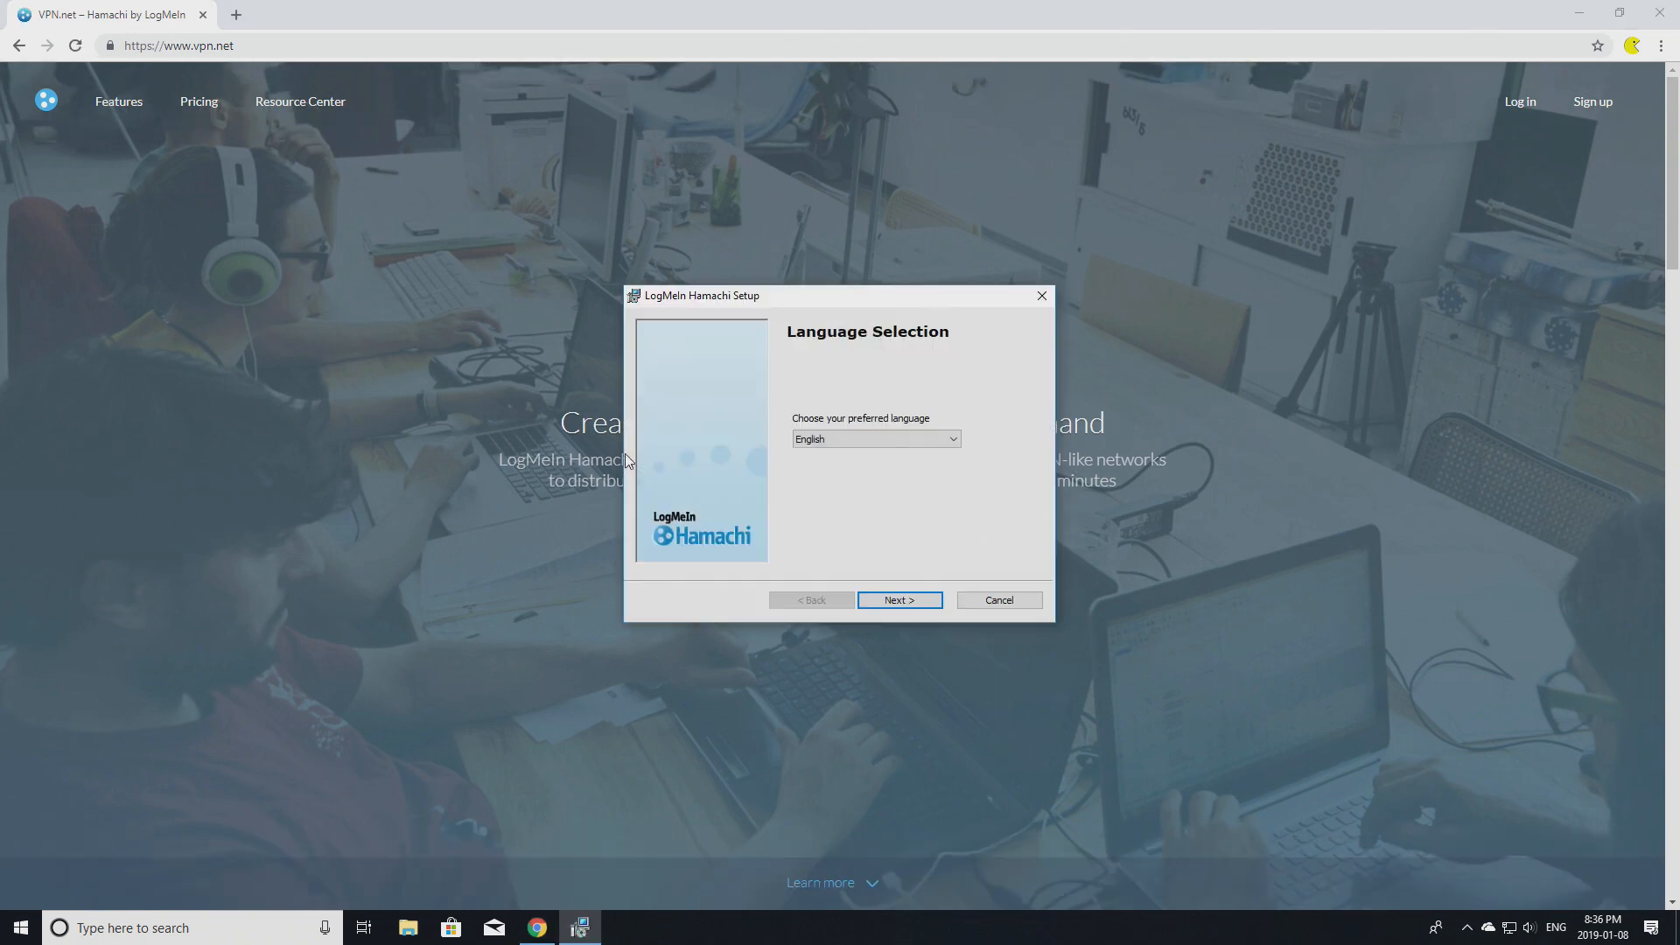
pyautogui.click(898, 600)
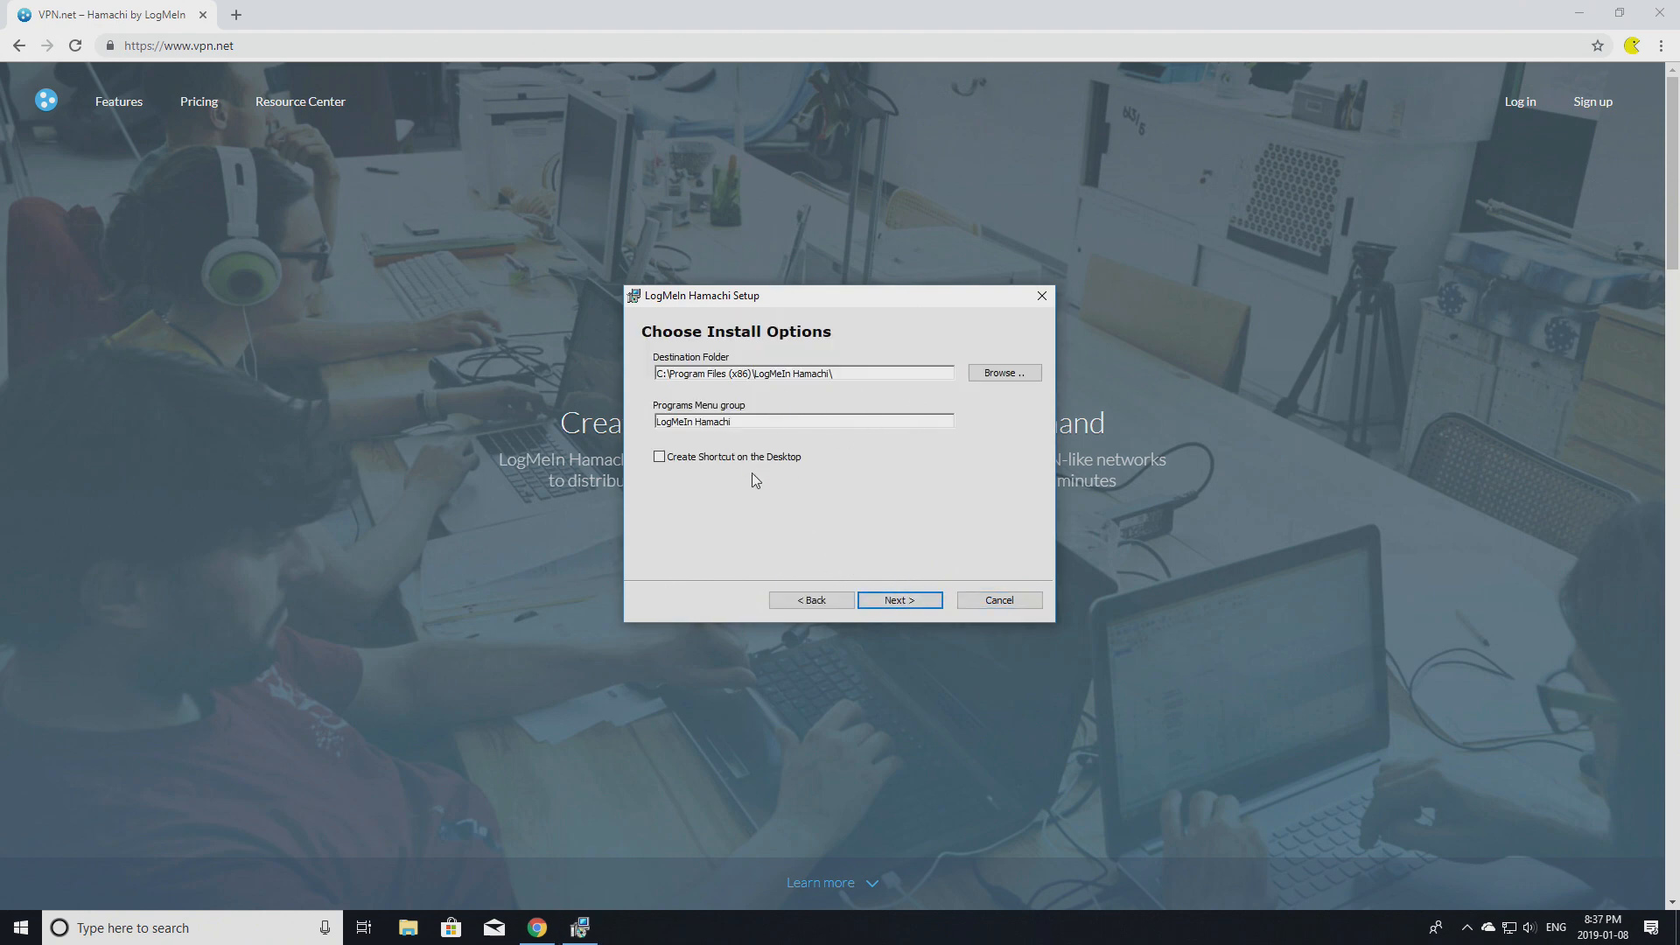
pyautogui.click(659, 457)
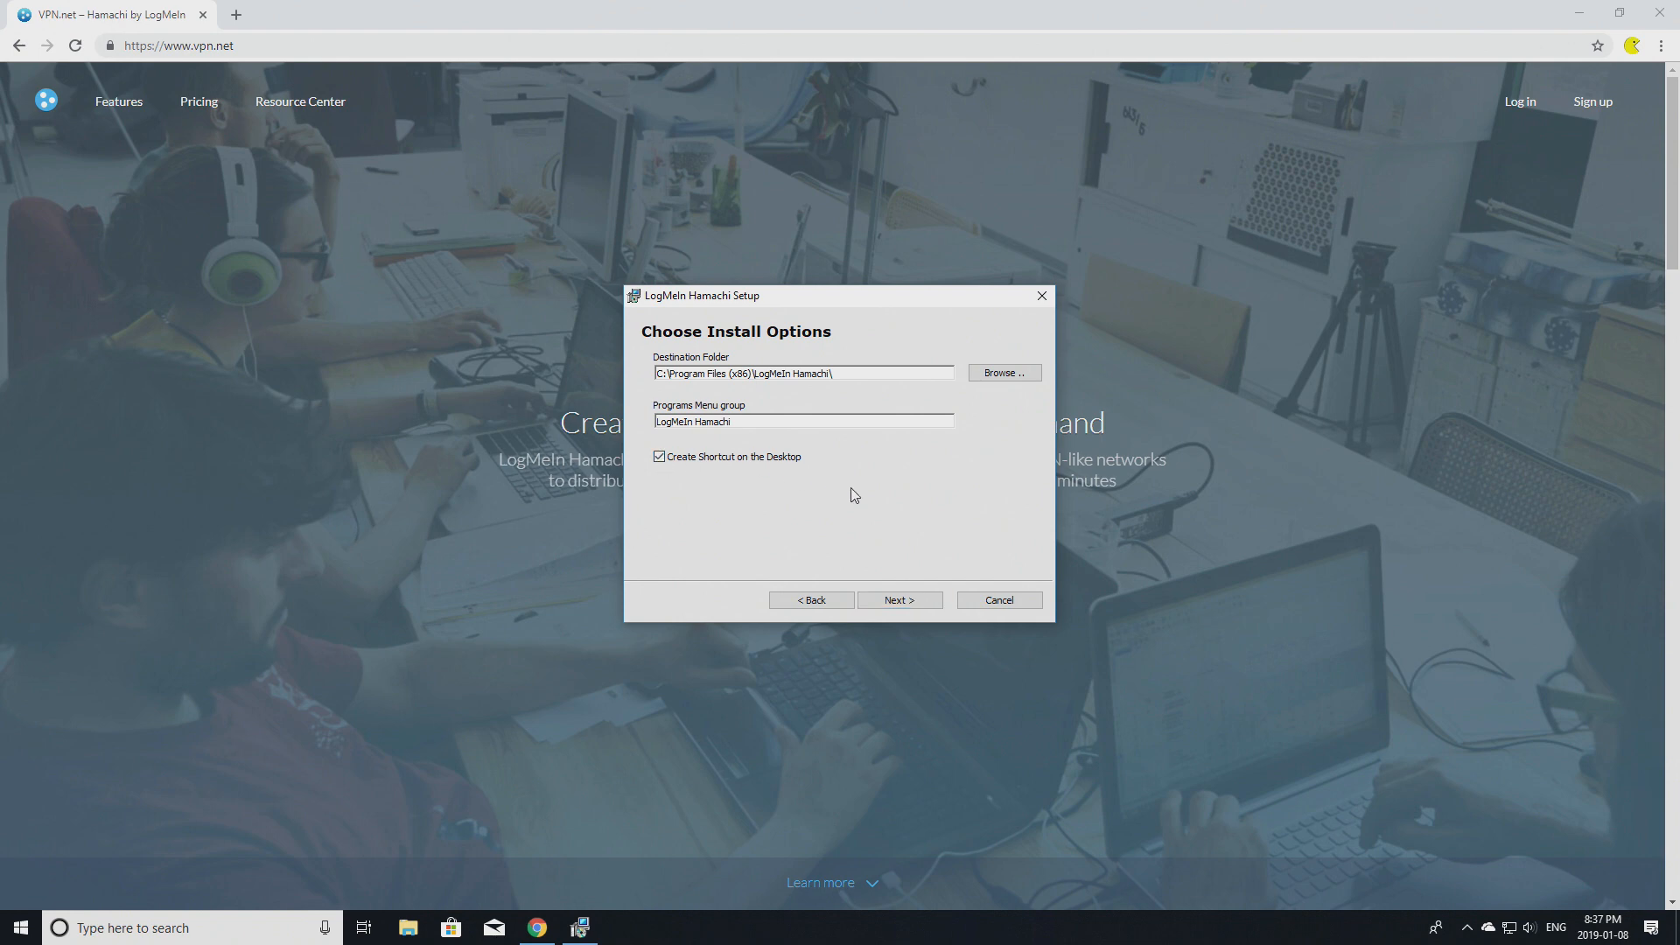
pyautogui.click(899, 599)
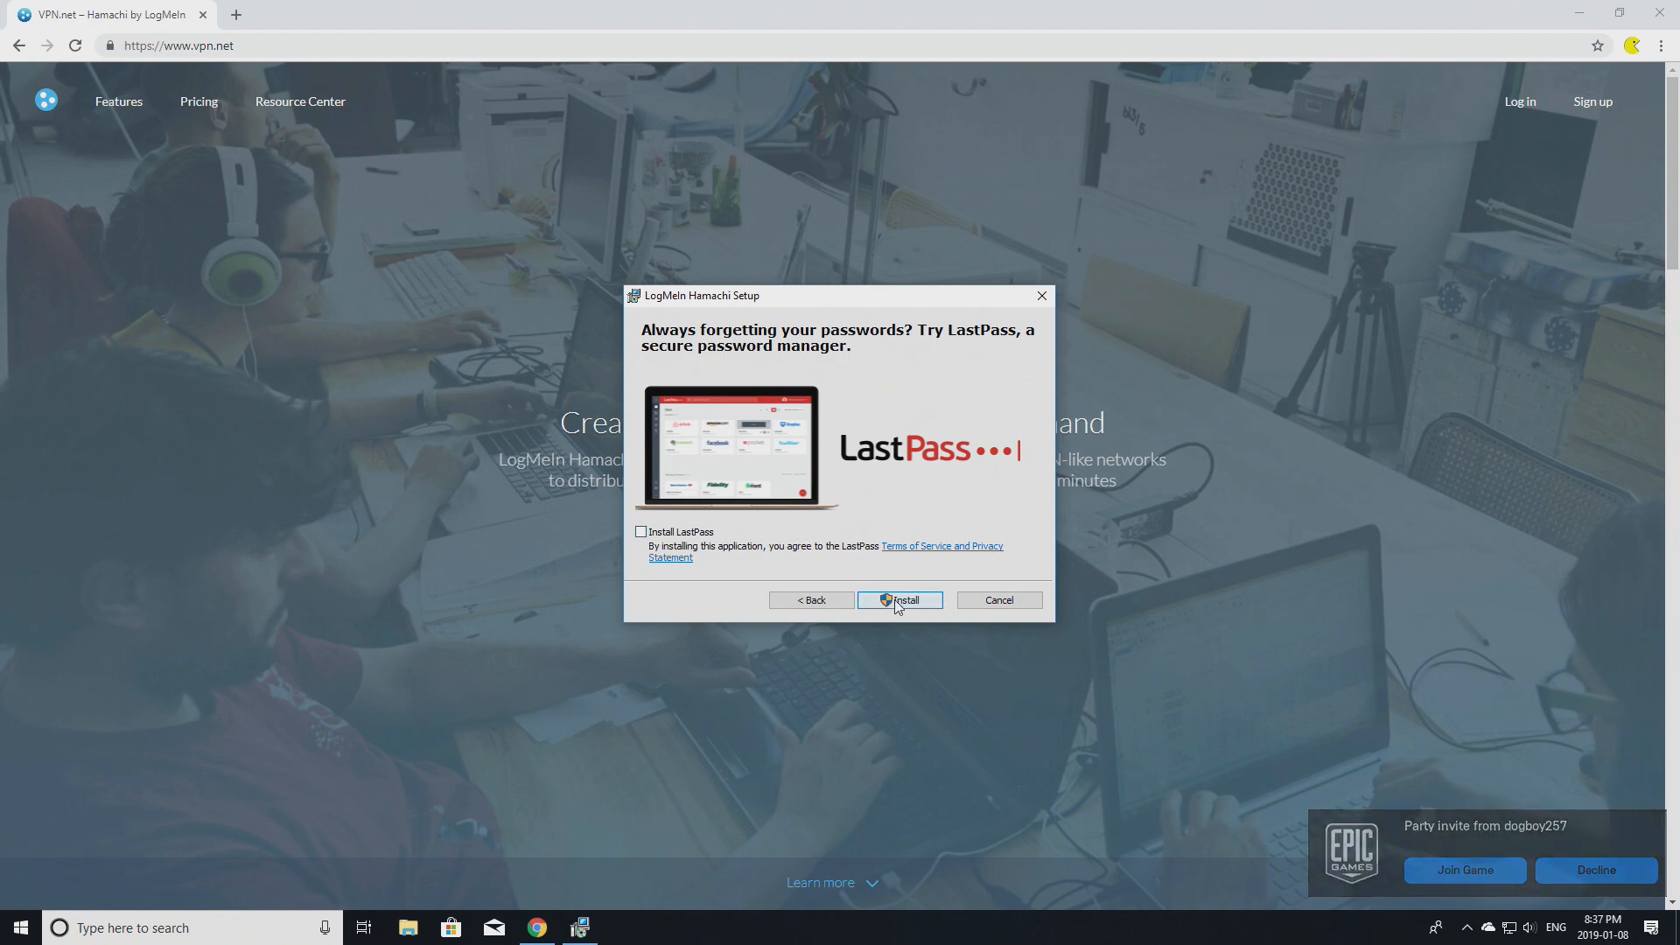
pyautogui.click(900, 600)
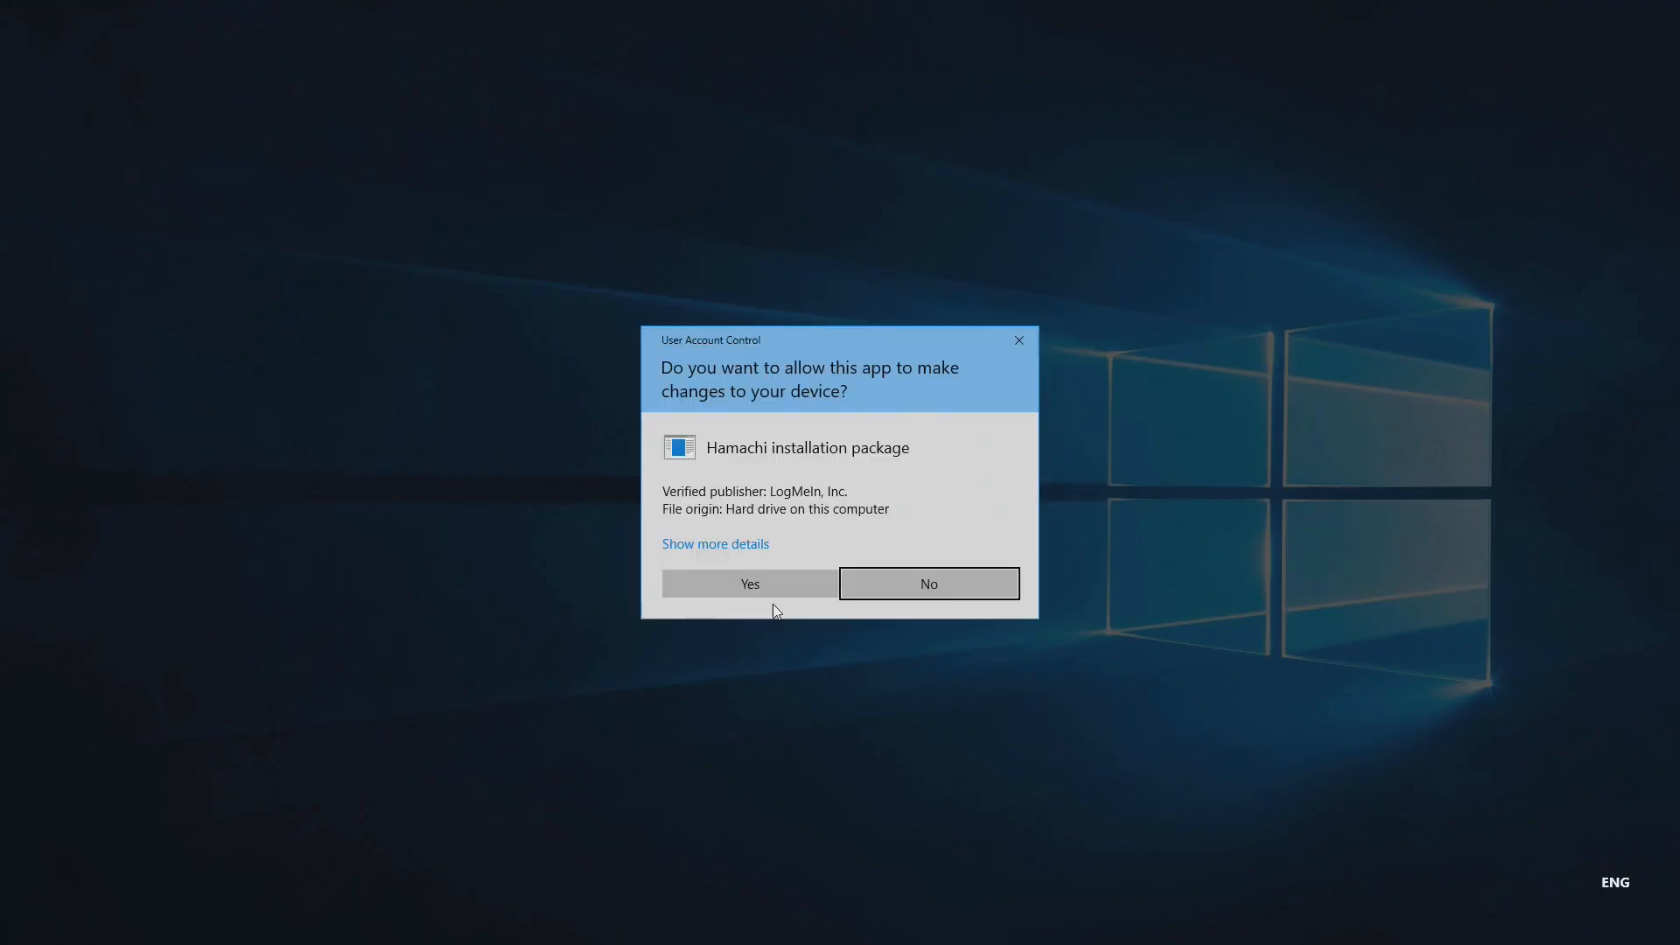
pyautogui.click(749, 582)
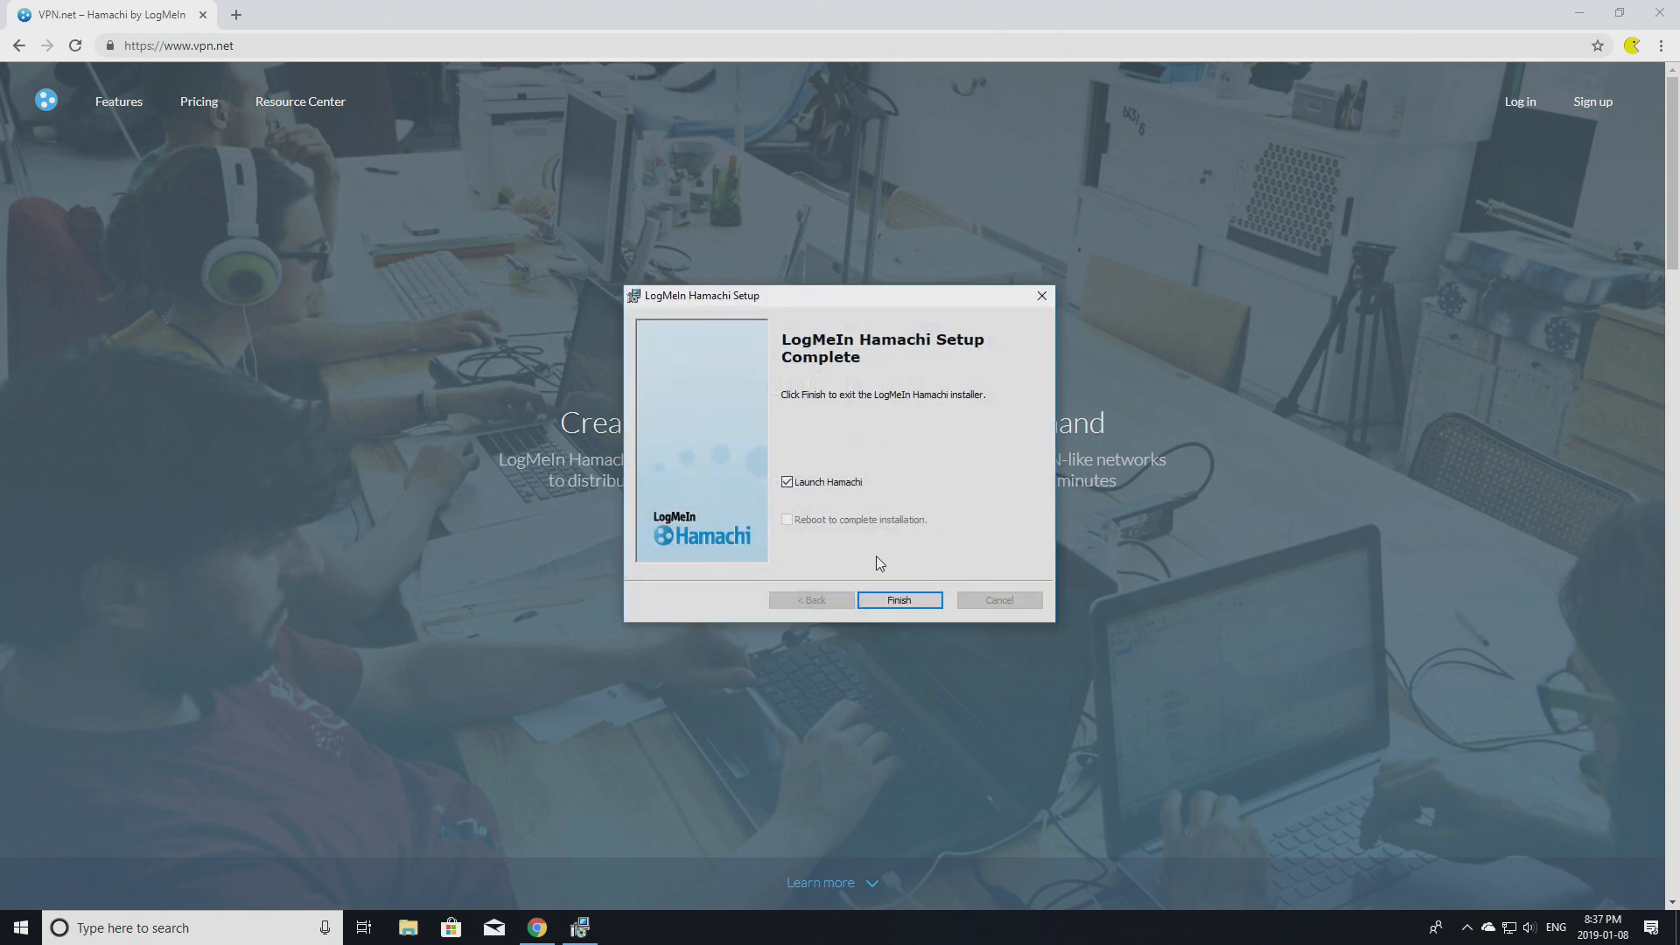
# Launch Hamachi from the finished installer, position its window and switch the power on.
pyautogui.click(897, 599)
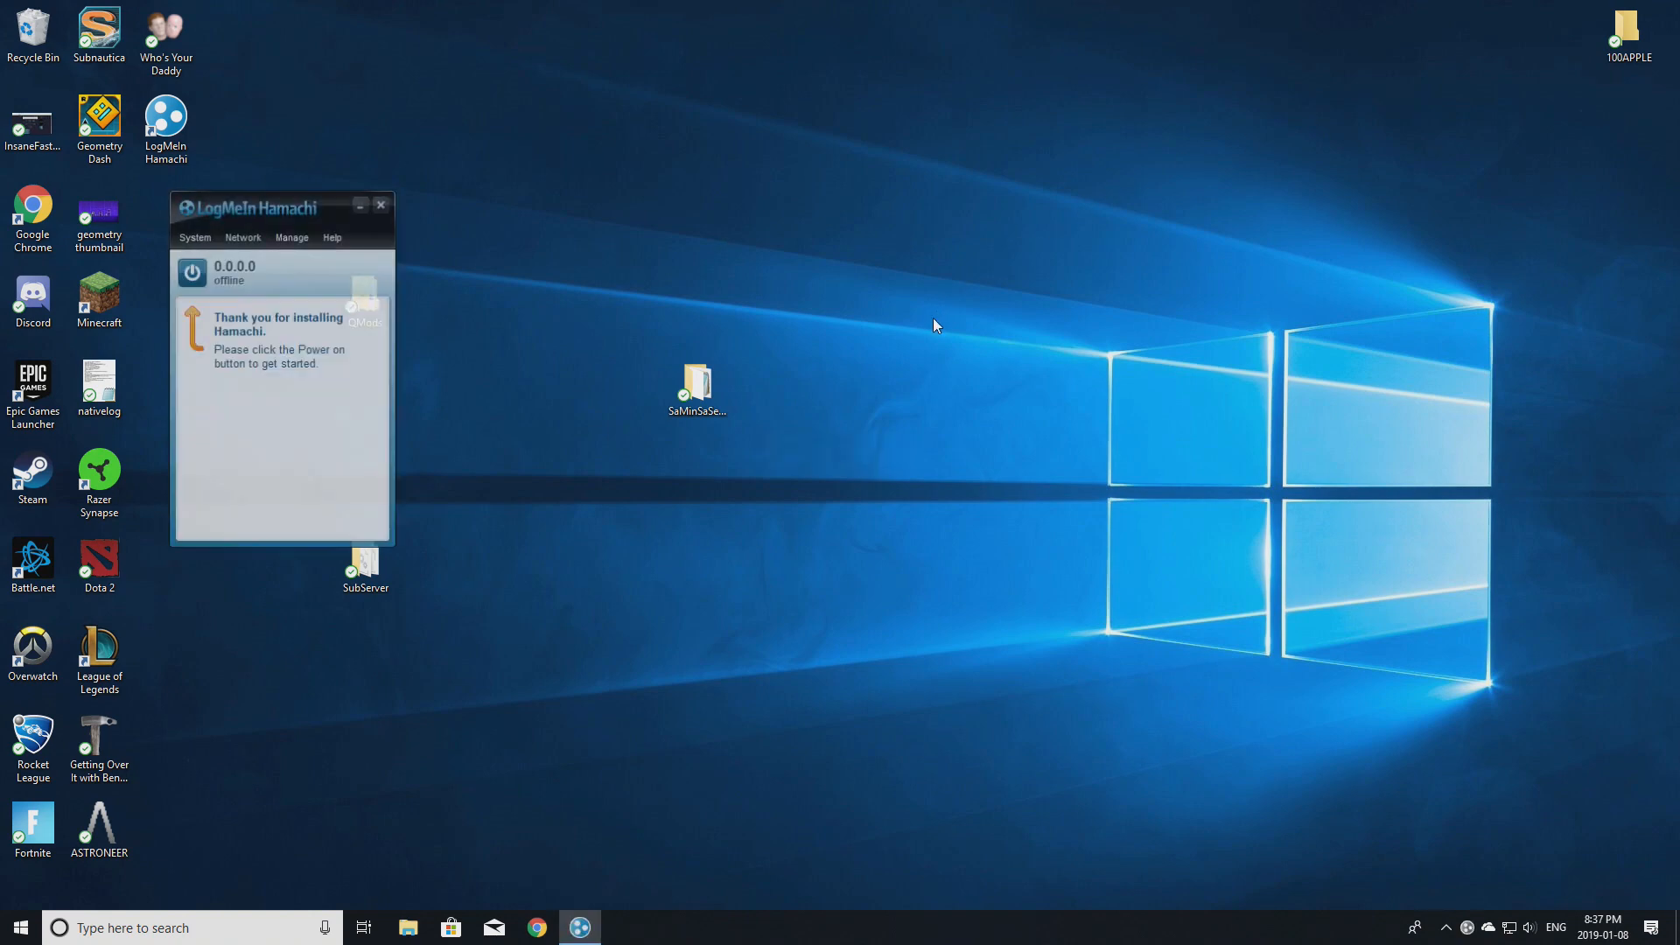
pyautogui.moveTo(249, 207); pyautogui.dragTo(731, 285)
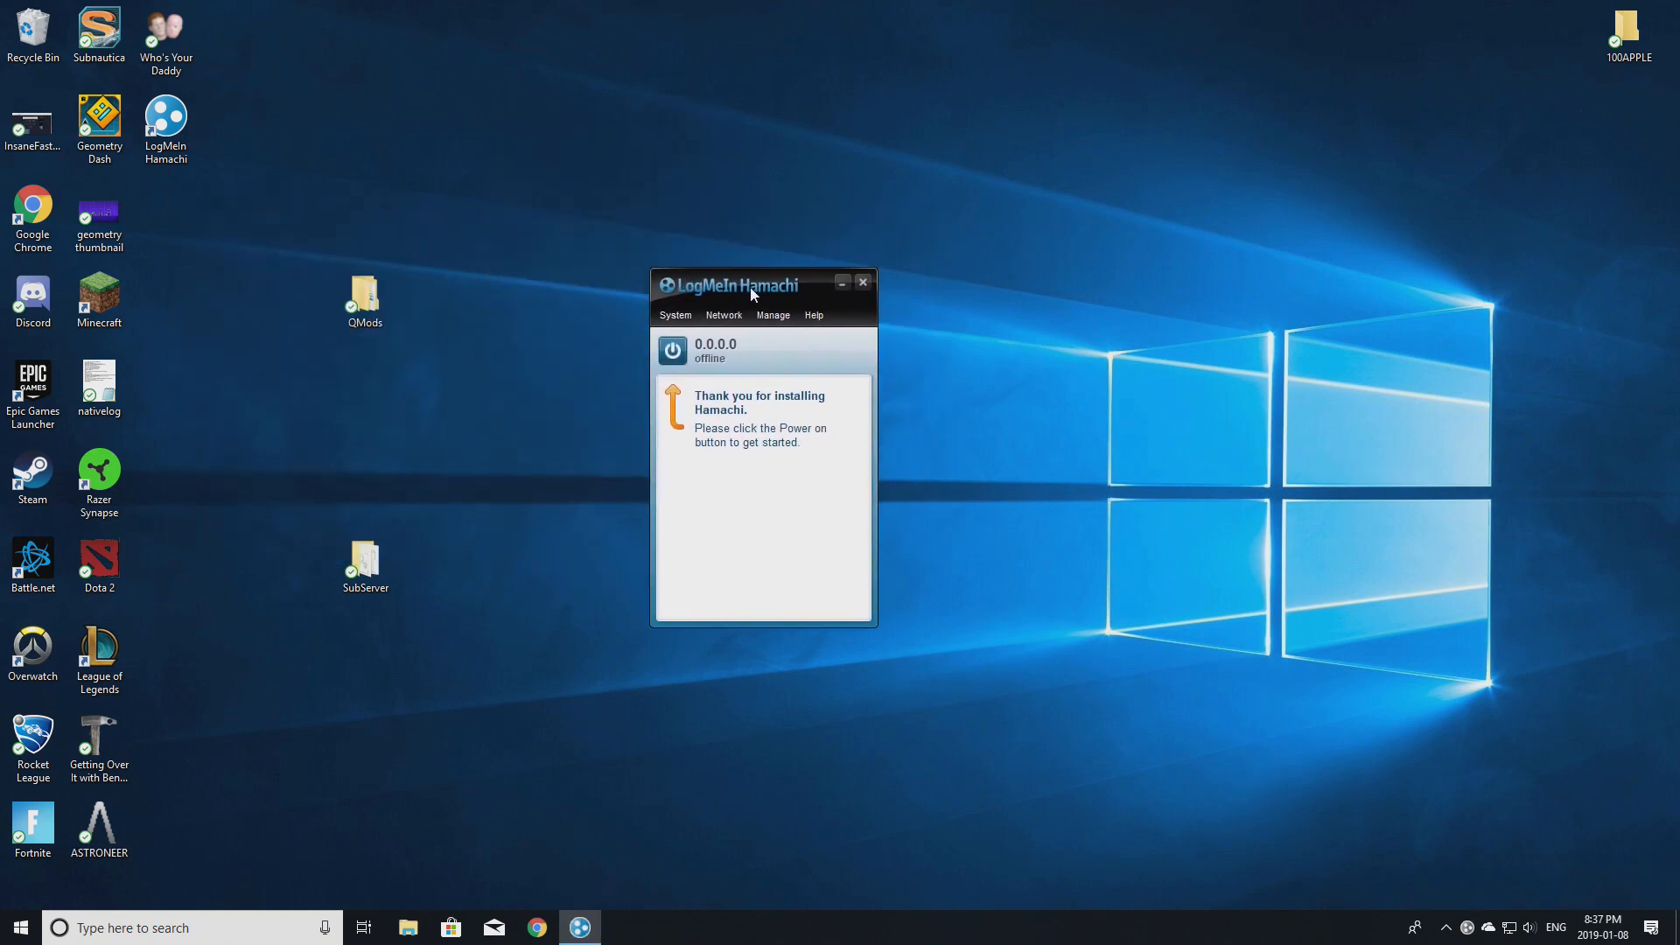
pyautogui.moveTo(729, 285); pyautogui.dragTo(857, 285)
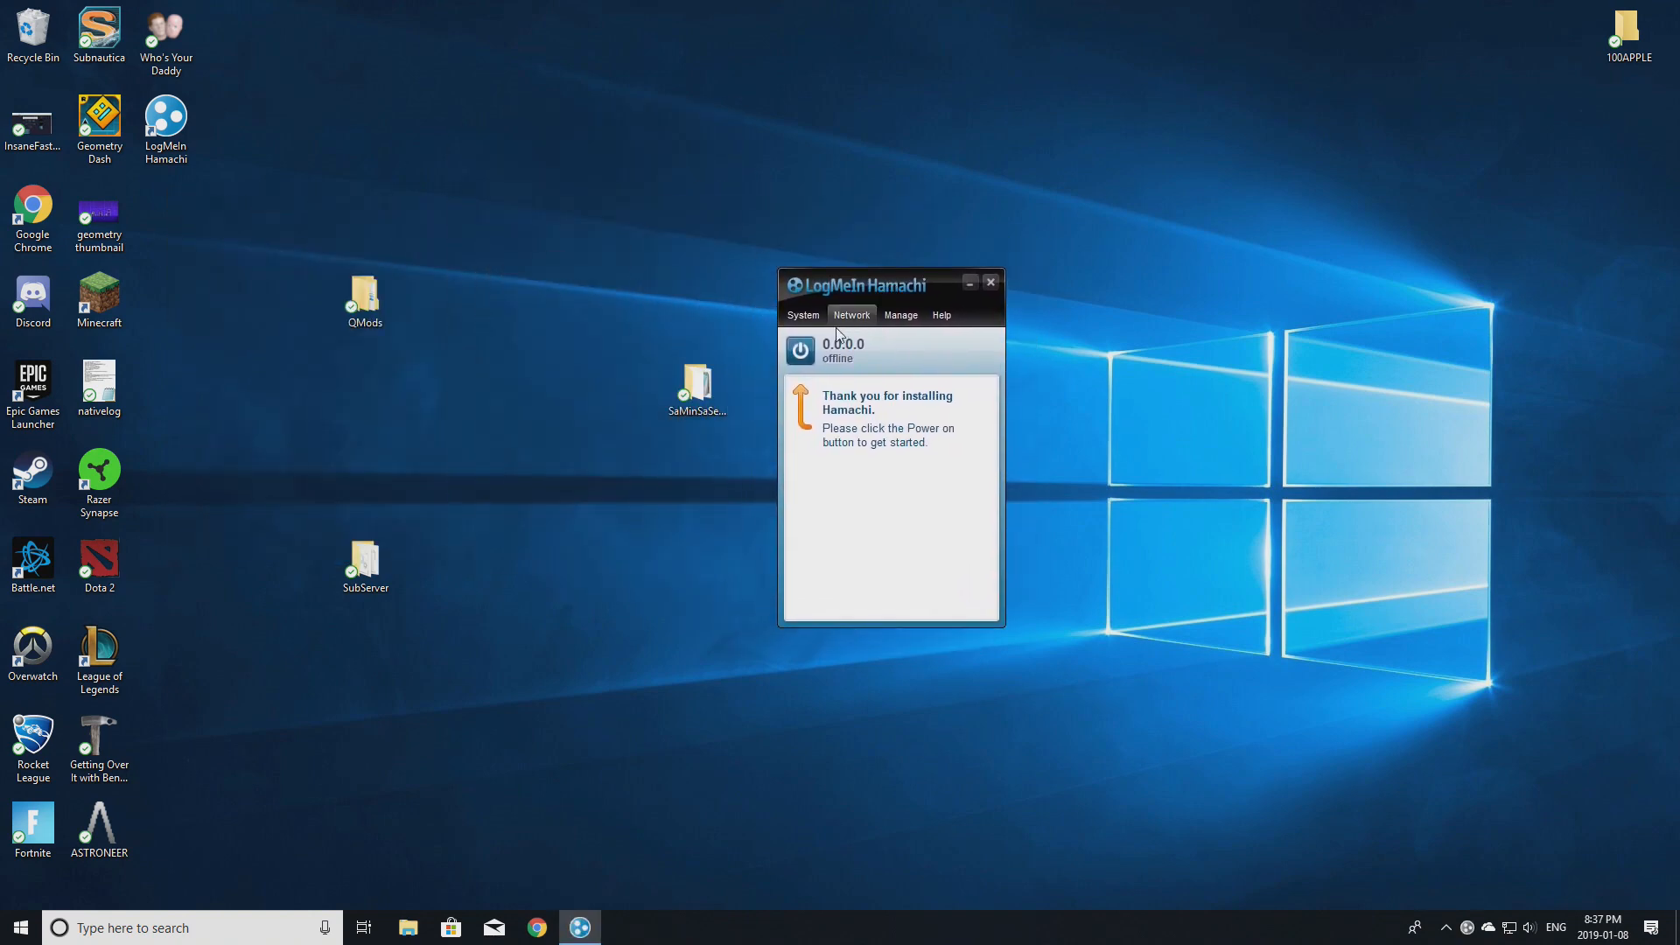
pyautogui.click(799, 350)
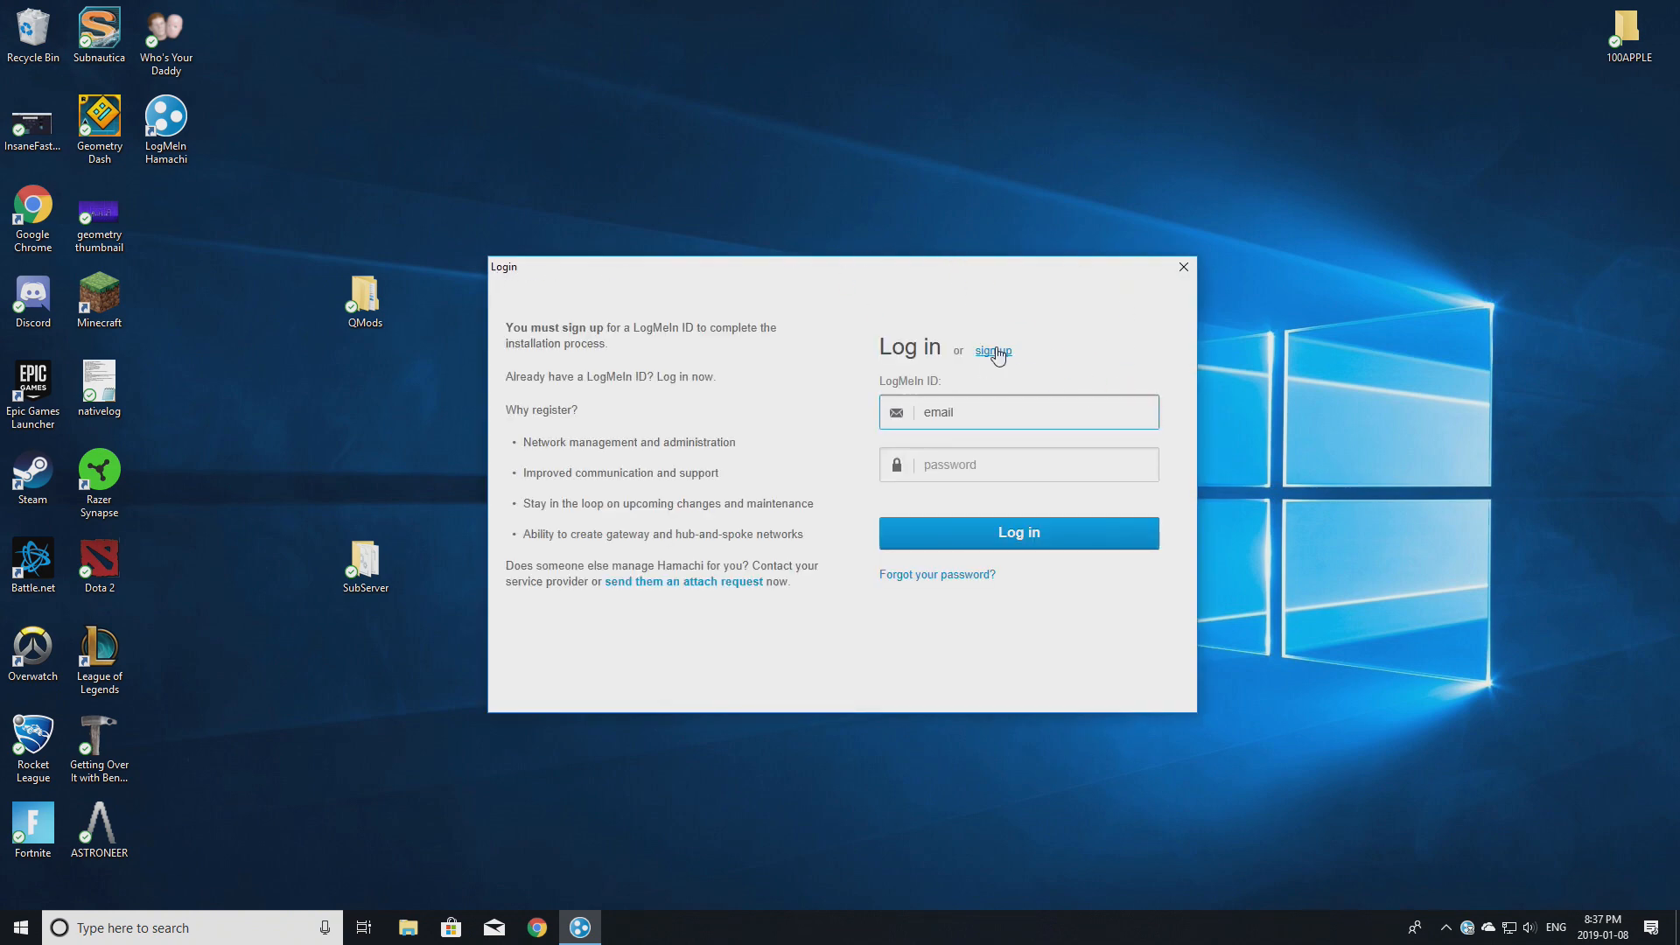
# Look at the Sign up form, then return to logging in with an existing LogMeIn ID.
pyautogui.click(992, 351)
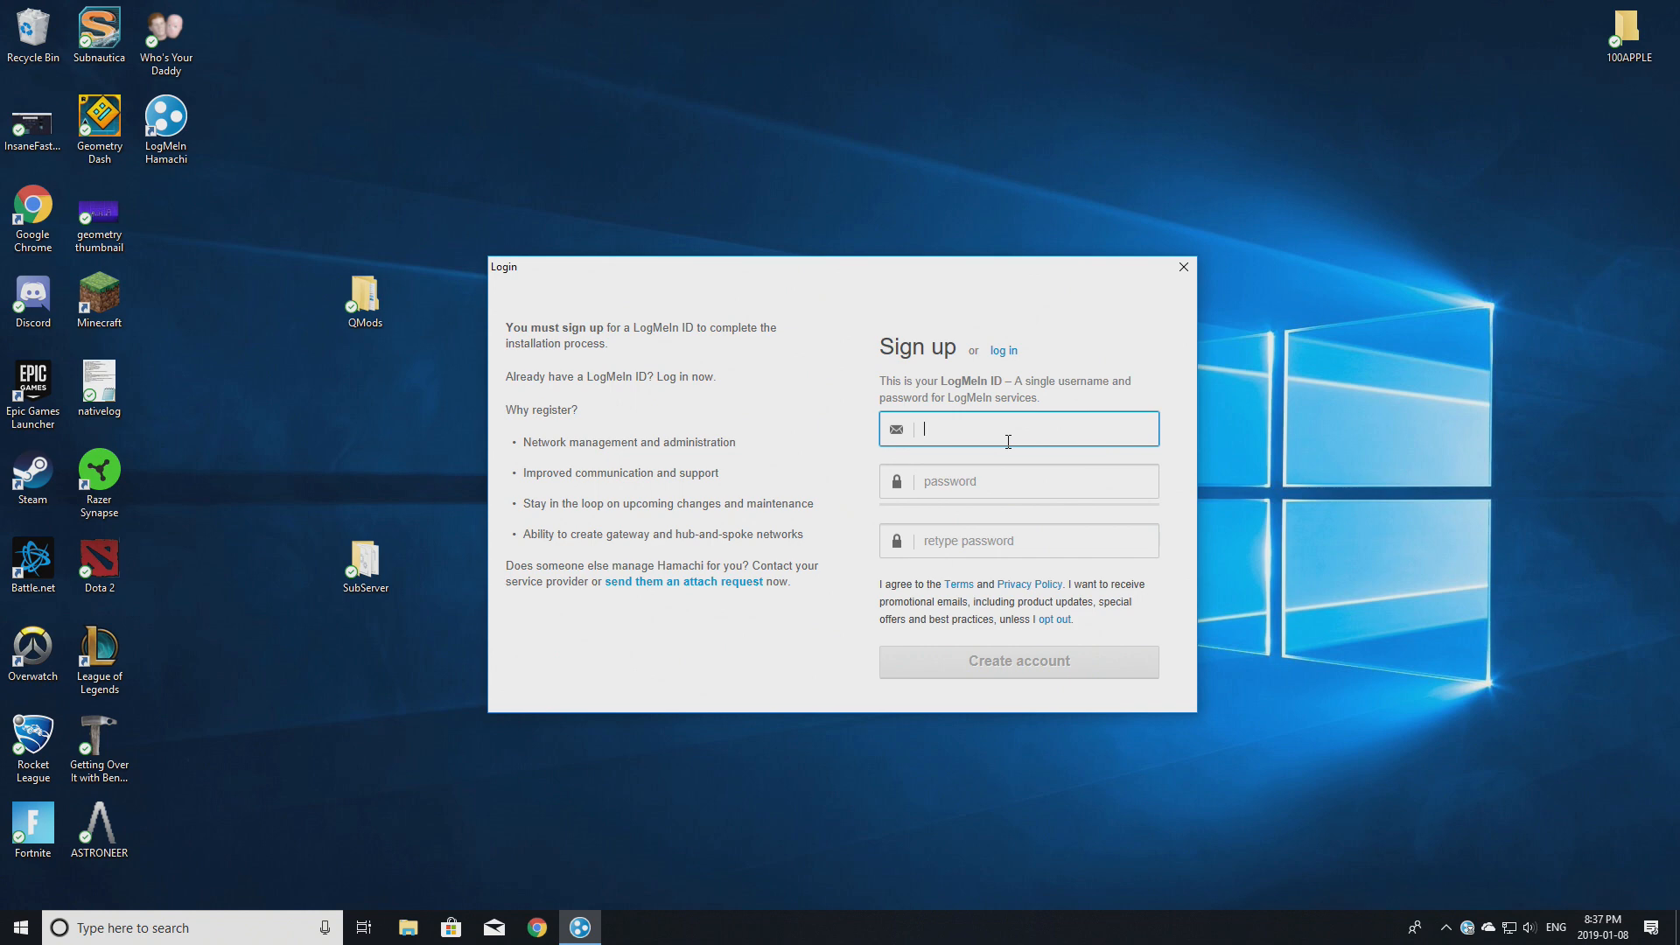
pyautogui.click(1018, 496)
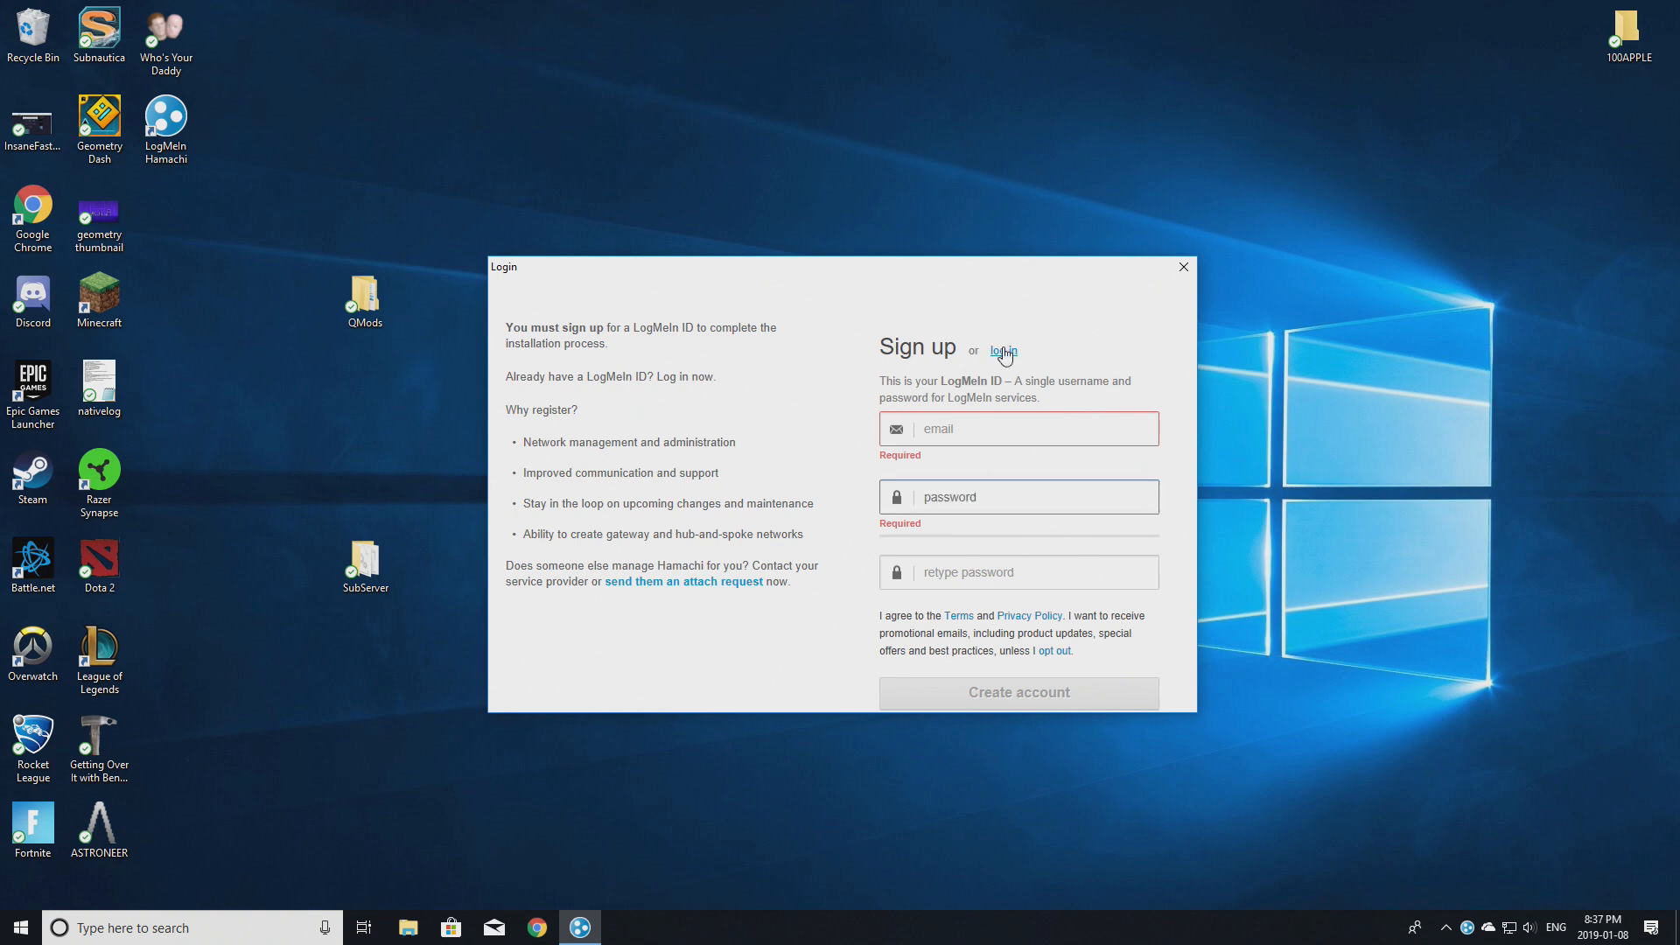
pyautogui.click(1003, 350)
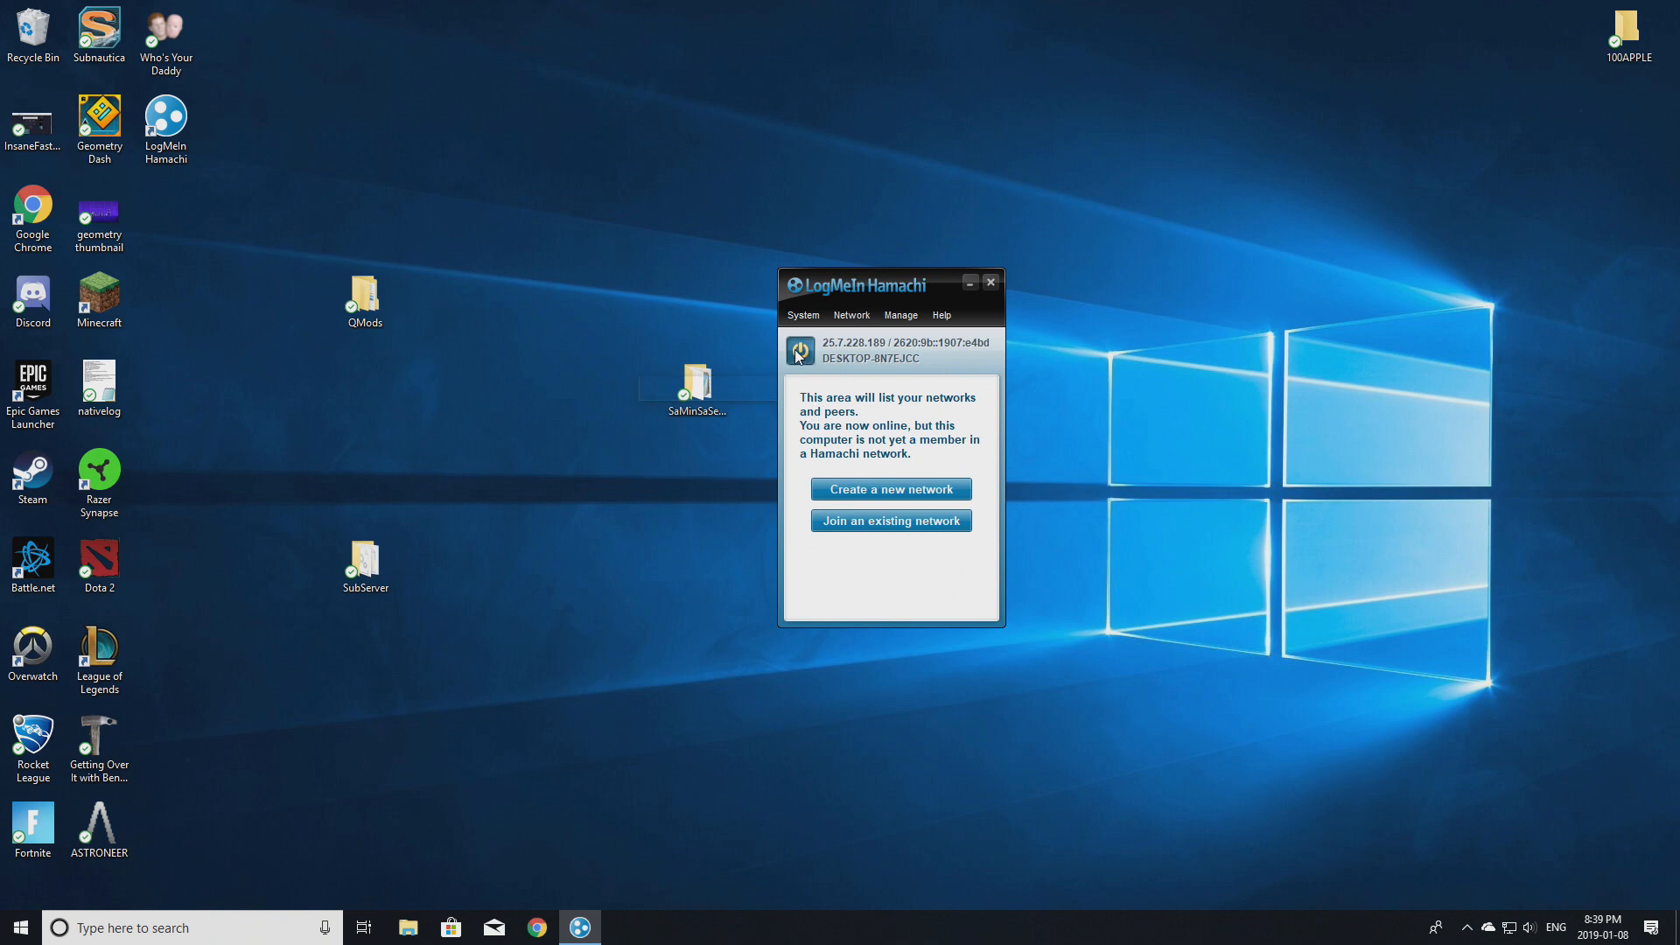
pyautogui.moveTo(798, 352)
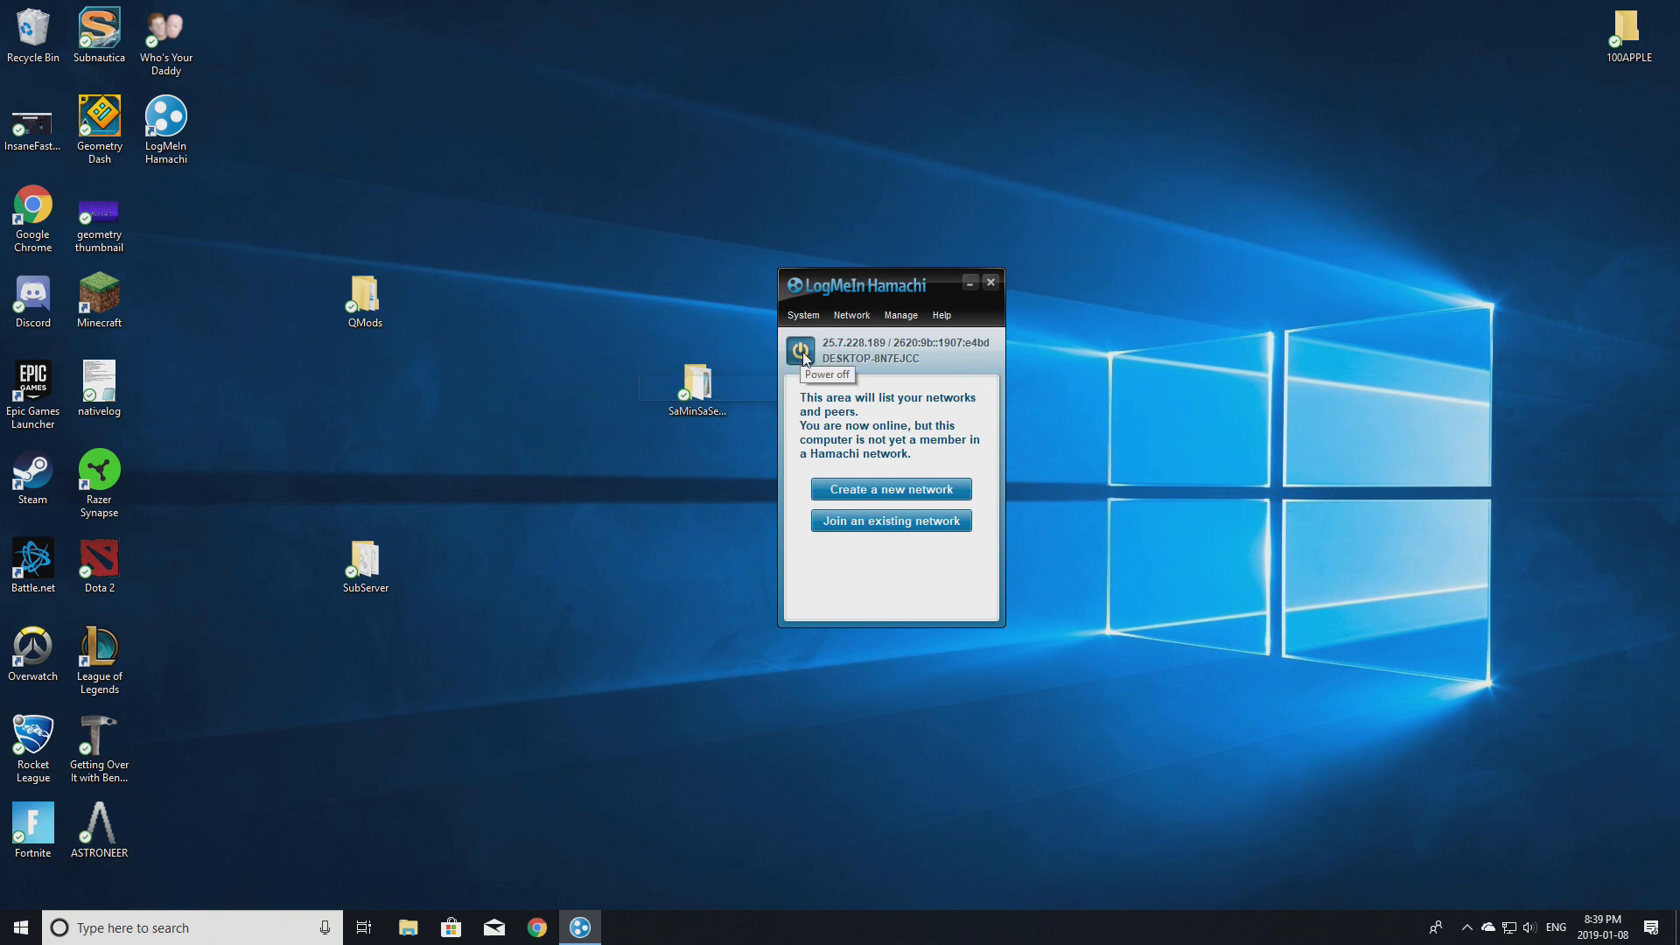
# Reconnect Hamachi and start joining an existing network, bringing up the Join Network form.
pyautogui.click(798, 351)
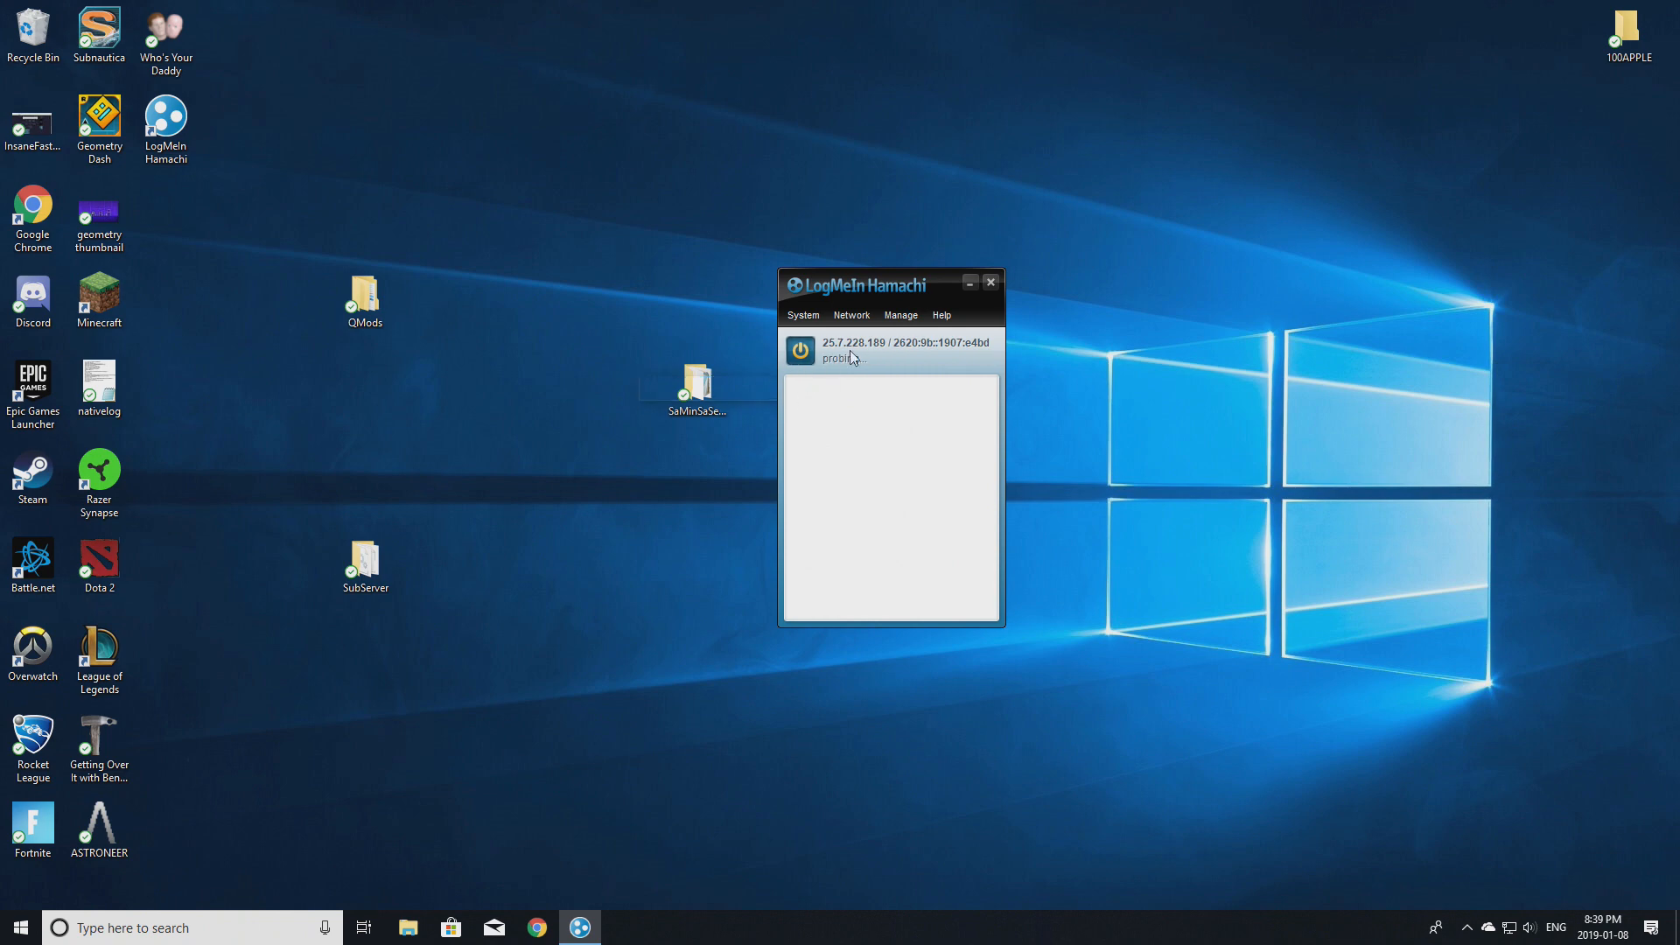
pyautogui.moveTo(858, 283); pyautogui.dragTo(930, 268)
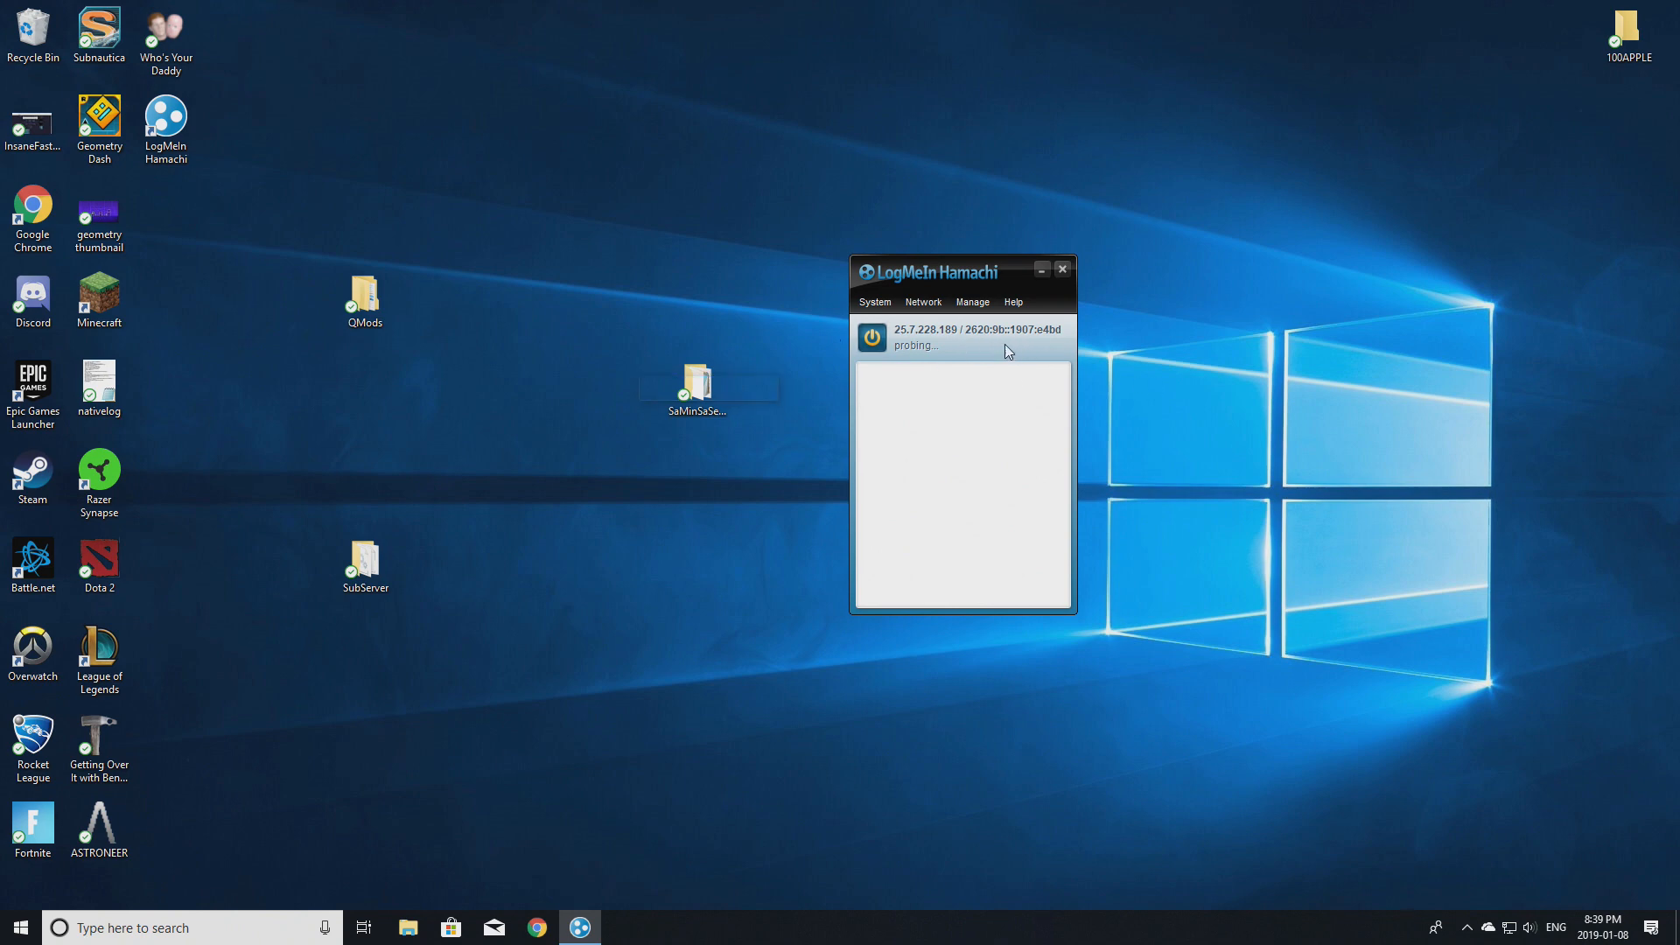
pyautogui.click(921, 301)
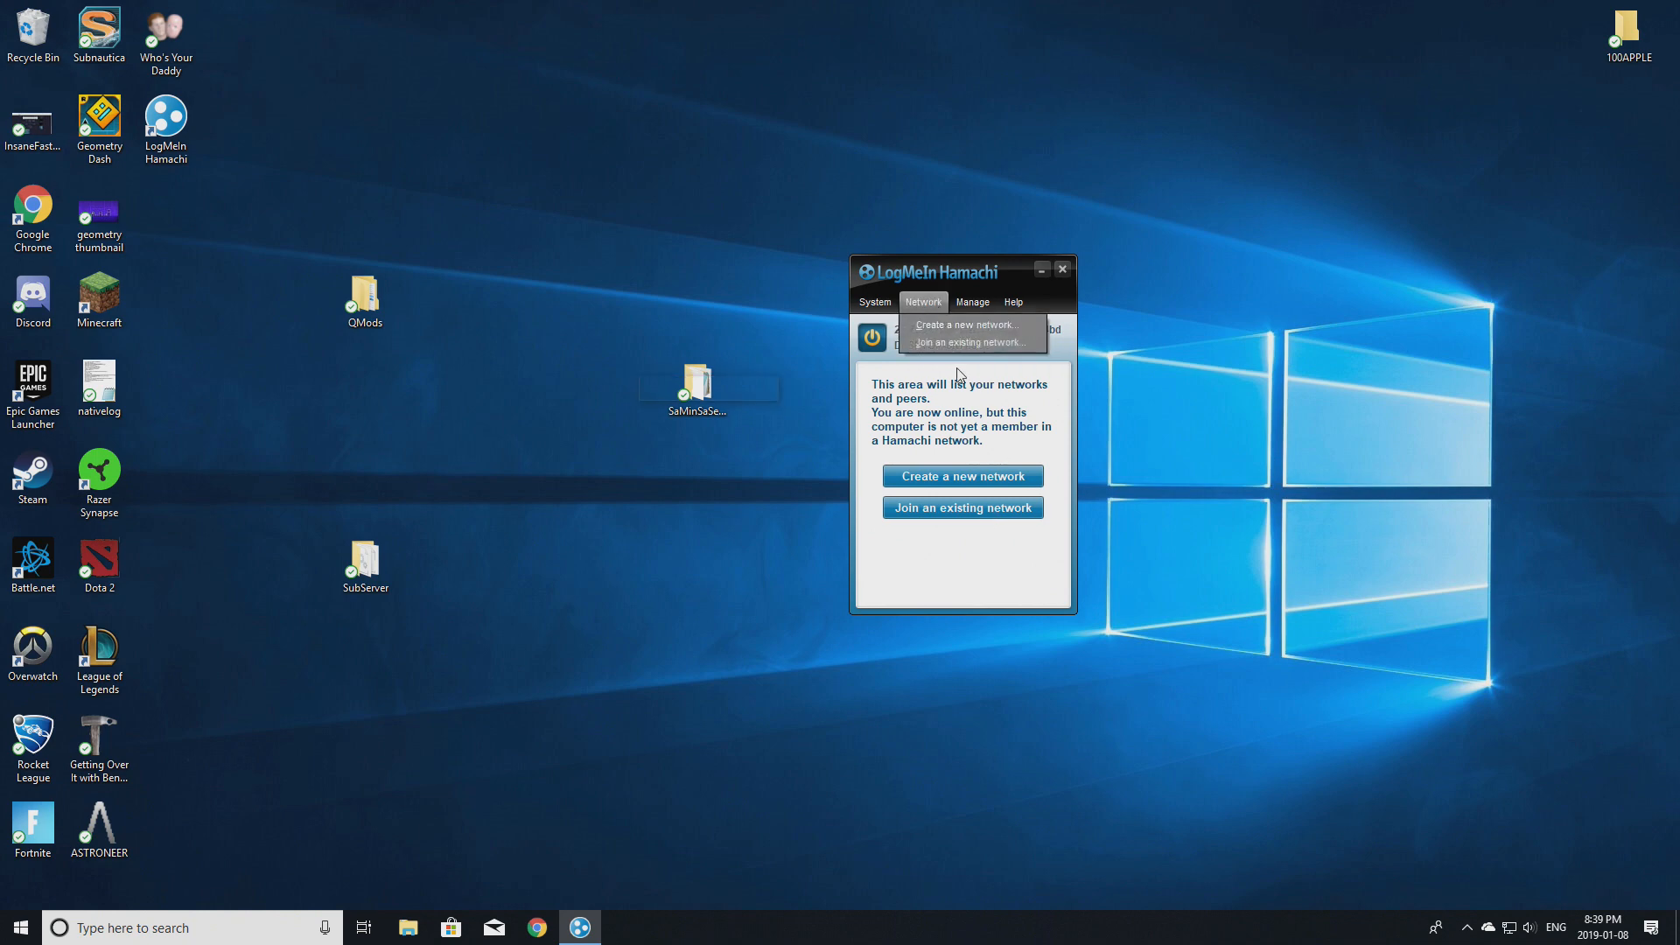
pyautogui.click(970, 342)
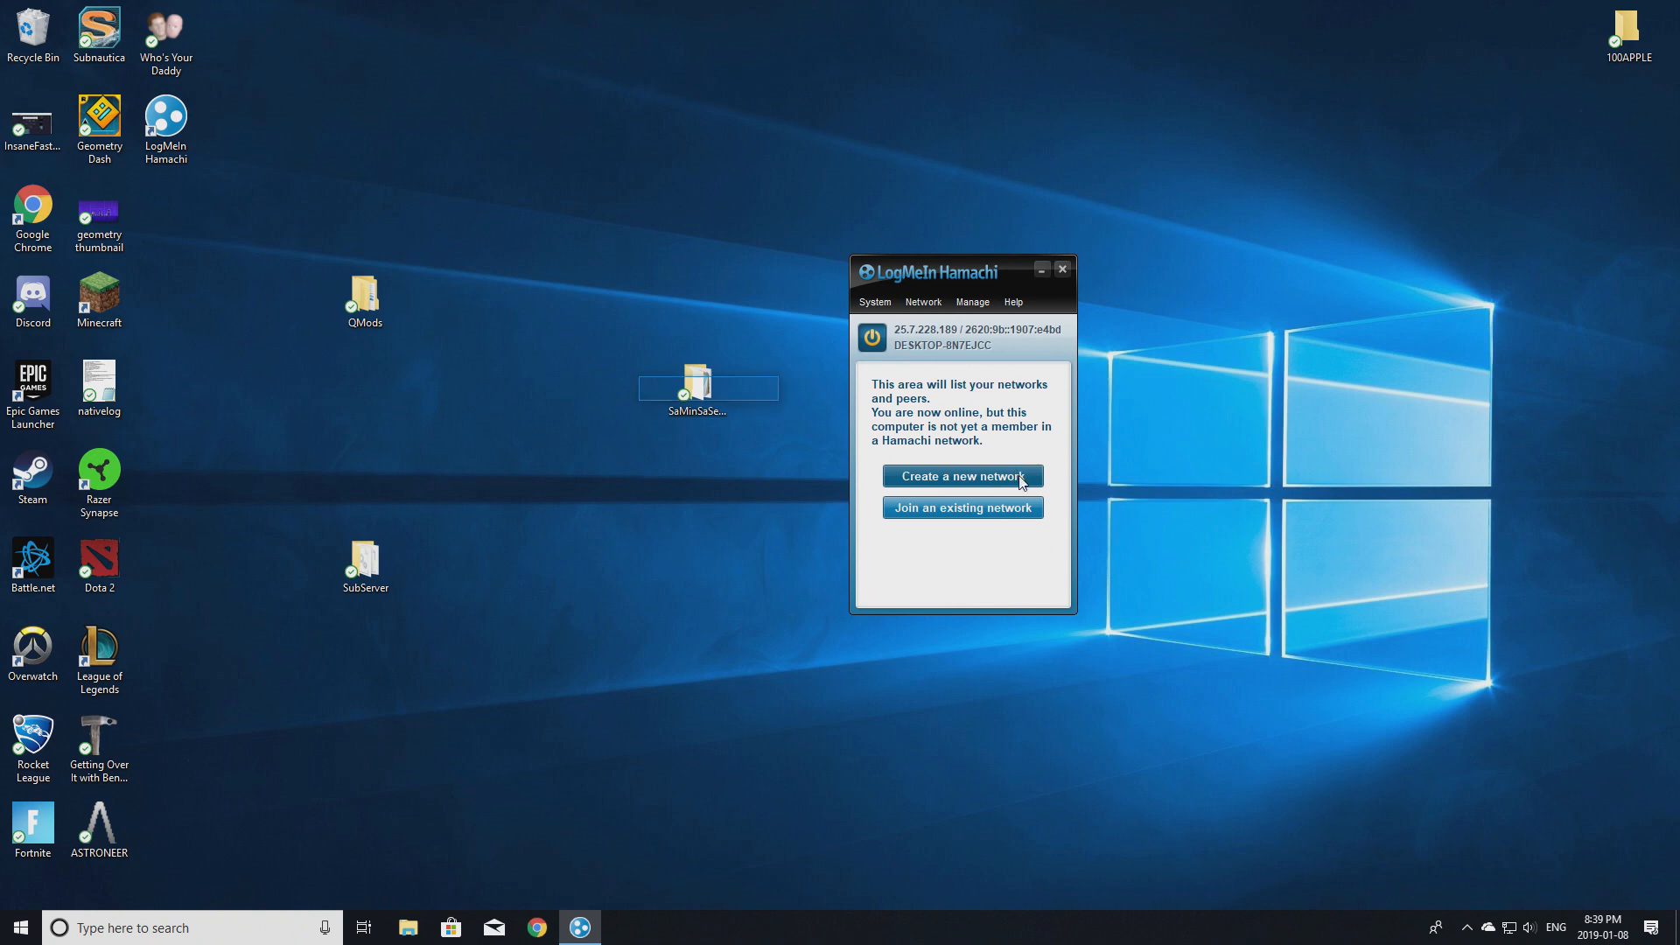
pyautogui.click(961, 476)
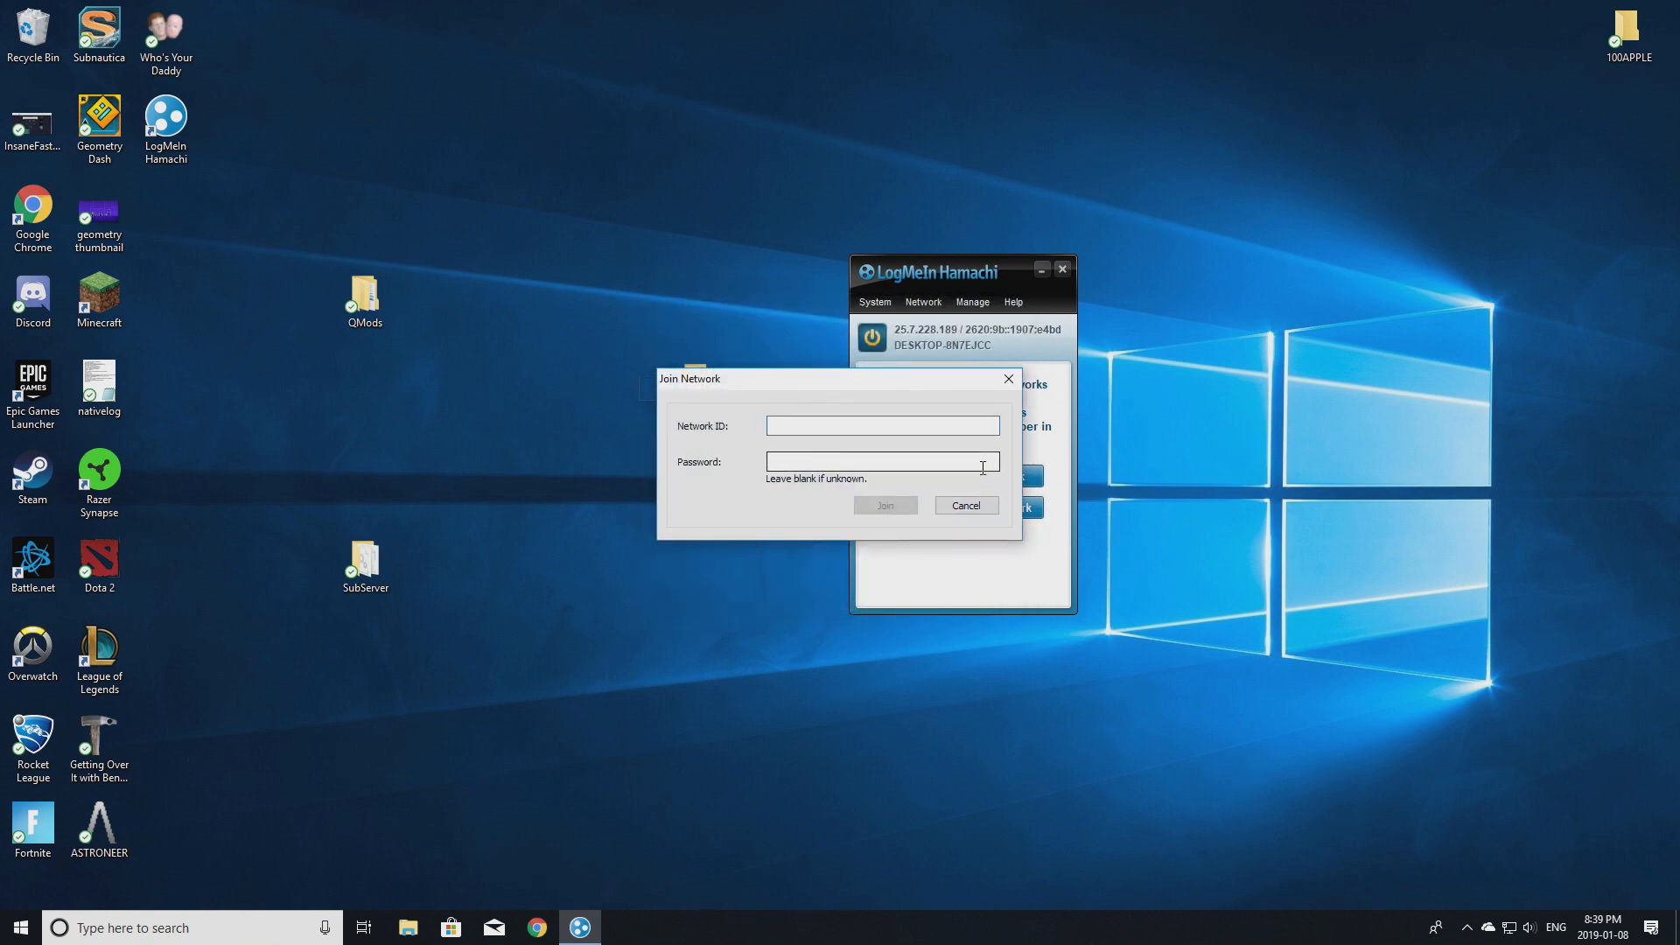
# Enter 'Sebas' as the Network ID, then make a desktop text document and write 'Finally' in Notepad.
pyautogui.write('Sebas')
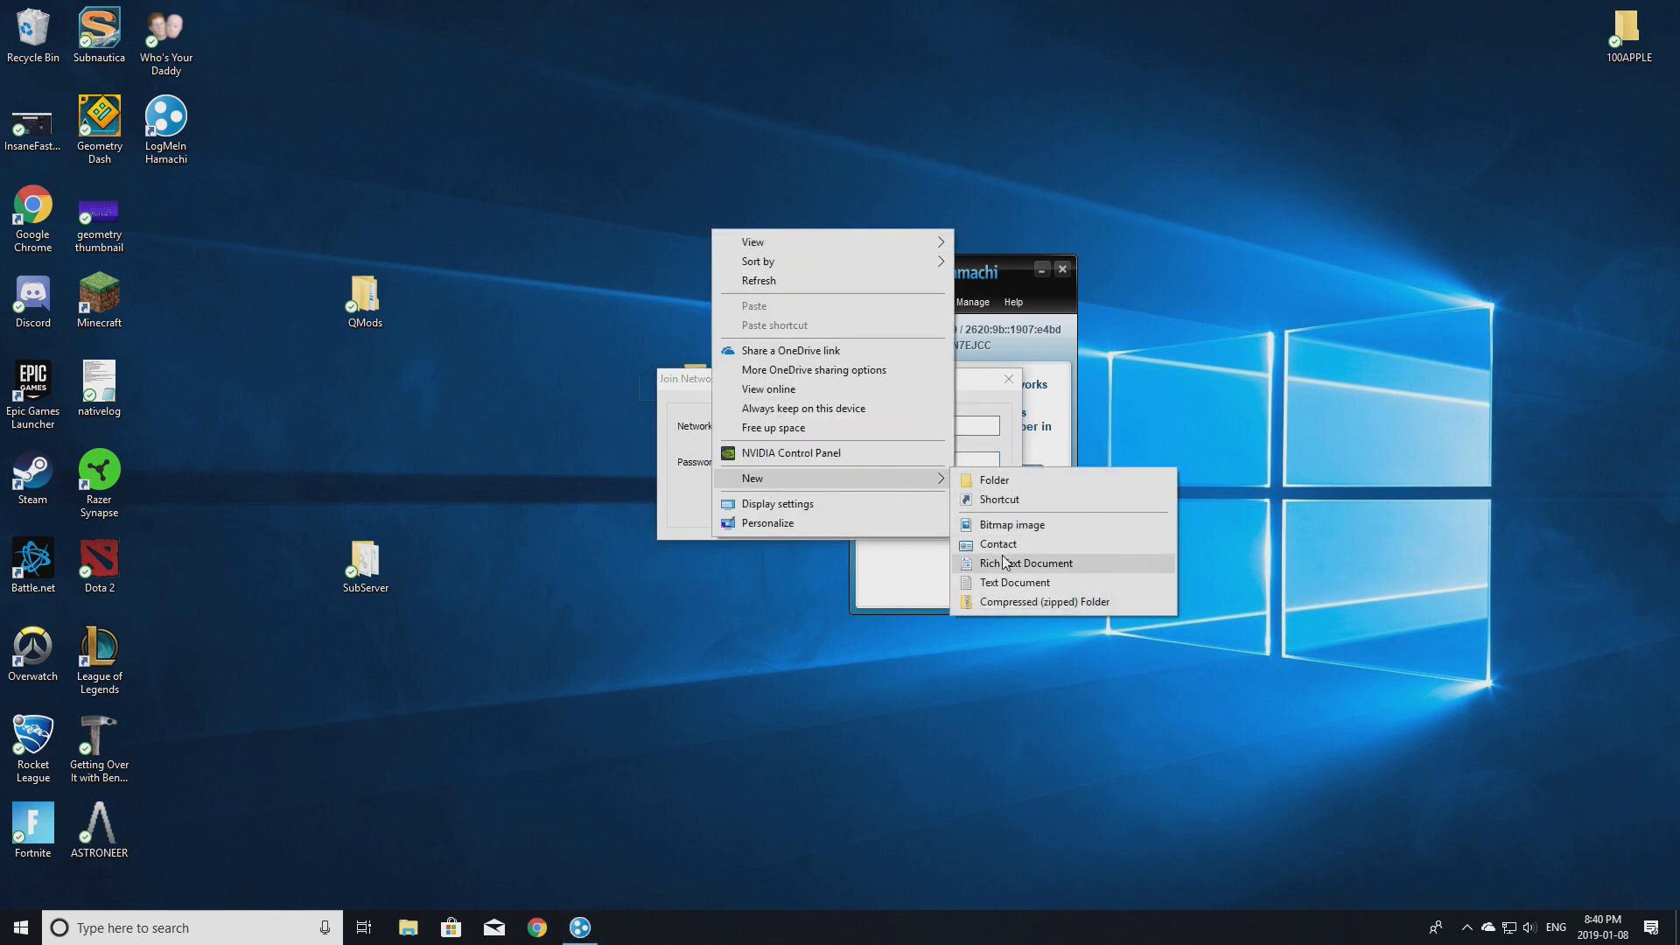
pyautogui.click(1014, 582)
pyautogui.write('F')
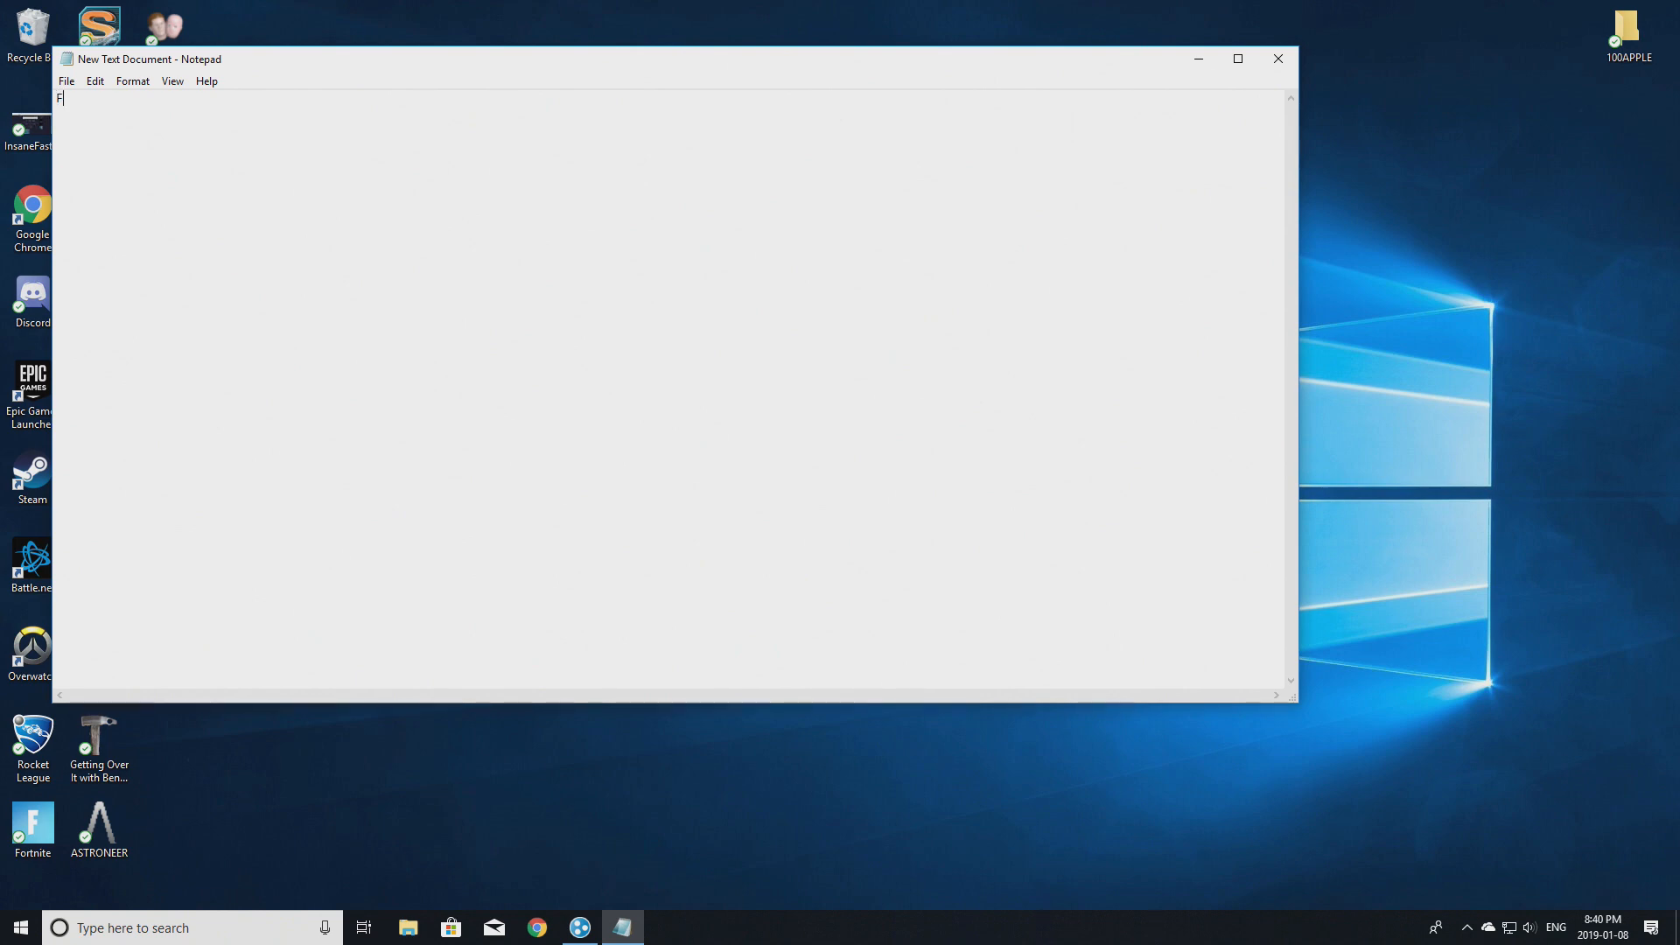
pyautogui.write('inally')
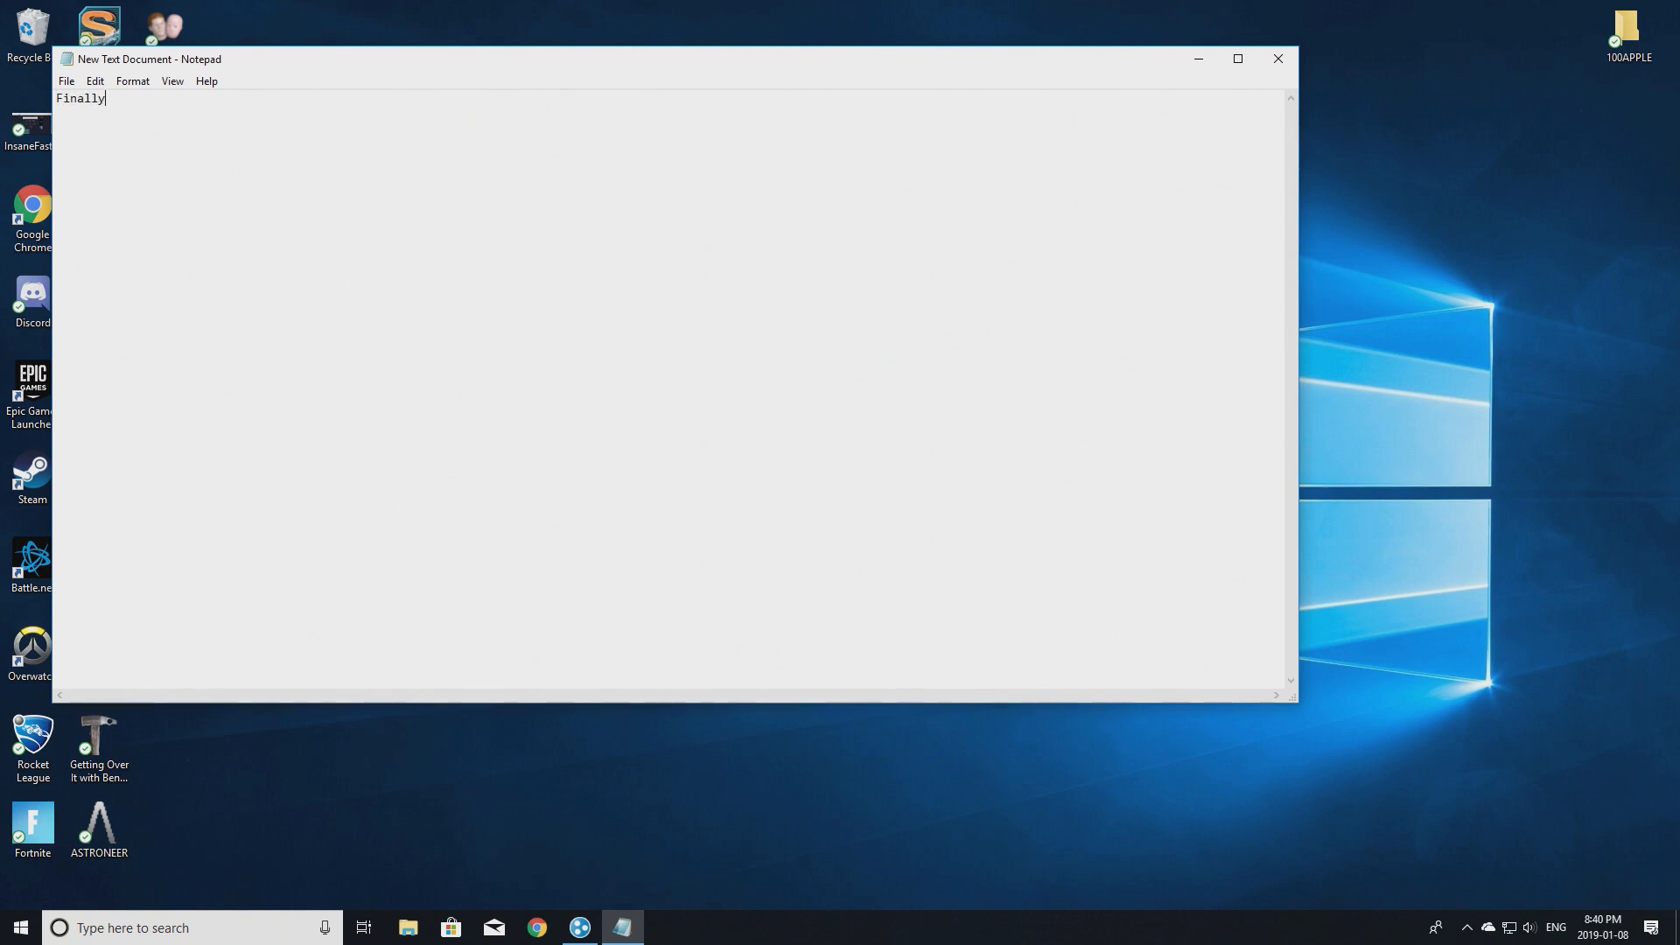
# Join the SebasTheFishSub Hamachi network with its password and hide the Hamachi window.
pyautogui.write('Yes')
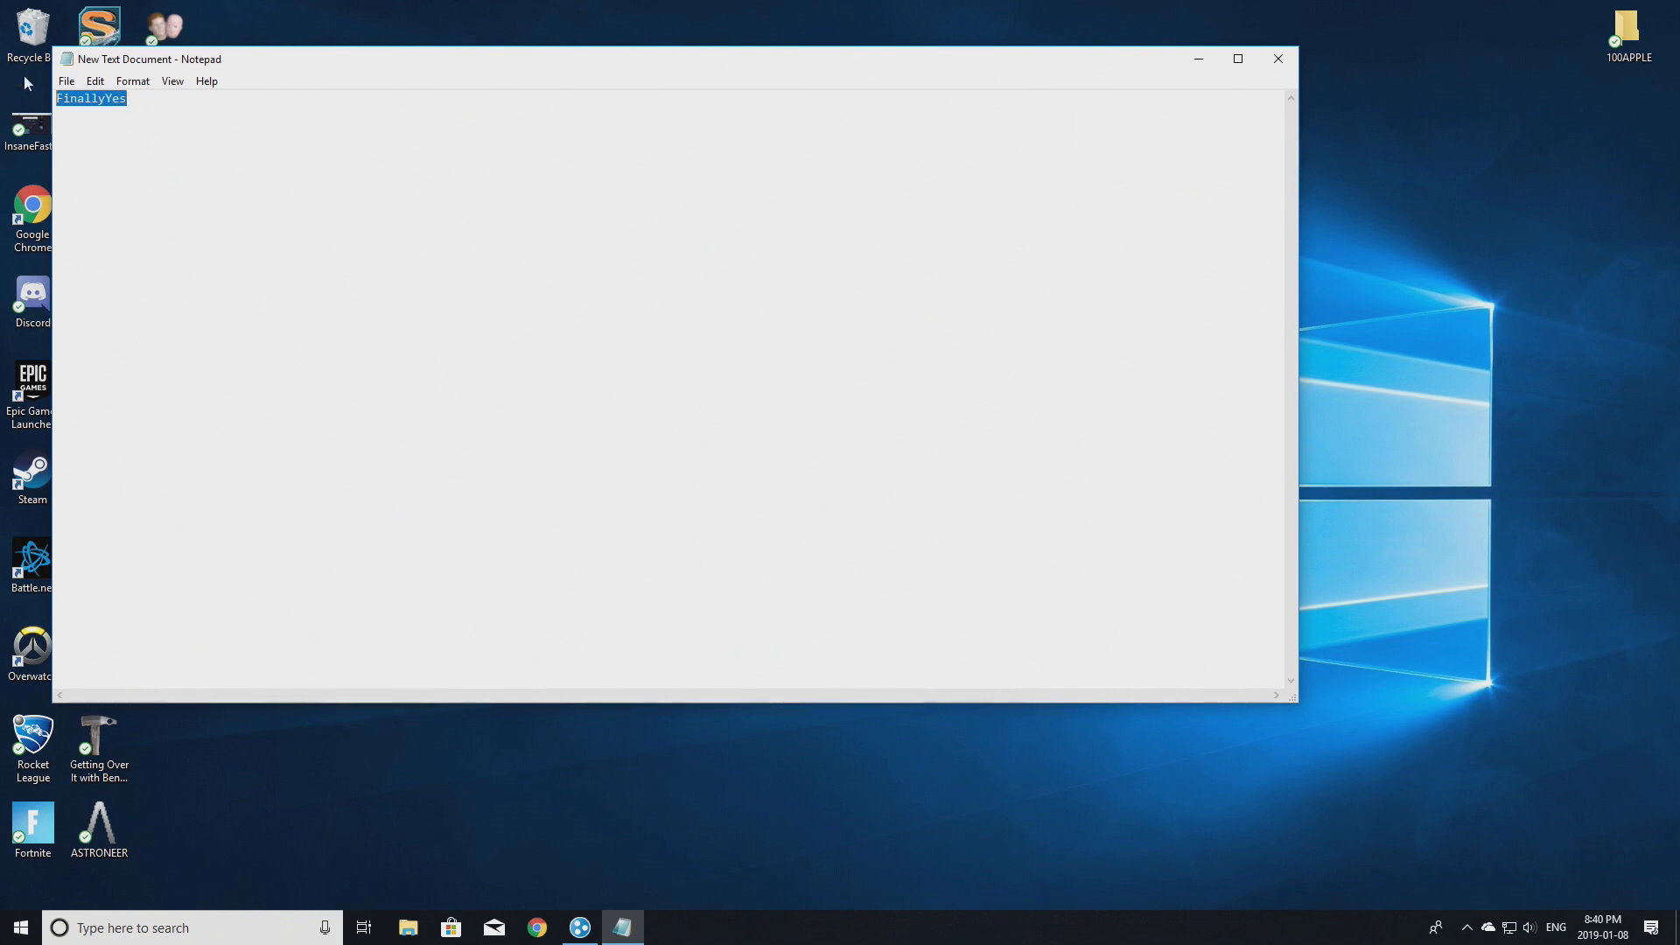
pyautogui.click(1278, 59)
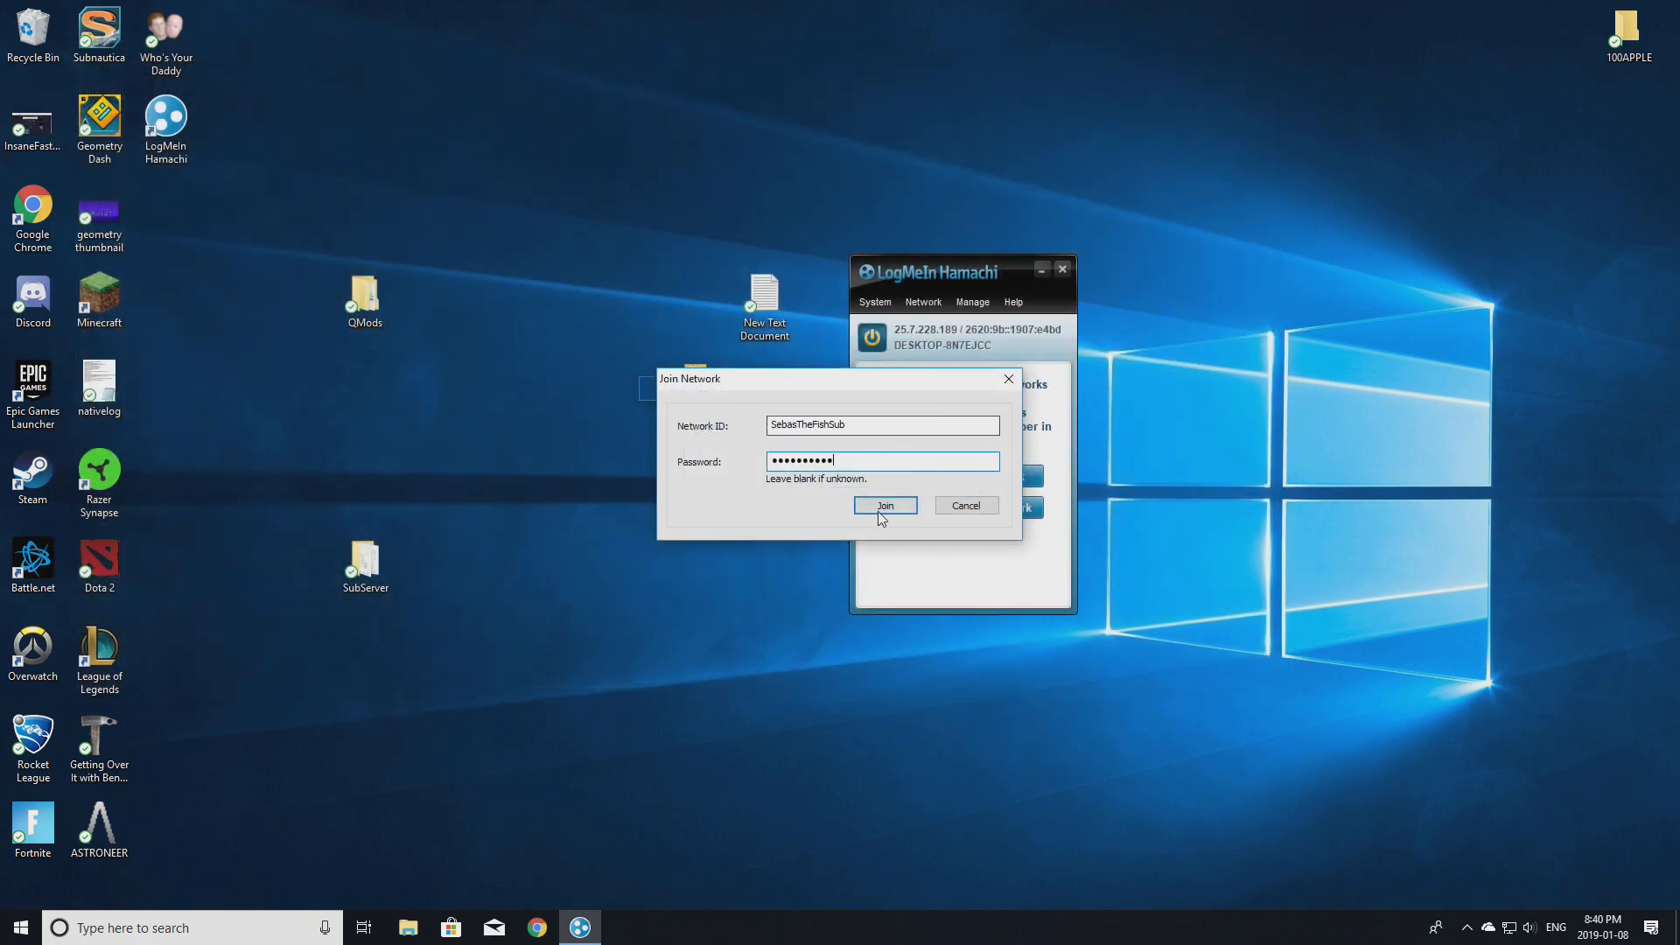
pyautogui.click(884, 505)
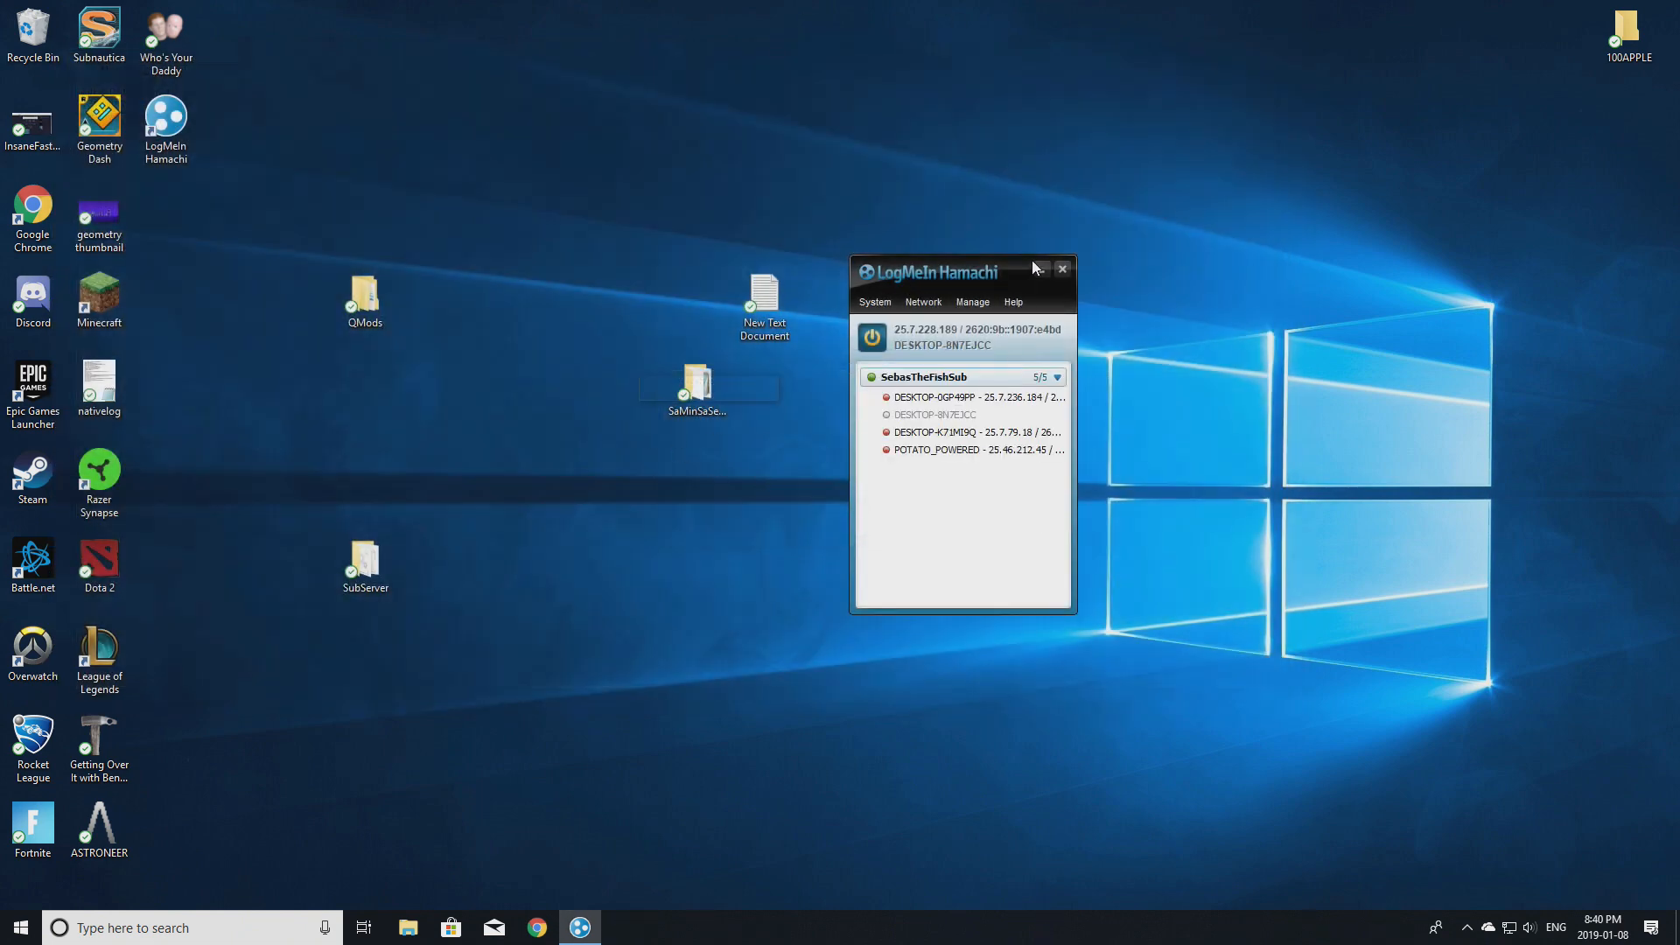
pyautogui.click(1061, 269)
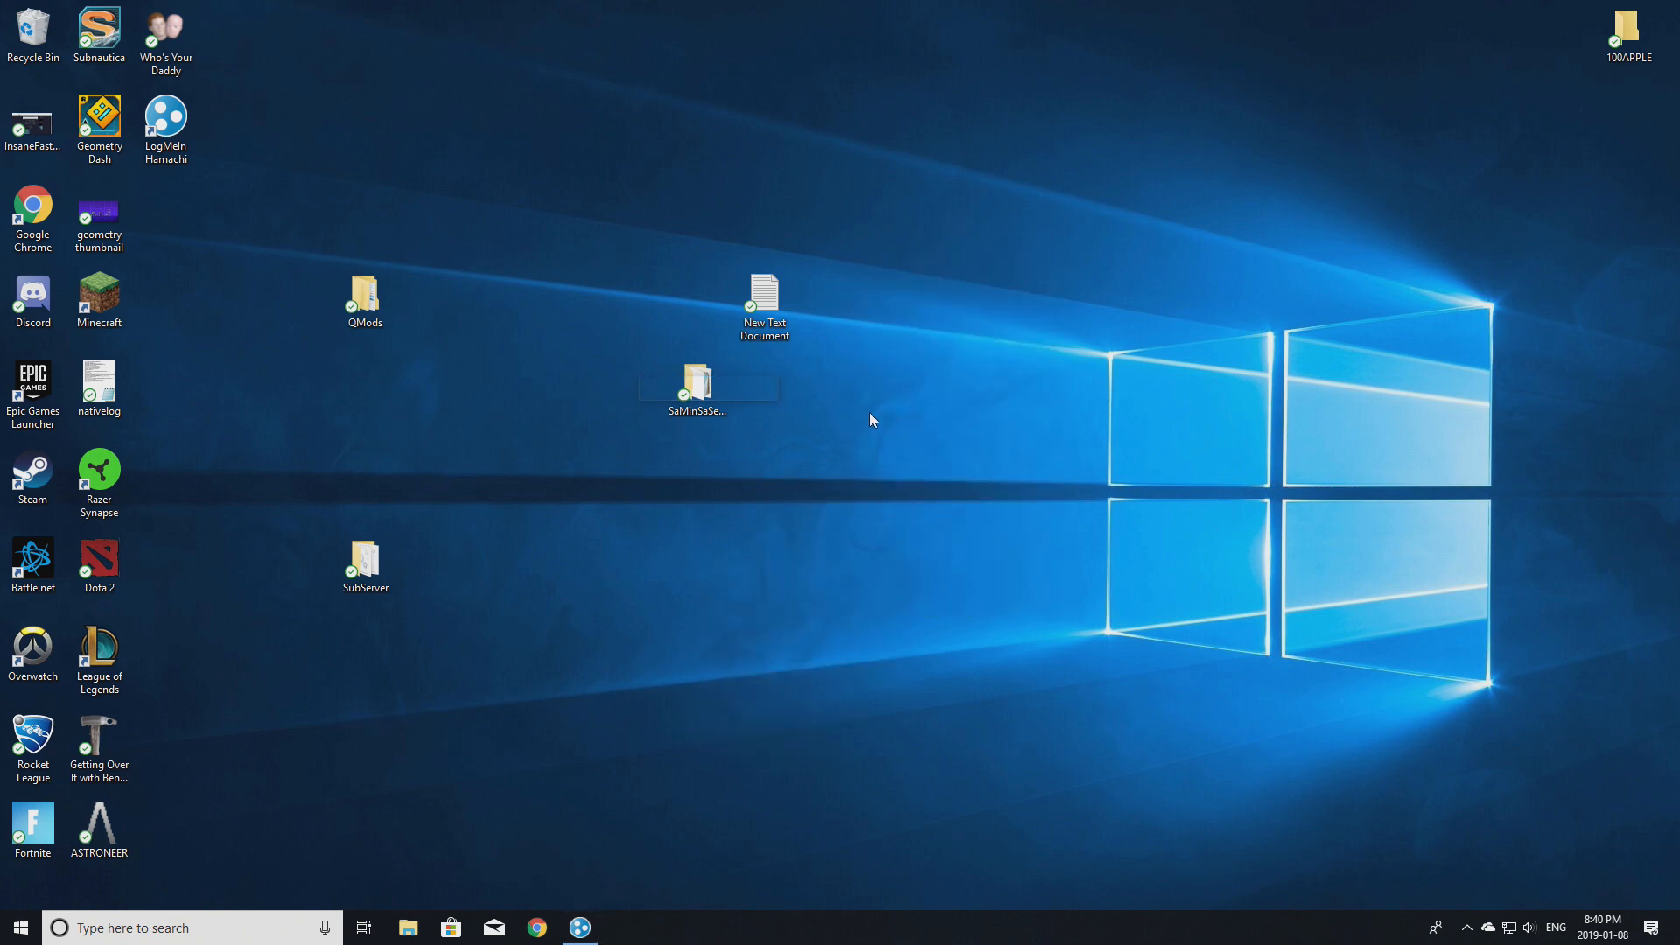
# Bring Hamachi back up briefly, then minimize it so only the desktop shows.
pyautogui.click(708, 381)
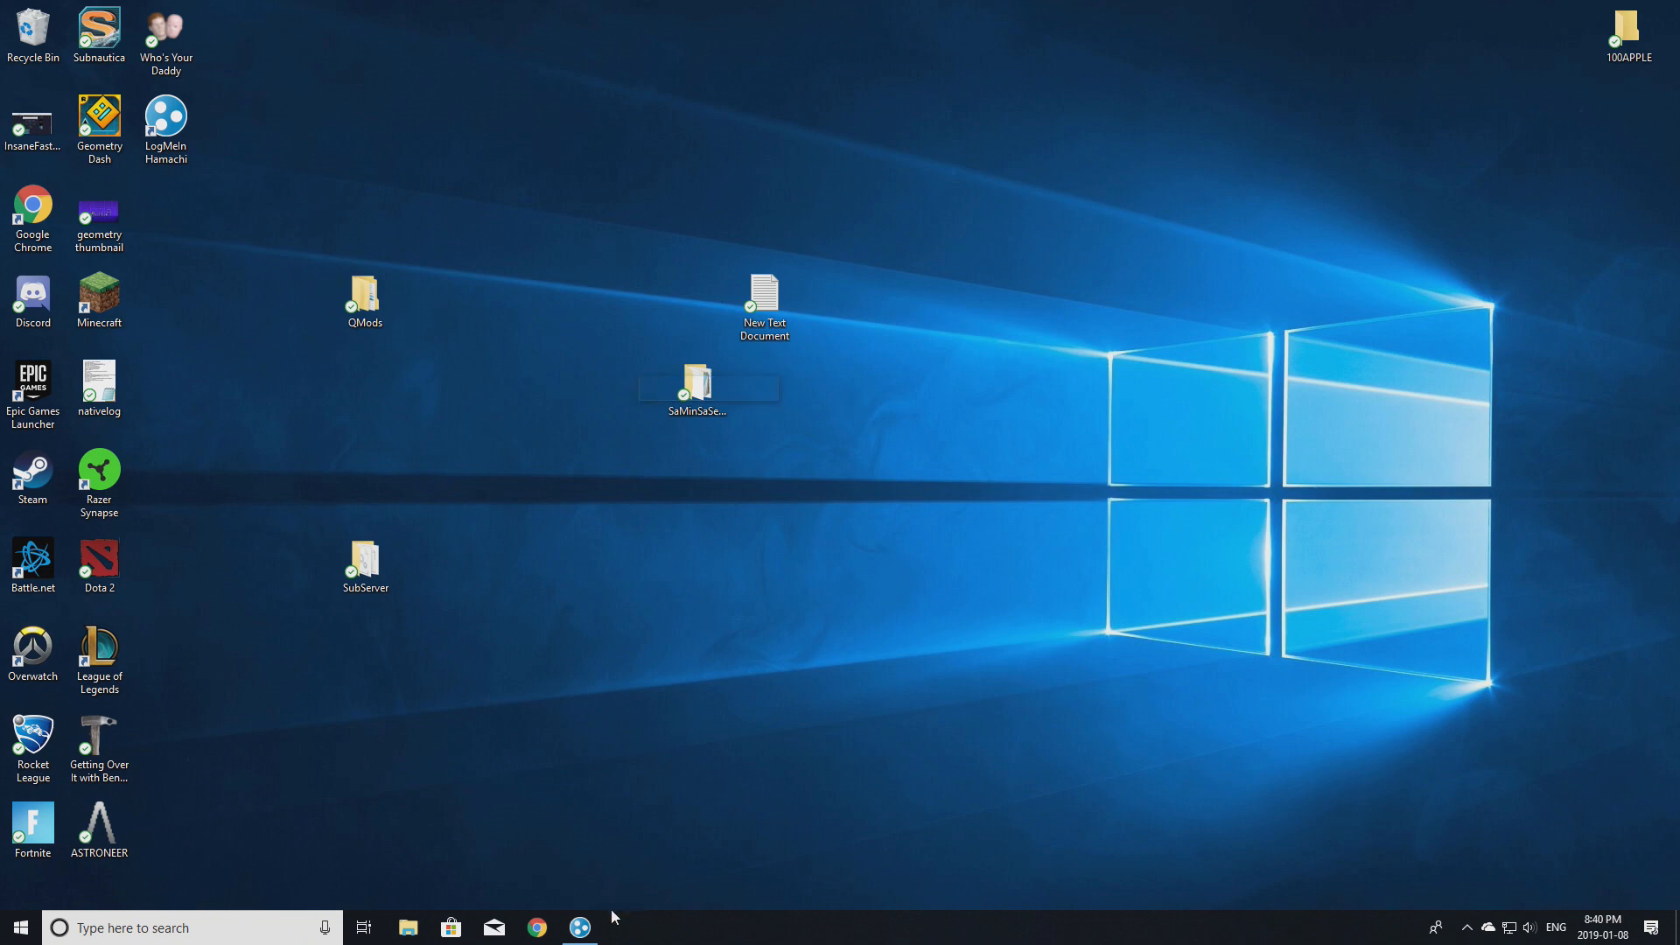
pyautogui.click(577, 926)
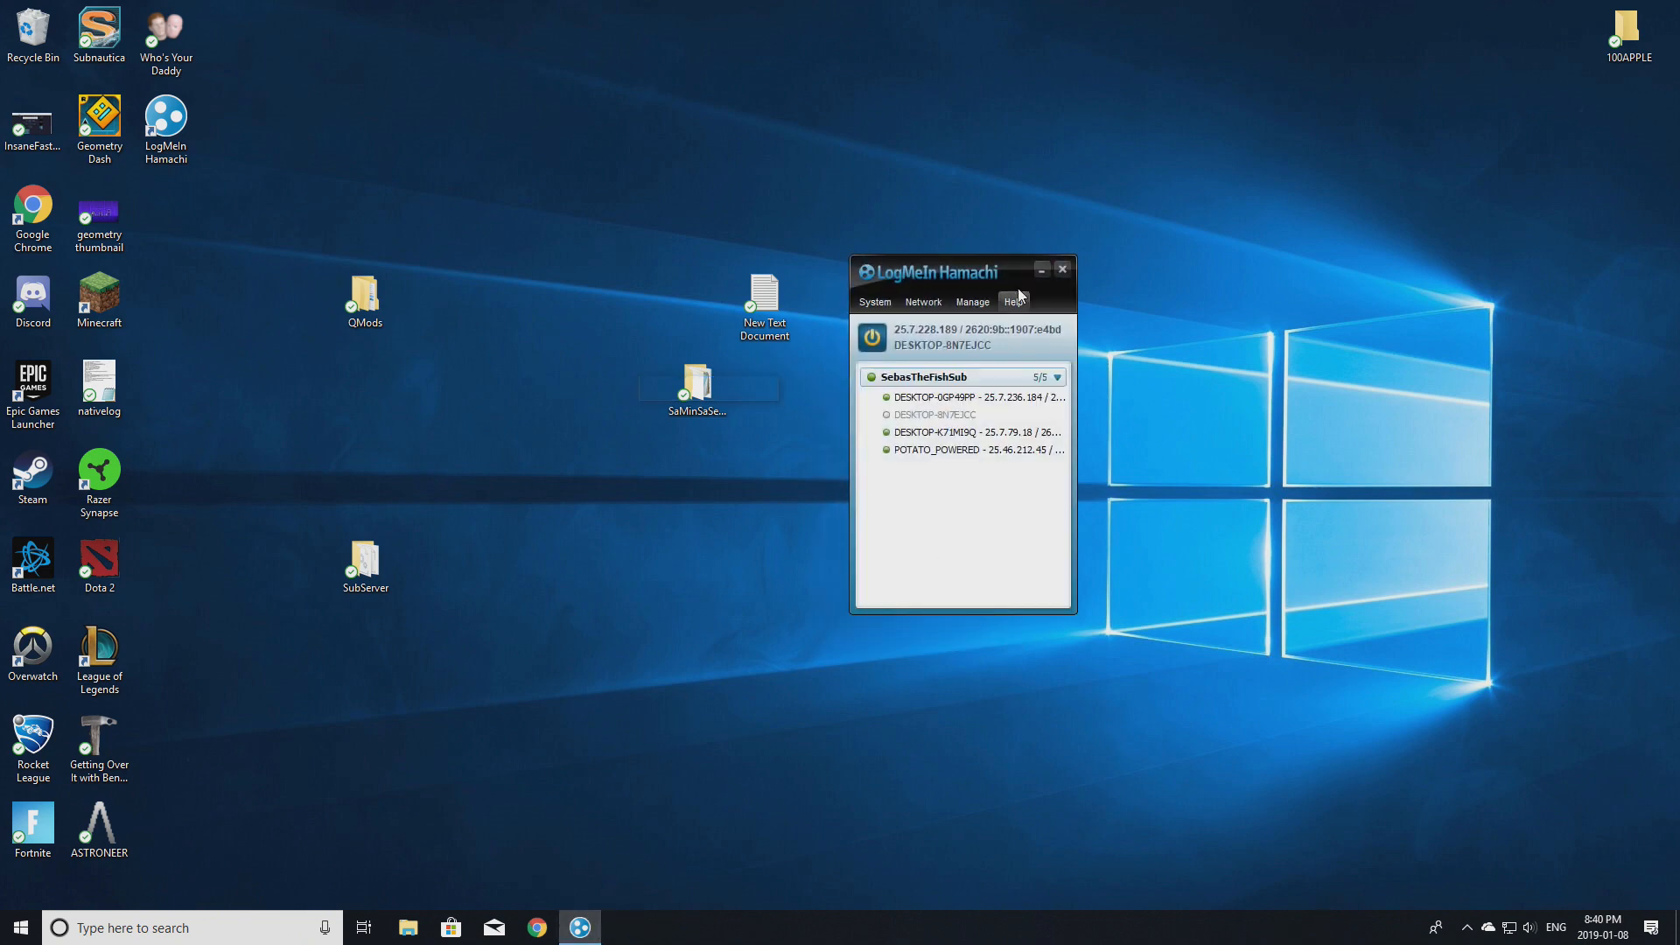
pyautogui.click(1061, 269)
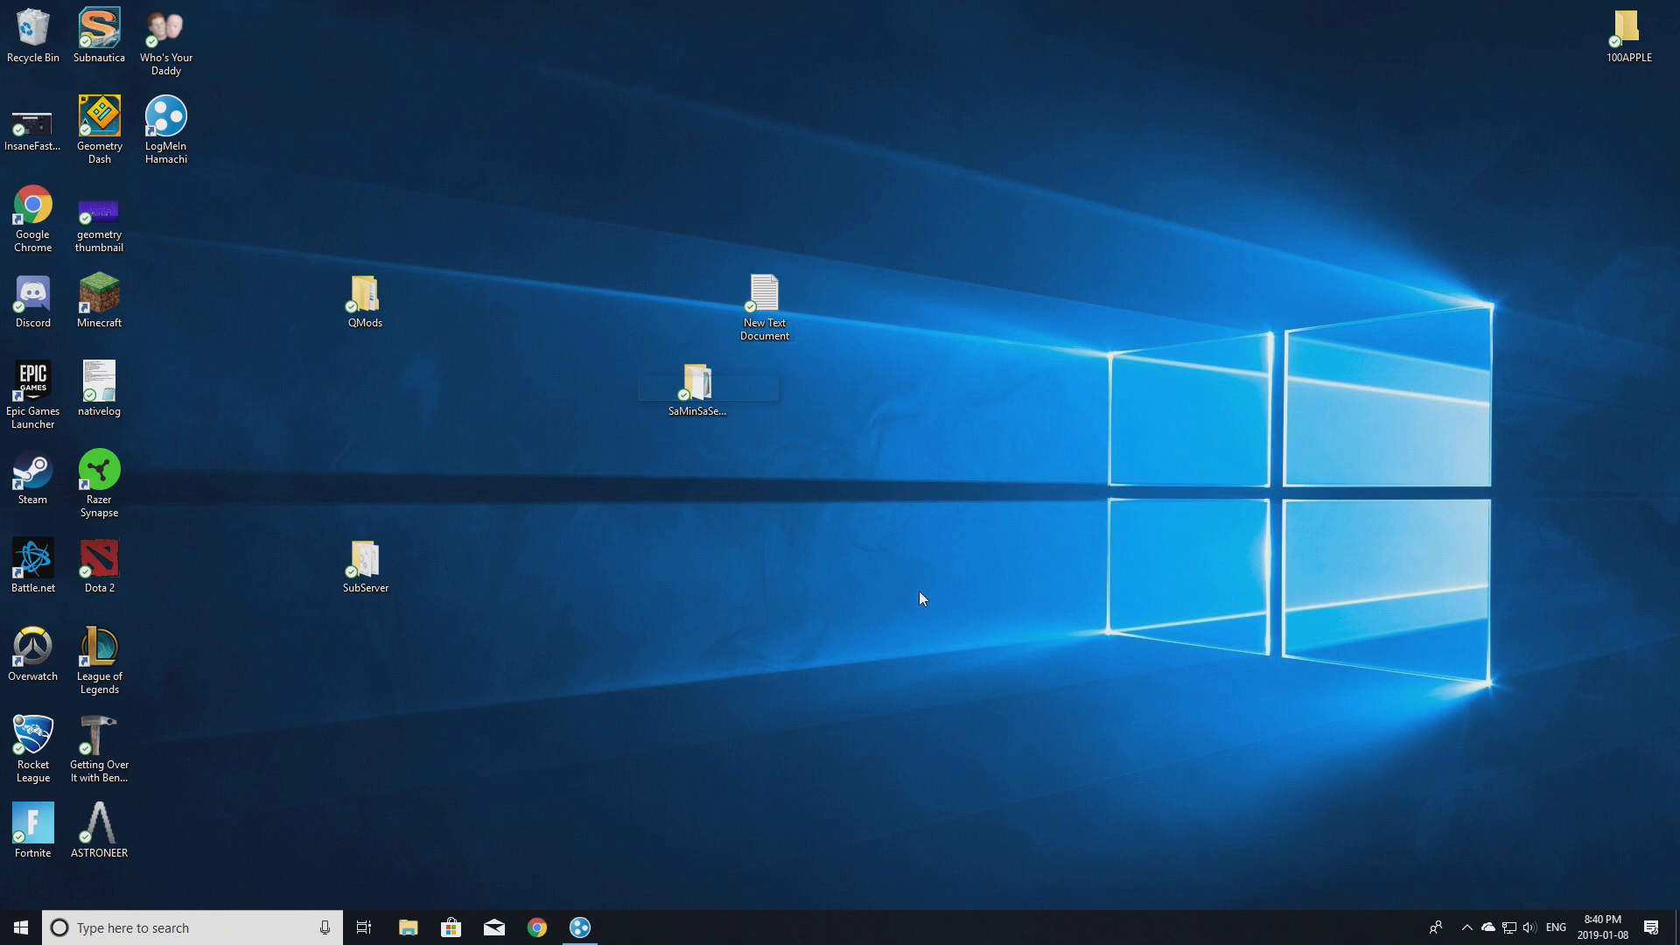
pyautogui.moveTo(466, 729)
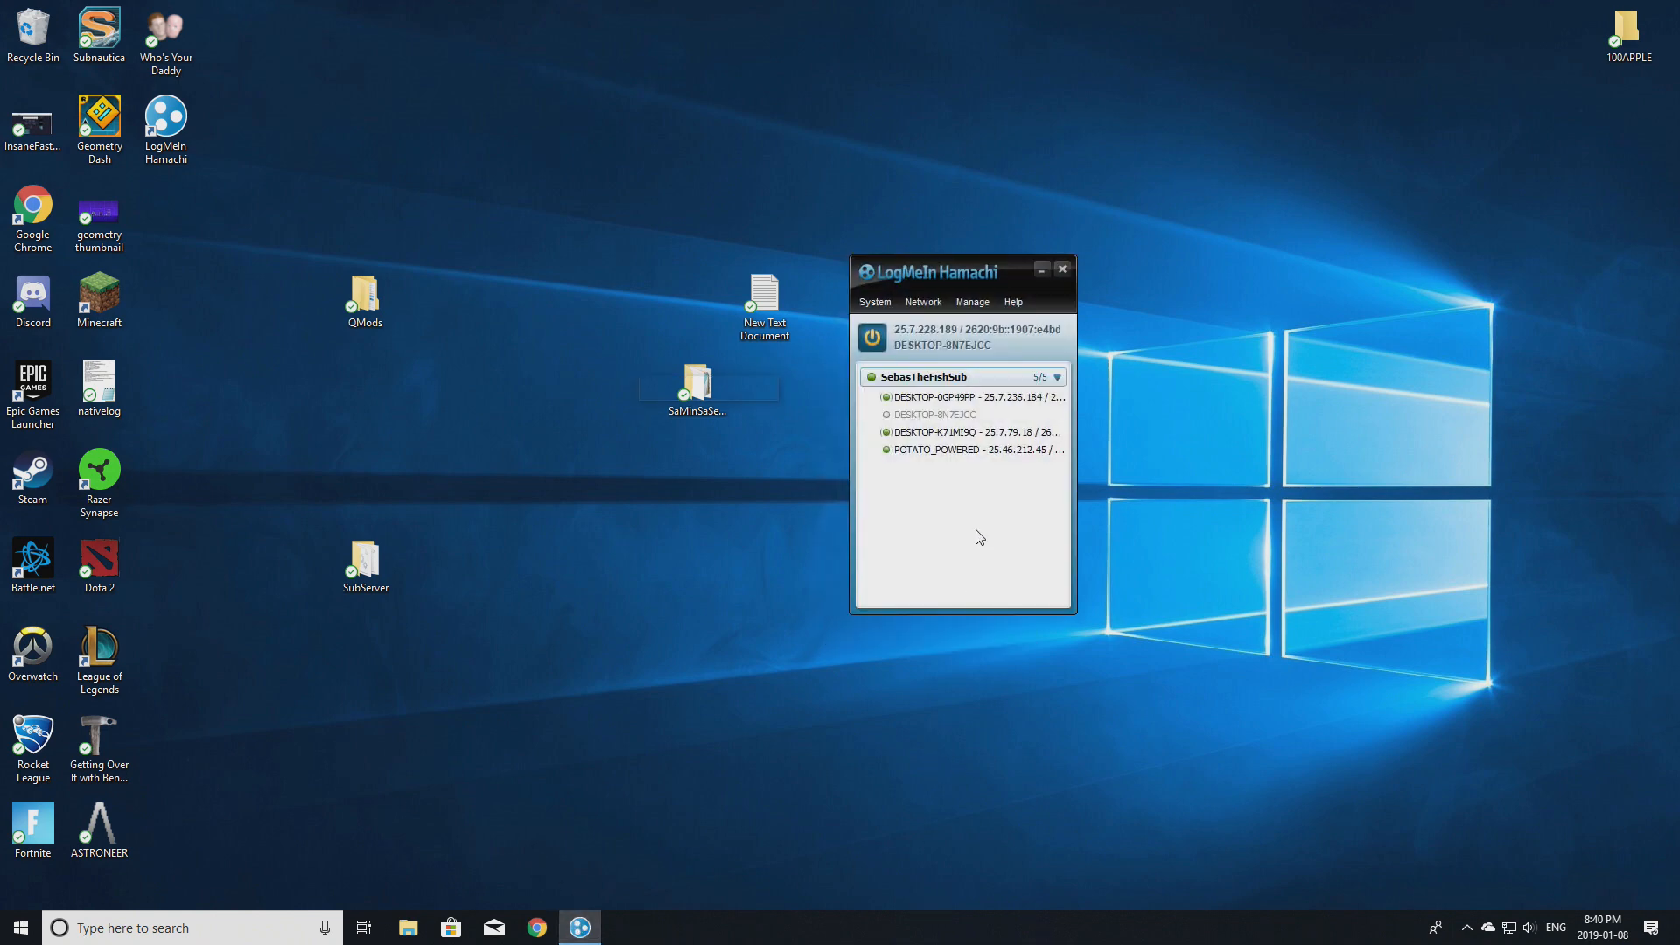
pyautogui.click(1061, 269)
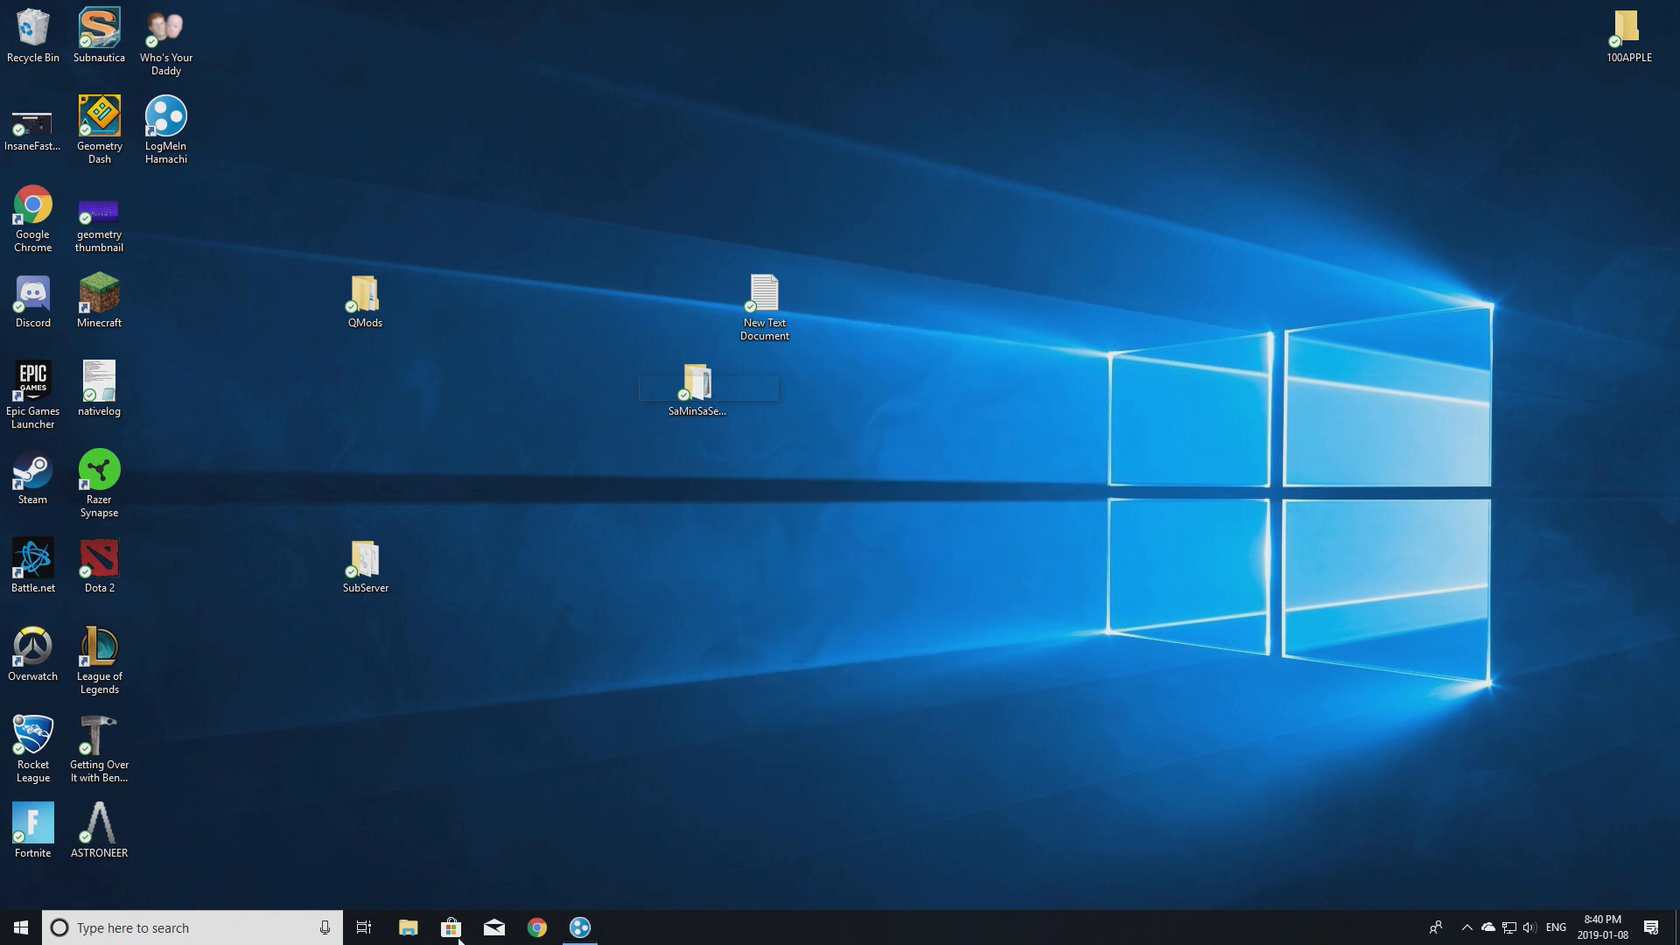
# Browse This PC > C: > Program Files (x86) > Steam > common > Subnautica to reach the SubServer folder.
pyautogui.click(407, 927)
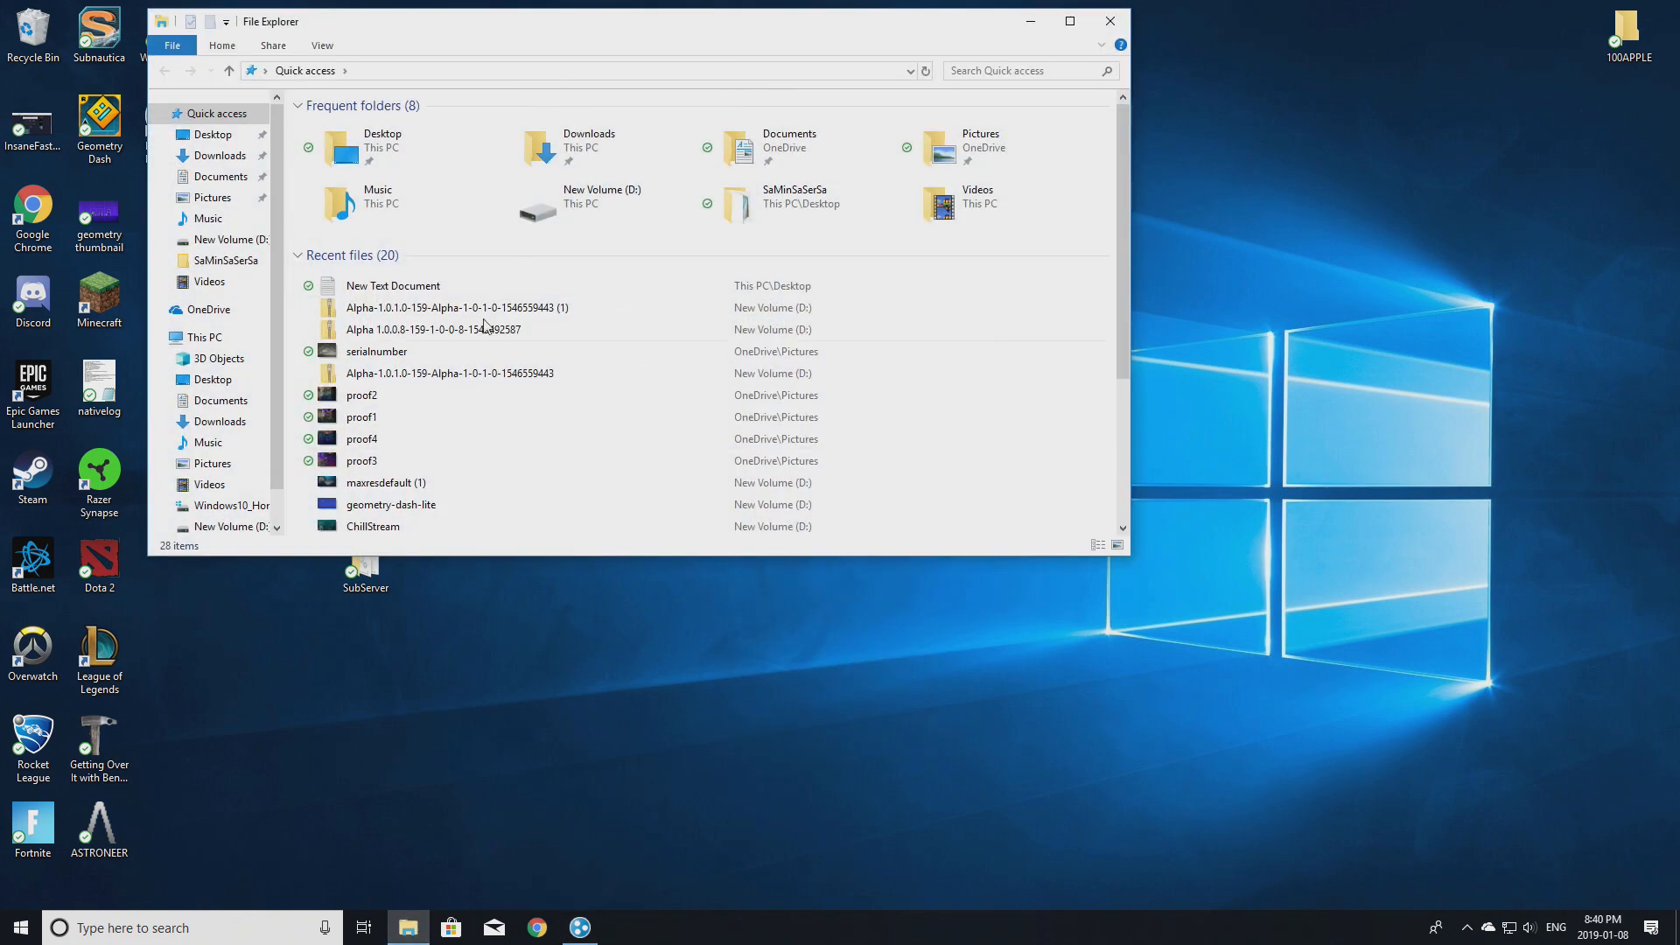
pyautogui.click(204, 336)
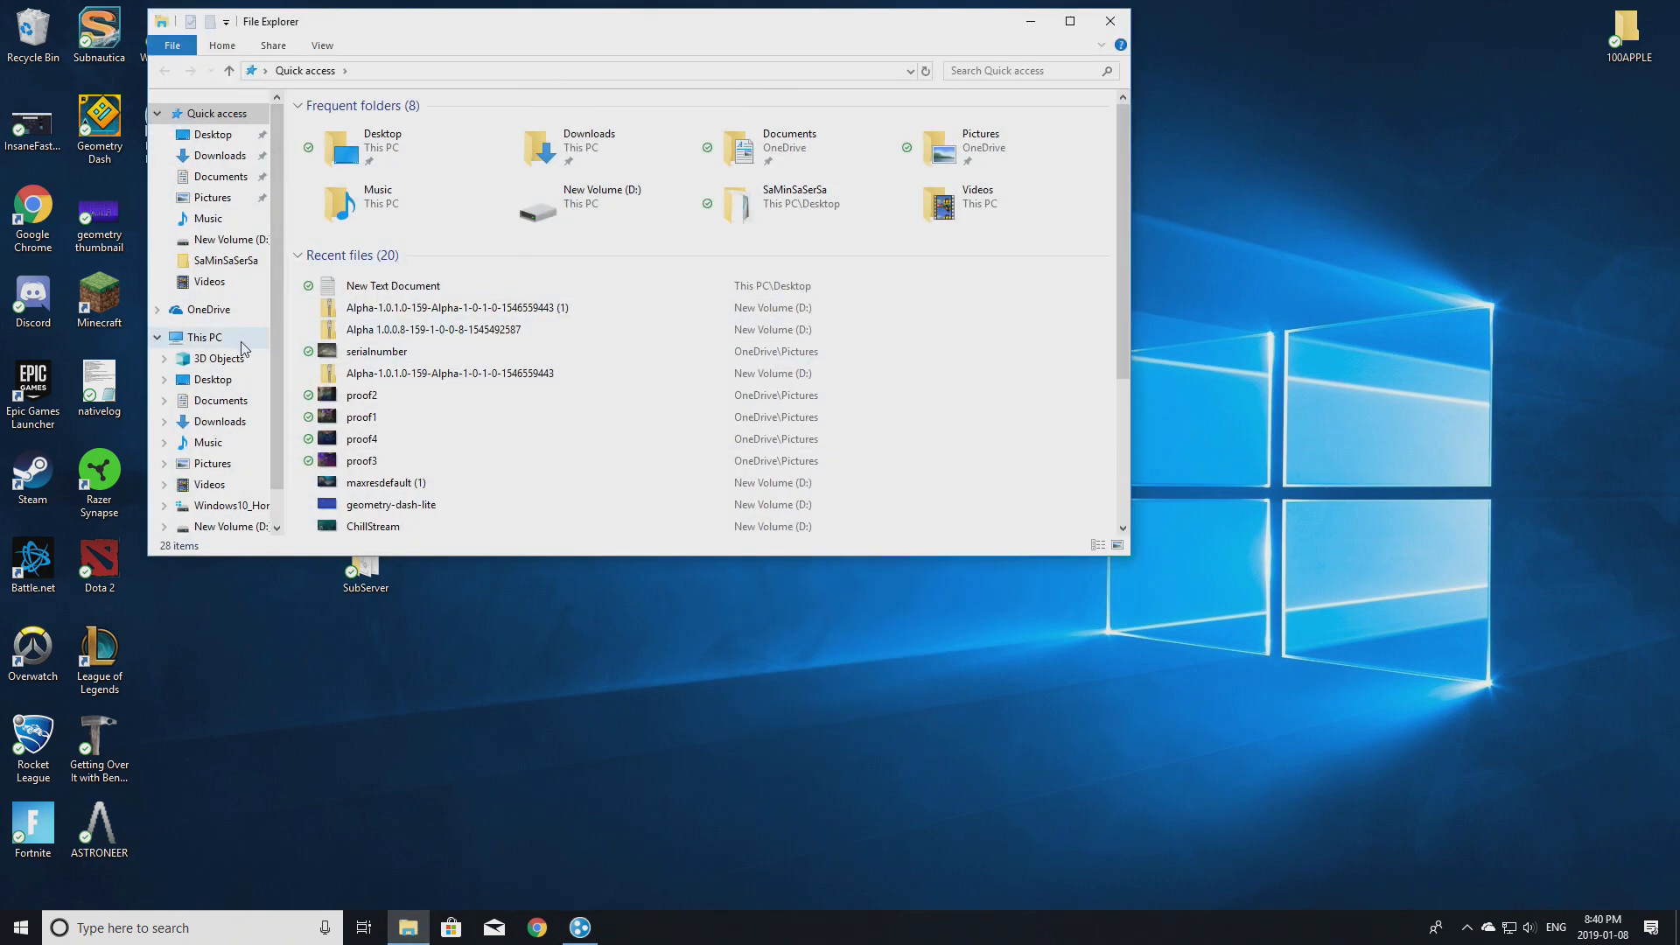
pyautogui.click(204, 336)
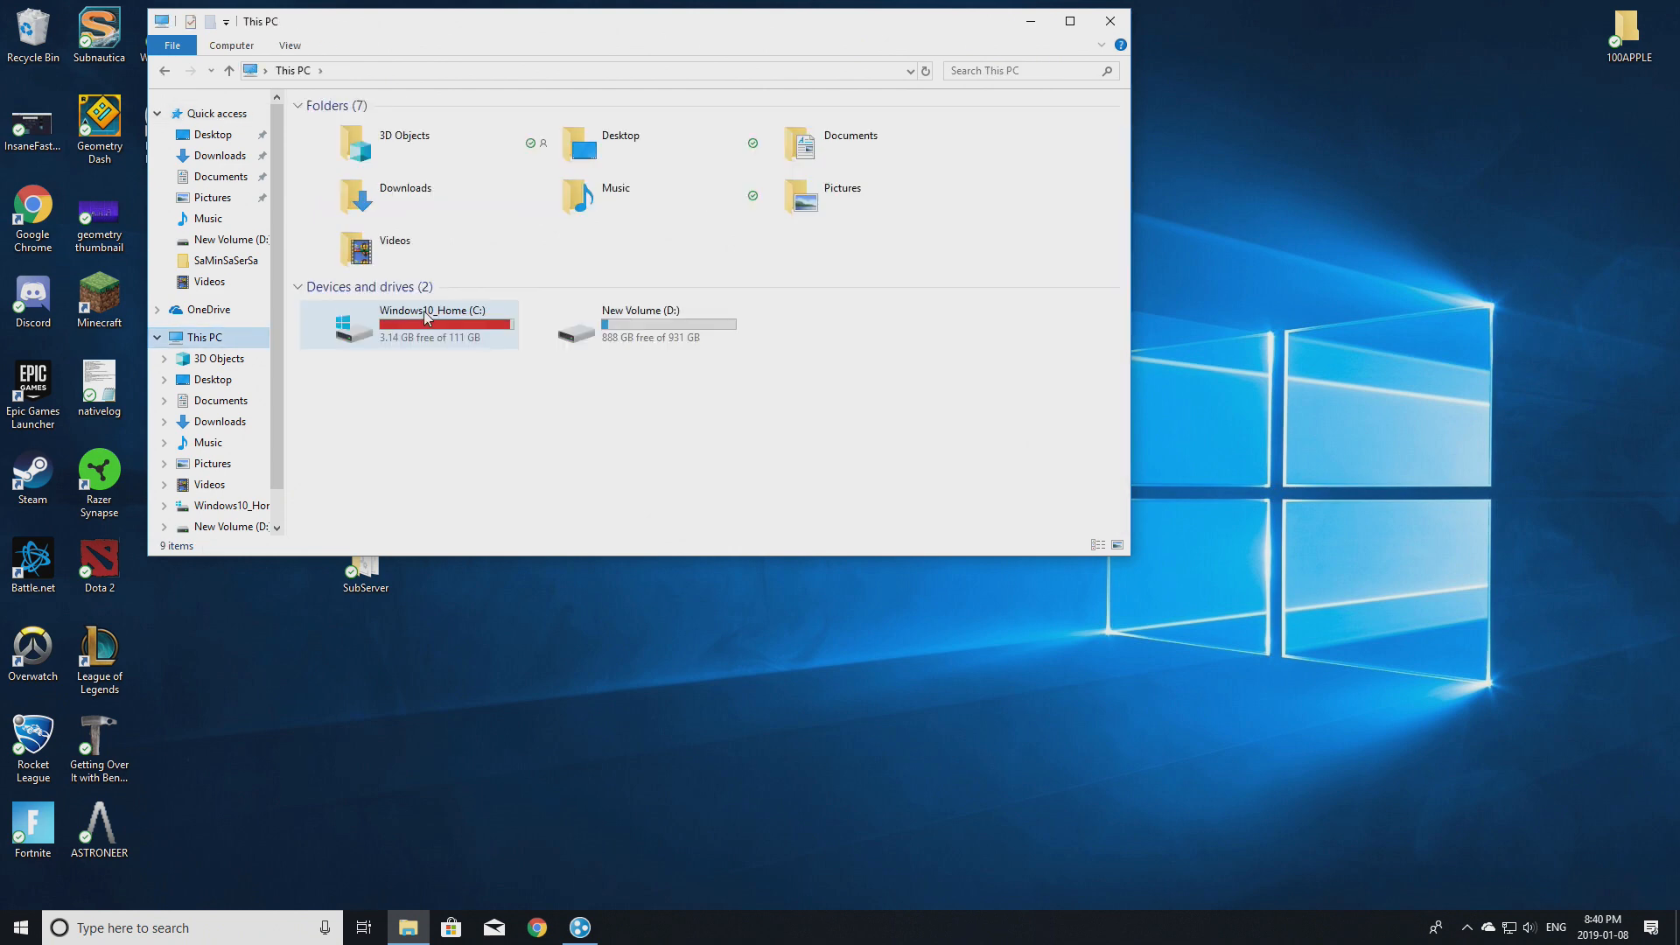
pyautogui.doubleClick(432, 324)
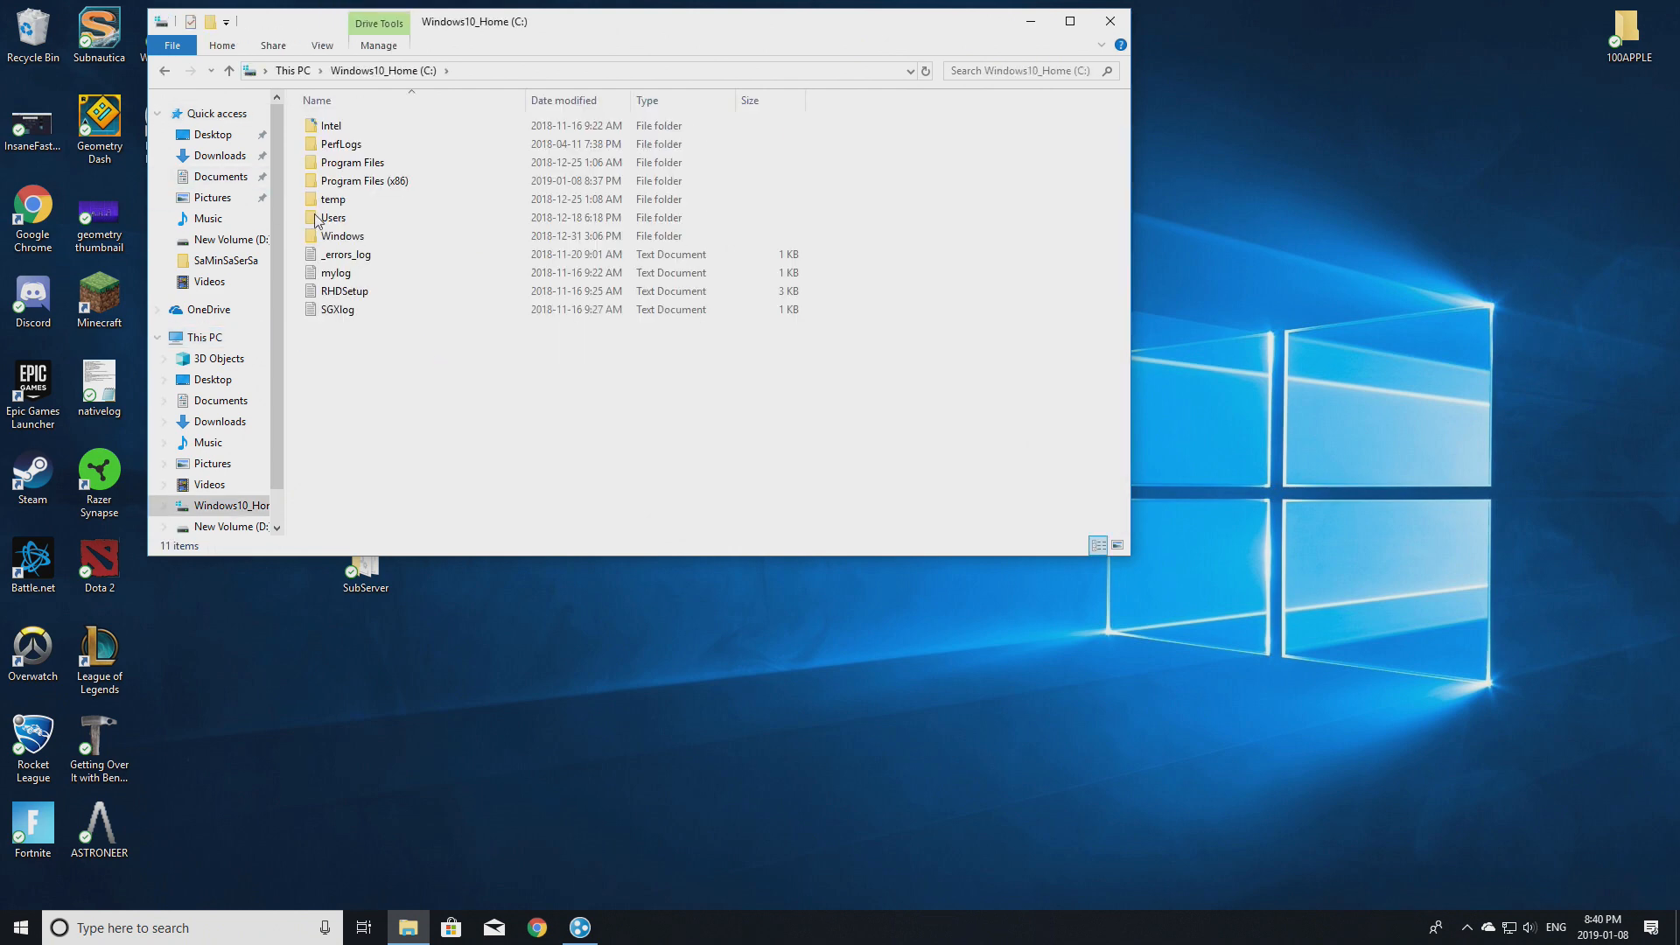
pyautogui.moveTo(364, 180)
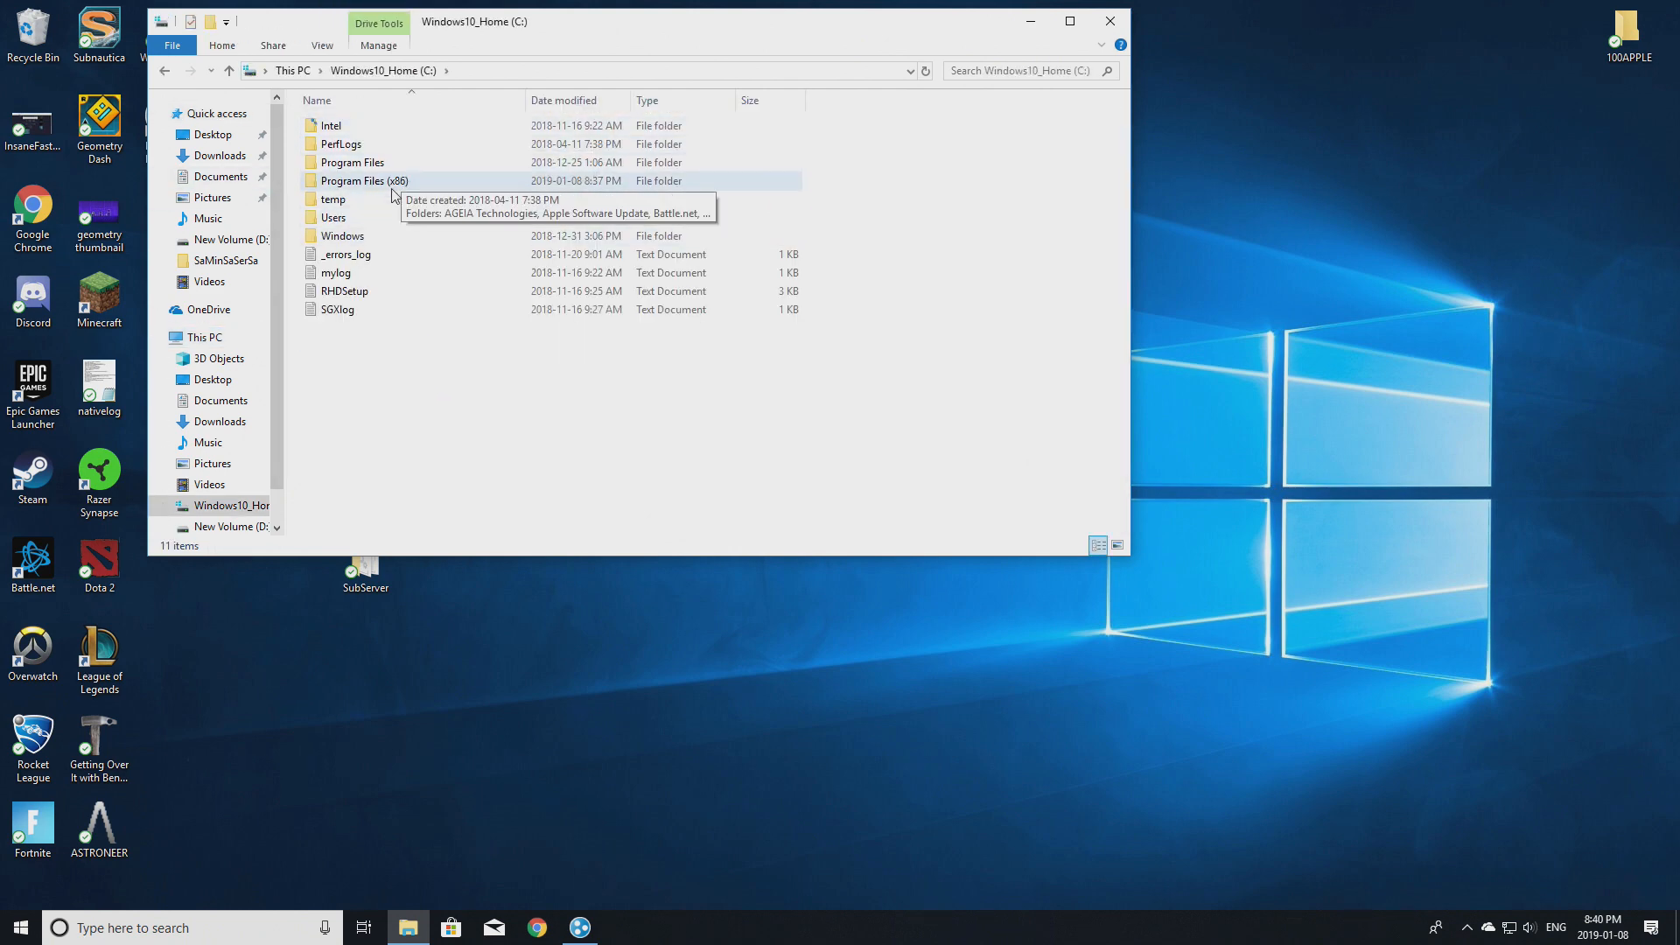
pyautogui.doubleClick(363, 180)
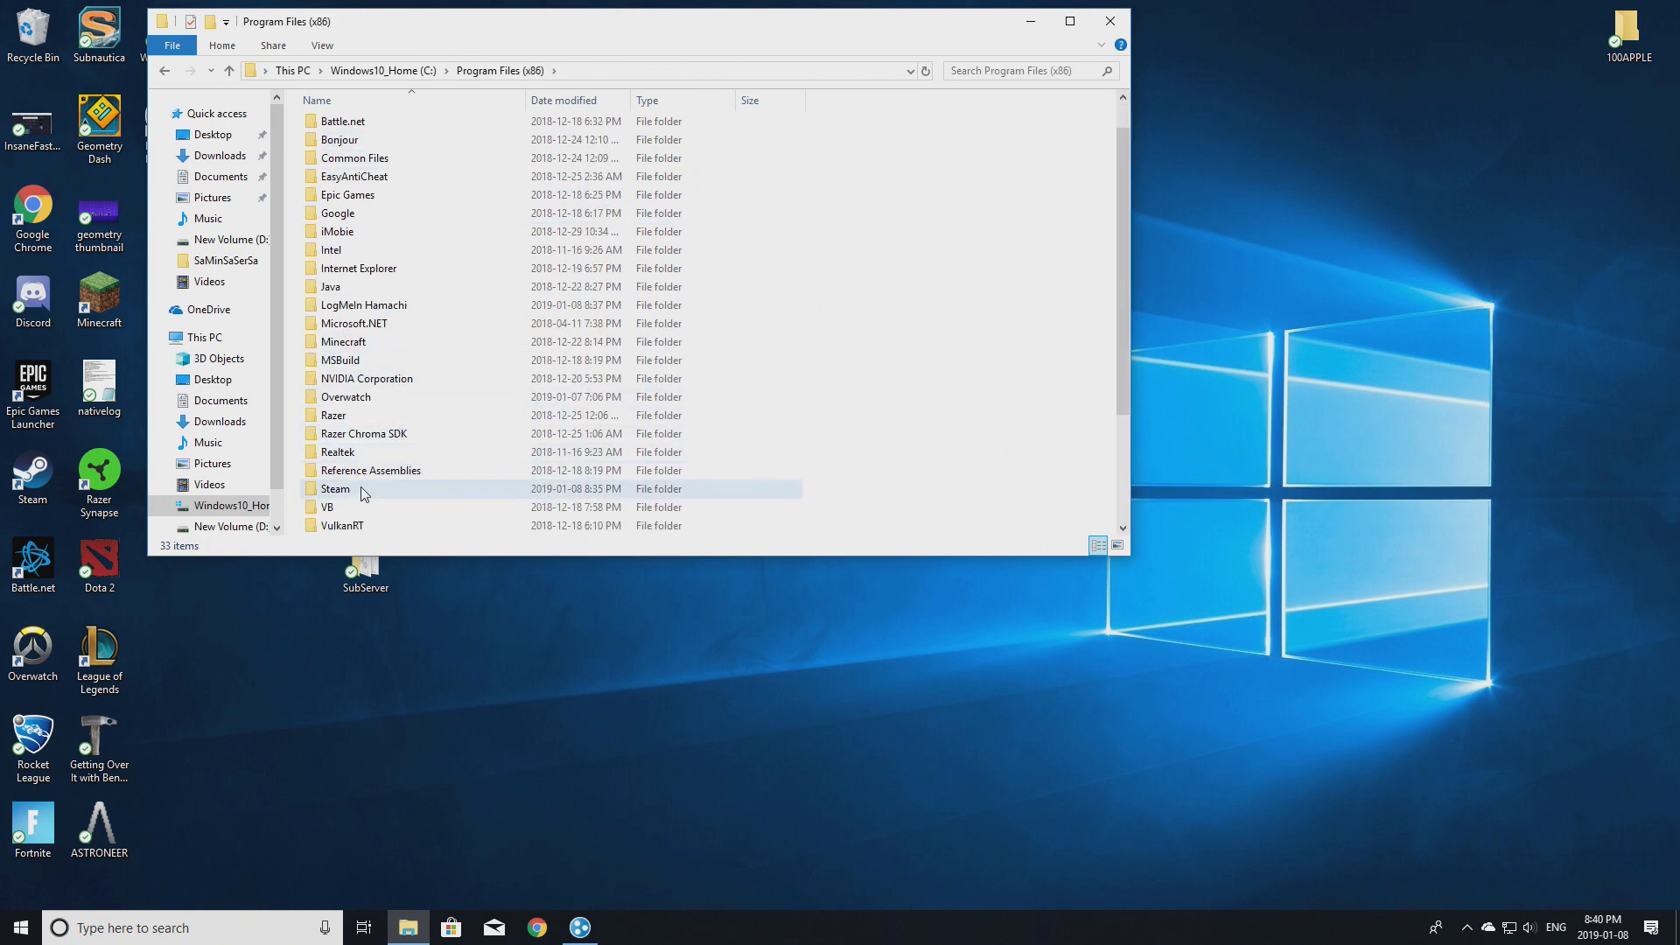
pyautogui.doubleClick(334, 489)
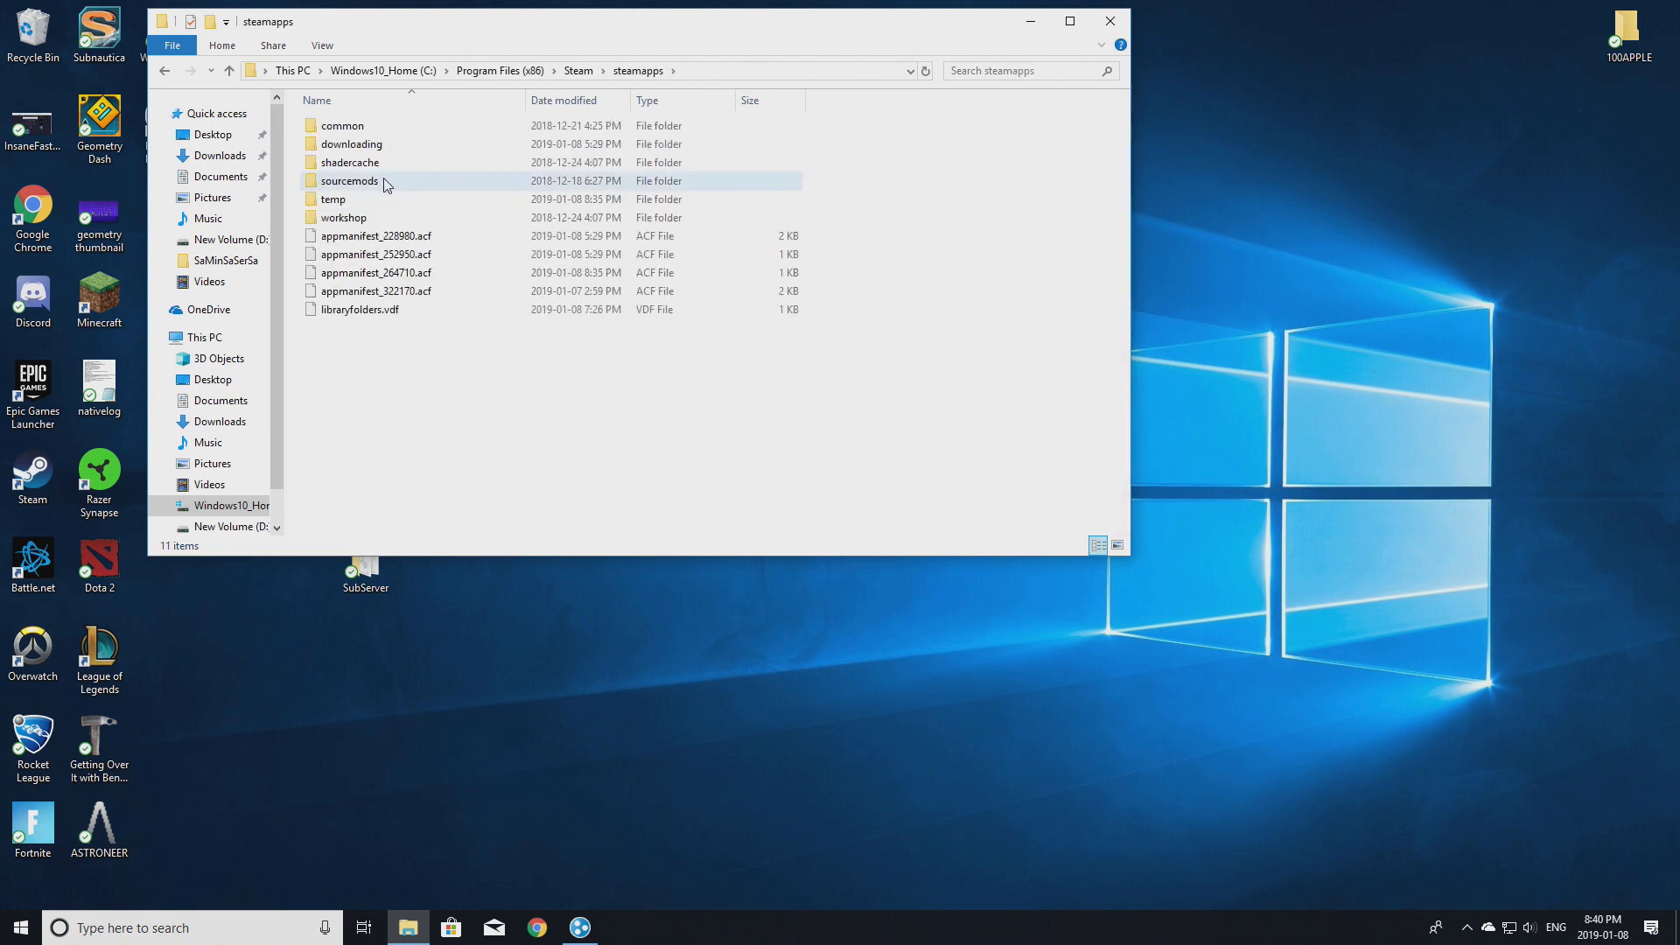
pyautogui.doubleClick(342, 125)
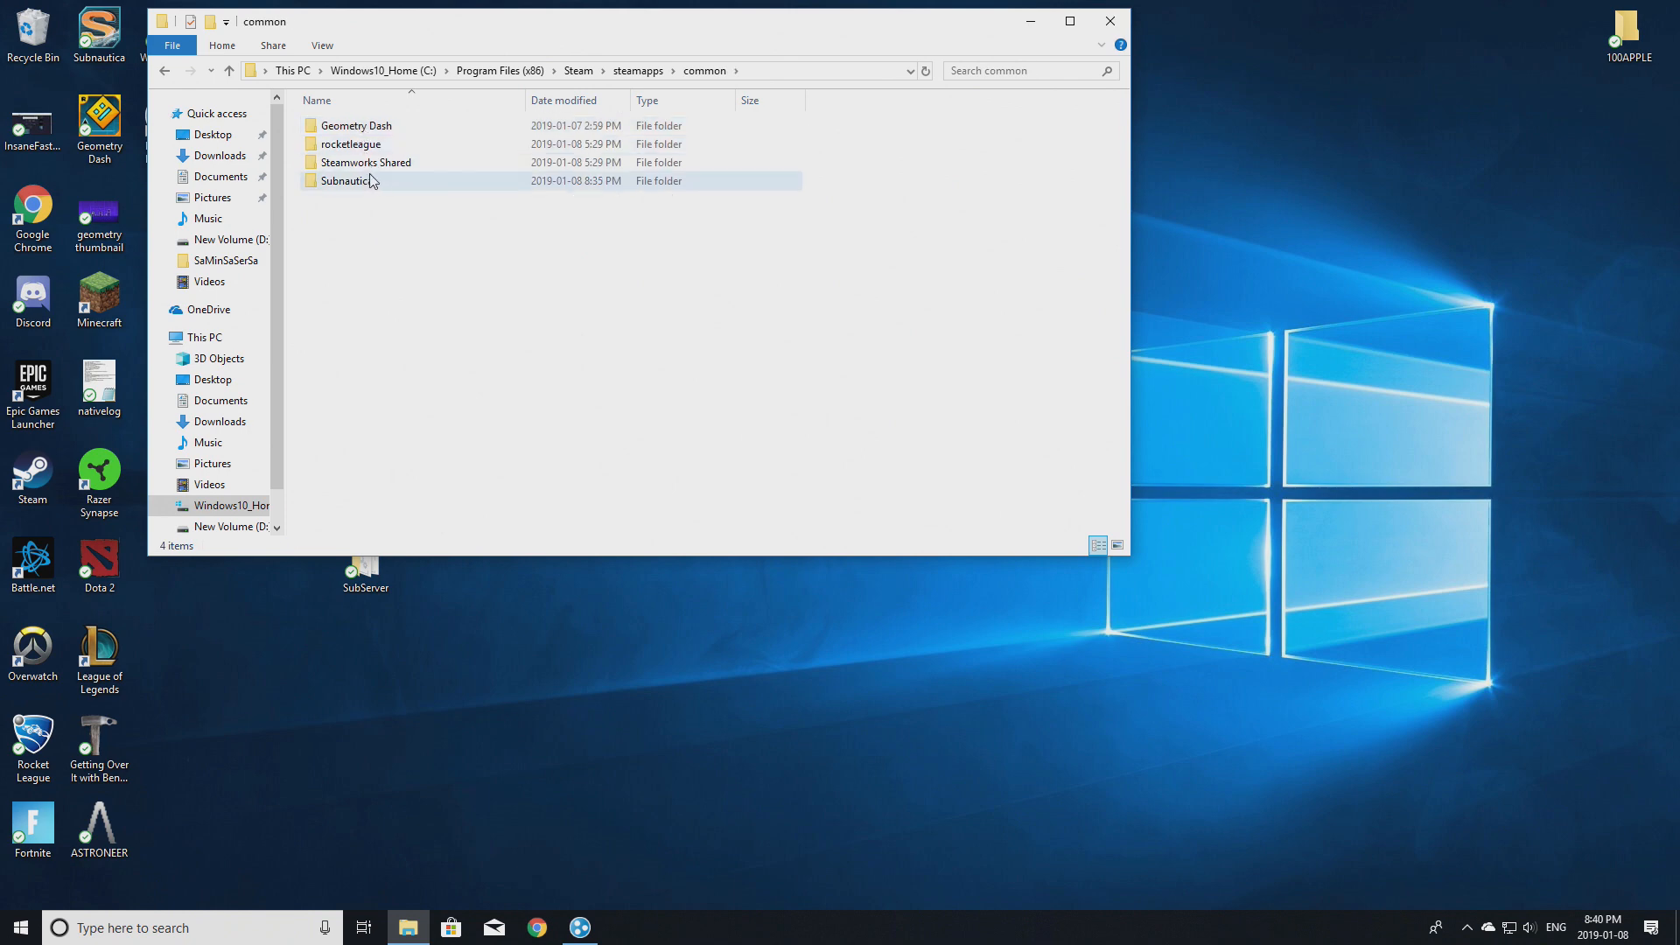
pyautogui.doubleClick(348, 180)
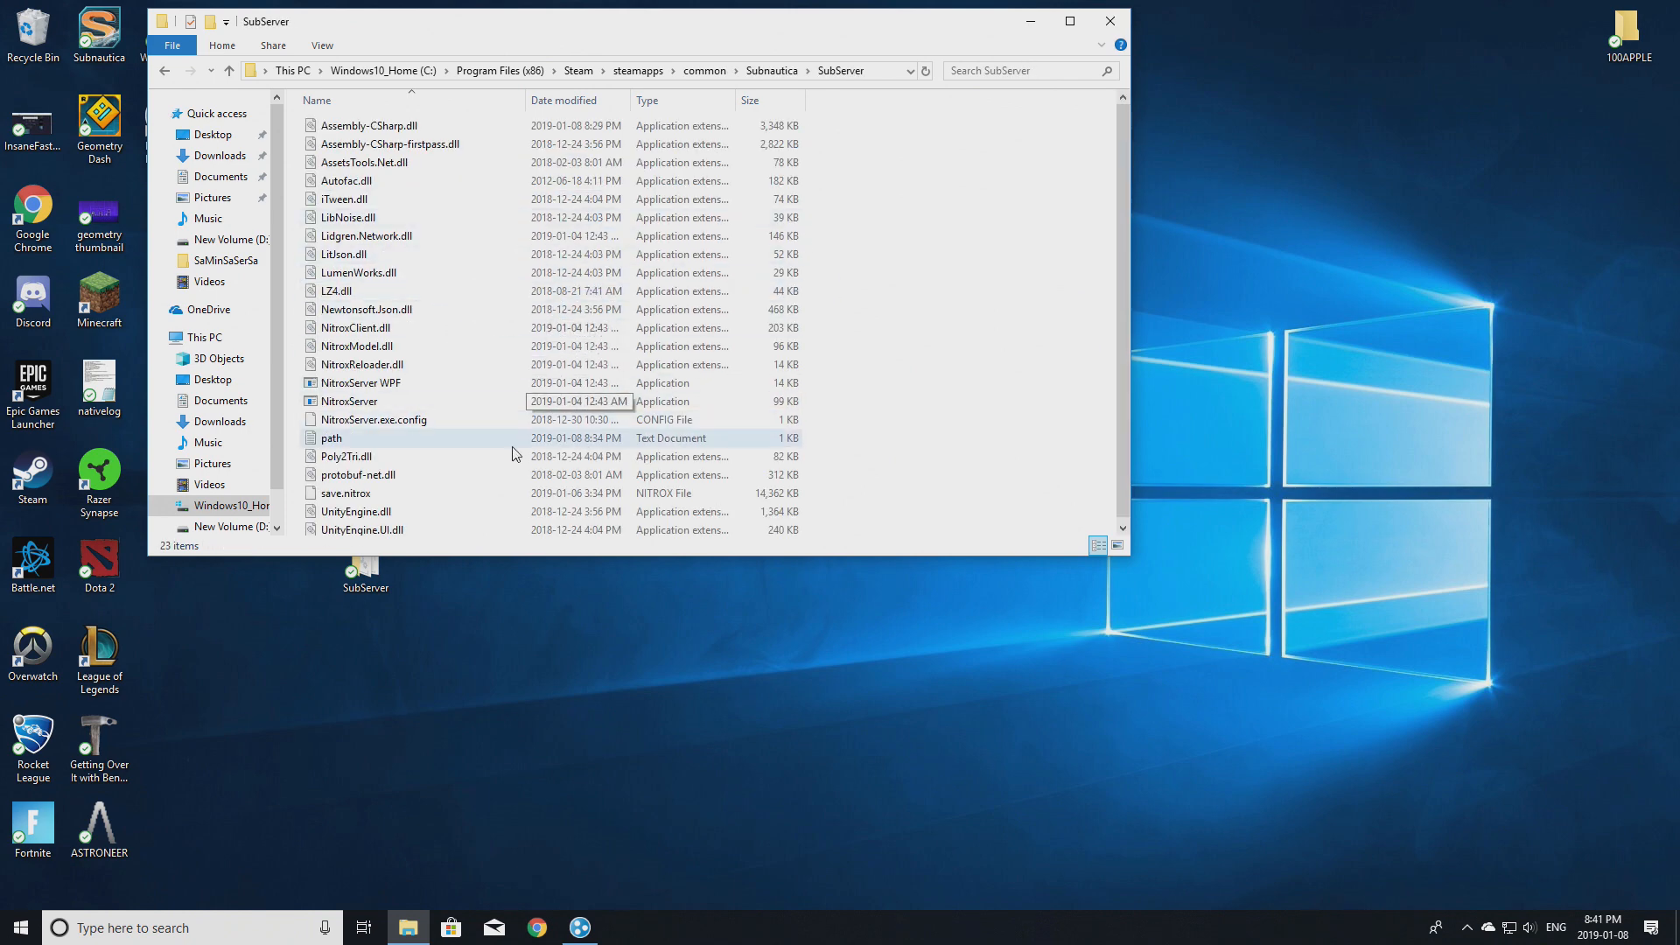
pyautogui.moveTo(348, 401)
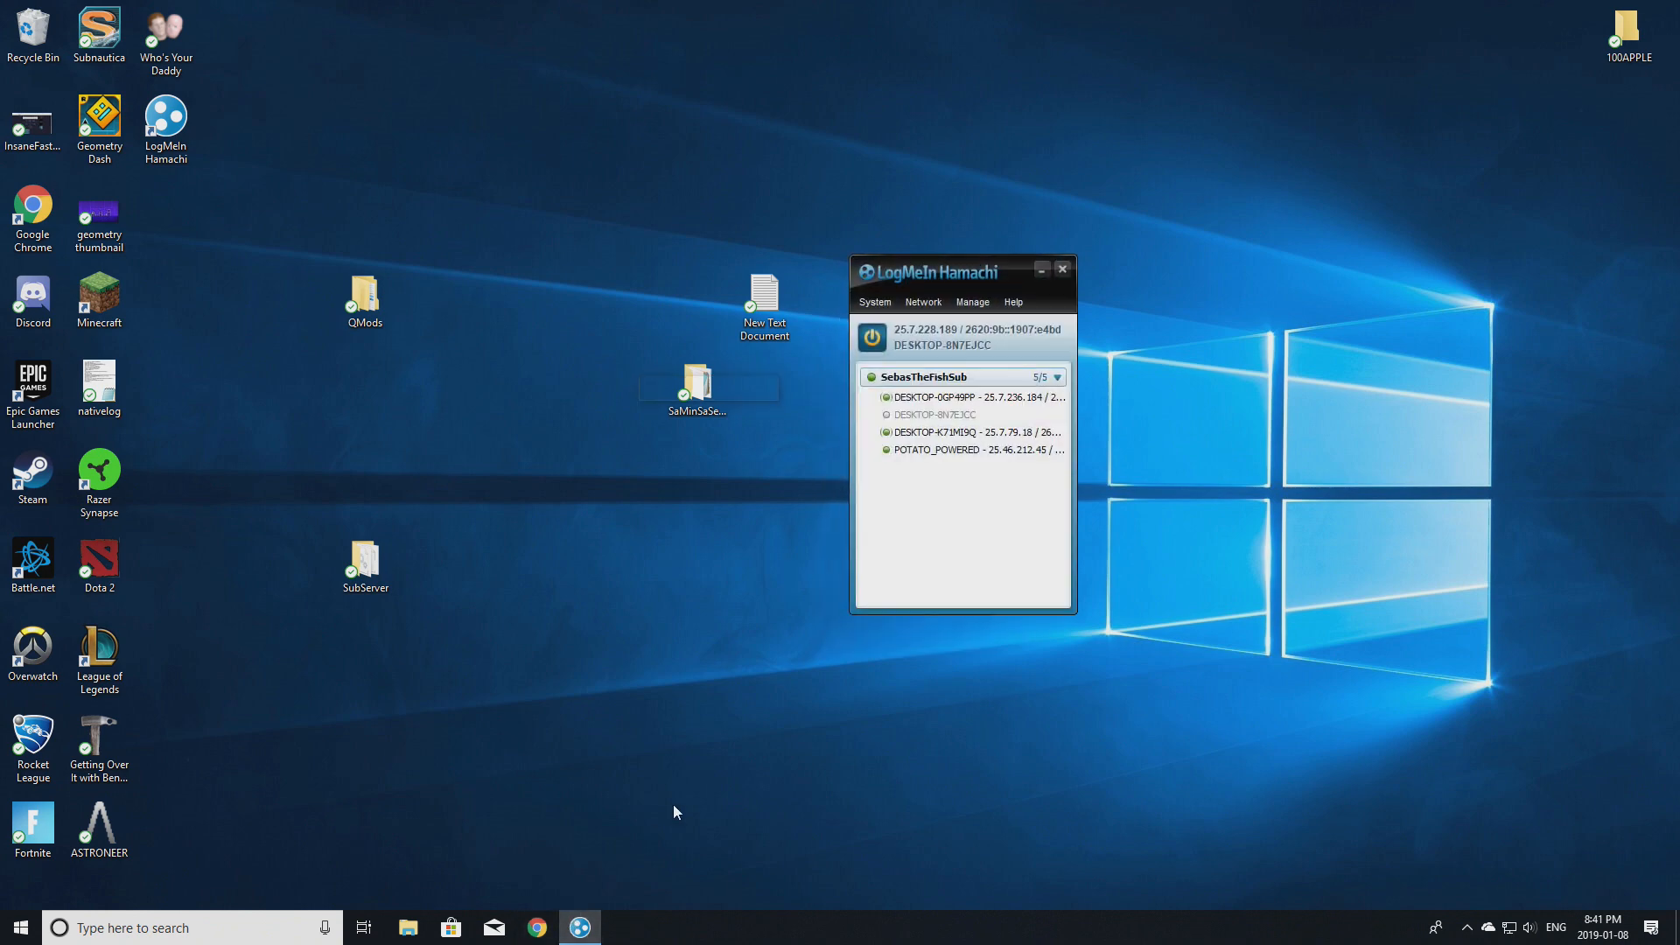
# Switch to Subnautica, show the Multiplayer server list and bring Hamachi over the game.
pyautogui.click(99, 32)
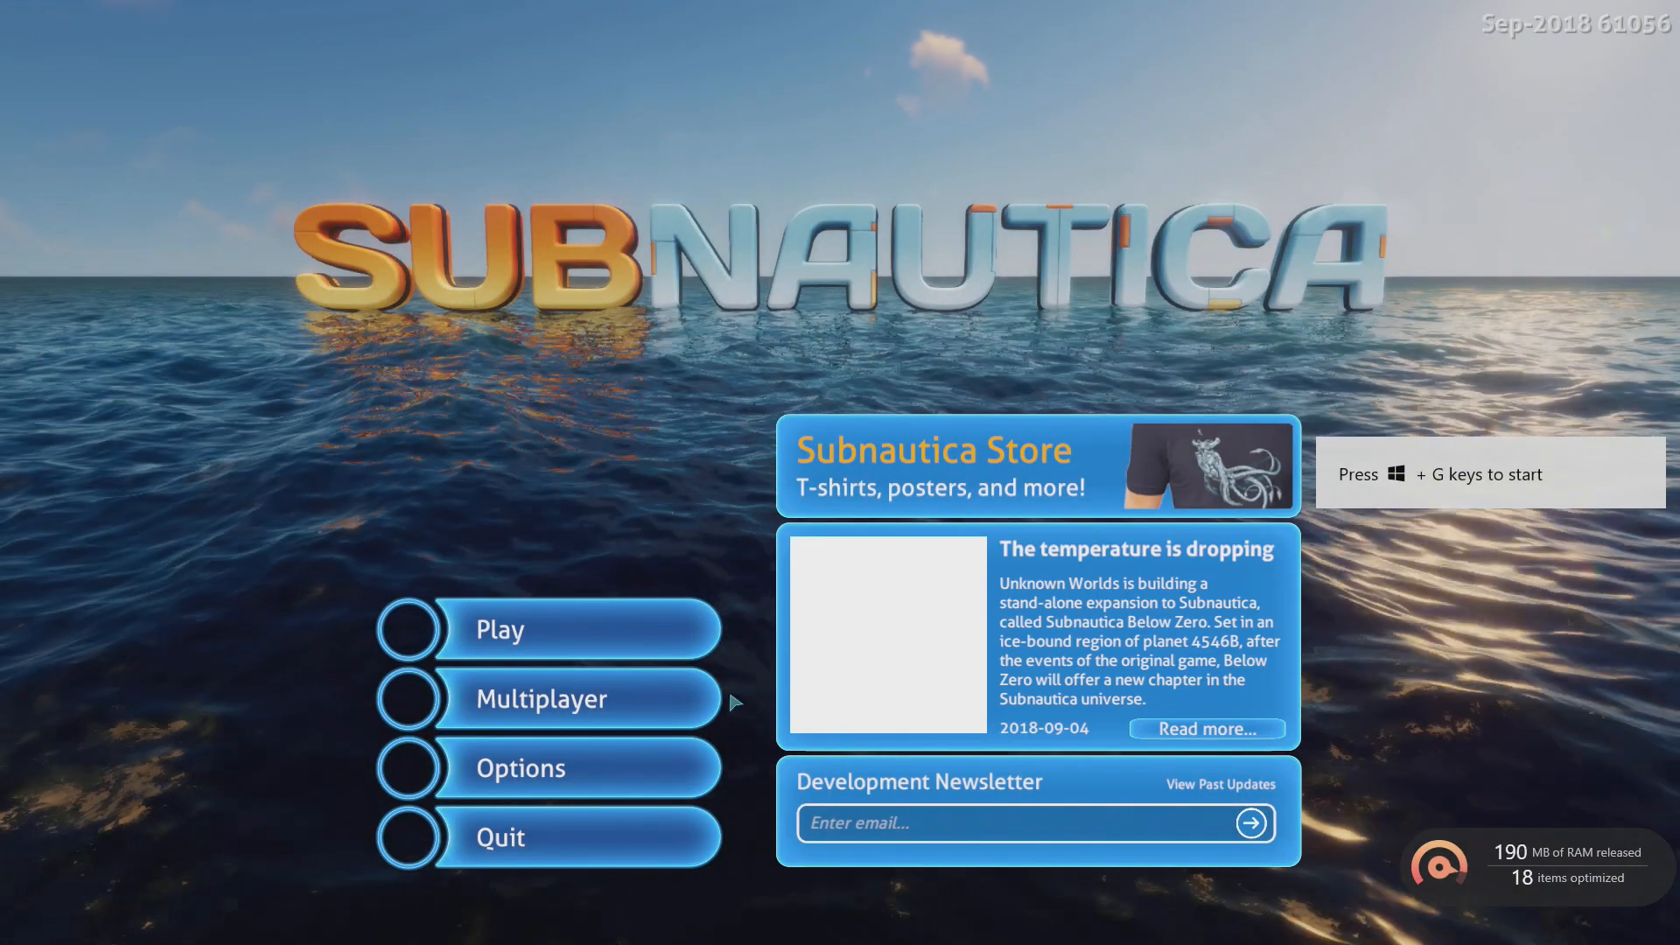
pyautogui.click(540, 697)
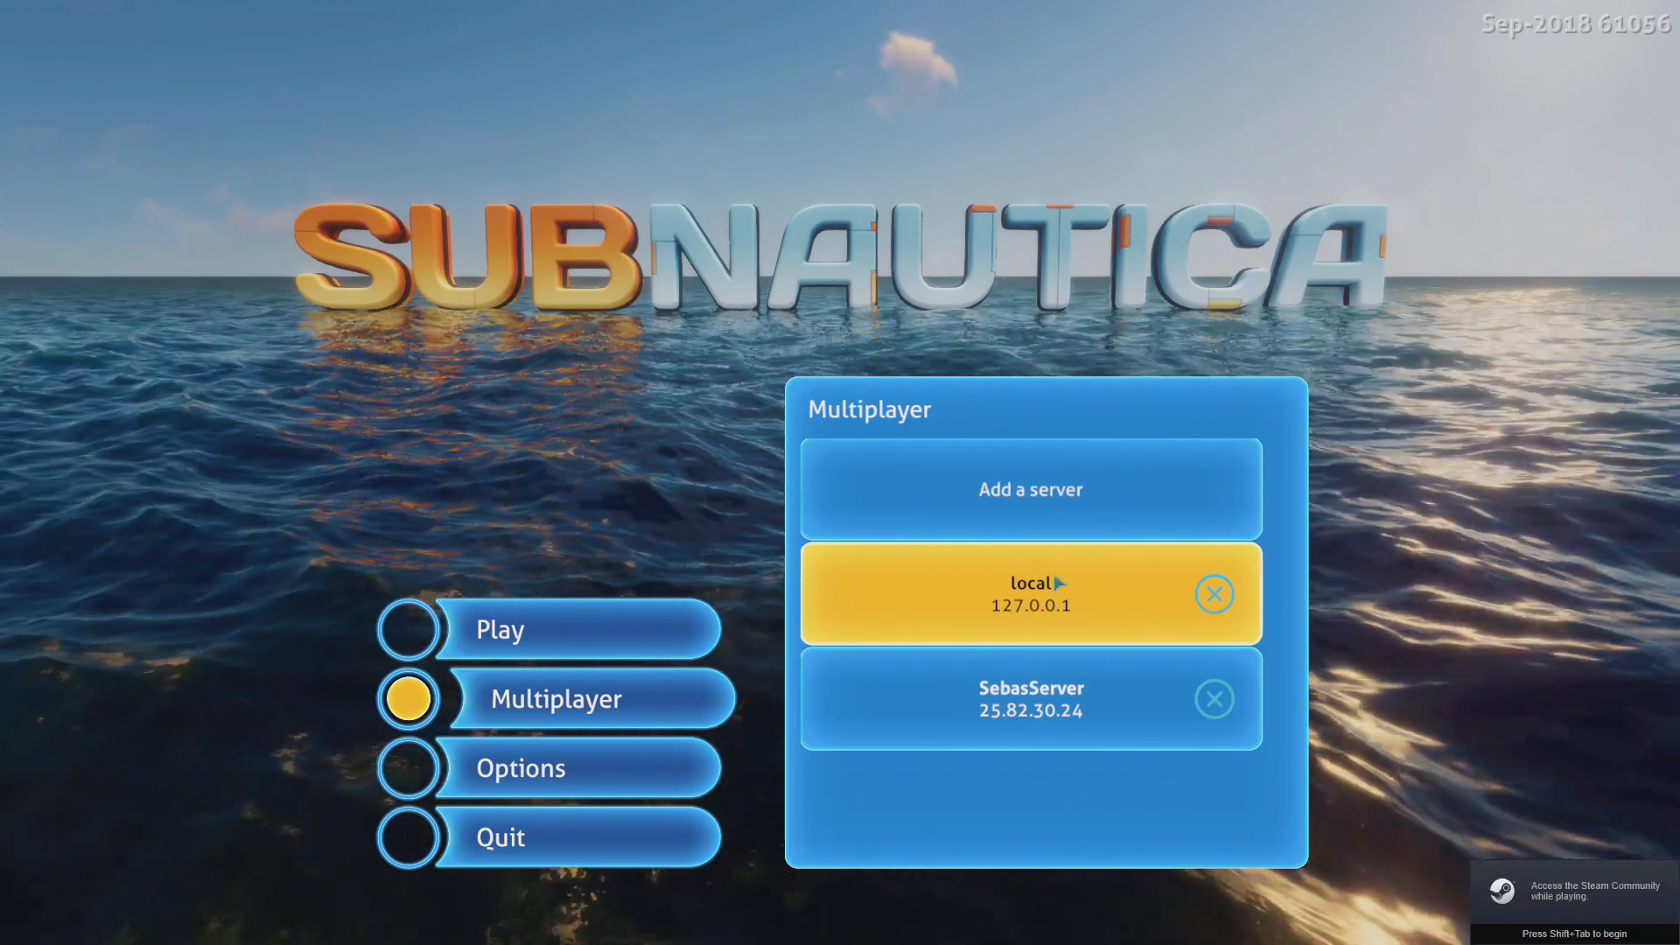
pyautogui.click(21, 927)
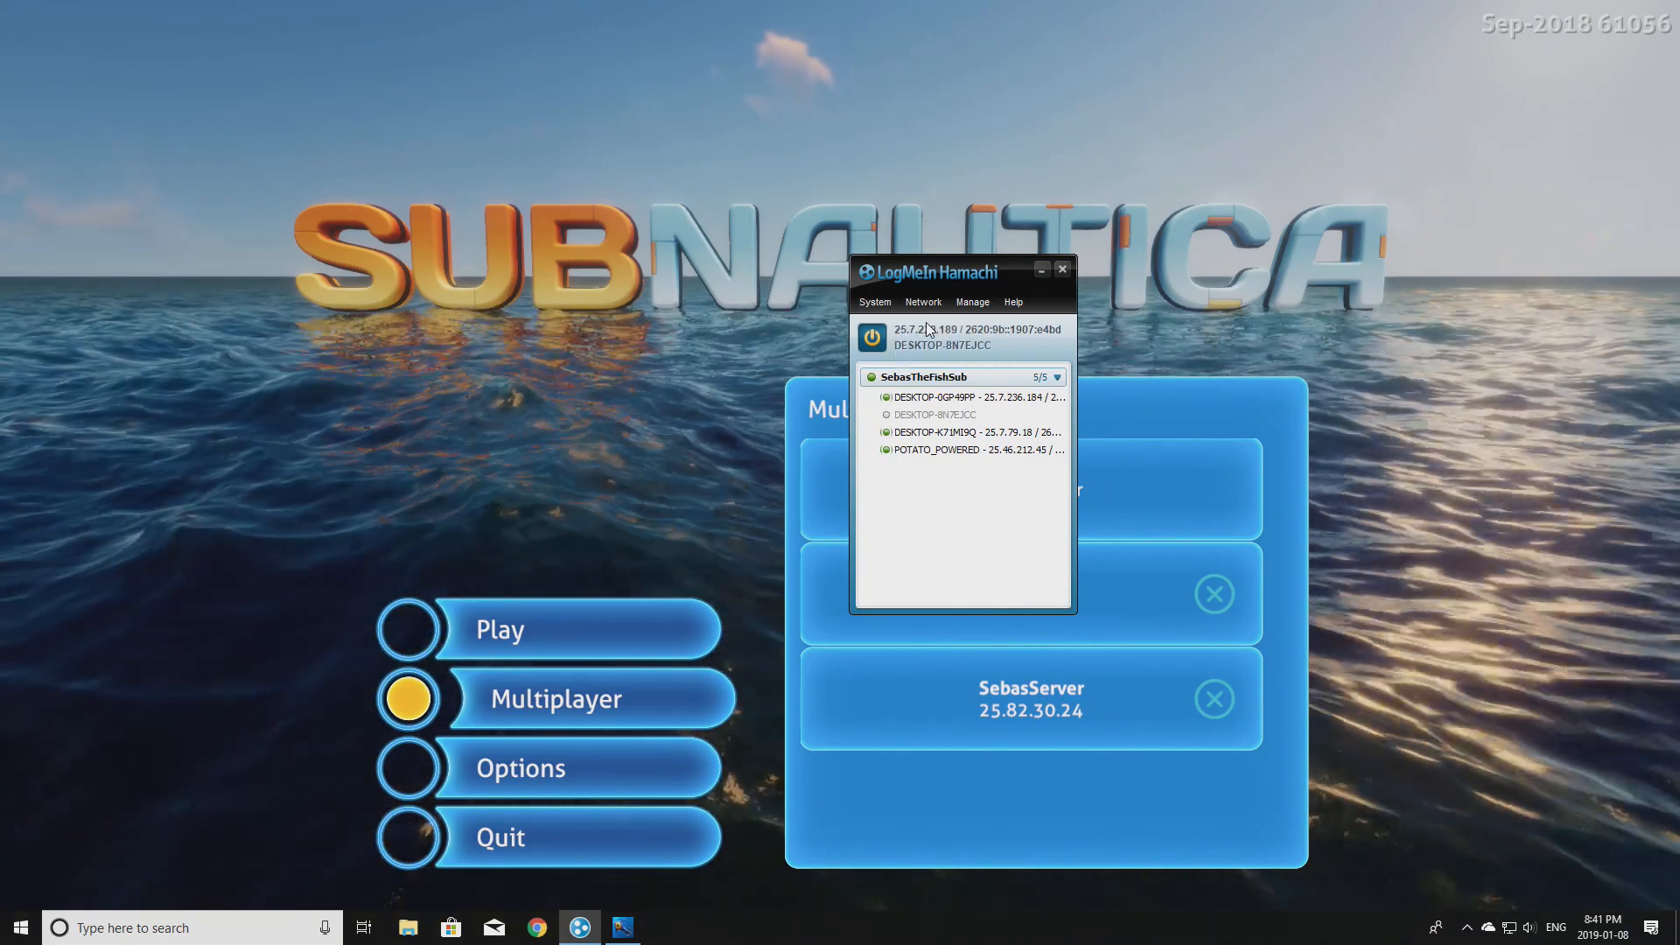
# Copy this PC's Hamachi IPv4 address and hide the Hamachi window again.
pyautogui.rightClick(931, 338)
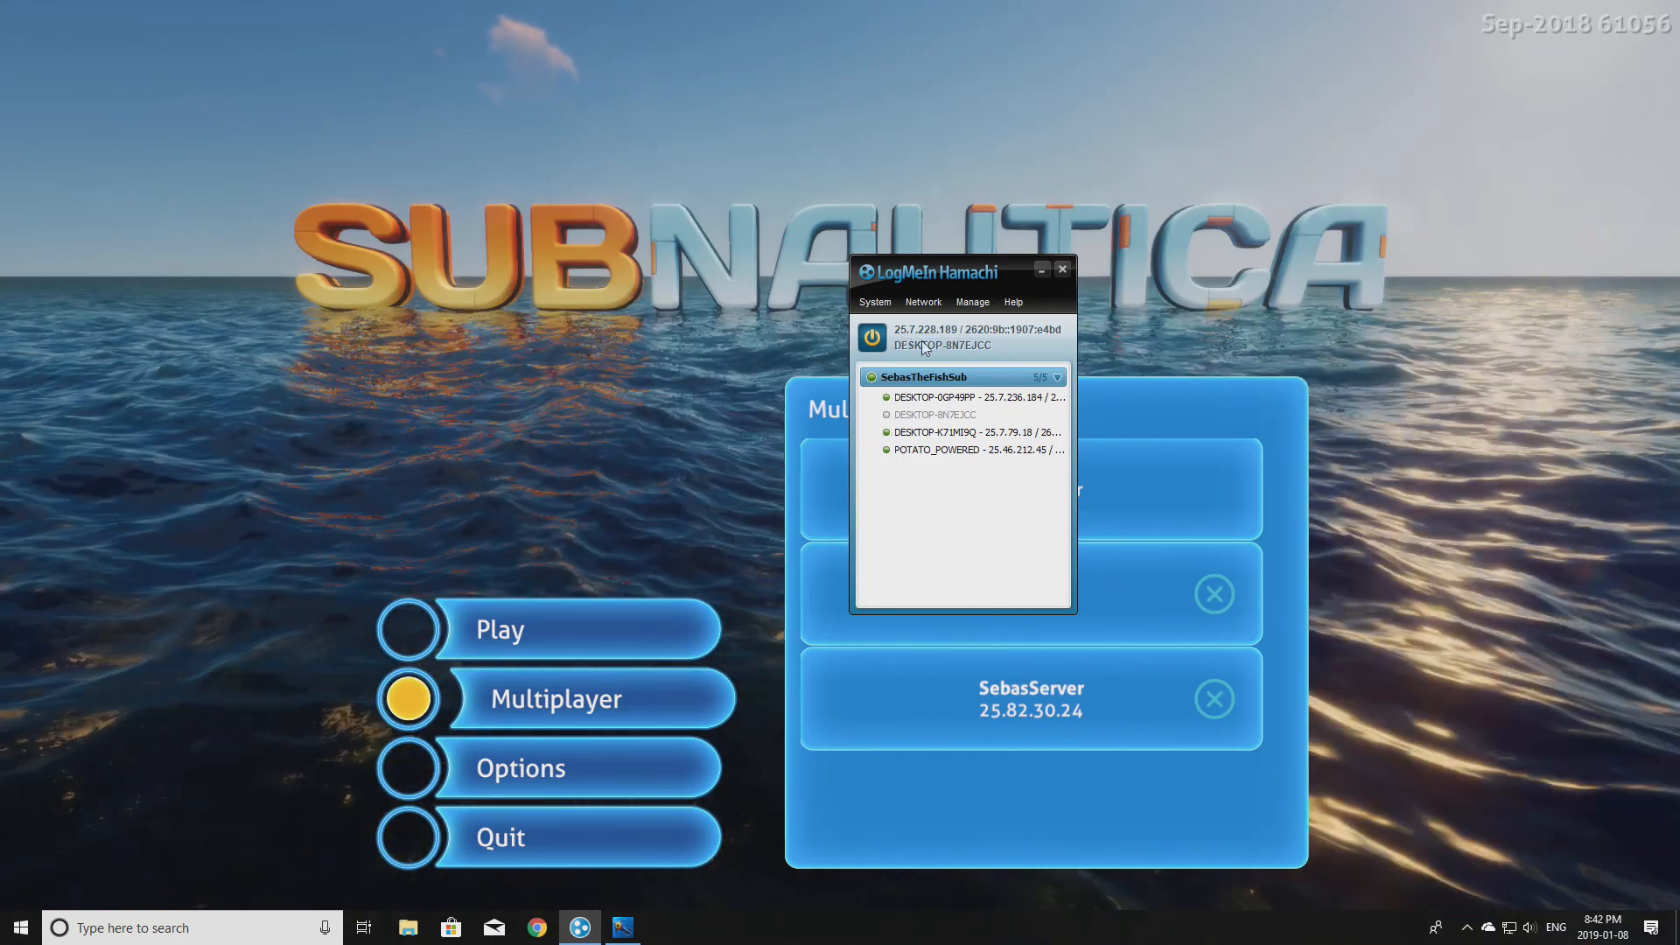
pyautogui.rightClick(932, 336)
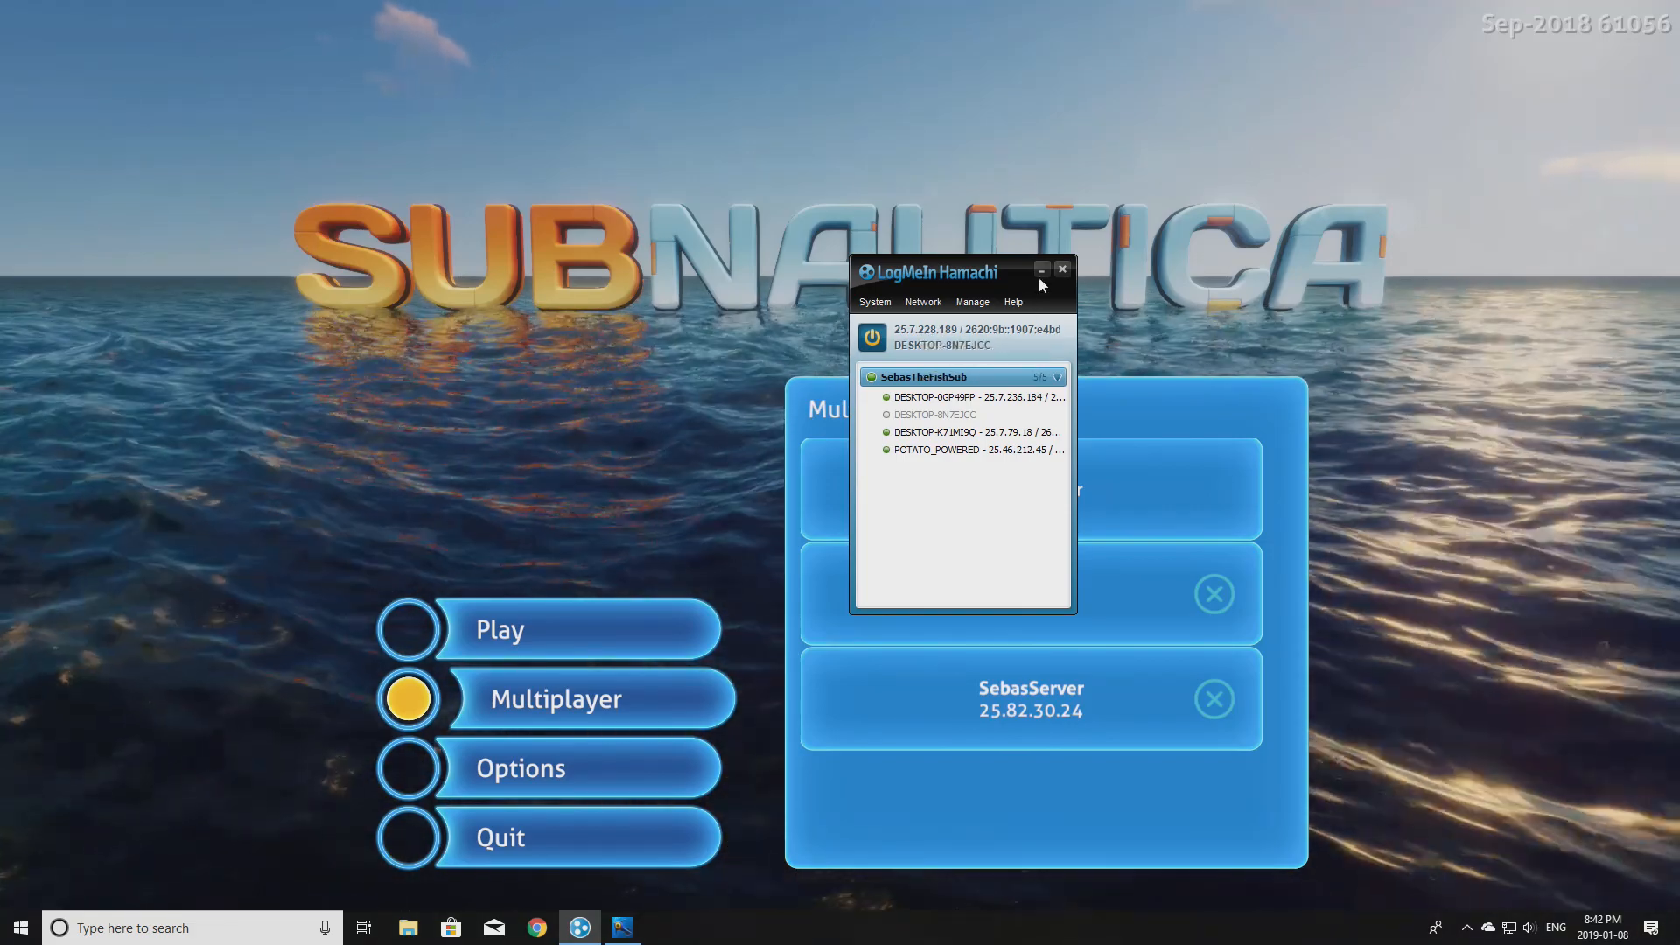
pyautogui.click(1040, 270)
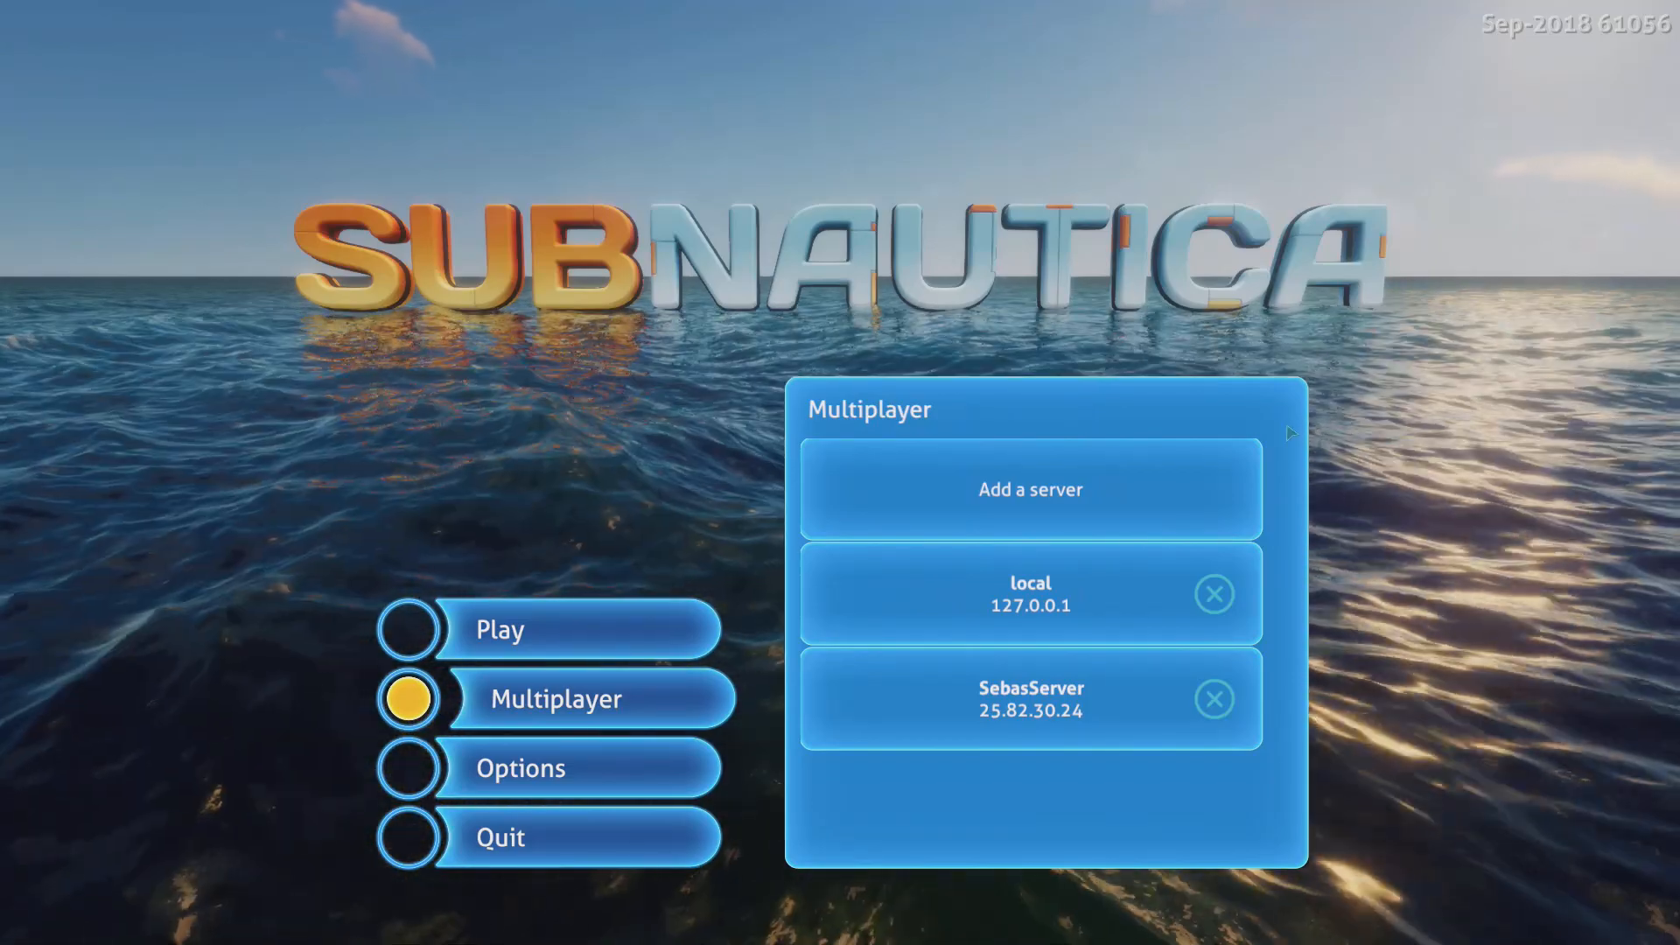
# Add a server with host 25.7.228.189 named Friend Server to the Multiplayer list.
pyautogui.click(1029, 490)
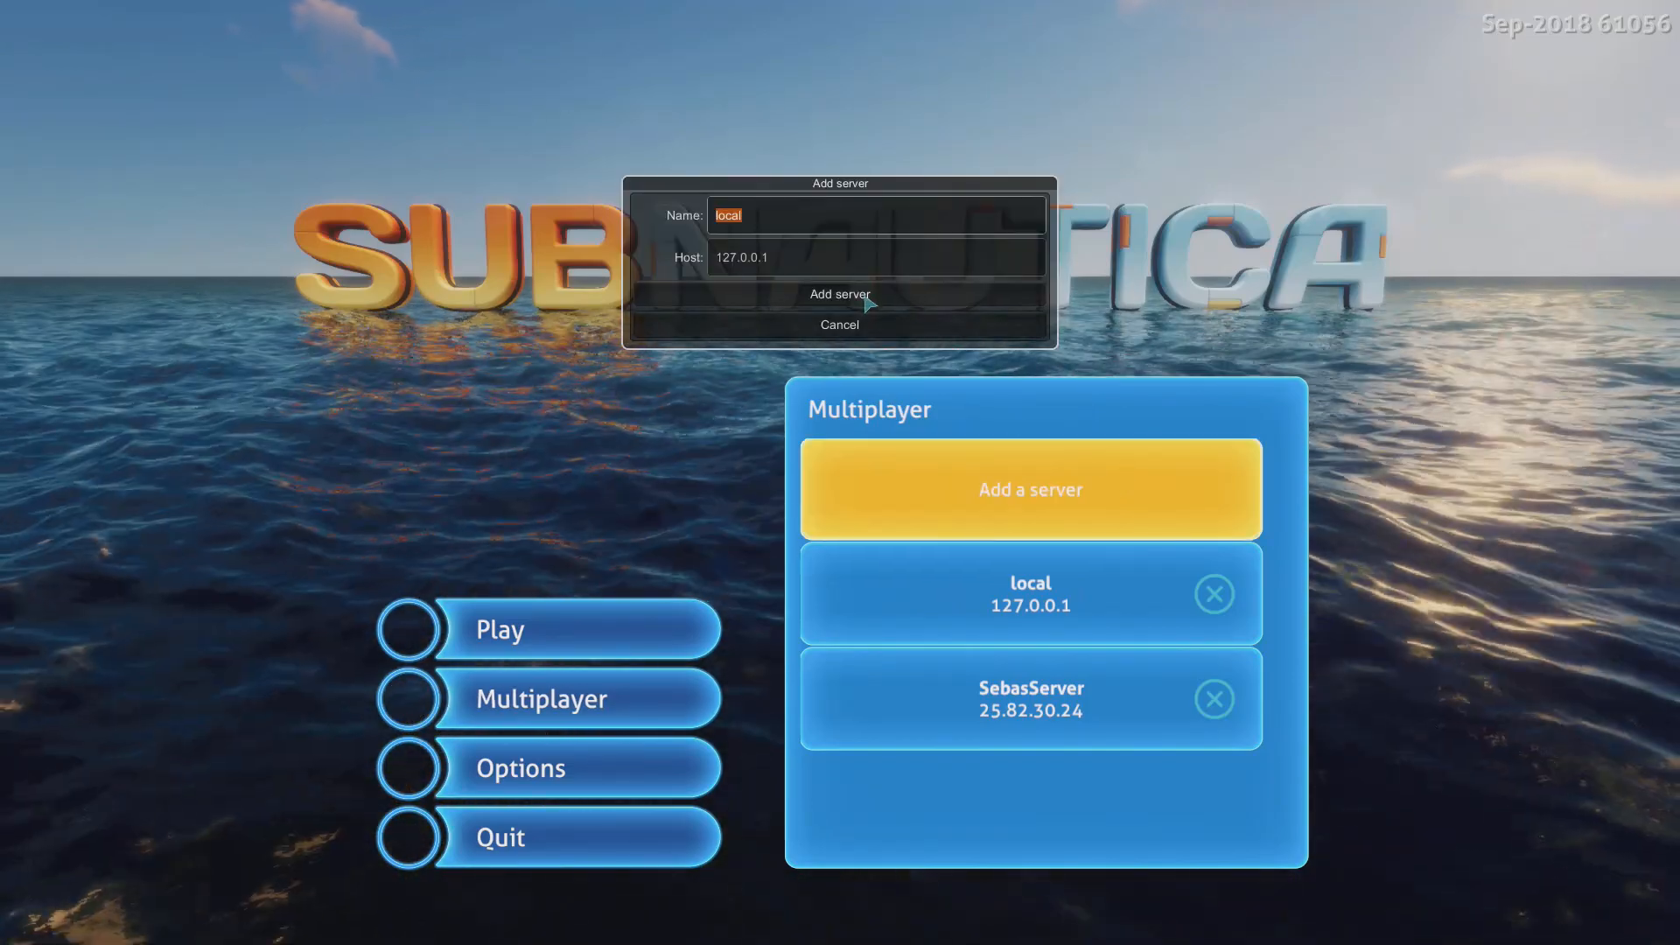
pyautogui.write('25.7.228.189')
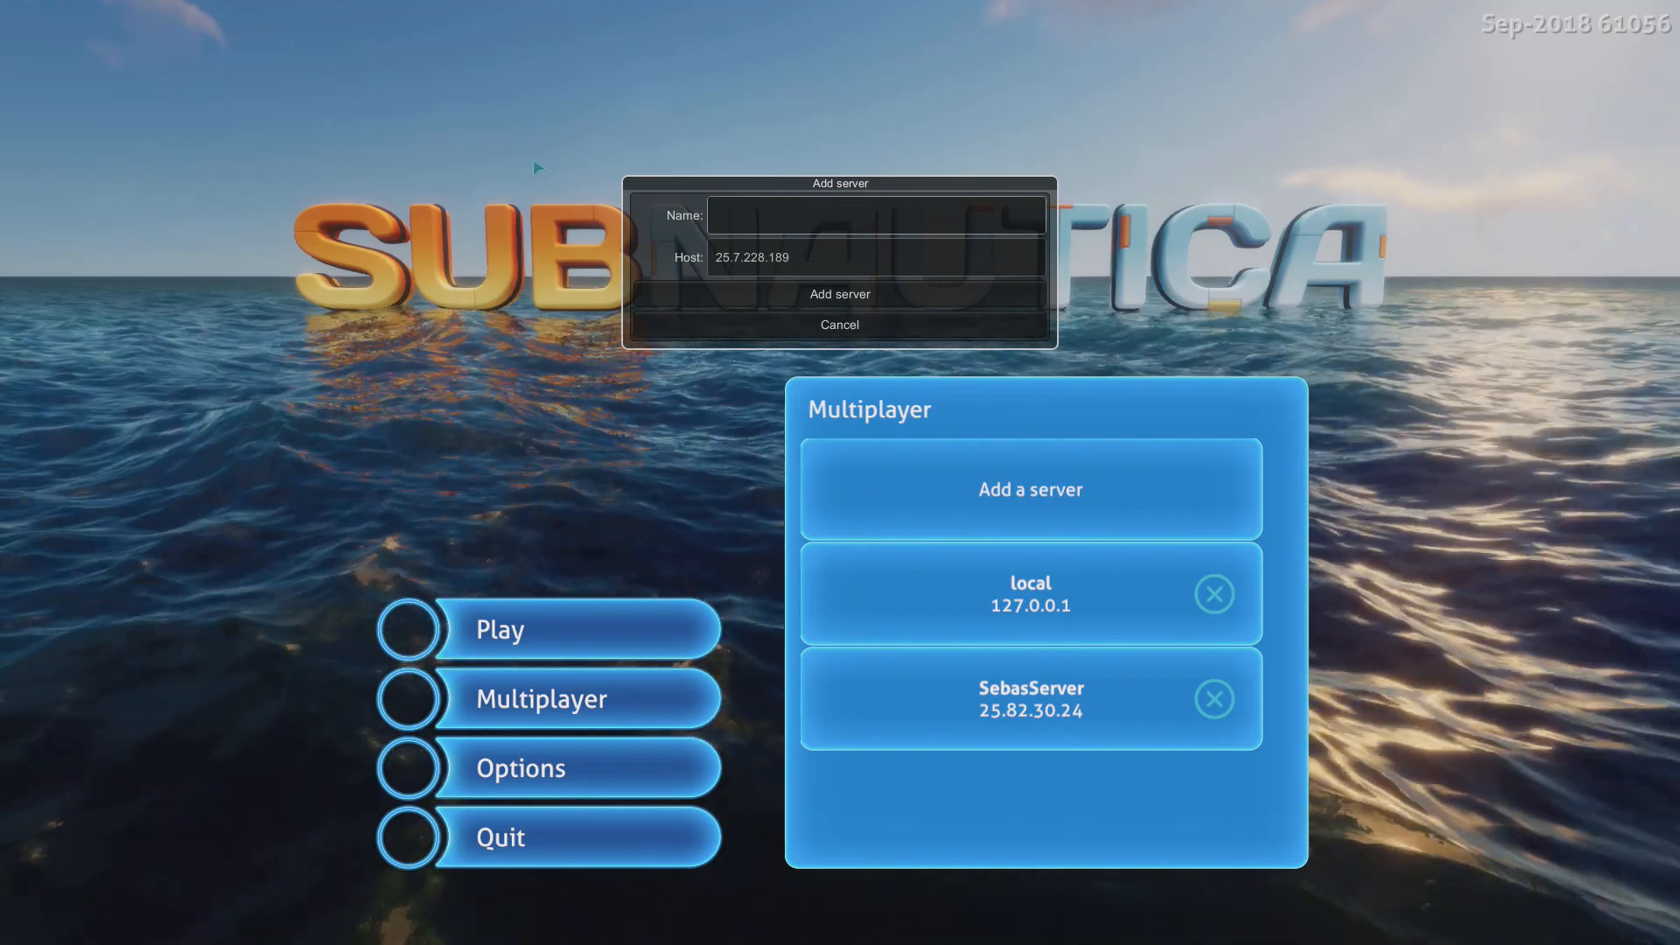
pyautogui.write('Friend S')
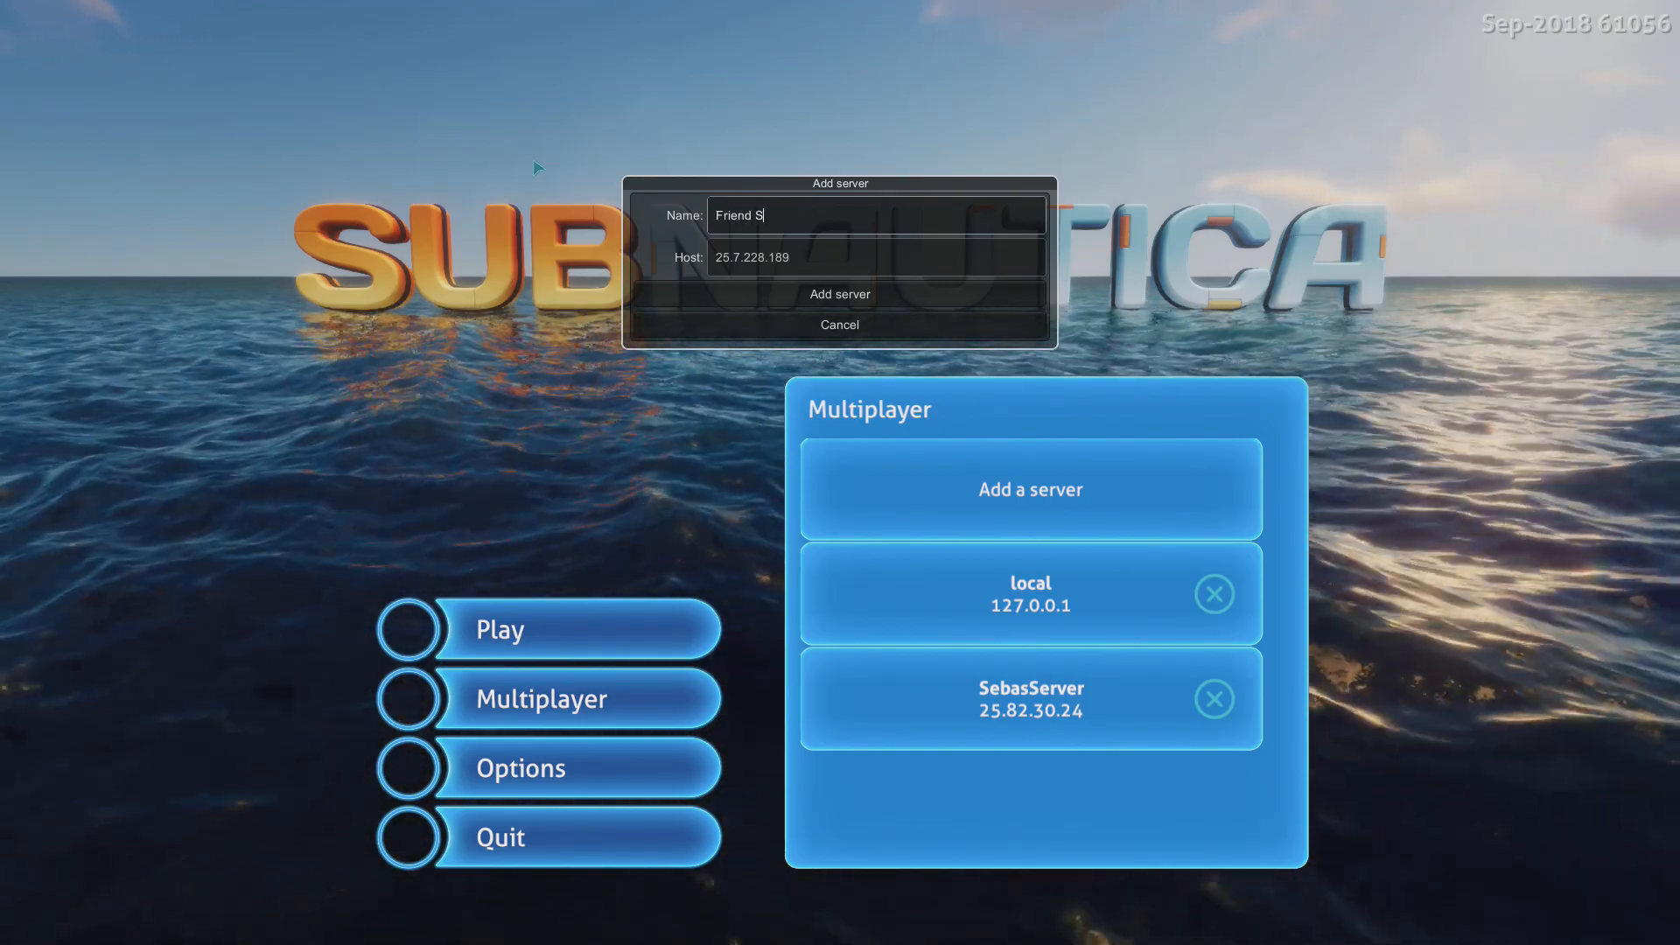
pyautogui.write('erver')
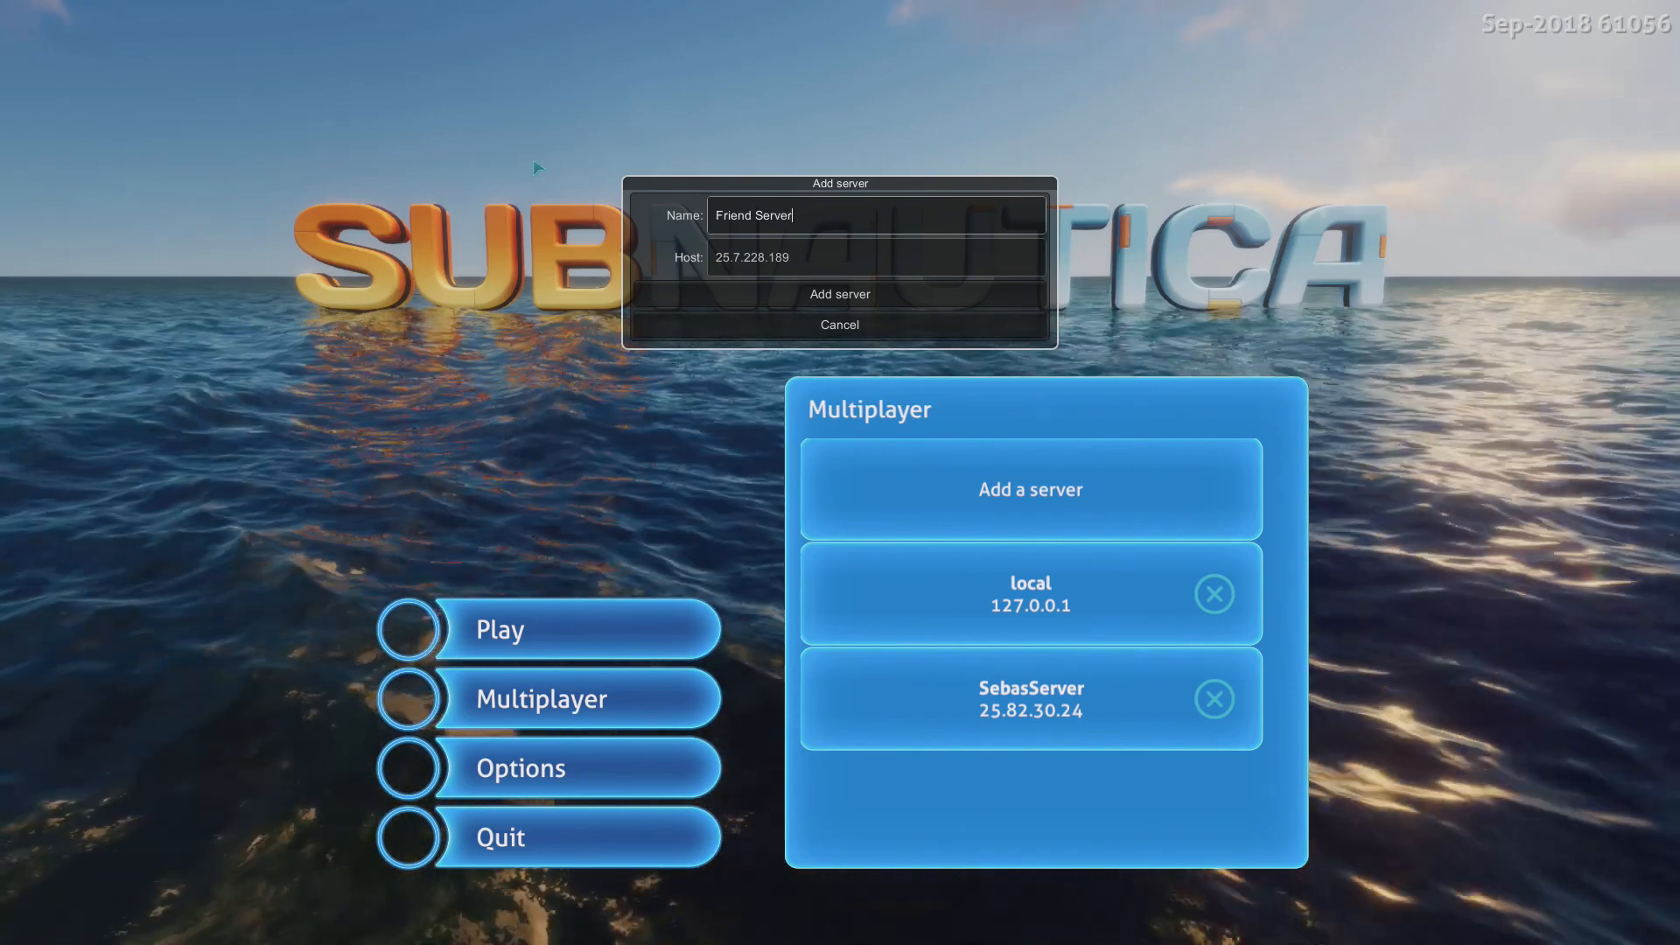
pyautogui.click(839, 294)
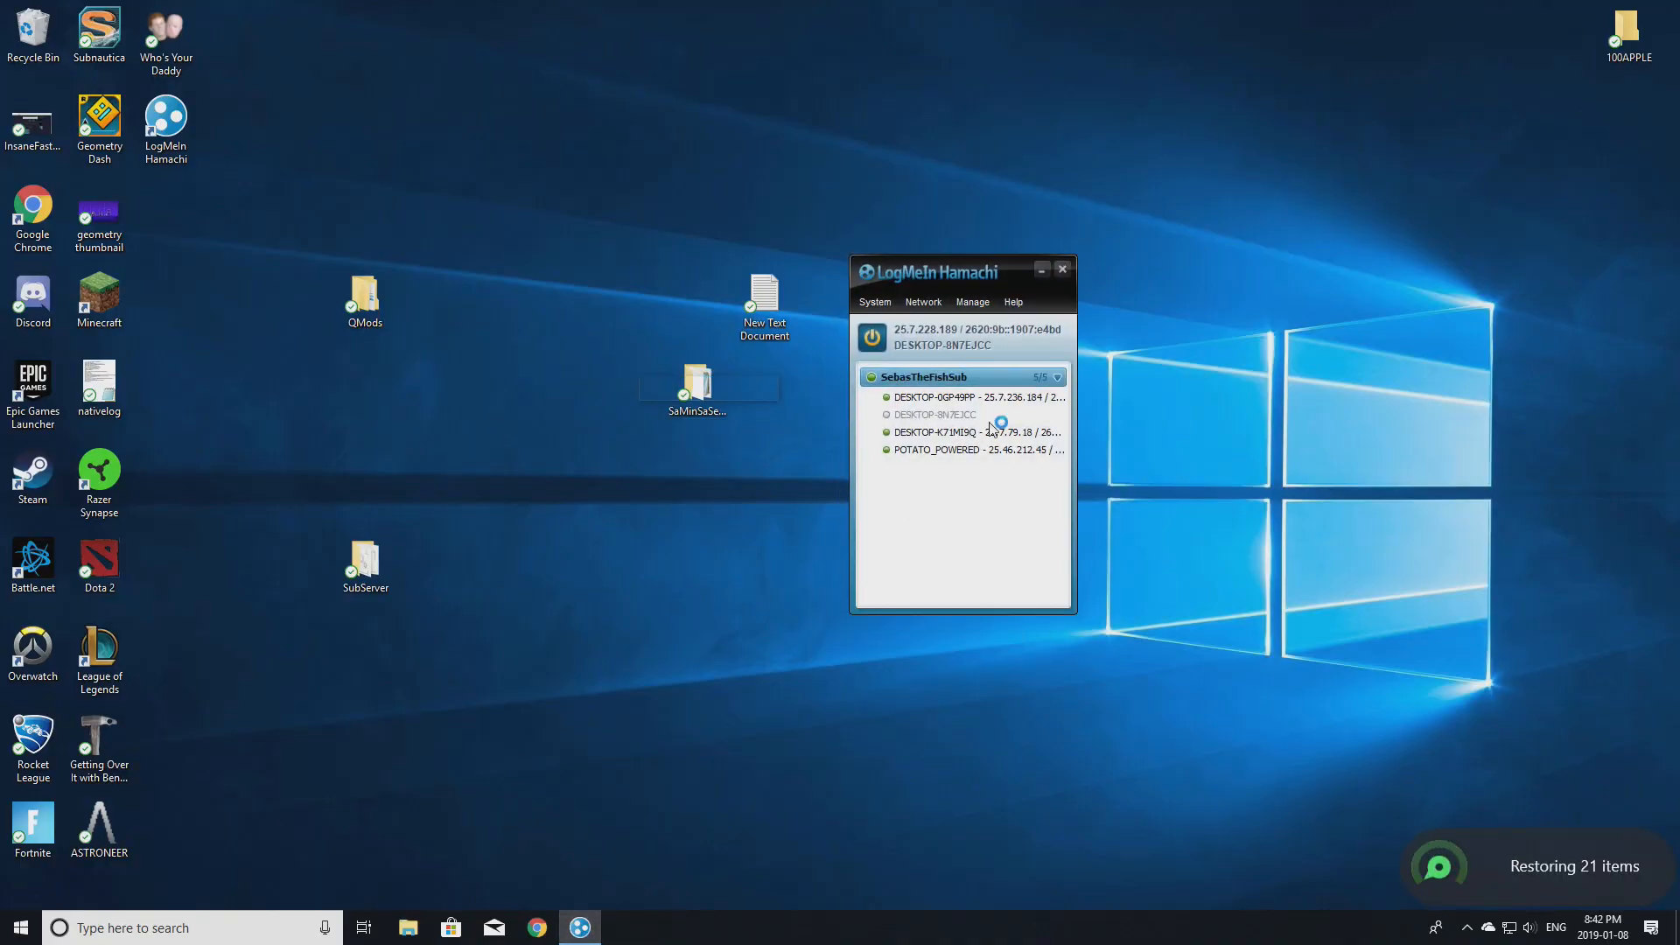
# Minimize the Hamachi window and return focus to the empty desktop.
pyautogui.click(1063, 268)
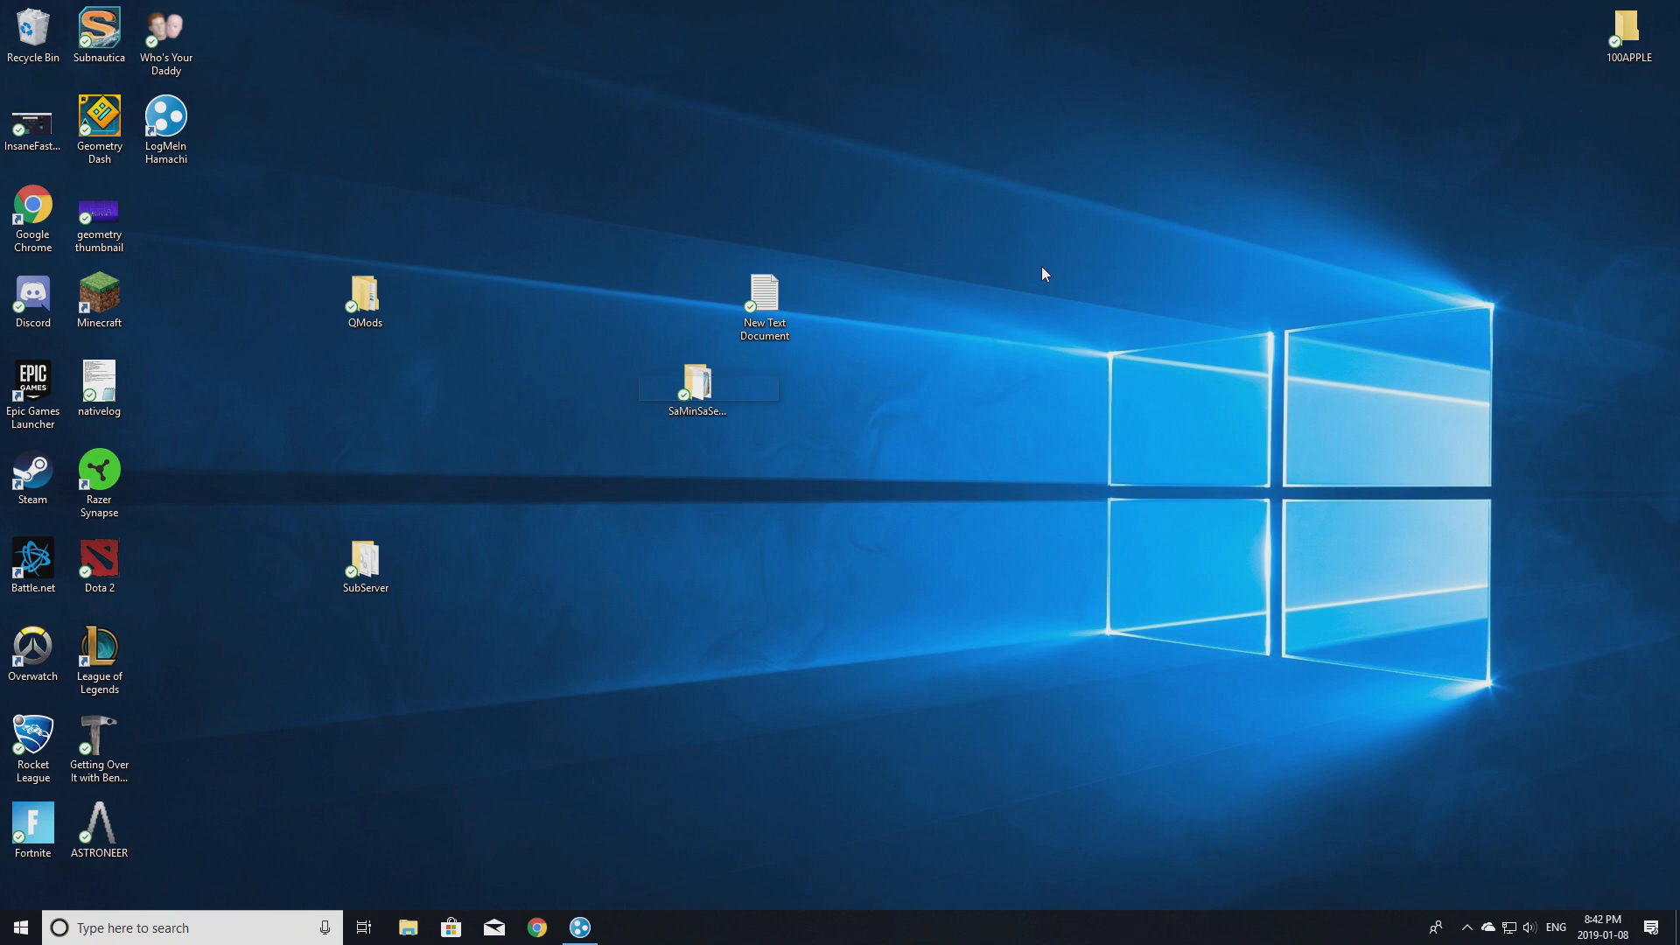
pyautogui.click(695, 381)
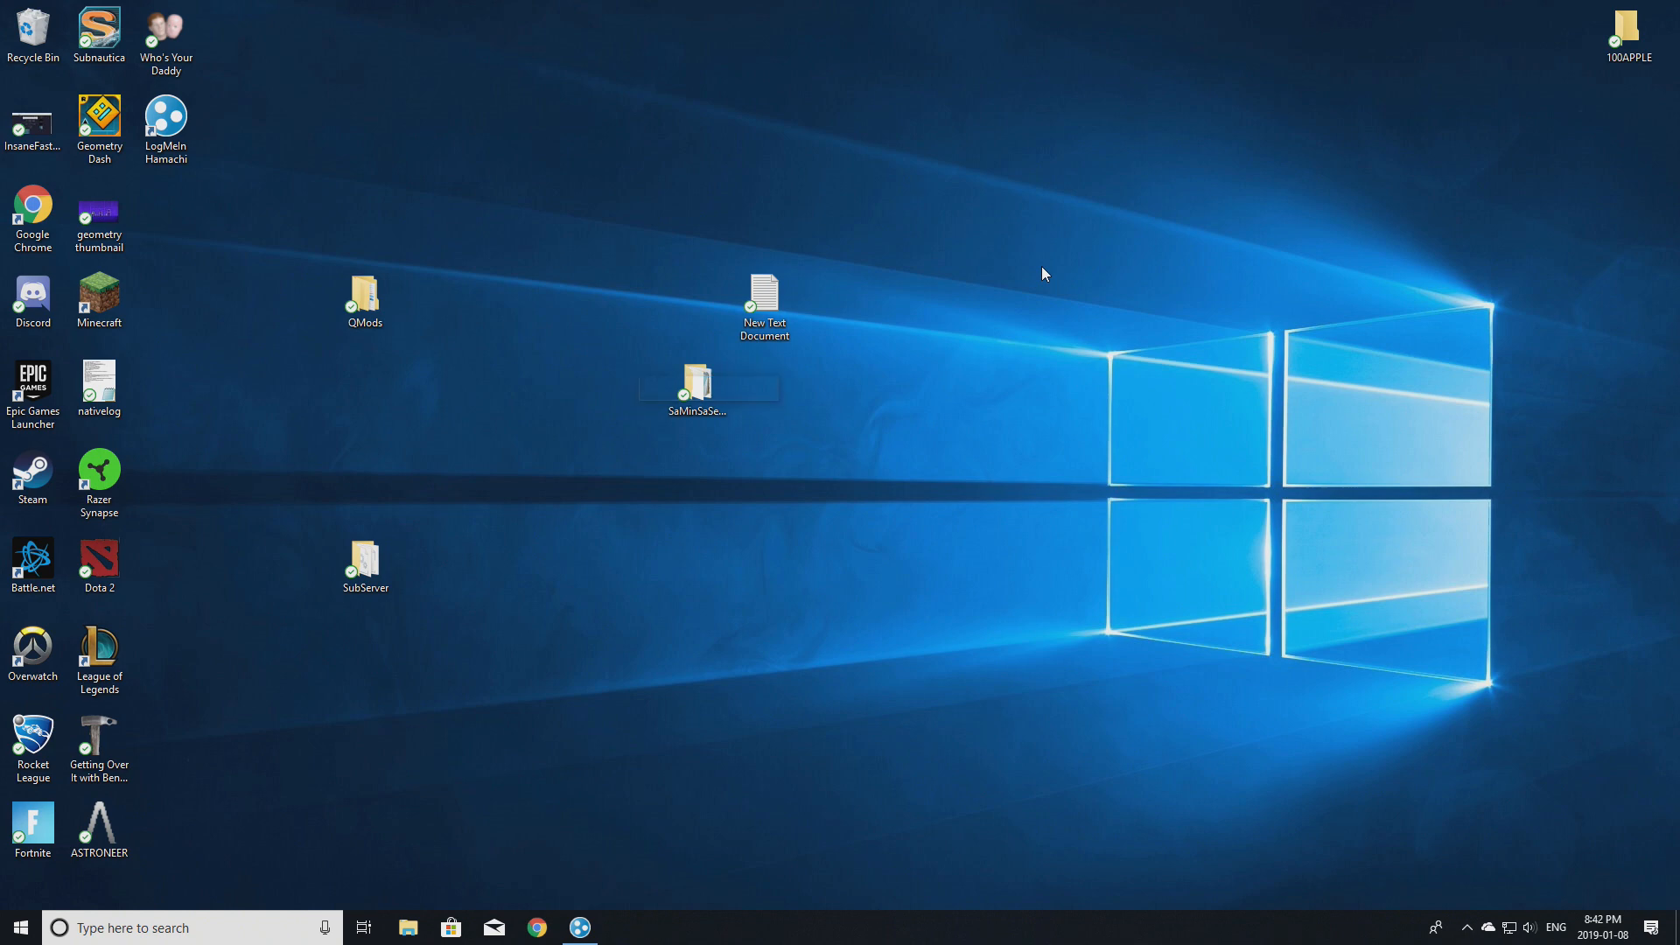
pyautogui.moveTo(768, 635)
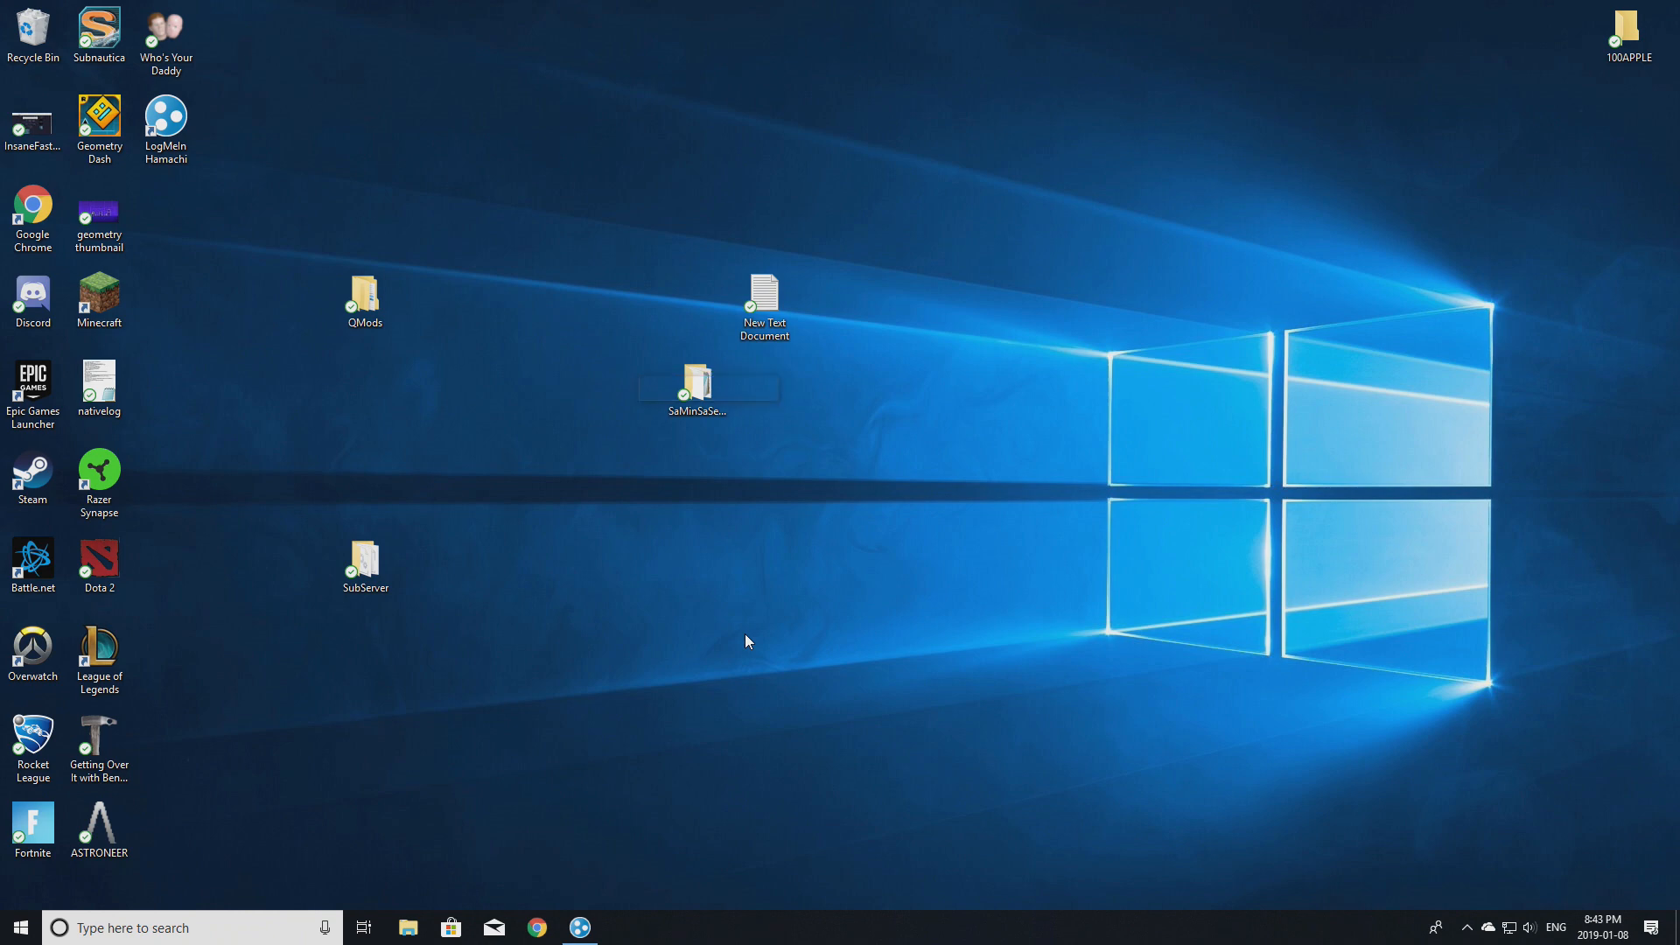
pyautogui.click(710, 381)
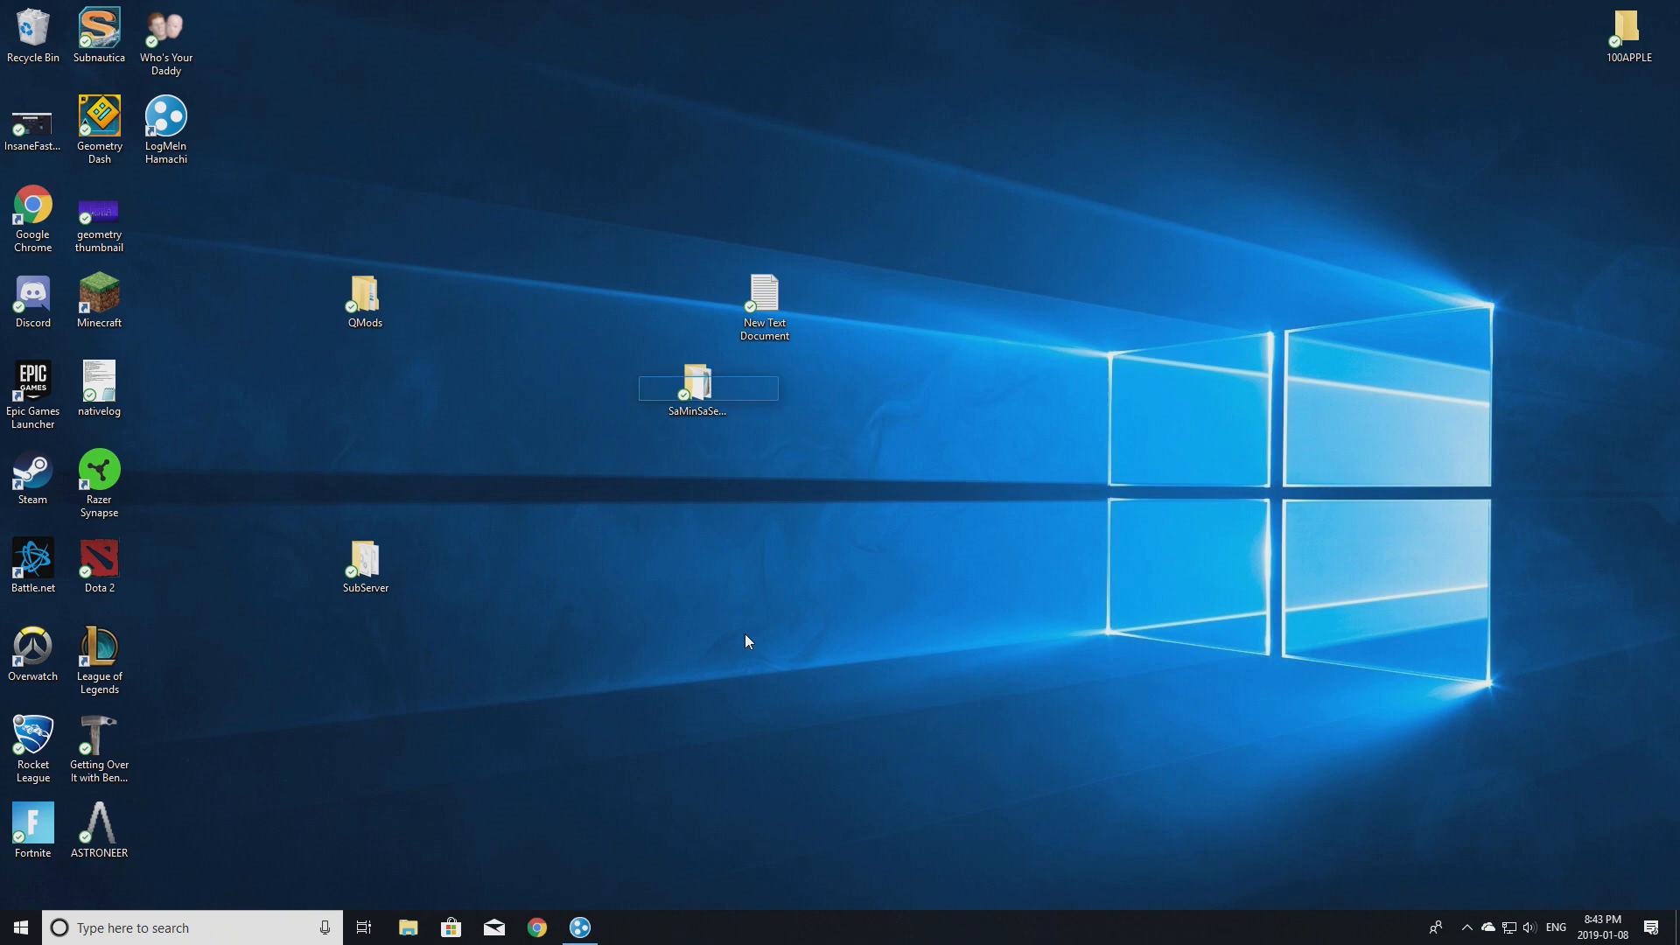